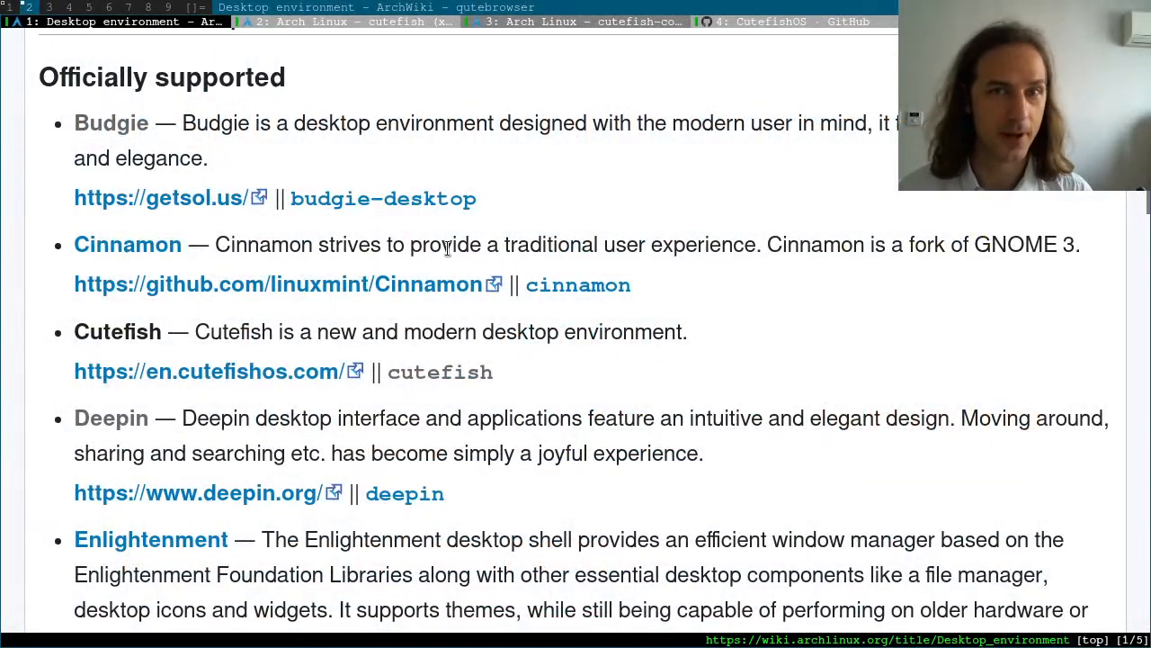
pyautogui.moveTo(189, 112)
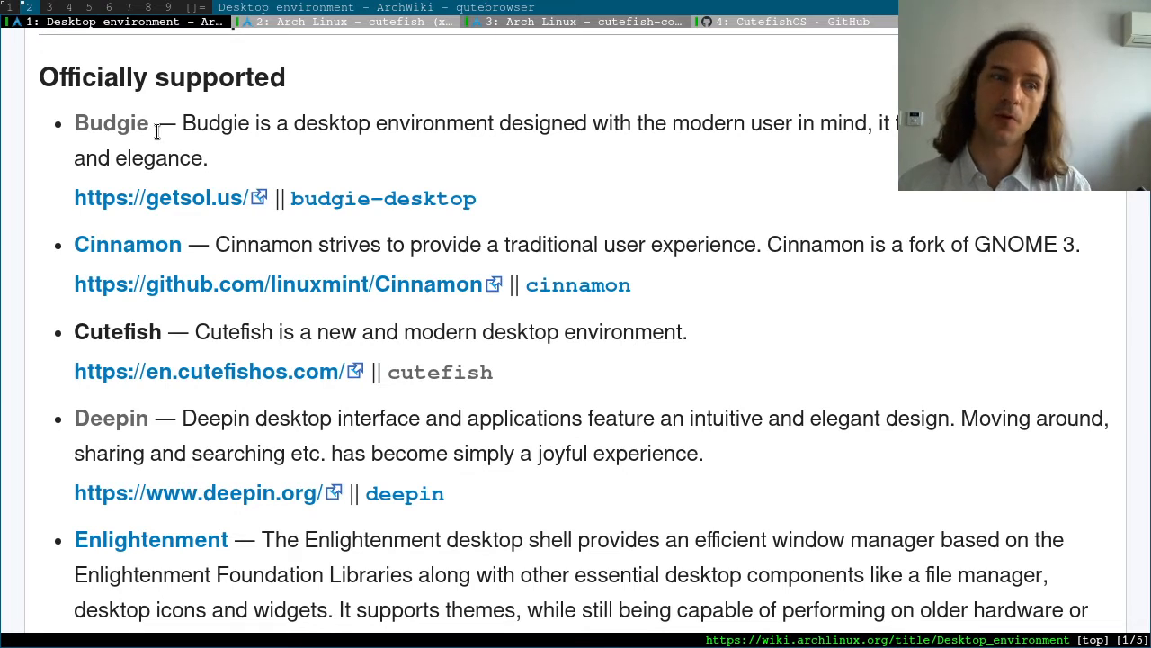
pyautogui.moveTo(128, 243)
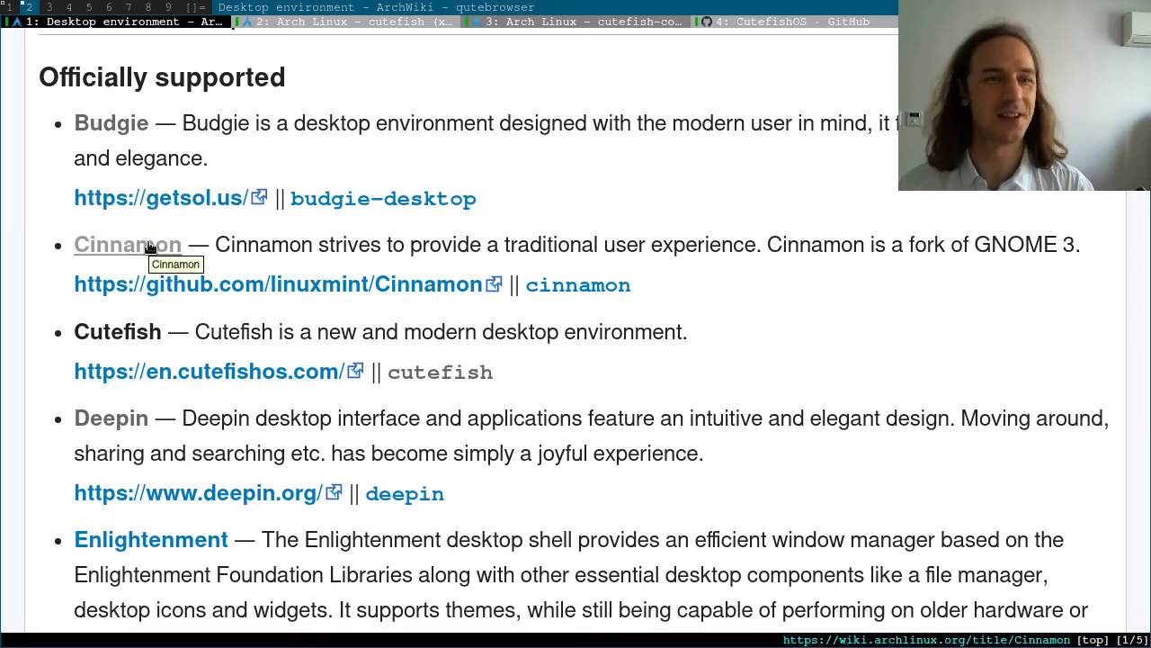
pyautogui.moveTo(216, 244)
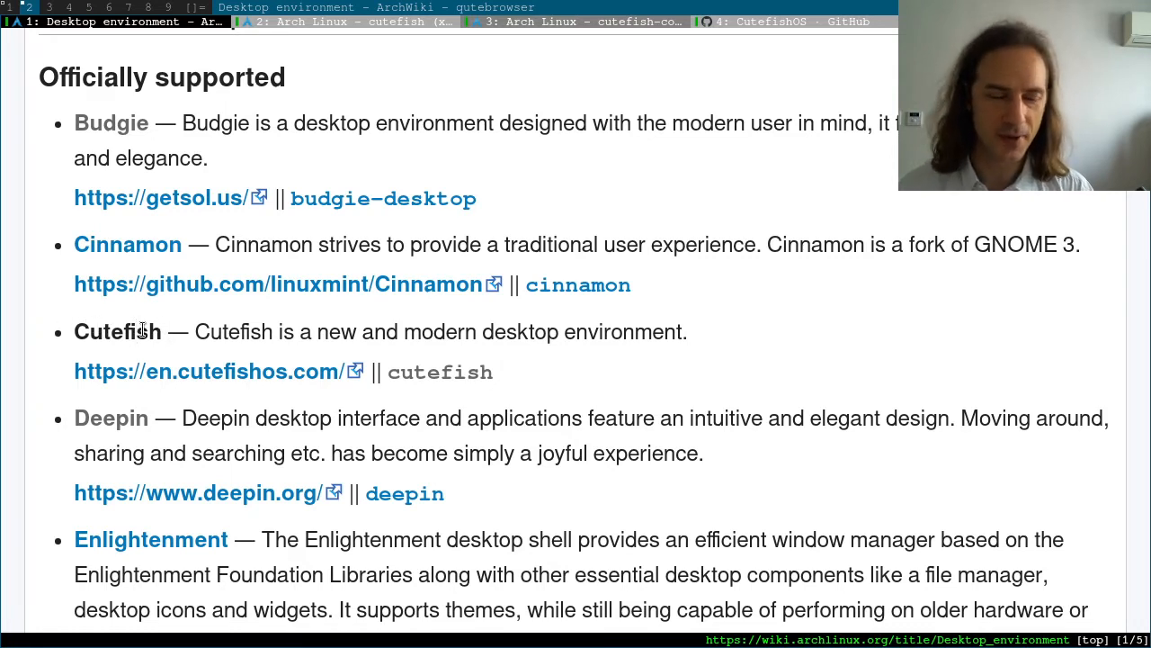
# Switch to the Arch Linux cutefish group tab and scroll through its 13-package table.
pyautogui.doubleClick(117, 331)
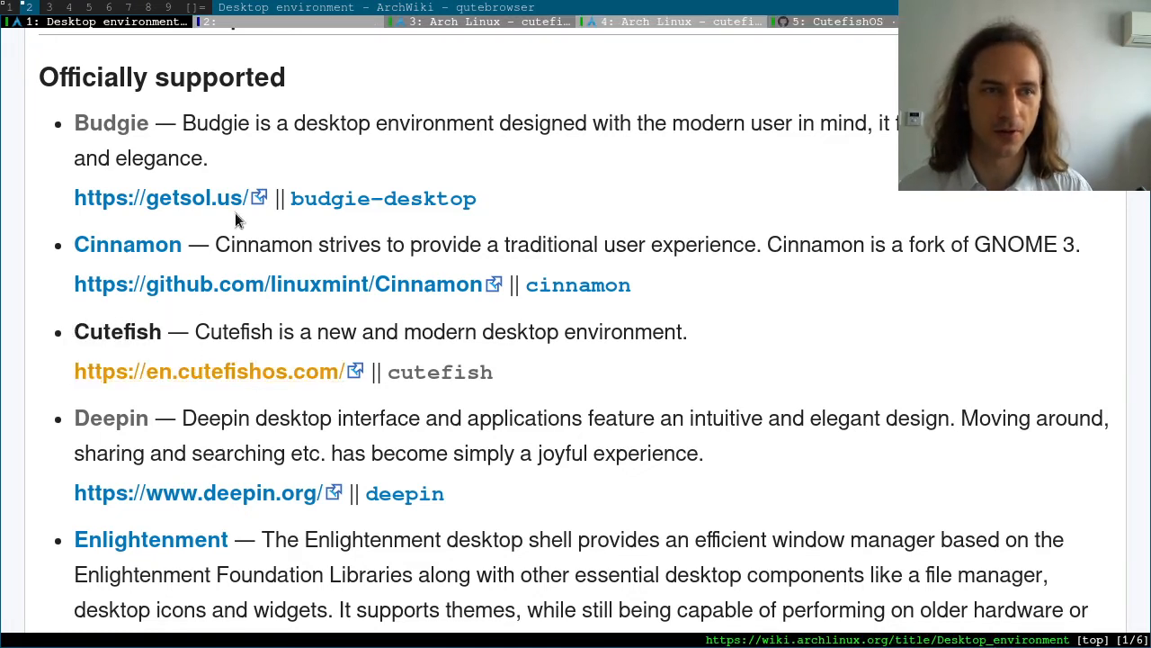
pyautogui.moveTo(266, 27)
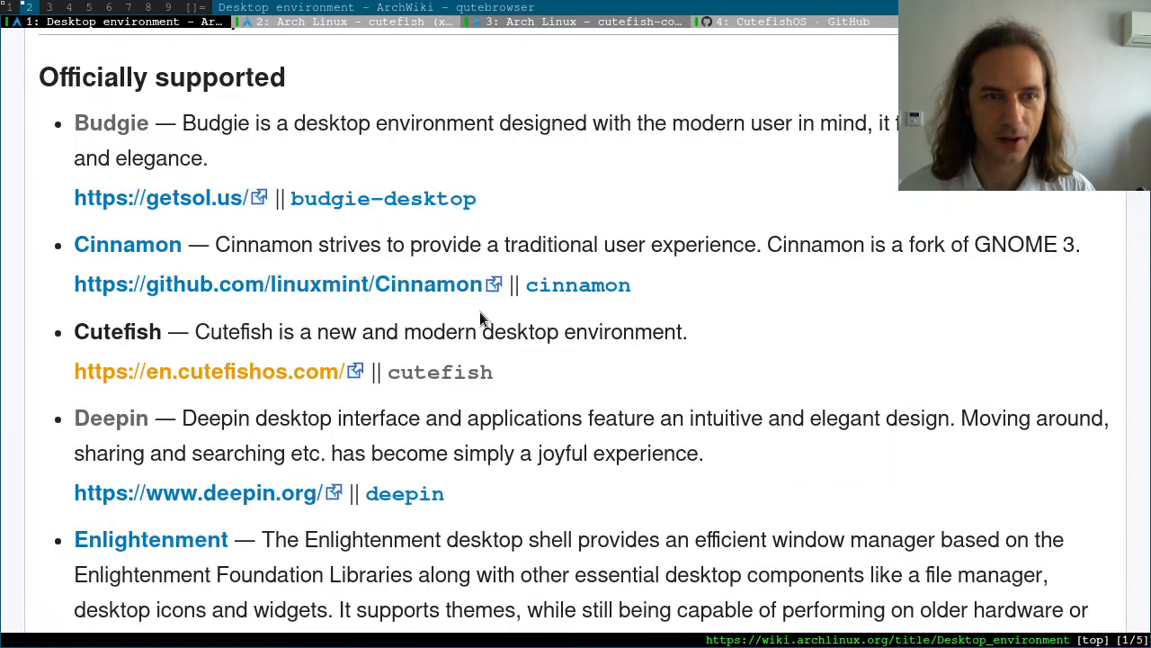
pyautogui.moveTo(333, 23)
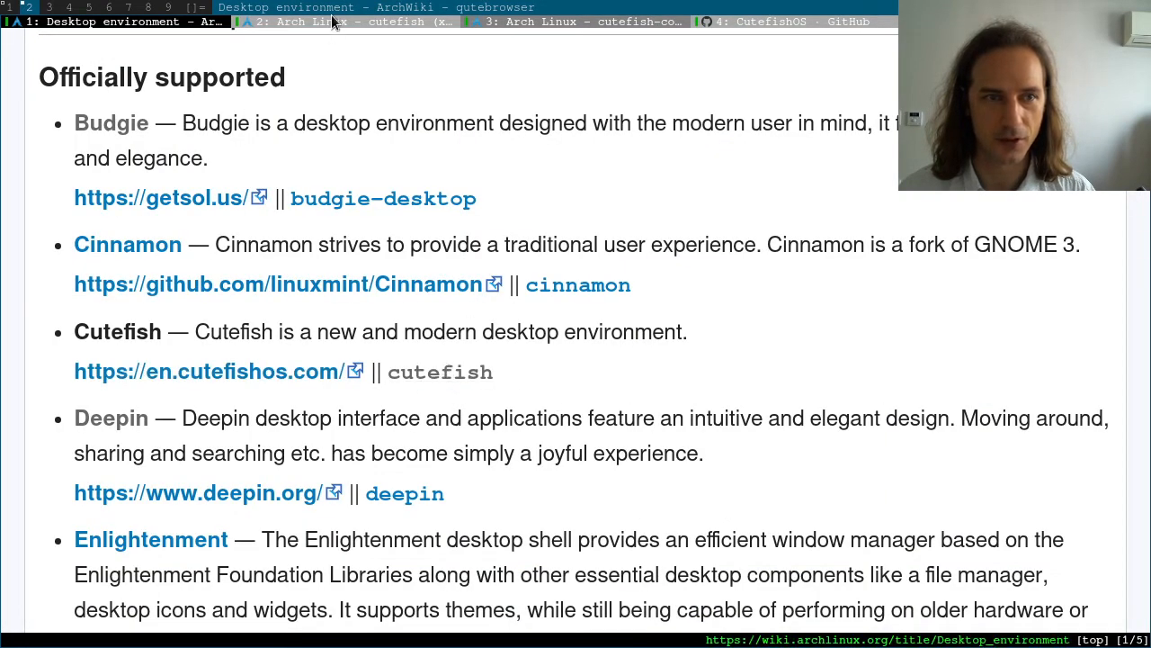
pyautogui.click(360, 22)
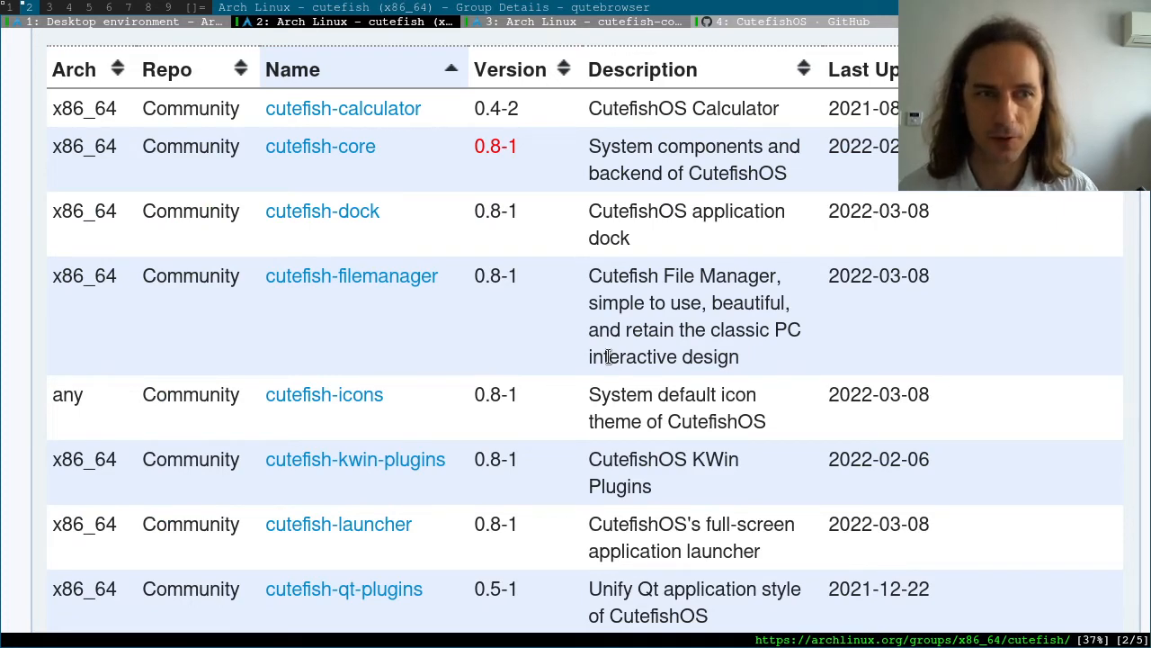
pyautogui.scroll(3)
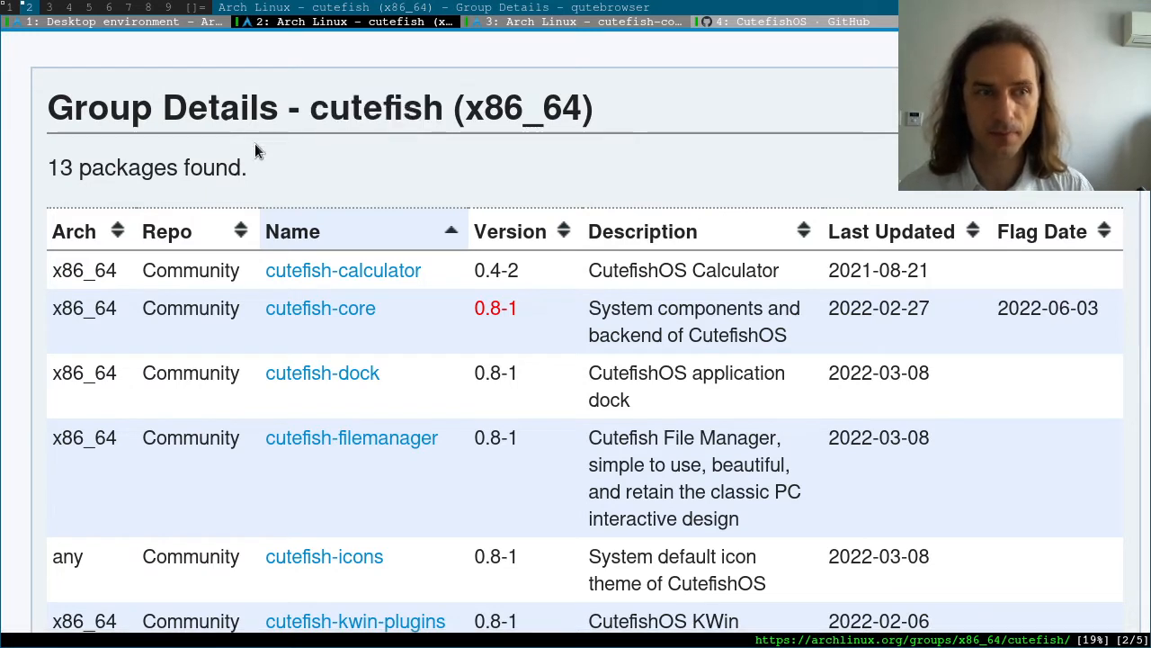
pyautogui.moveTo(372, 322)
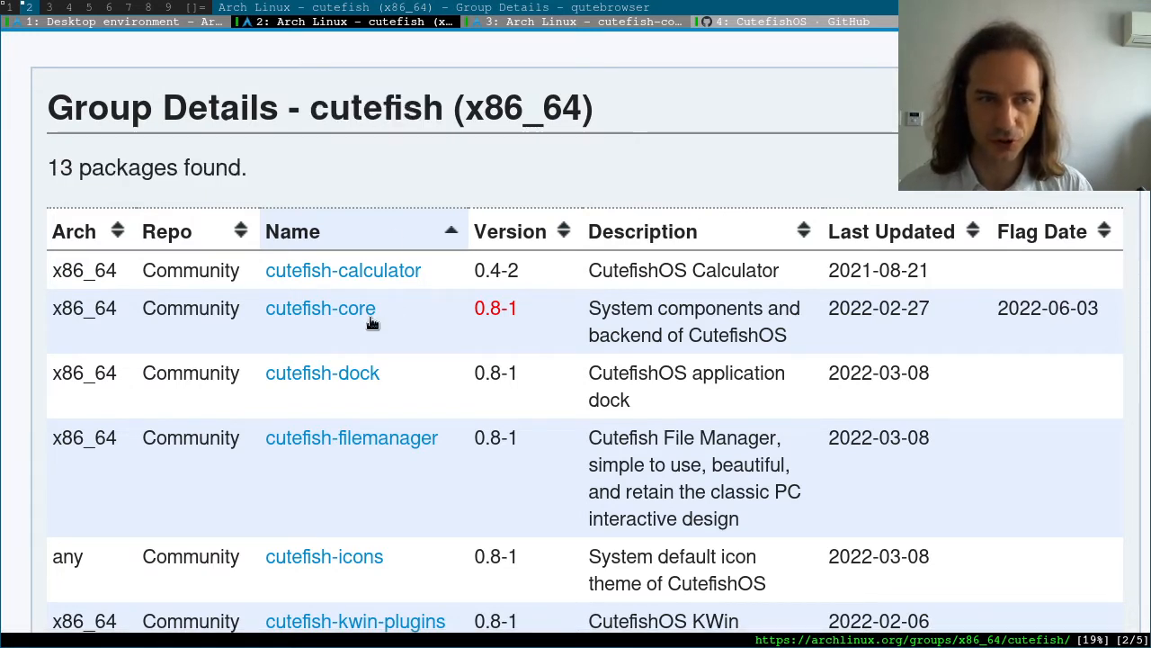
pyautogui.moveTo(415, 297)
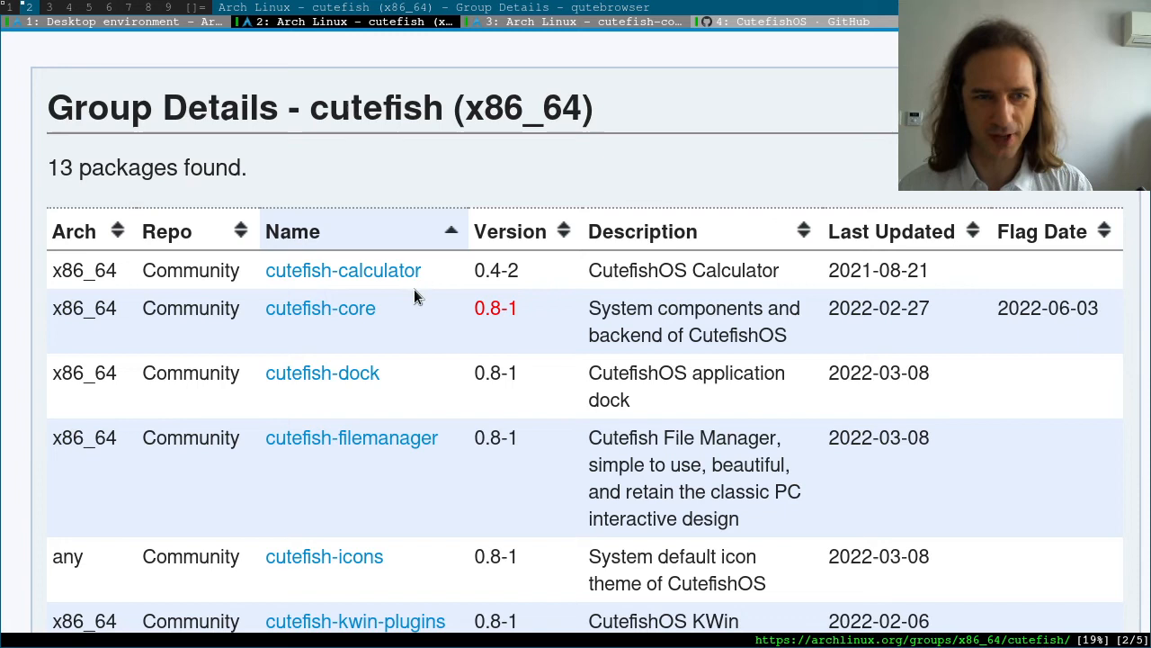
pyautogui.moveTo(464, 335)
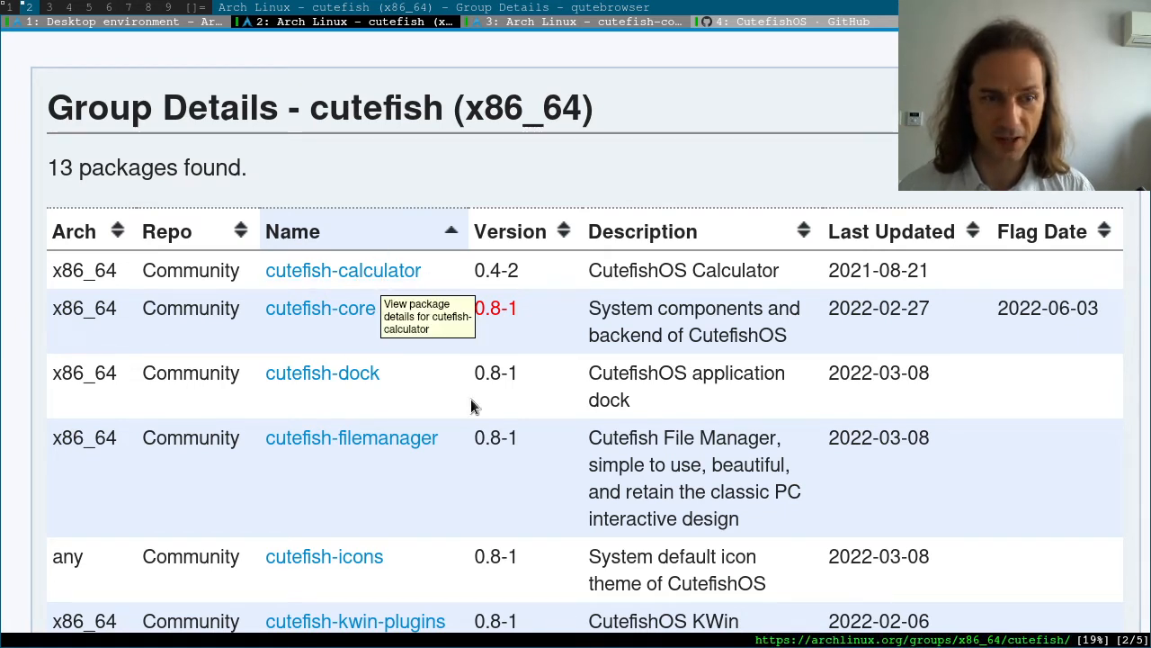
pyautogui.scroll(-3)
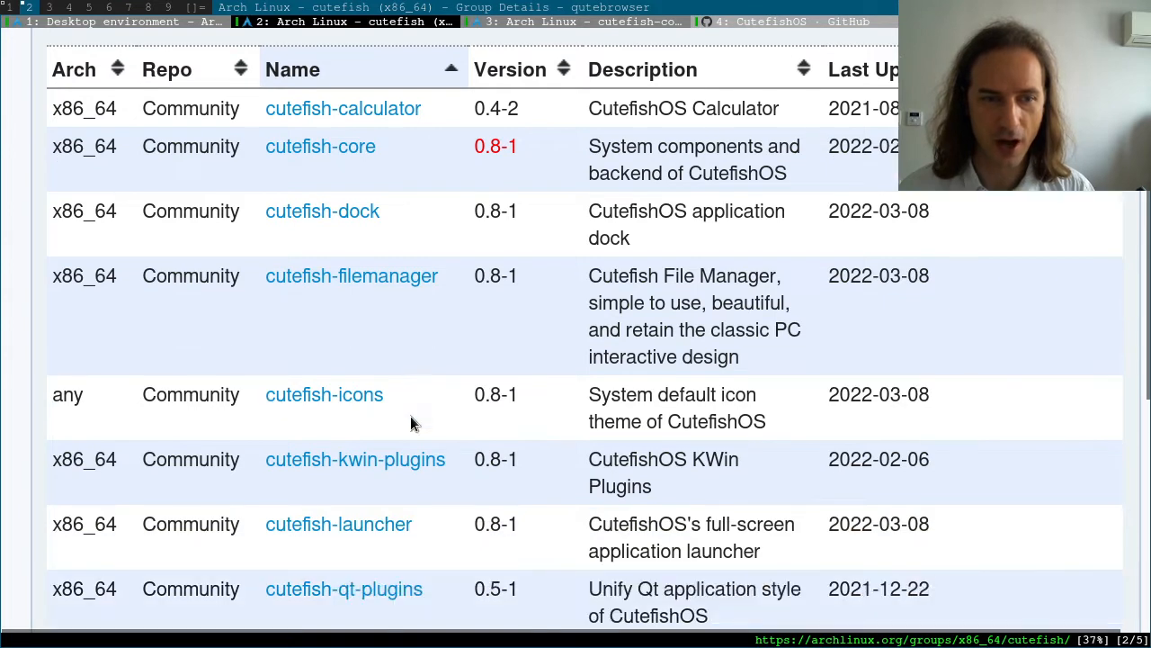
pyautogui.scroll(-3)
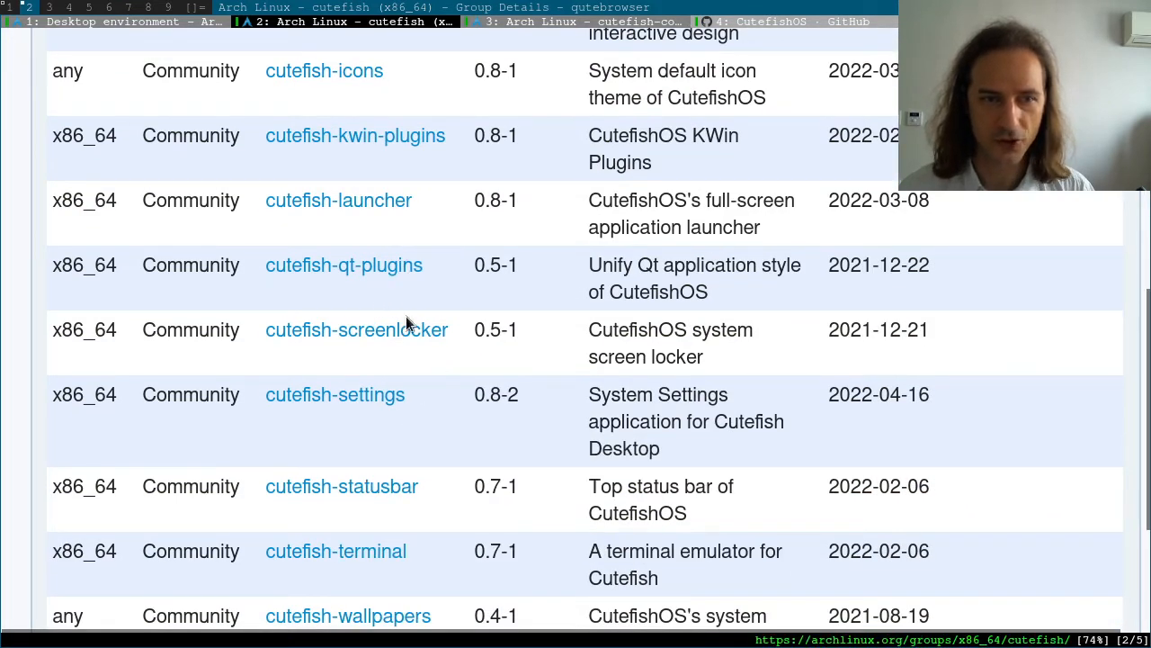
pyautogui.scroll(-3)
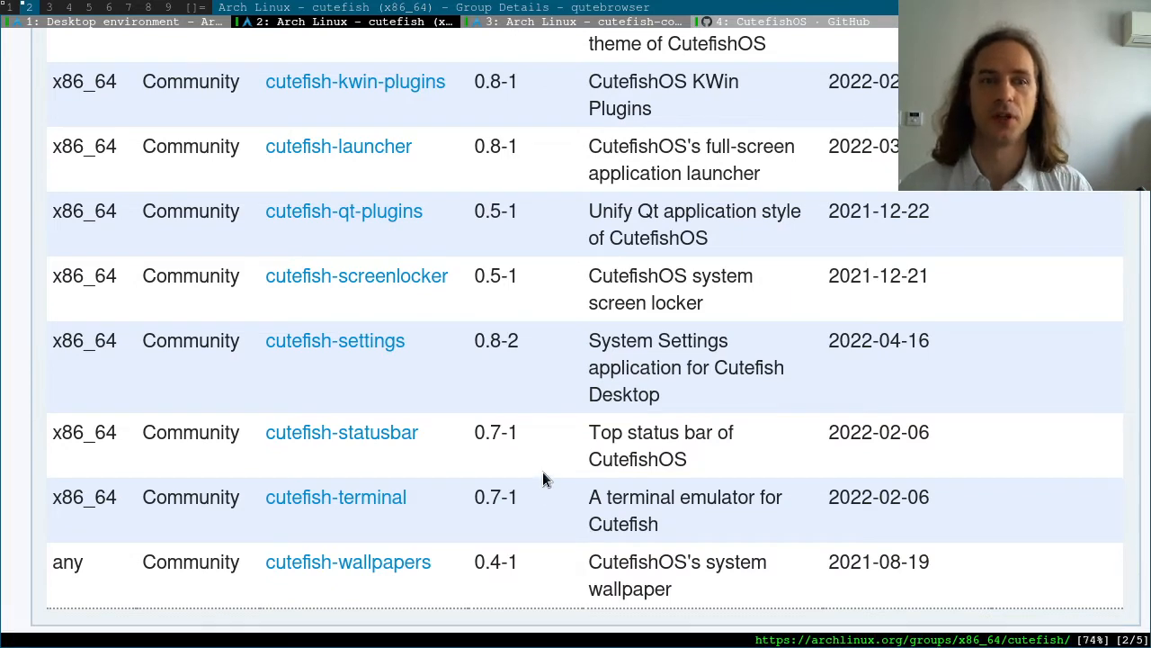
pyautogui.scroll(3)
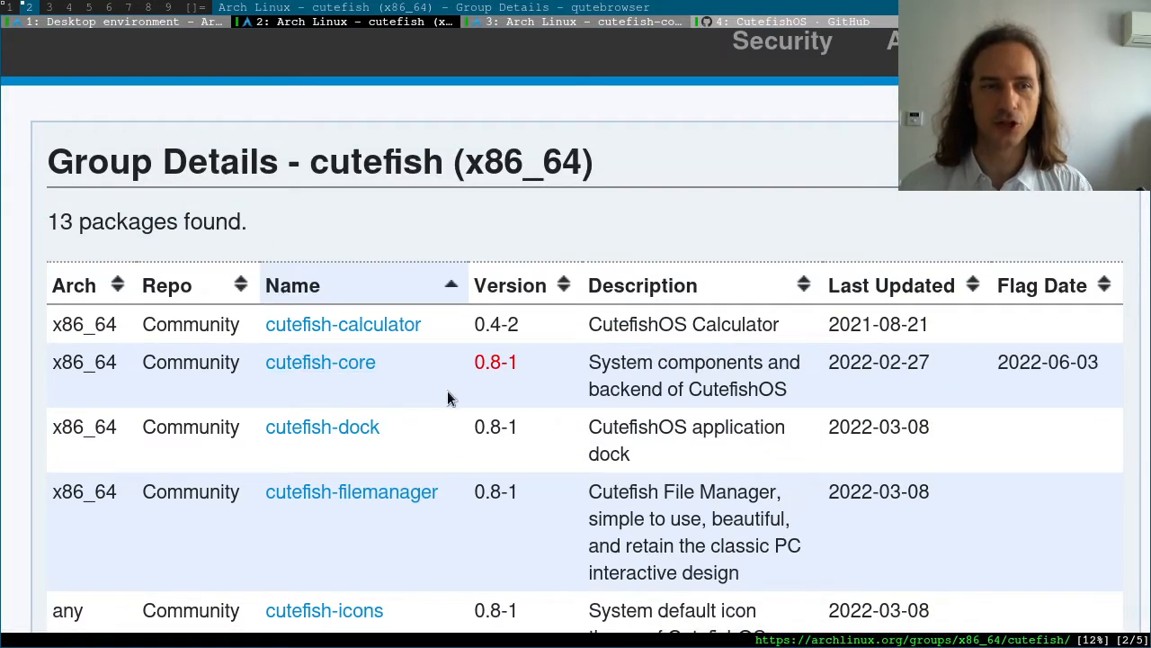
pyautogui.moveTo(492, 351)
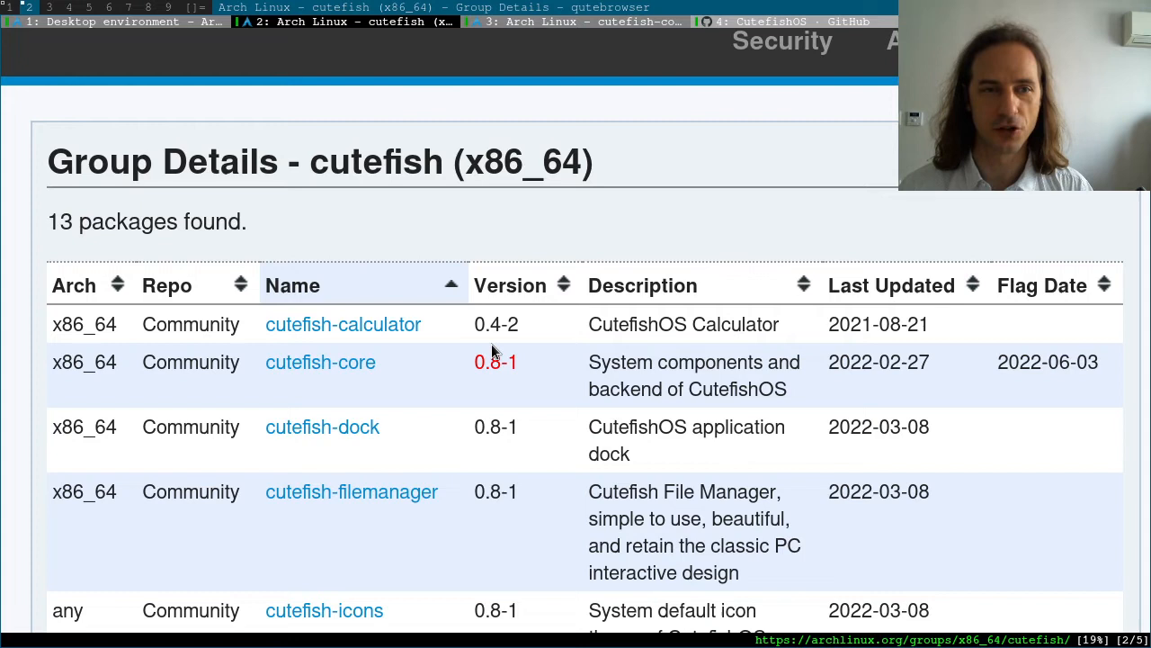
pyautogui.scroll(-3)
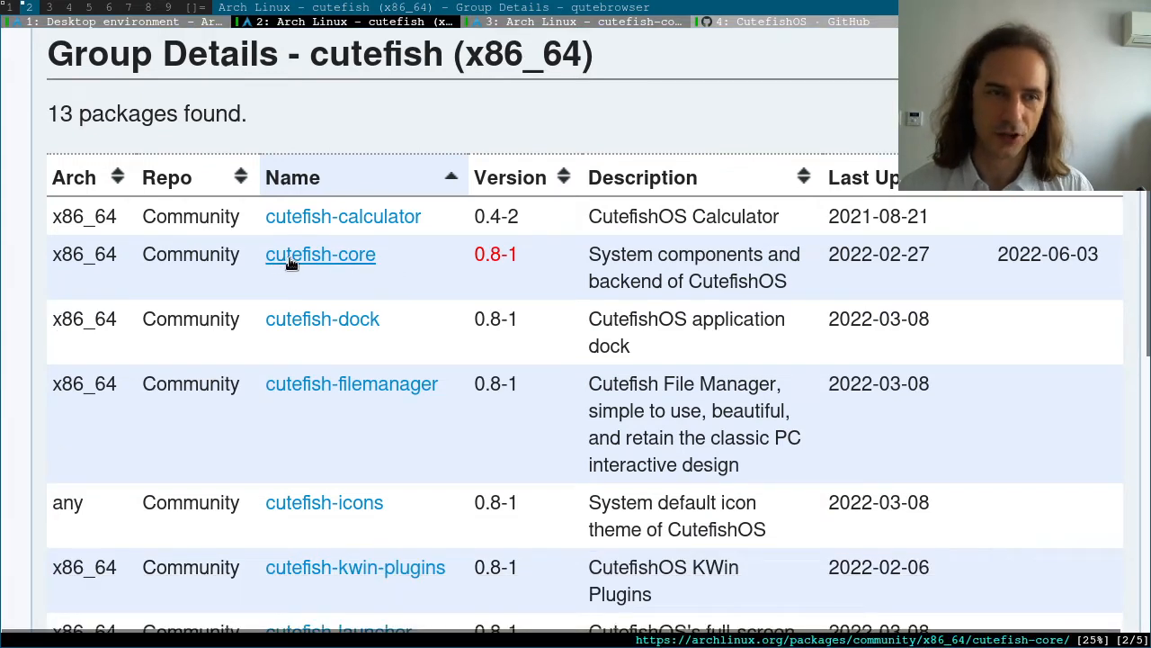
pyautogui.moveTo(552, 303)
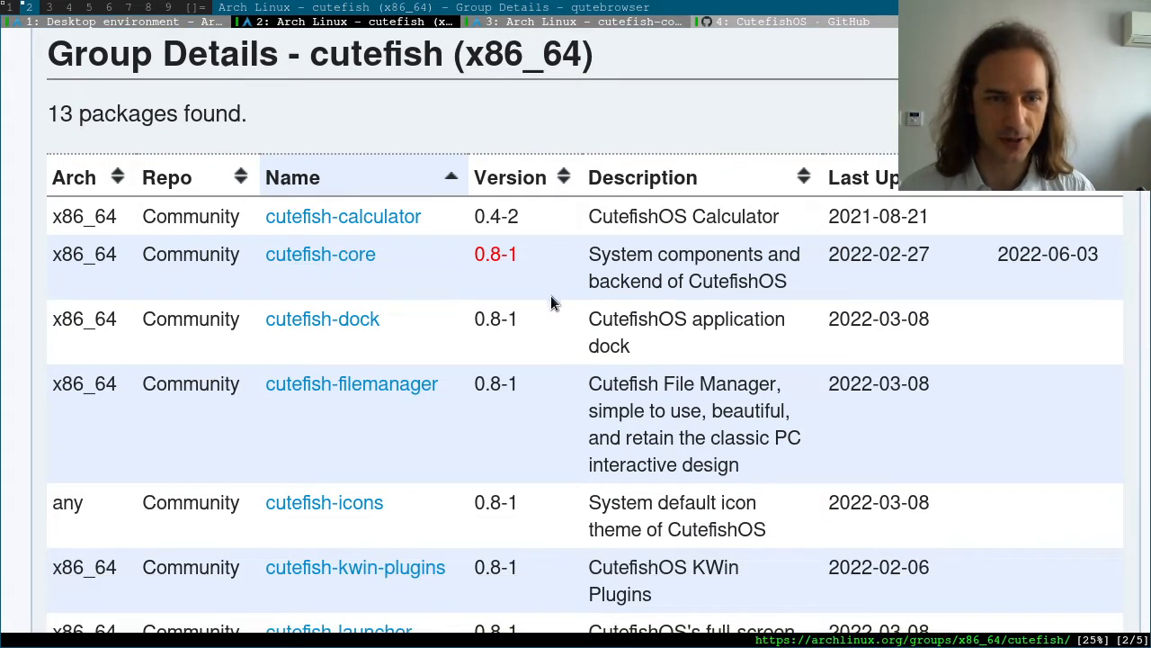
pyautogui.scroll(-3)
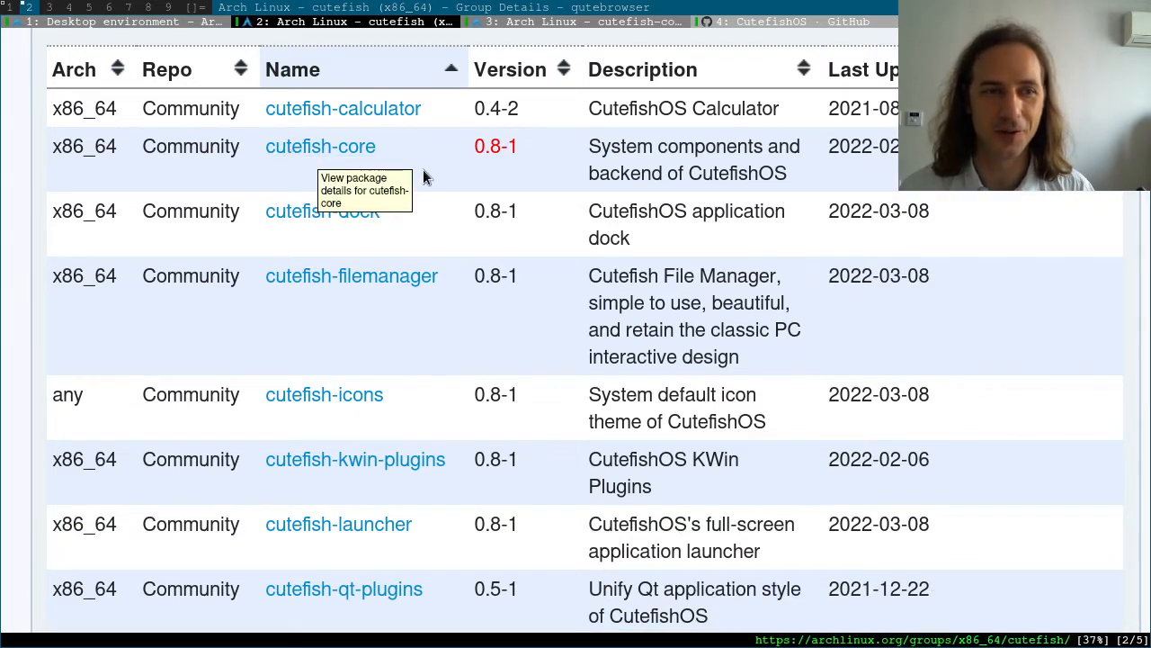
pyautogui.moveTo(428, 179)
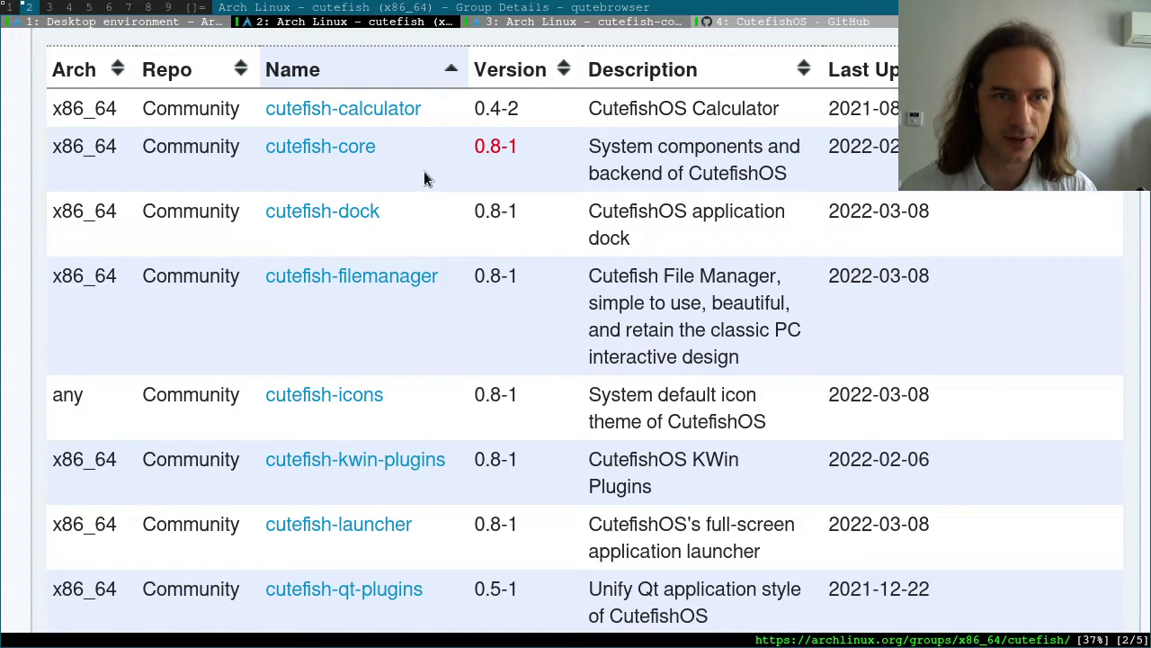
# Open the cutefish-core 0.8-1 details page, flagged out of date on 2022-06-03.
pyautogui.click(320, 145)
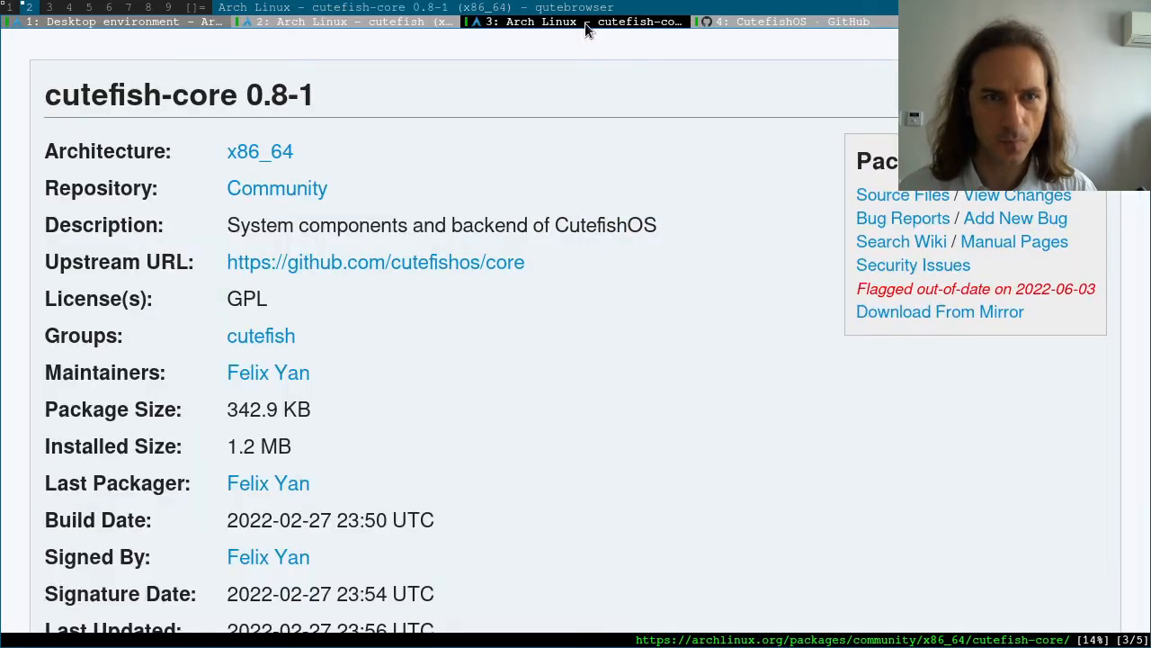
pyautogui.moveTo(661, 255)
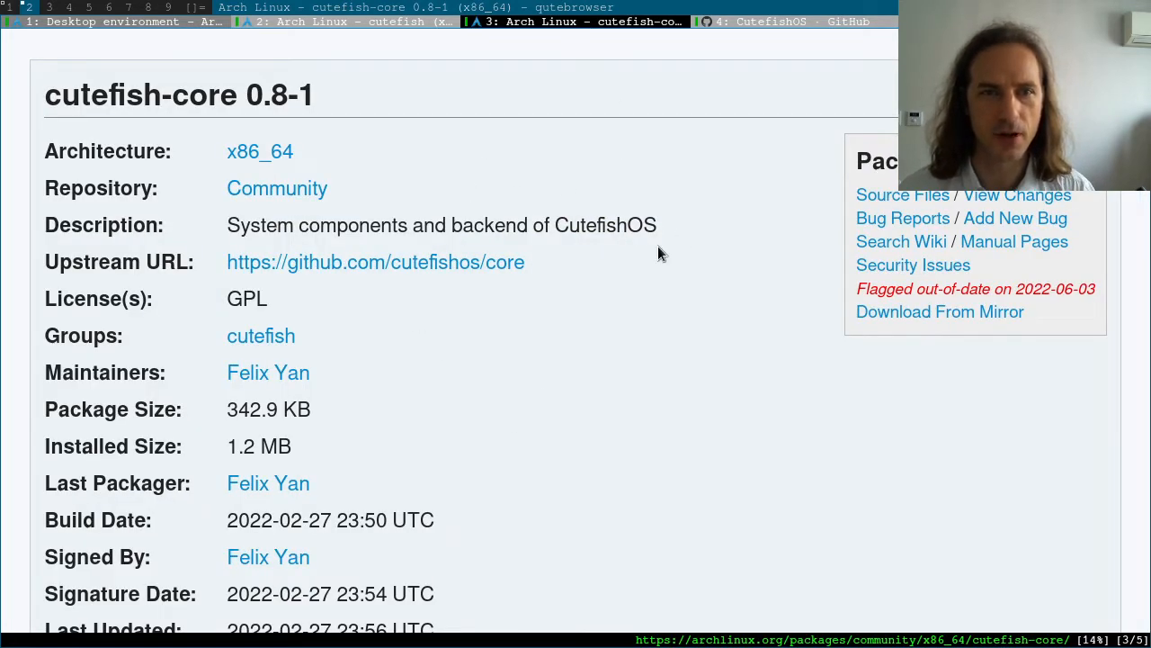
pyautogui.moveTo(324, 318)
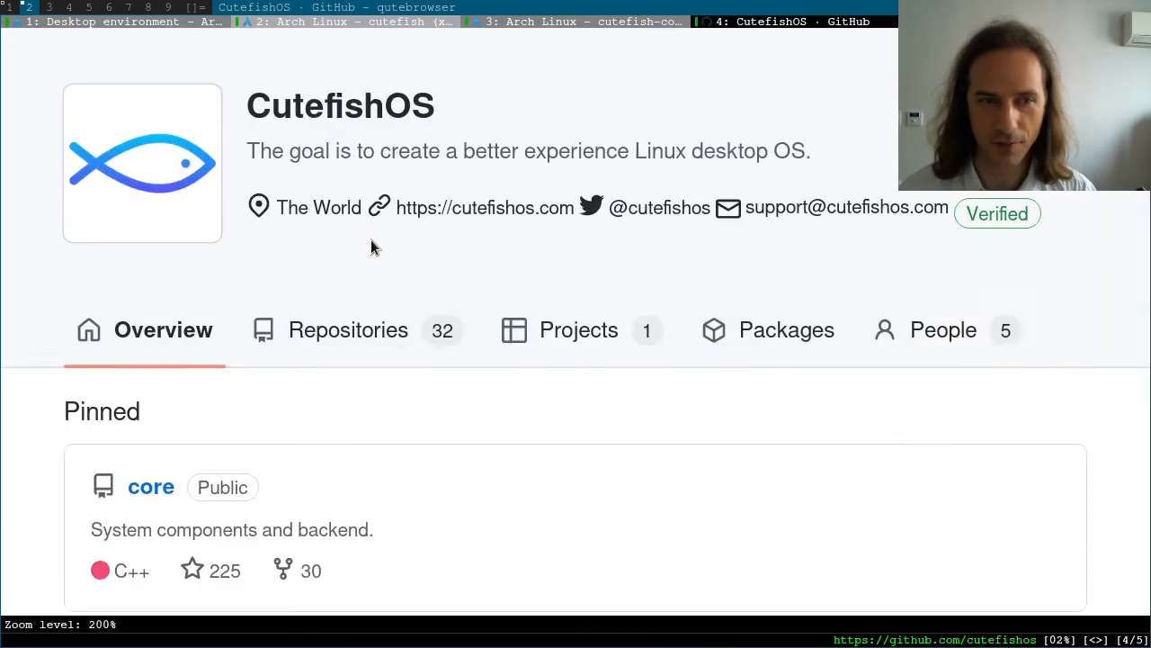
# Scroll through the CutefishOS GitHub People page listing members like Felix Yan and GoodCheng.
pyautogui.scroll(-3)
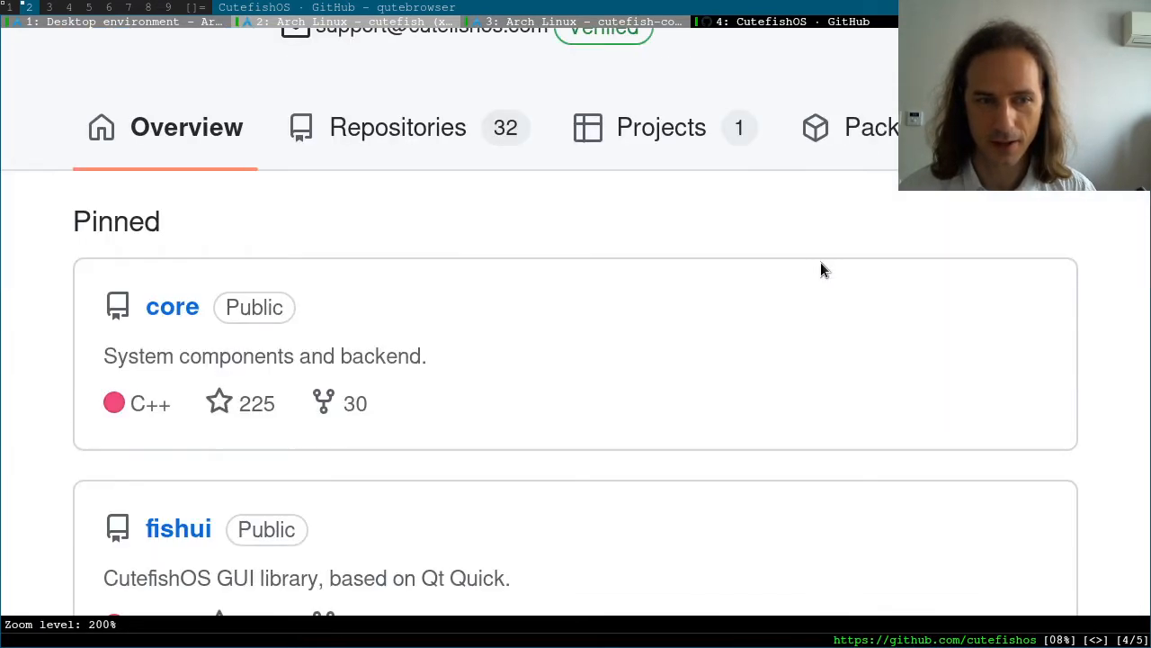
pyautogui.scroll(-3)
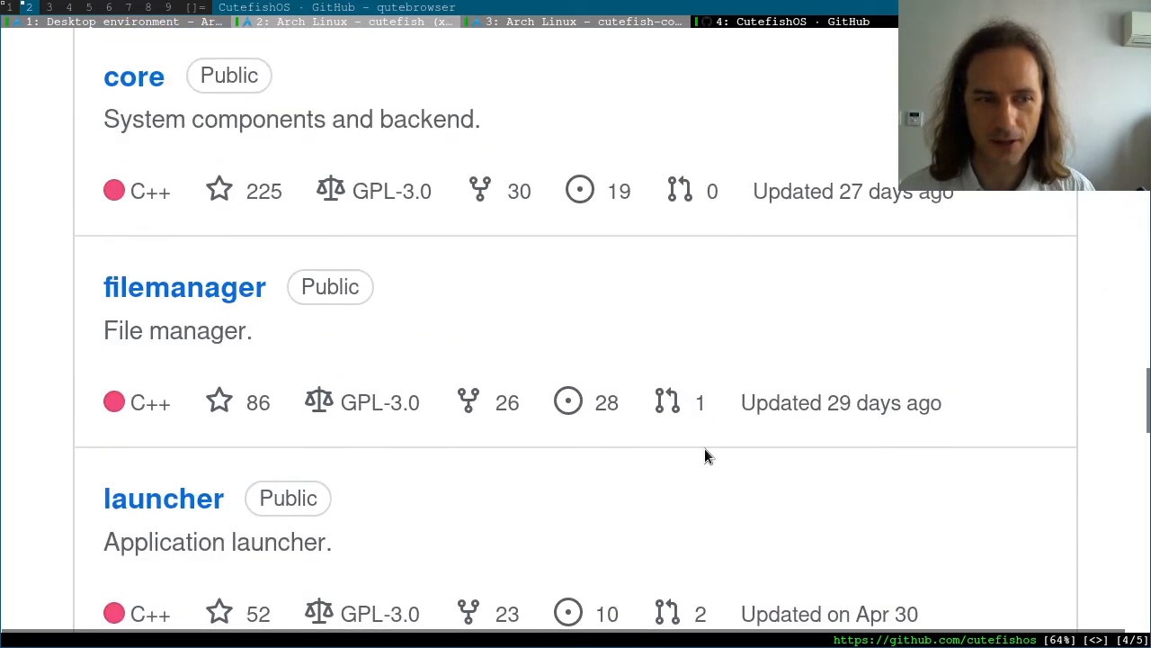
pyautogui.scroll(-3)
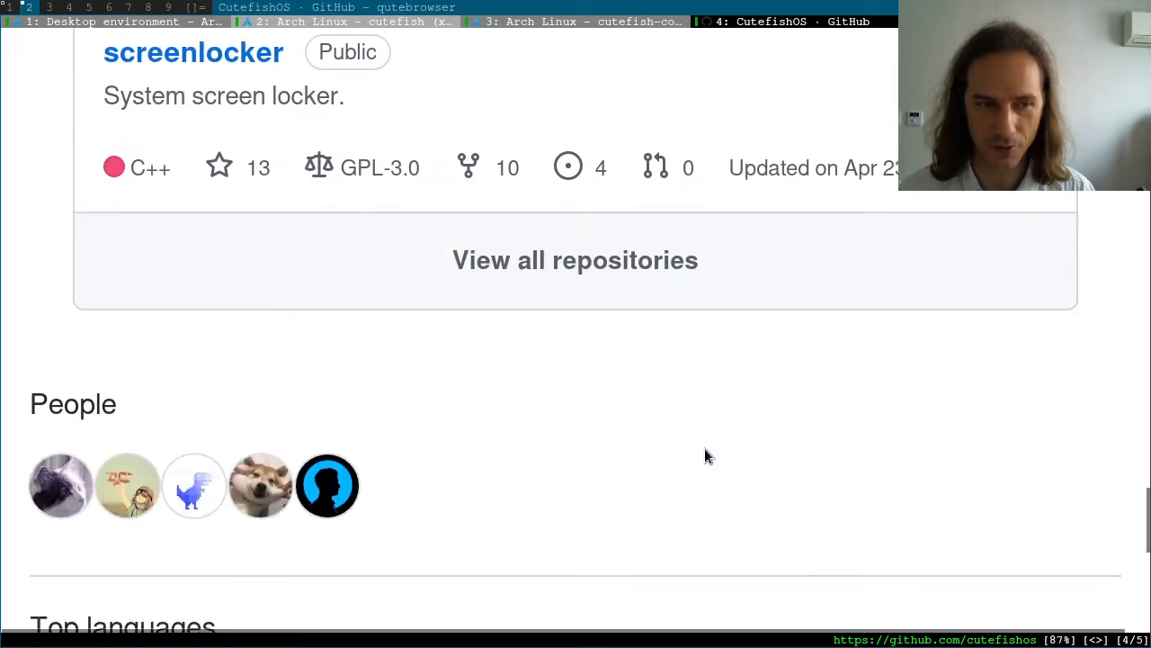
pyautogui.scroll(-3)
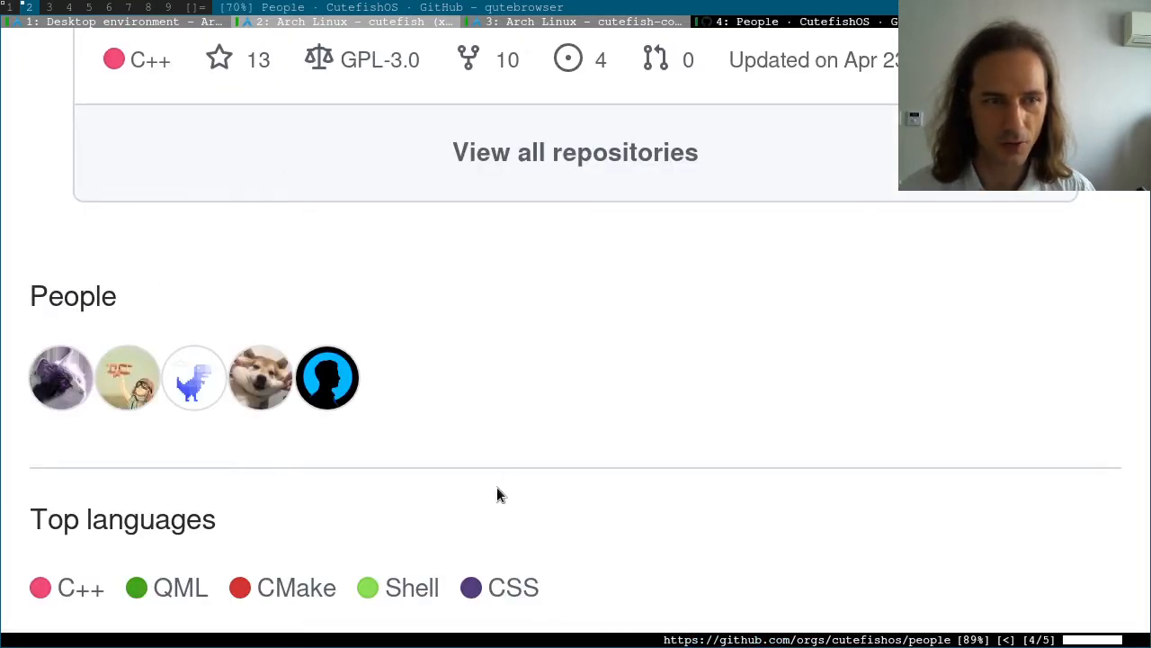
pyautogui.scroll(3)
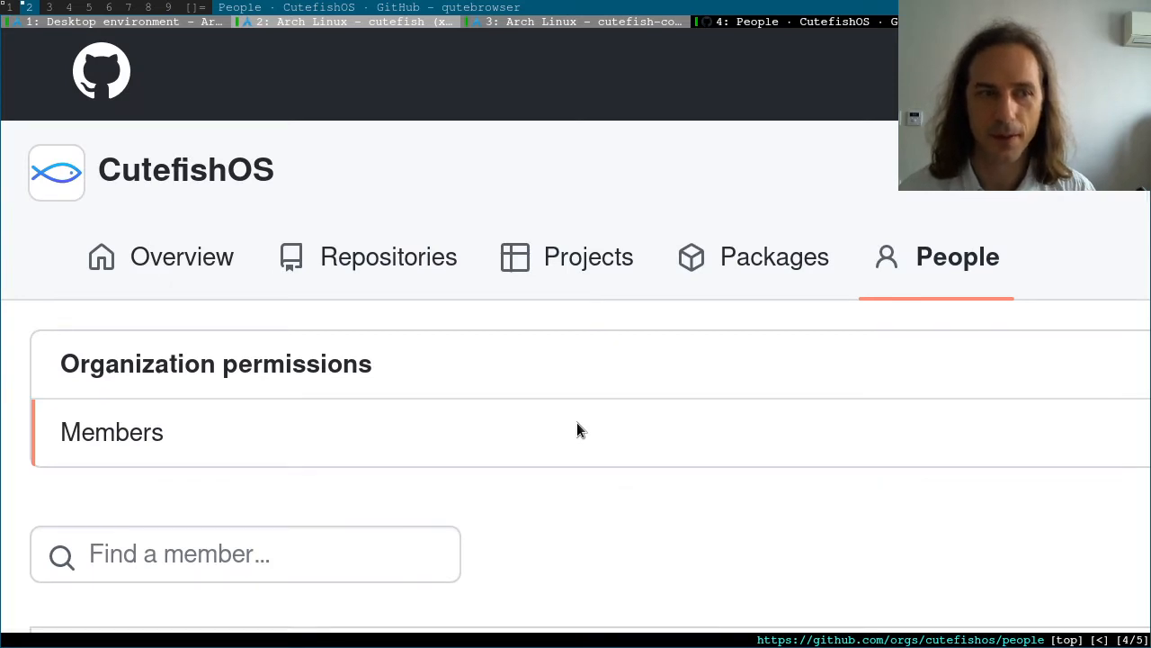
pyautogui.scroll(-3)
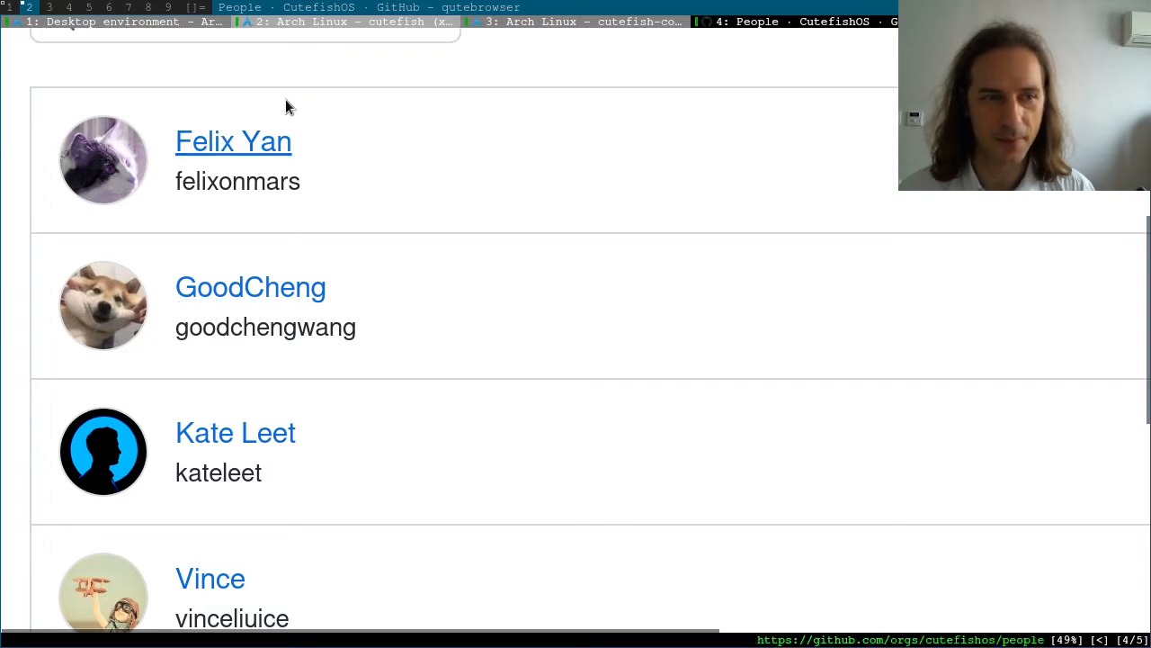
pyautogui.scroll(3)
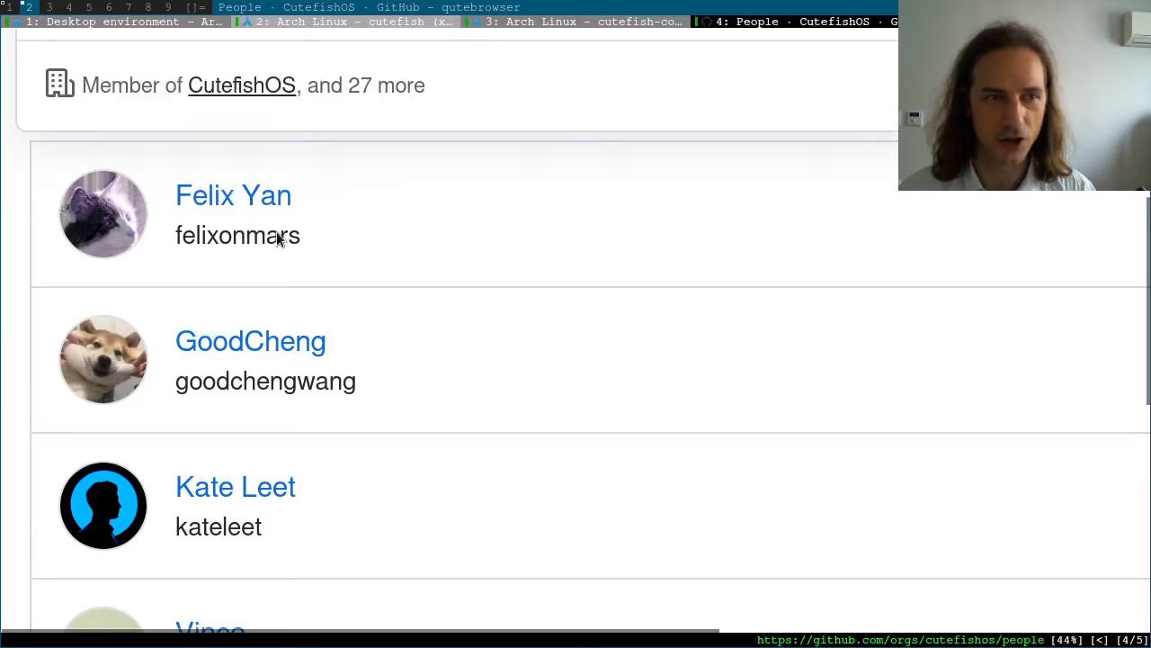
pyautogui.scroll(3)
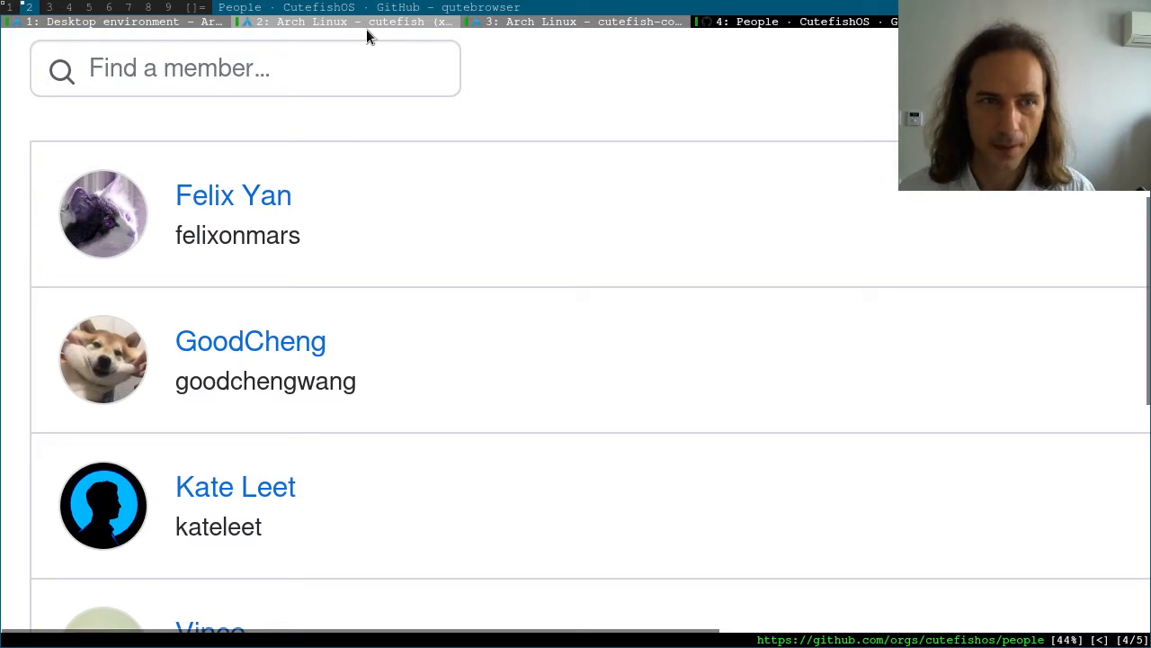
pyautogui.moveTo(360, 22)
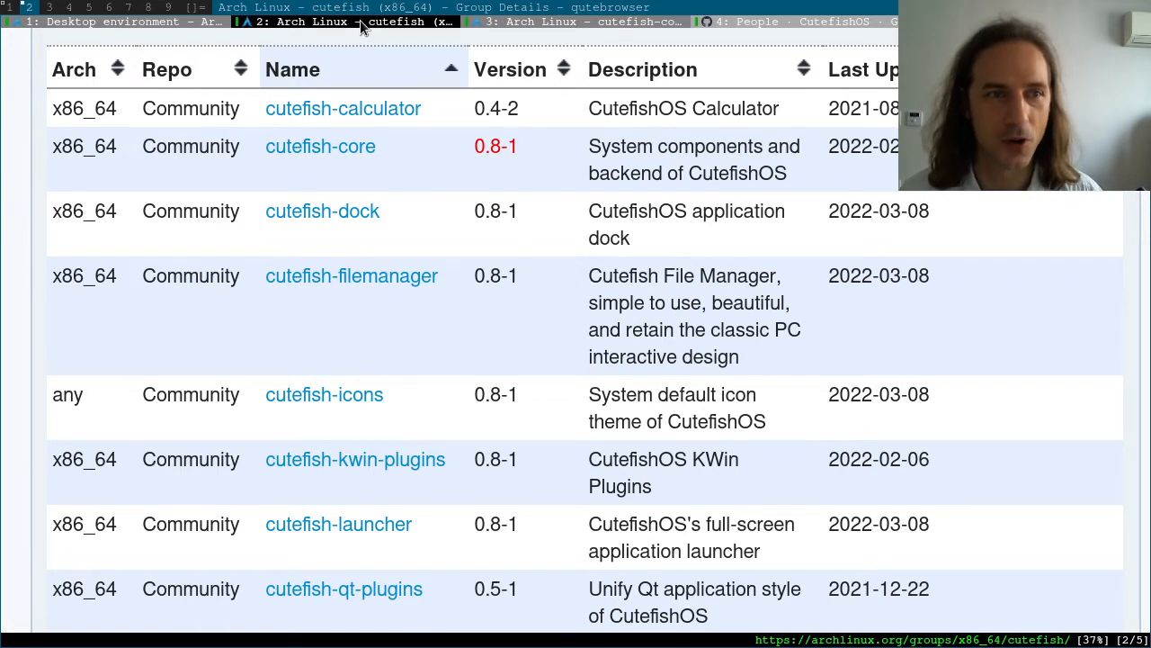
pyautogui.moveTo(836, 324)
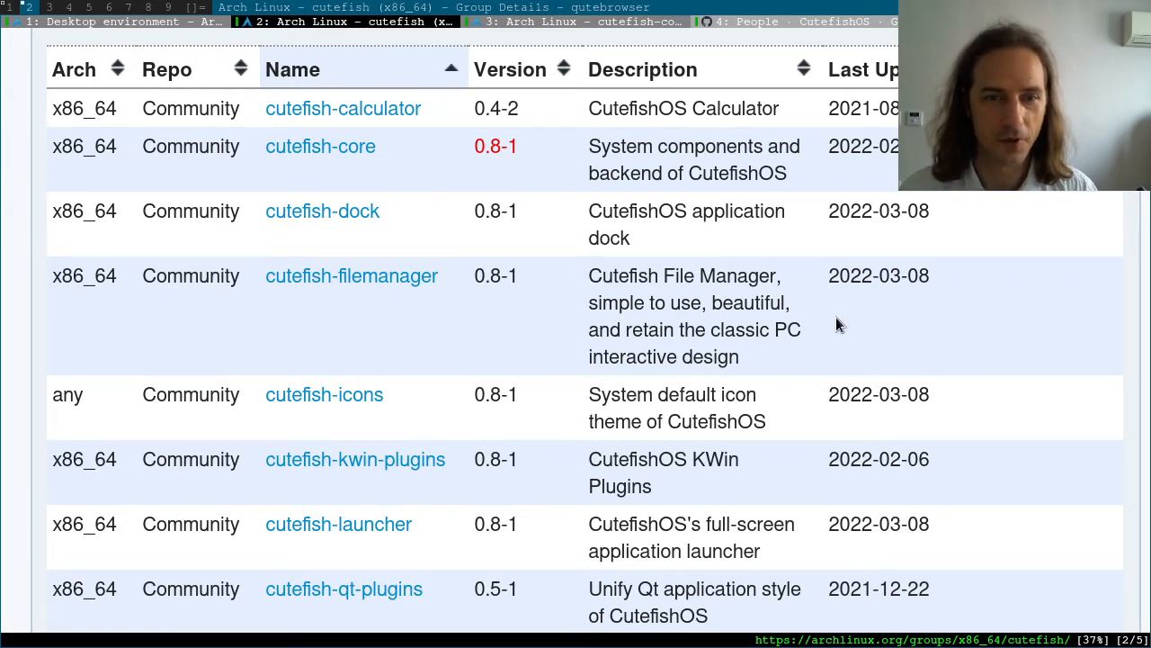
pyautogui.moveTo(643, 263)
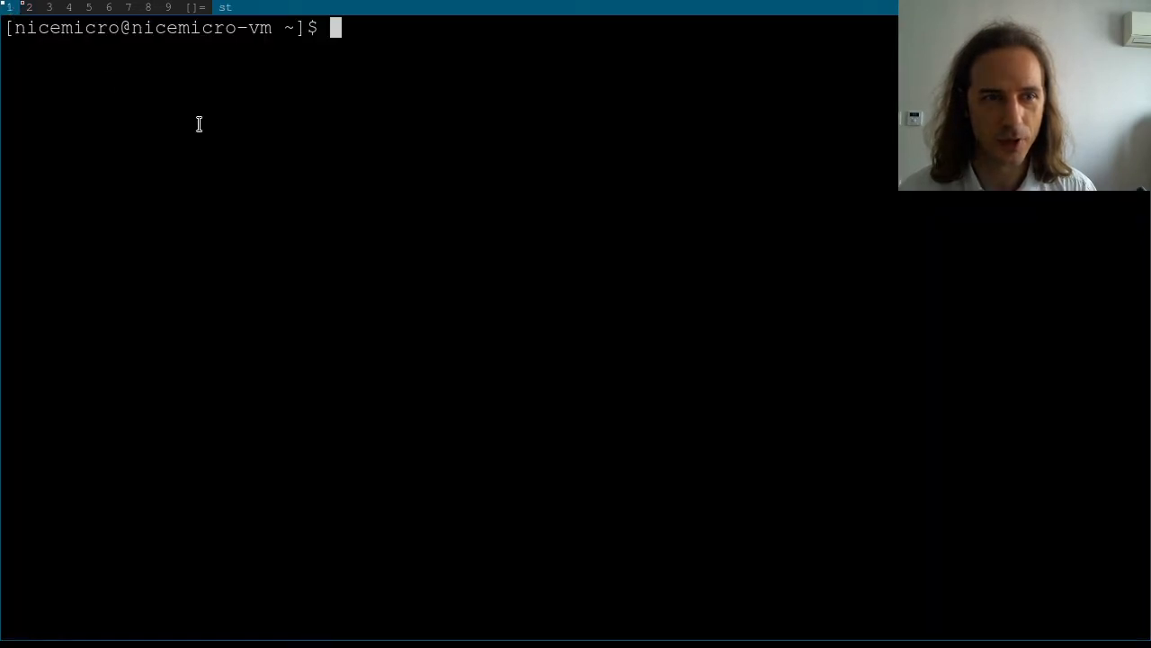
# Run 'sudo pacman -S cutefish' in st to install the cutefish group.
pyautogui.write('sudop')
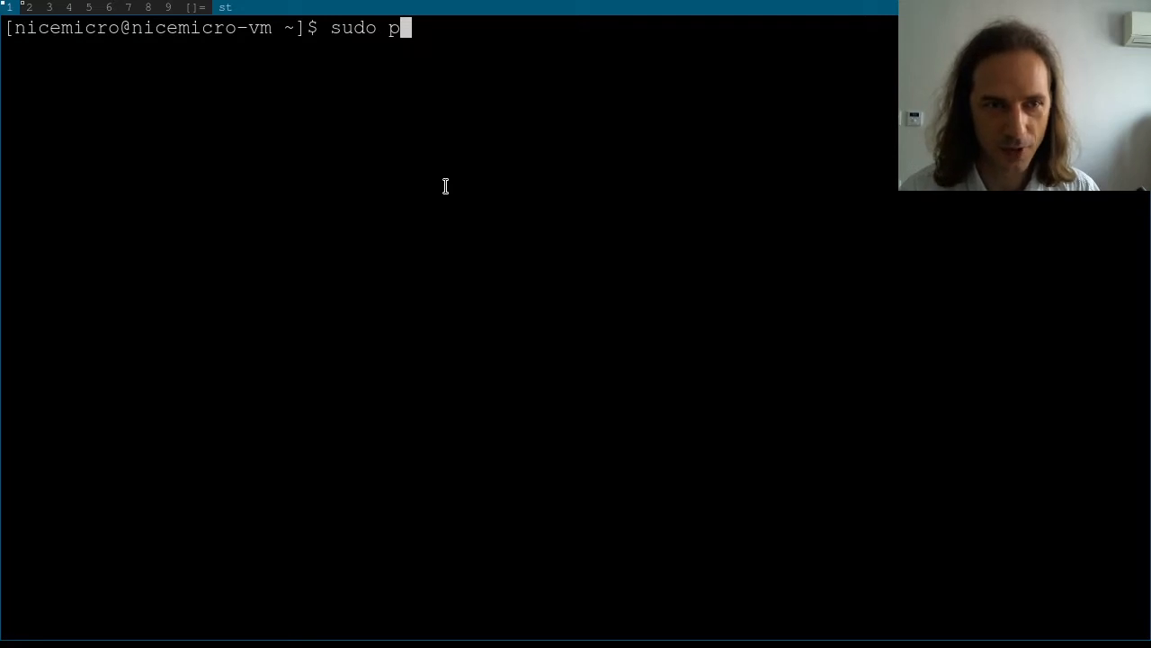
pyautogui.write('acp')
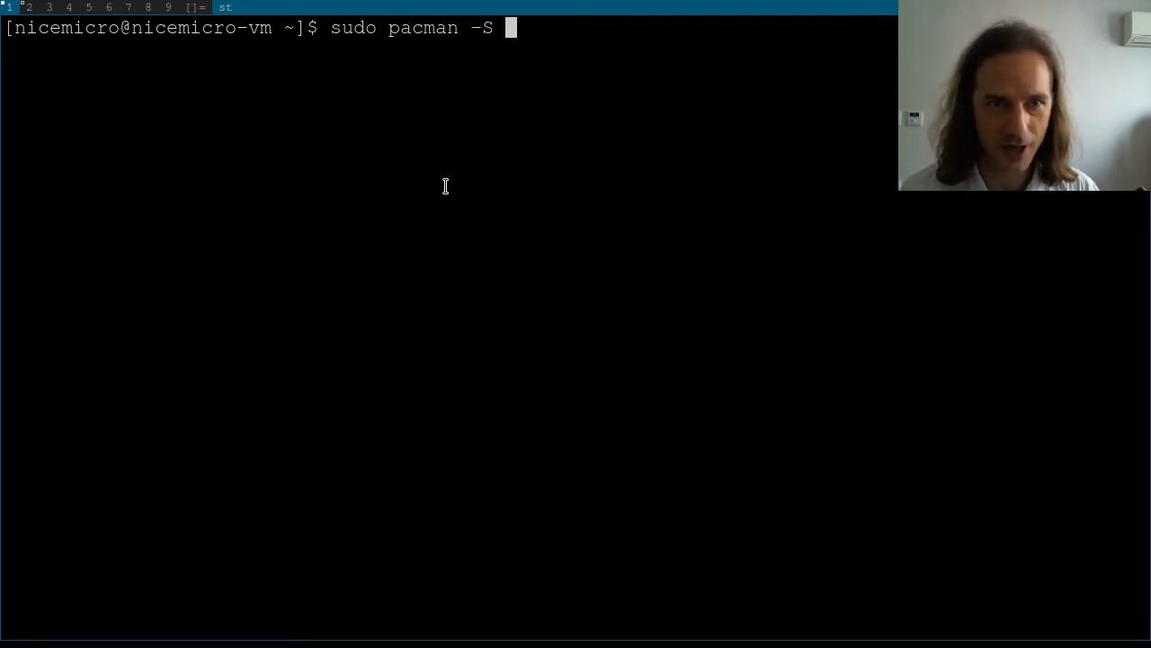
pyautogui.write('cutefish')
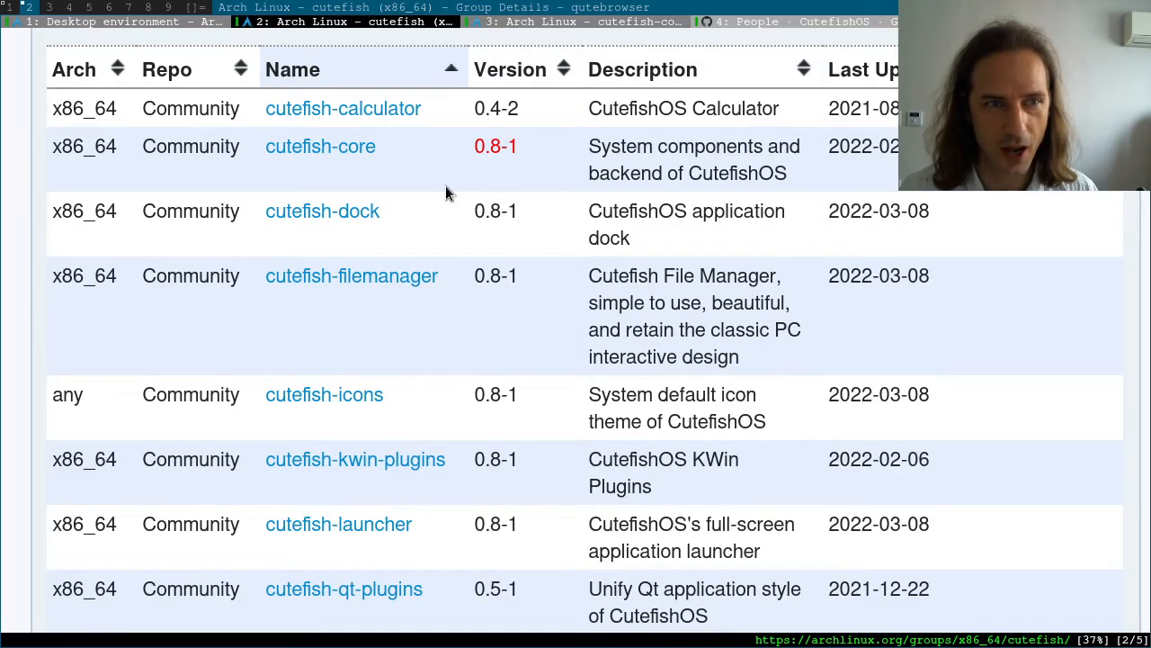
pyautogui.scroll(3)
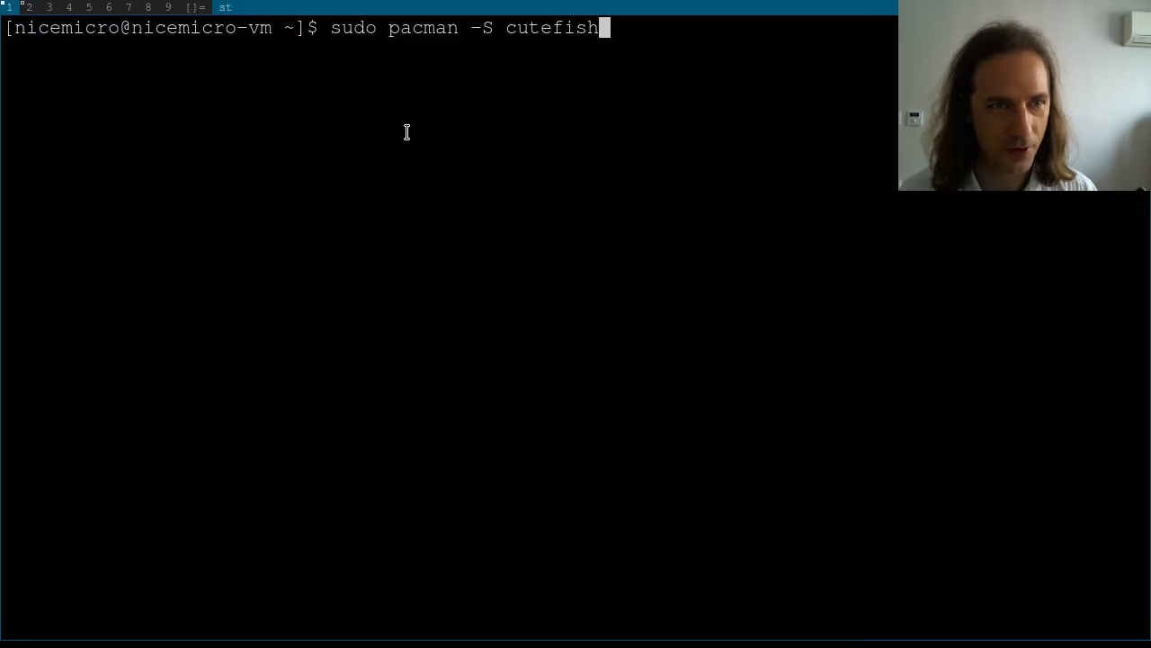
pyautogui.press('Return')
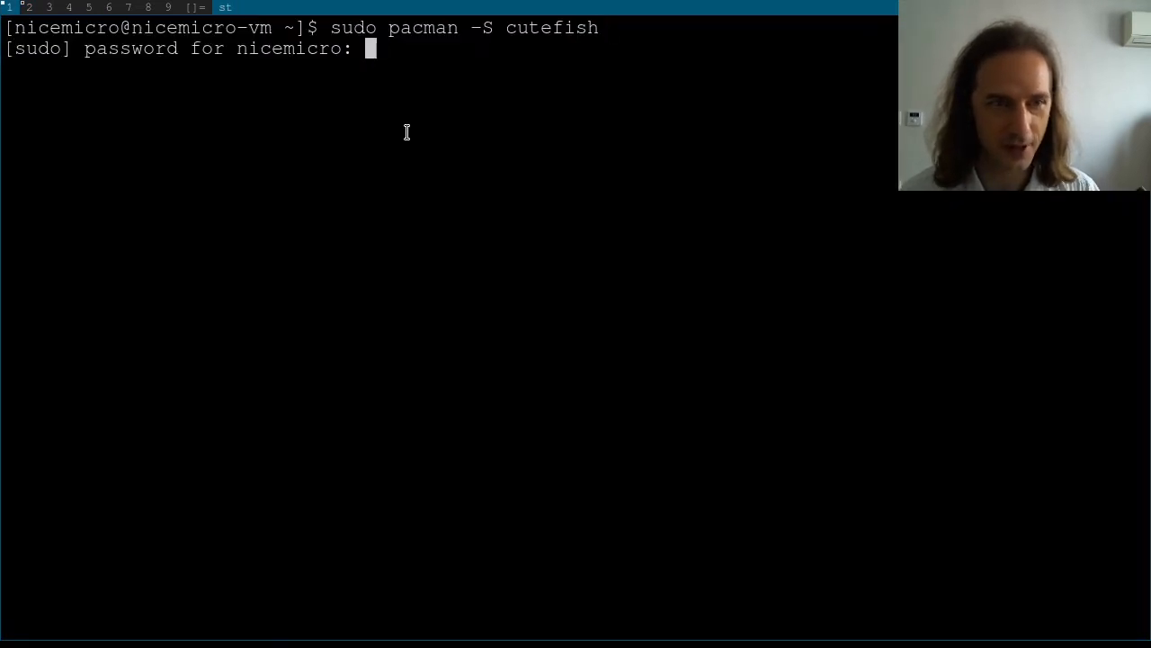
# Enter the password, accept all 13 members and the default pipewire provider, and confirm with y.
pyautogui.press('Return')
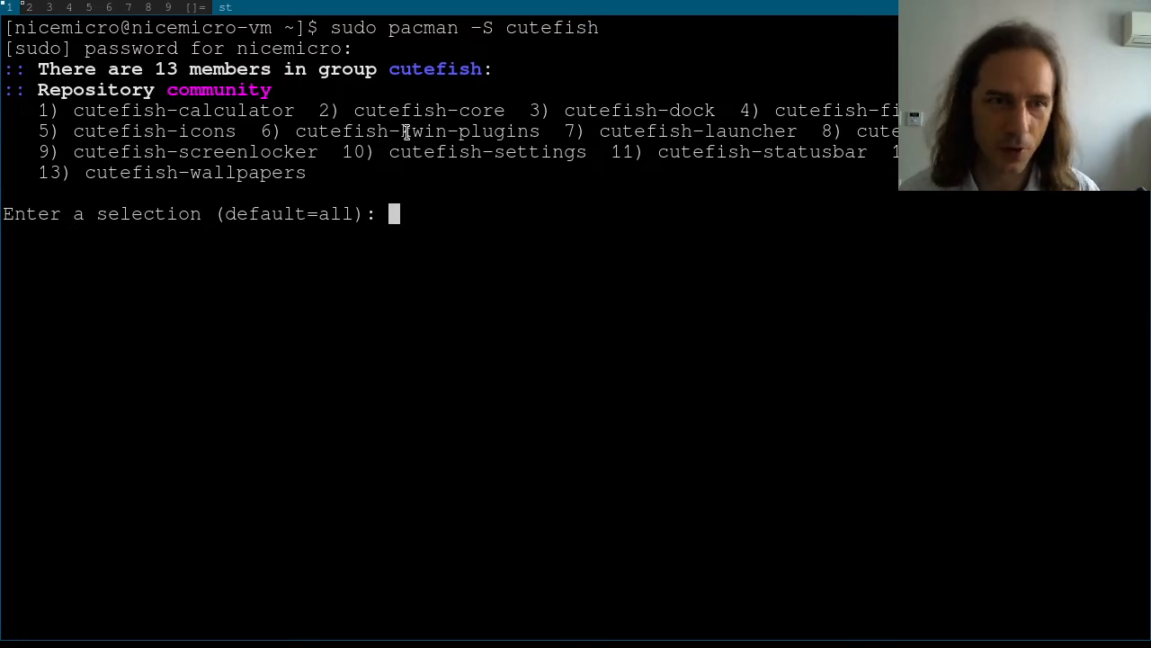
pyautogui.moveTo(832, 167)
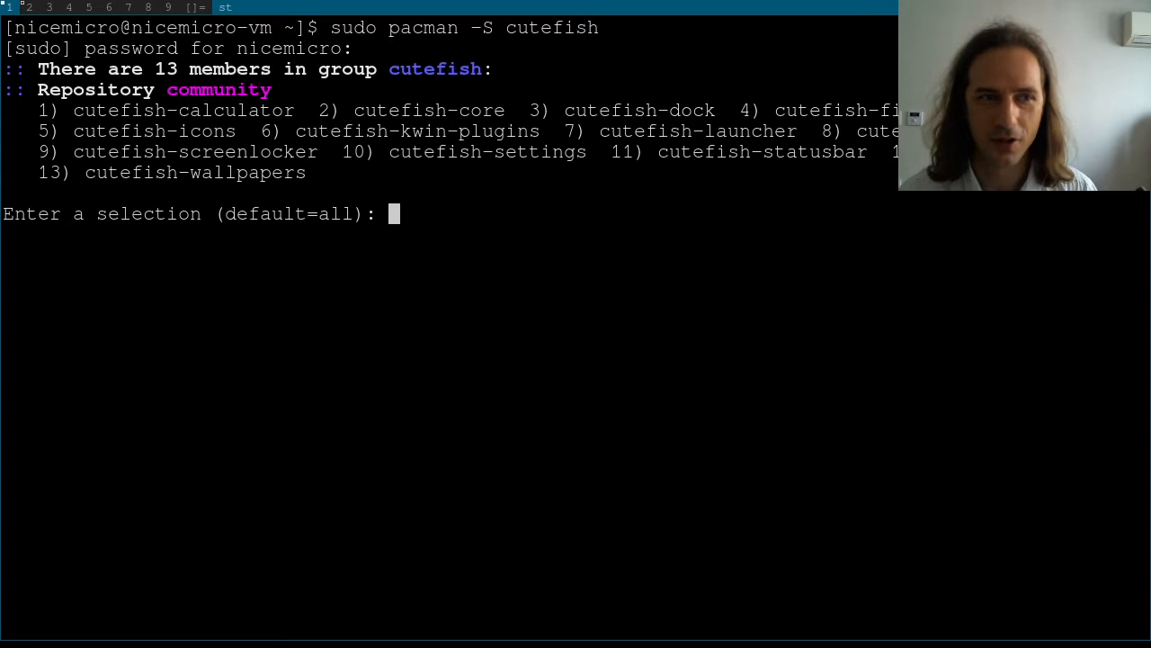
pyautogui.moveTo(220, 180)
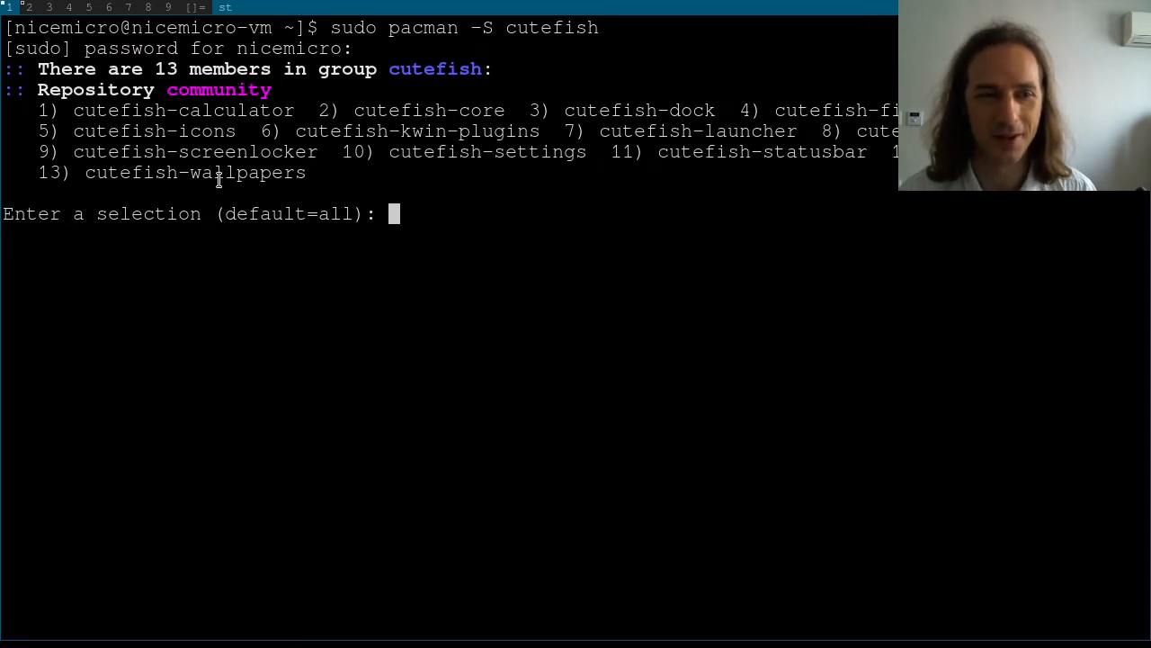
pyautogui.moveTo(545, 225)
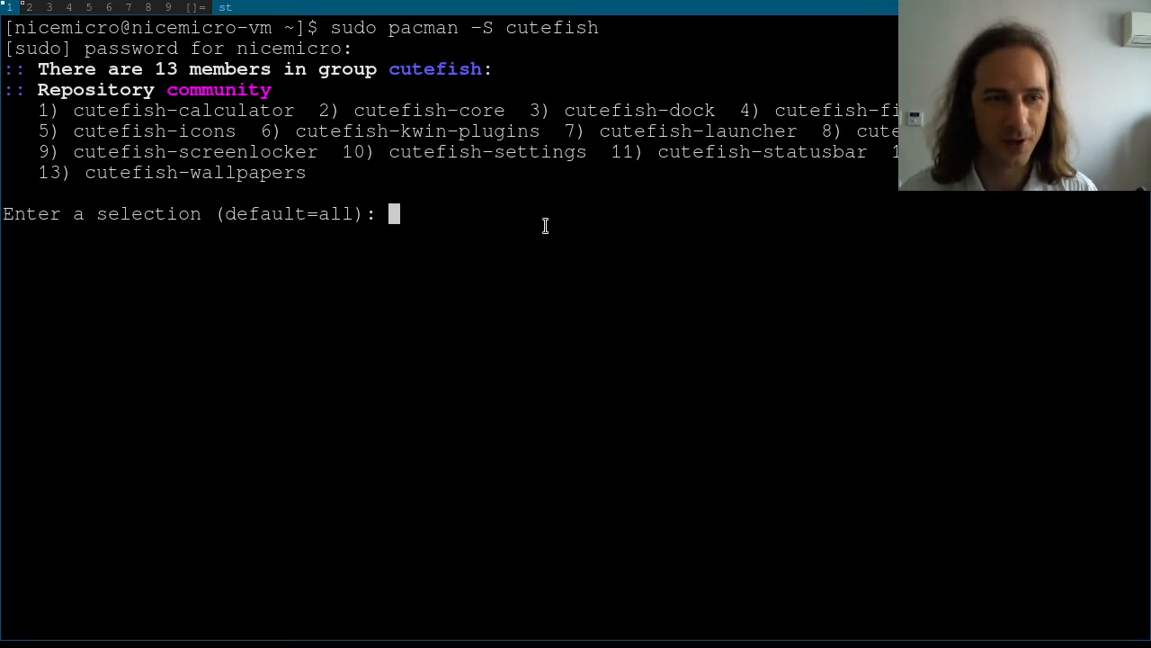
pyautogui.press('Return')
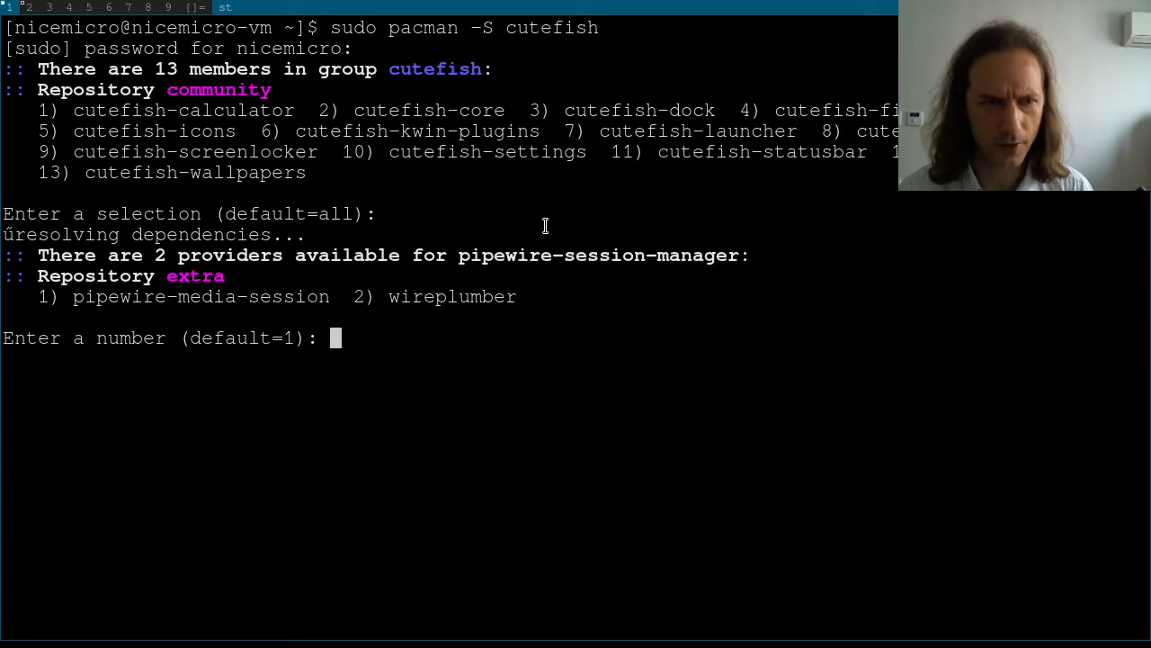
pyautogui.moveTo(509, 286)
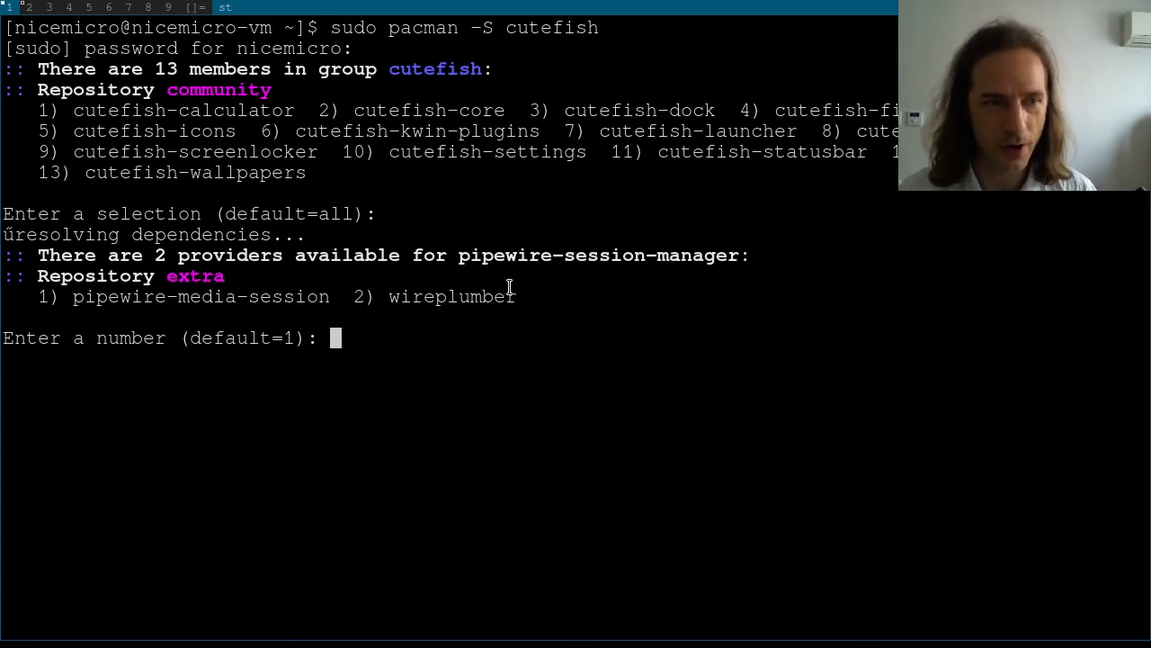
pyautogui.moveTo(456, 356)
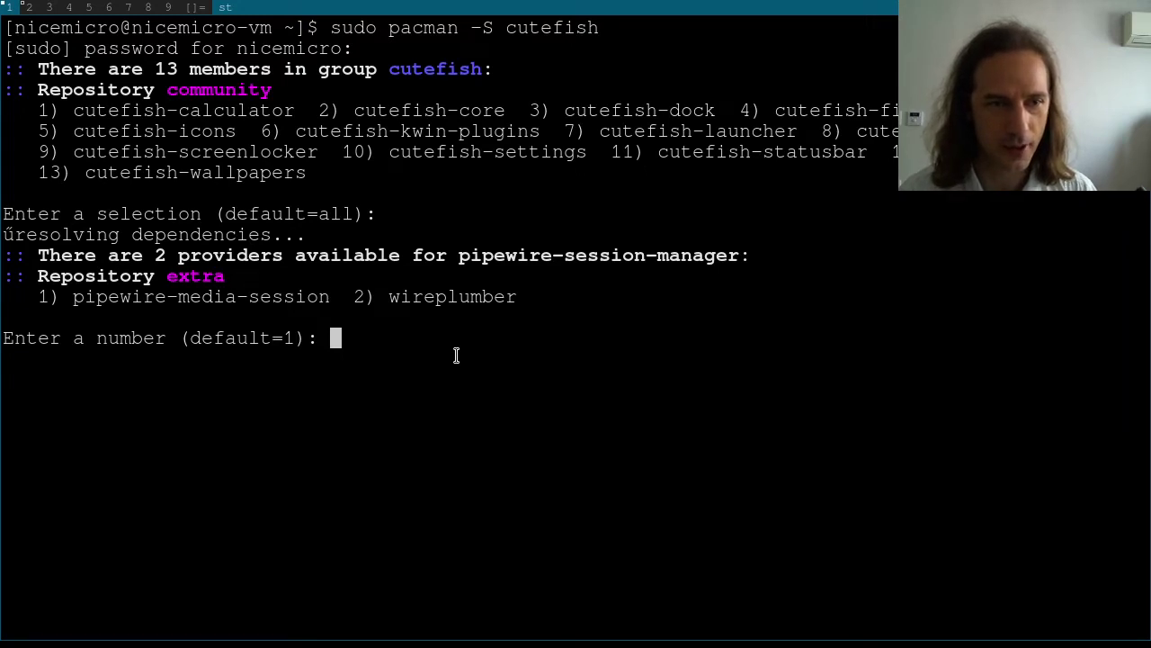
pyautogui.press('Return')
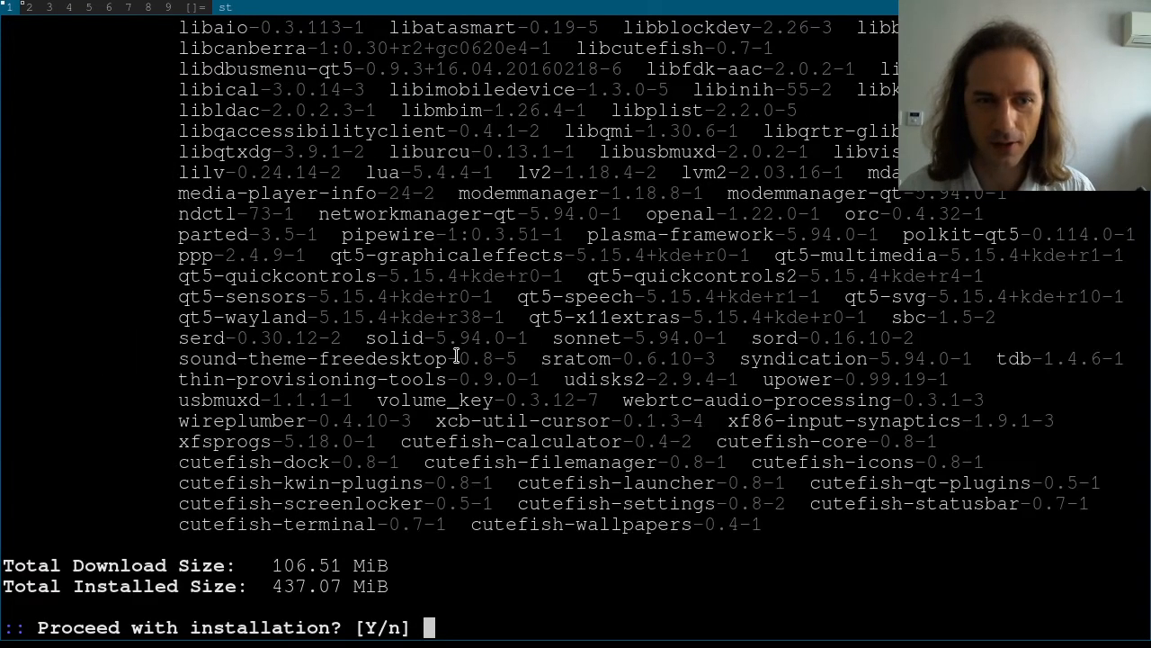
pyautogui.write('y')
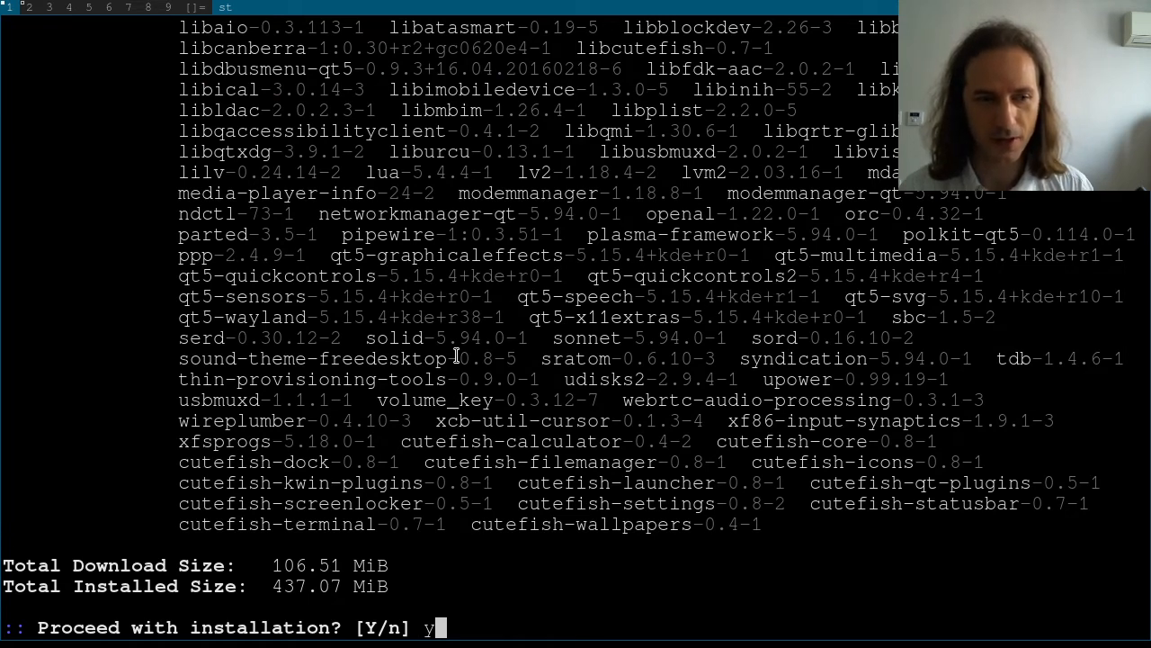
pyautogui.press('Return')
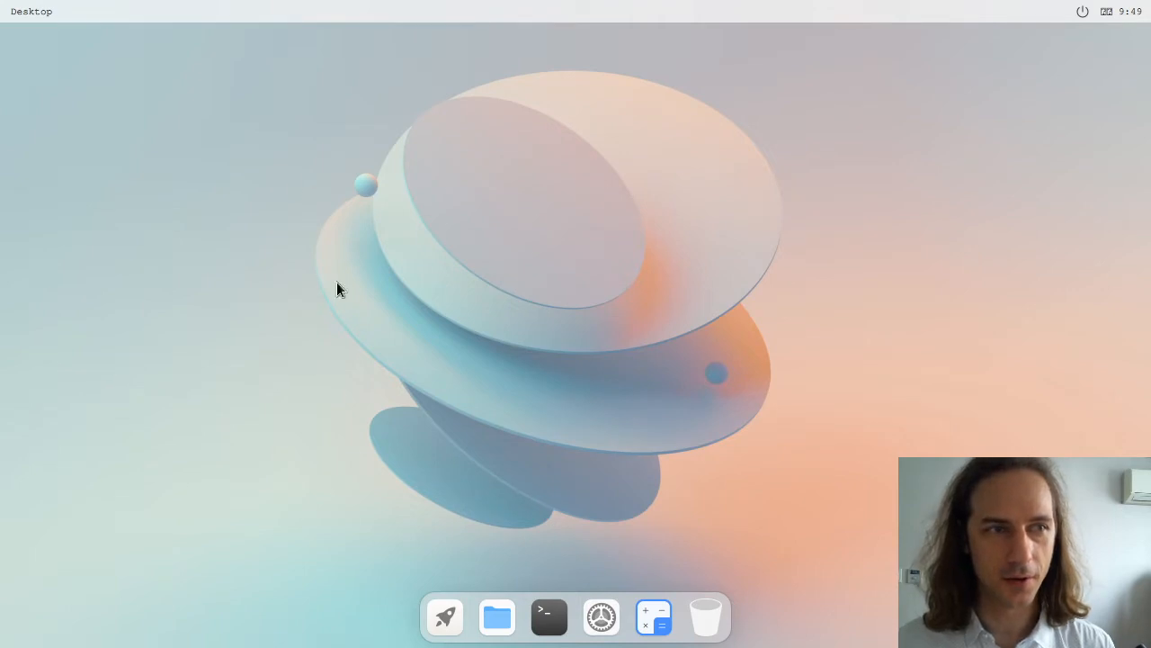
pyautogui.moveTo(665, 308)
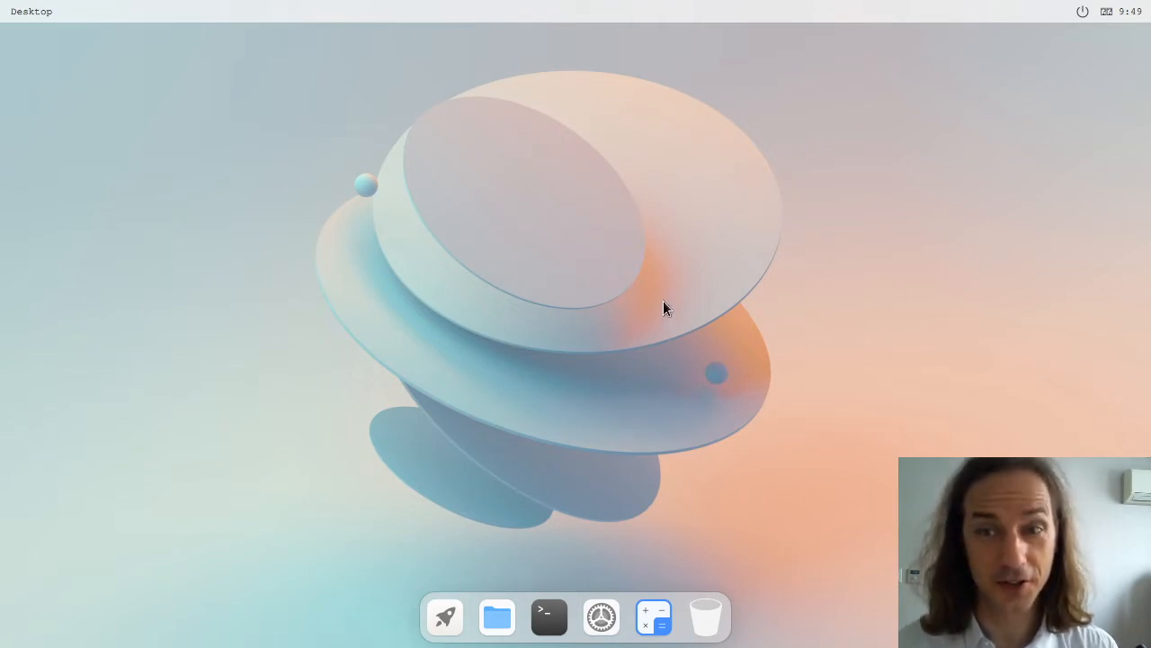
pyautogui.moveTo(663, 296)
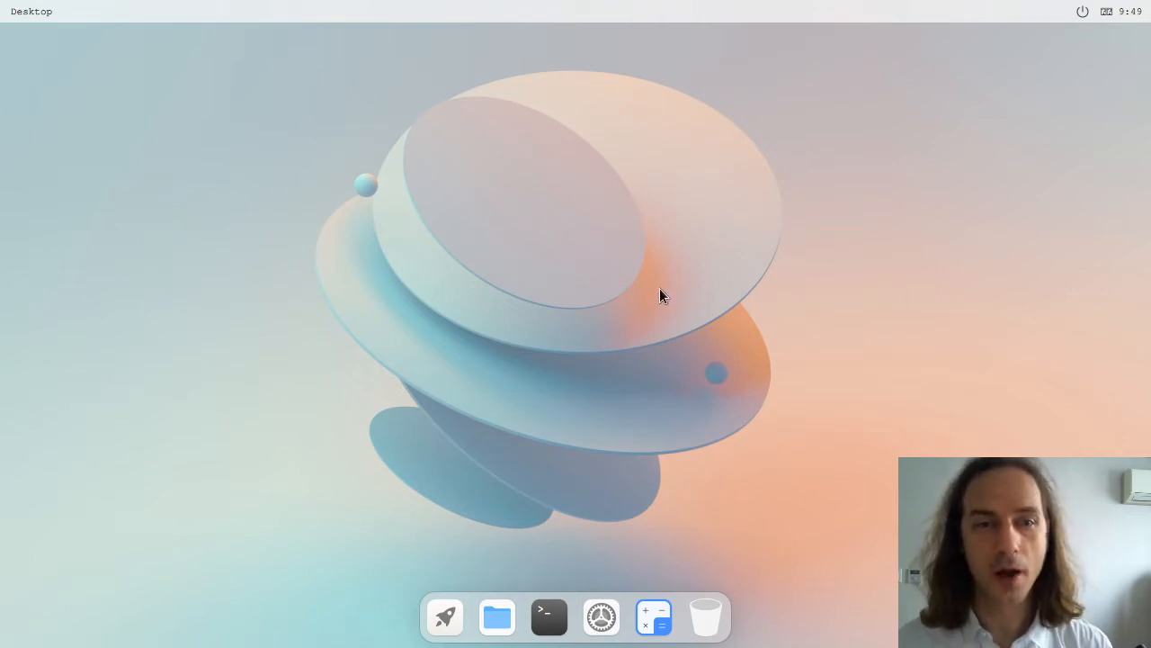
pyautogui.moveTo(351, 196)
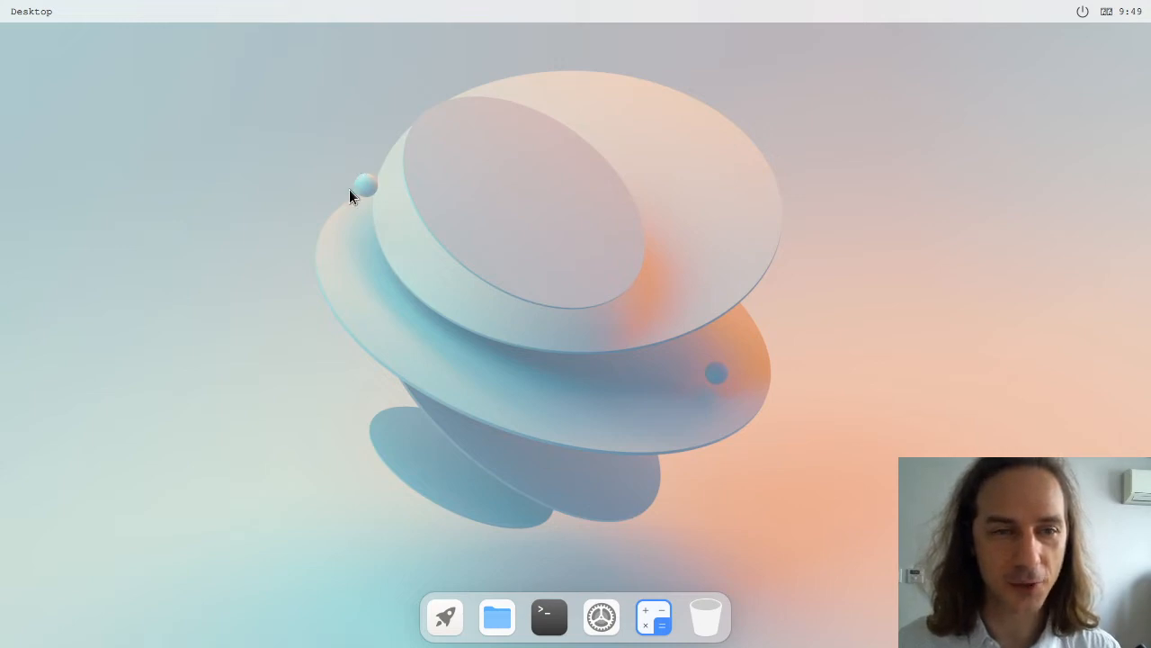
pyautogui.moveTo(483, 223)
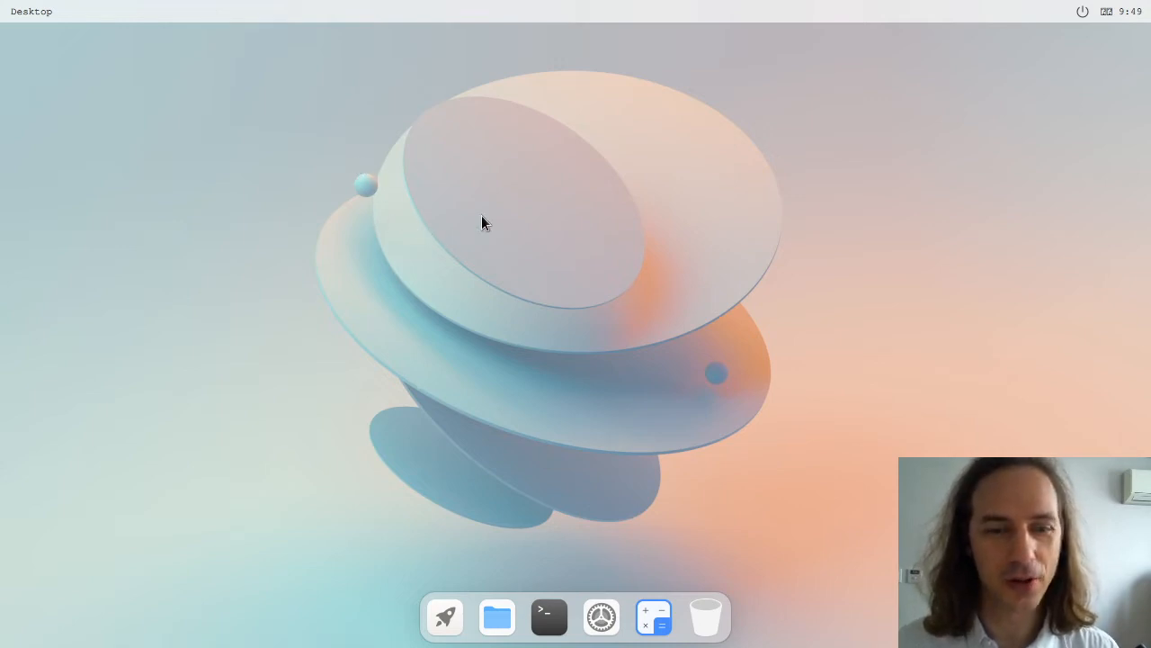
pyautogui.moveTo(445, 616)
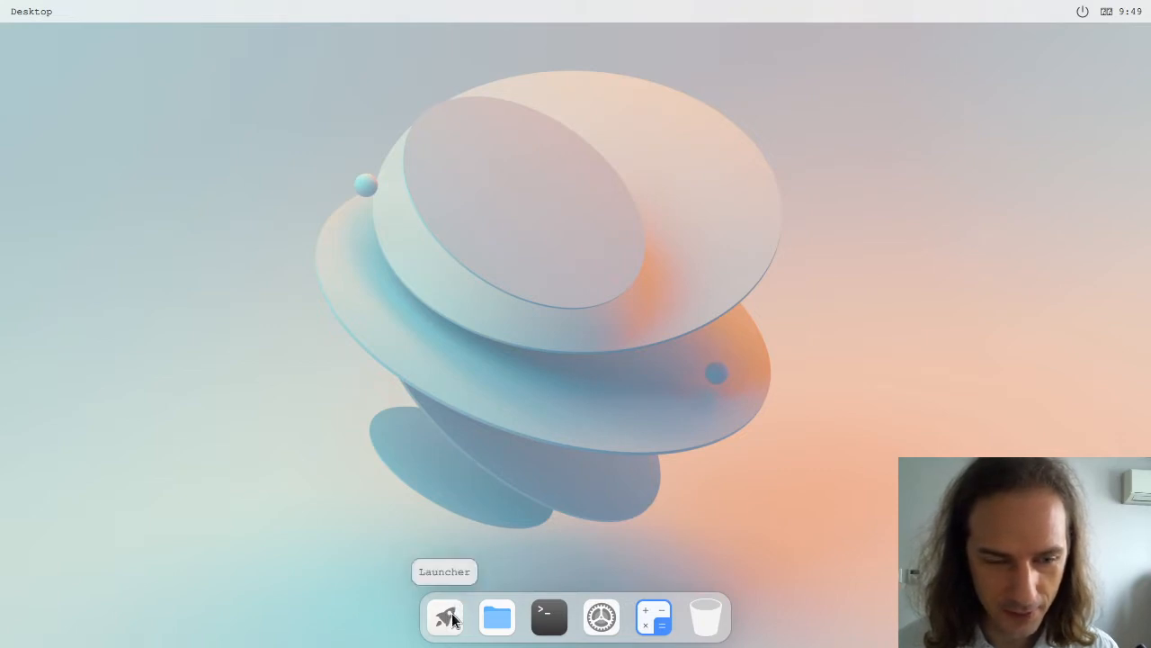
# Open the full-screen launcher showing Calculator, File Manager, Settings, Terminal and qutebrowser.
pyautogui.click(444, 617)
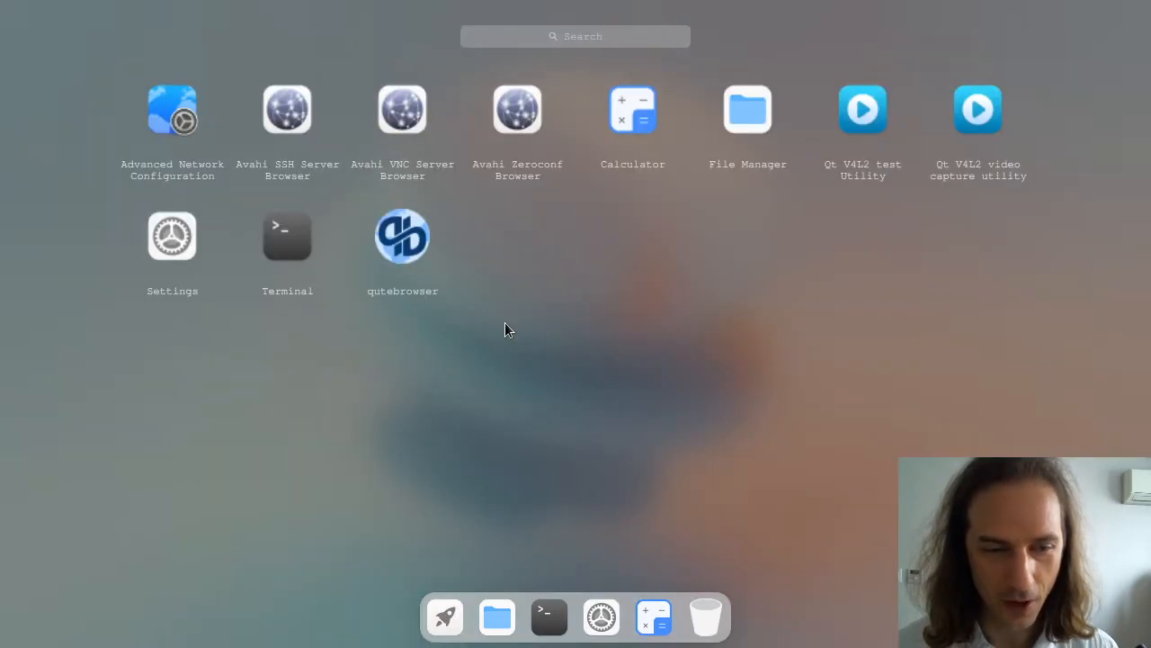
pyautogui.moveTo(144, 142)
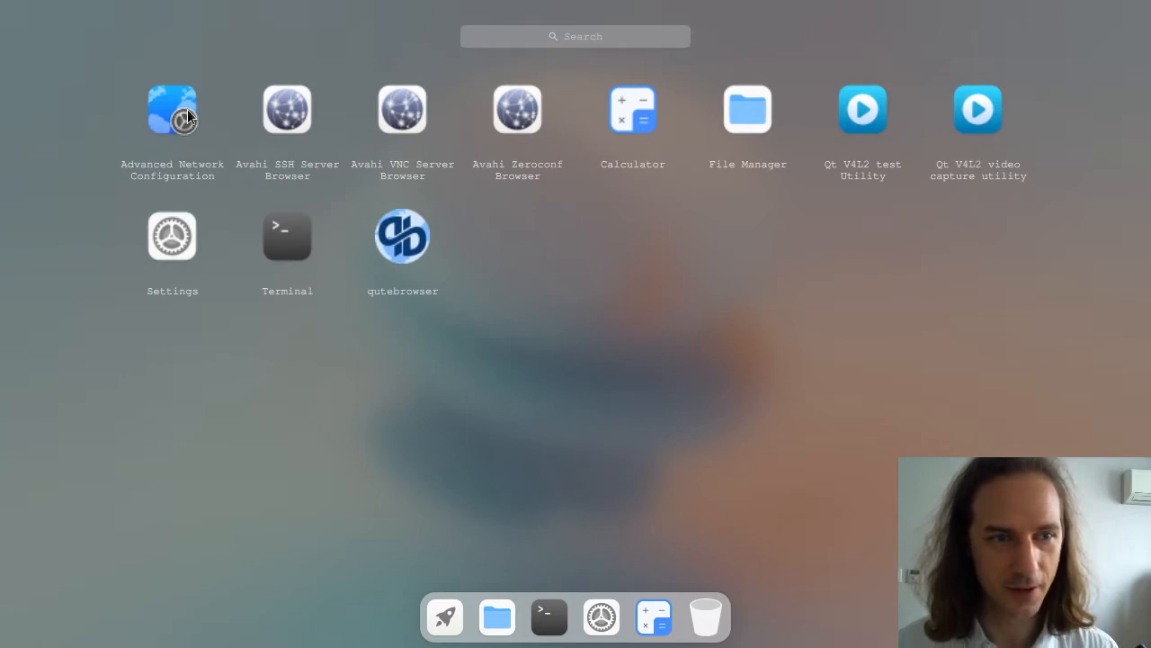
pyautogui.moveTo(149, 90)
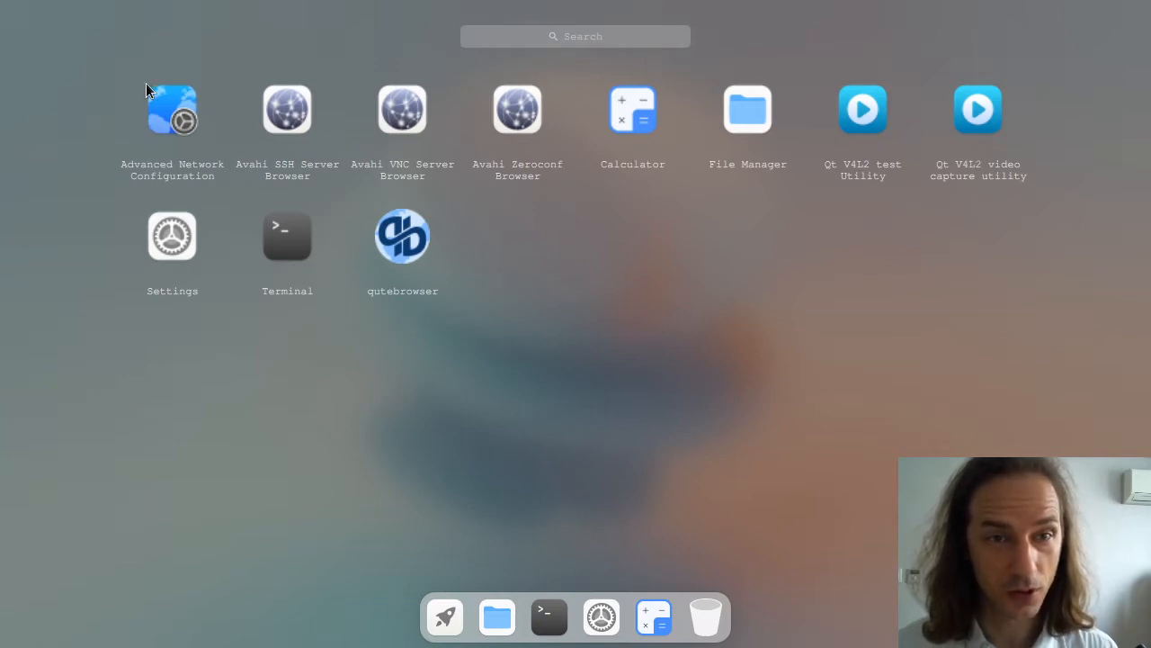
pyautogui.moveTo(225, 201)
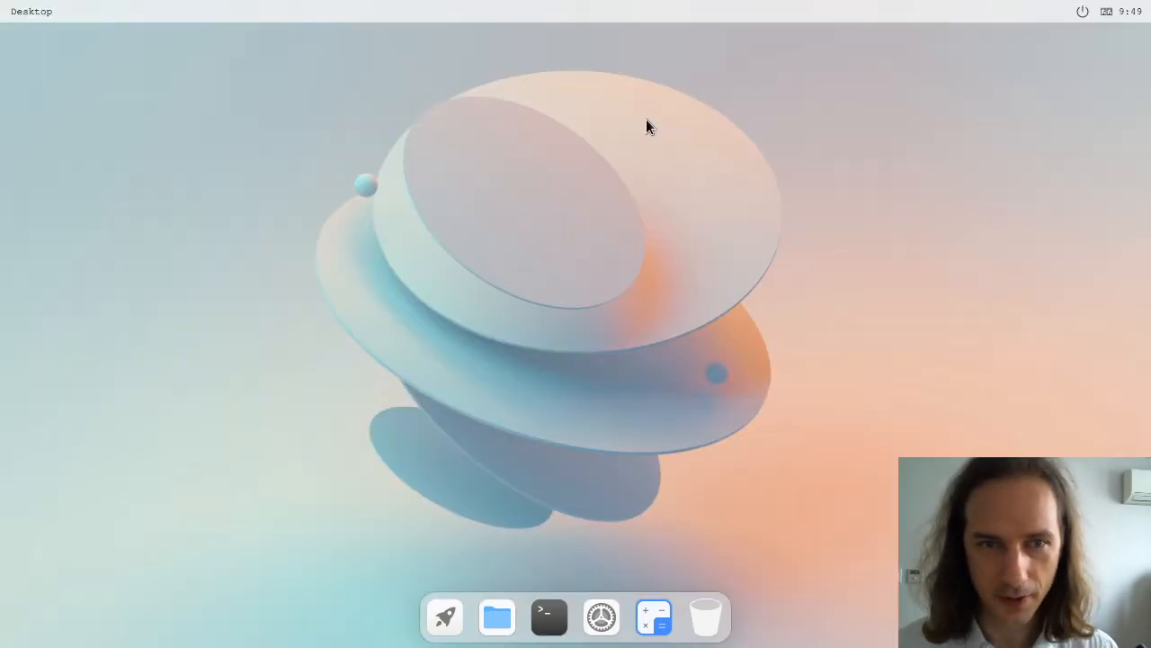
# Compute 125/12+12 = 22.4166666667 and 2+3*2 = 8 in Calculator, then close it.
pyautogui.click(654, 617)
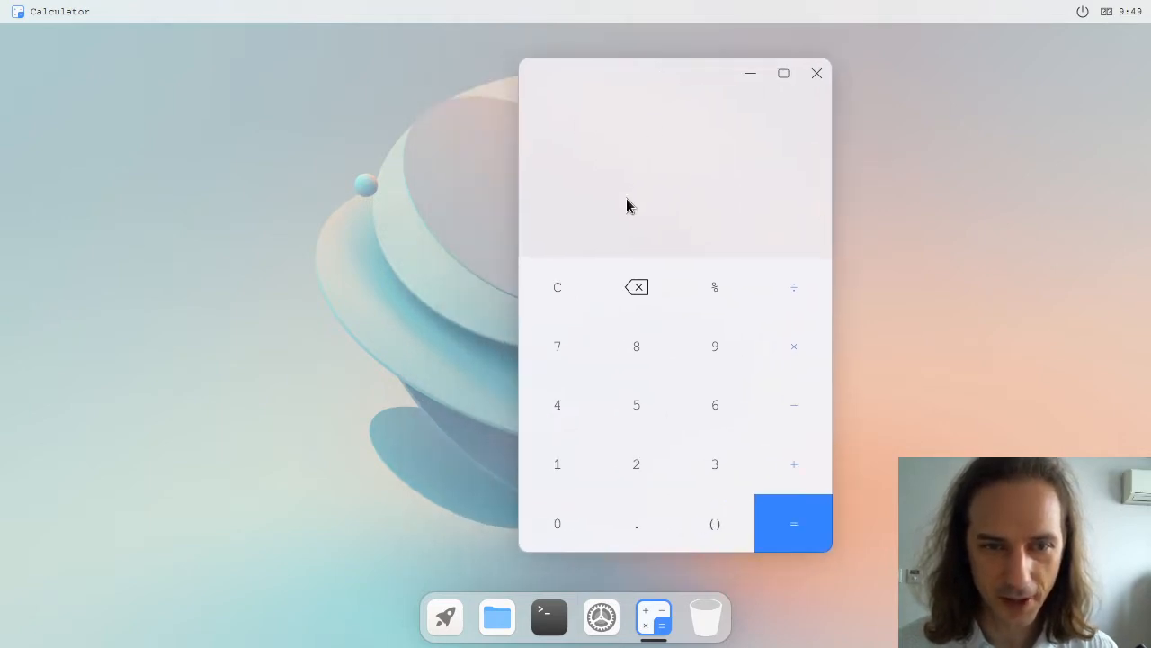
pyautogui.moveTo(751, 114)
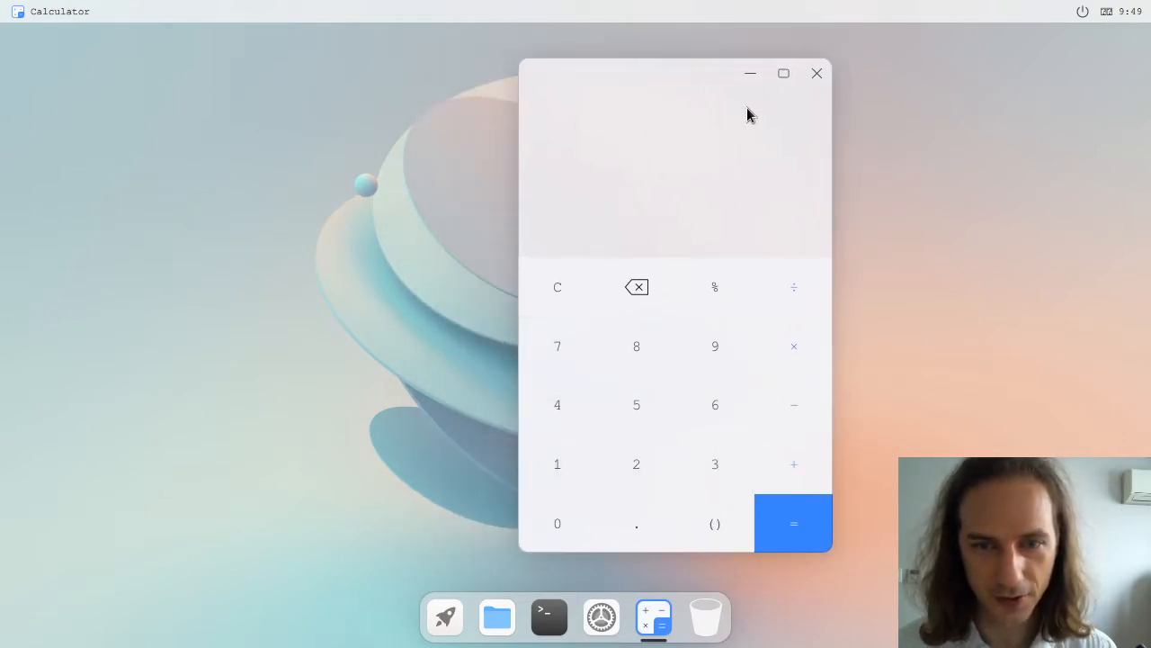
pyautogui.moveTo(598, 215)
pyautogui.write('125/12+12')
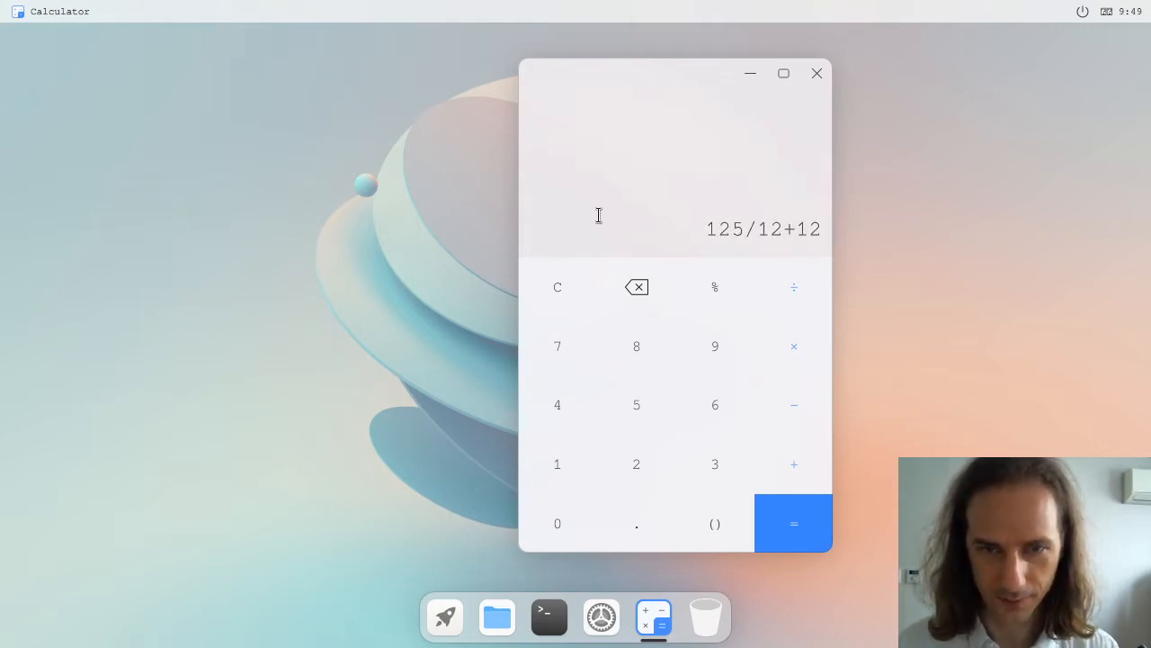
pyautogui.click(793, 524)
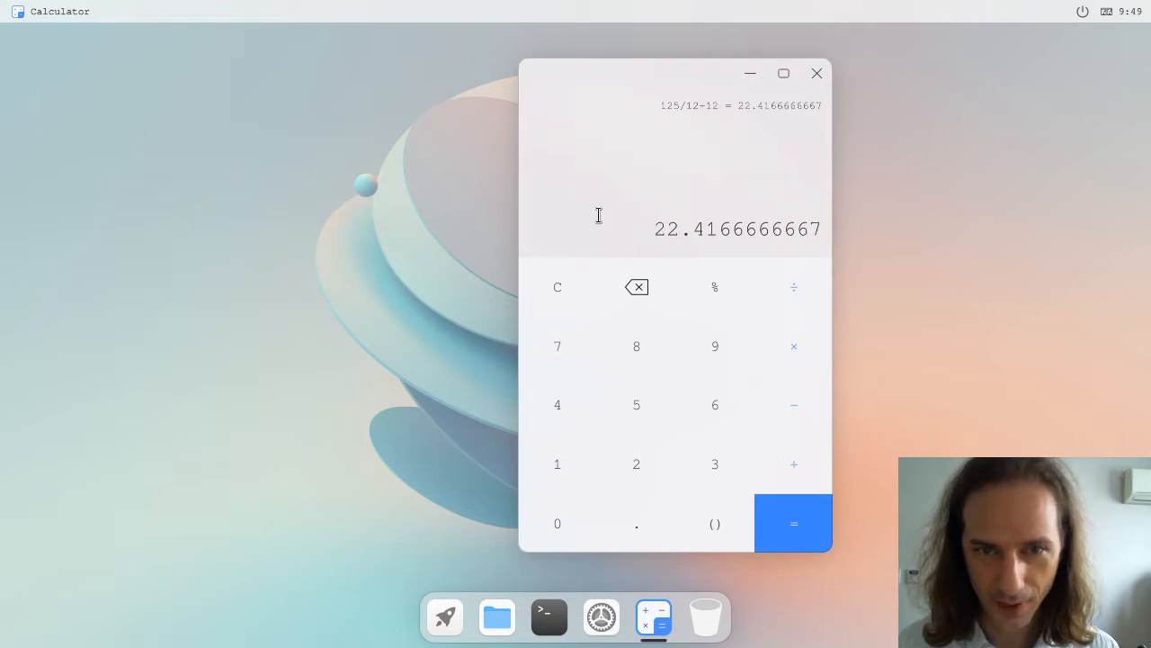
pyautogui.click(557, 287)
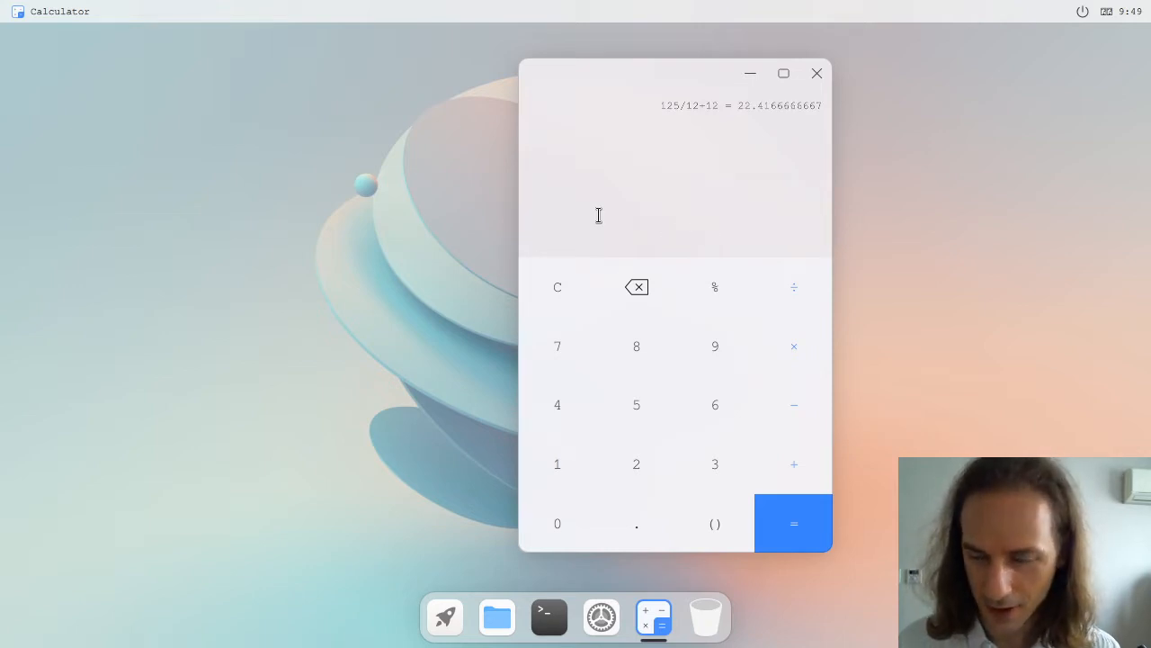
pyautogui.write('2+3')
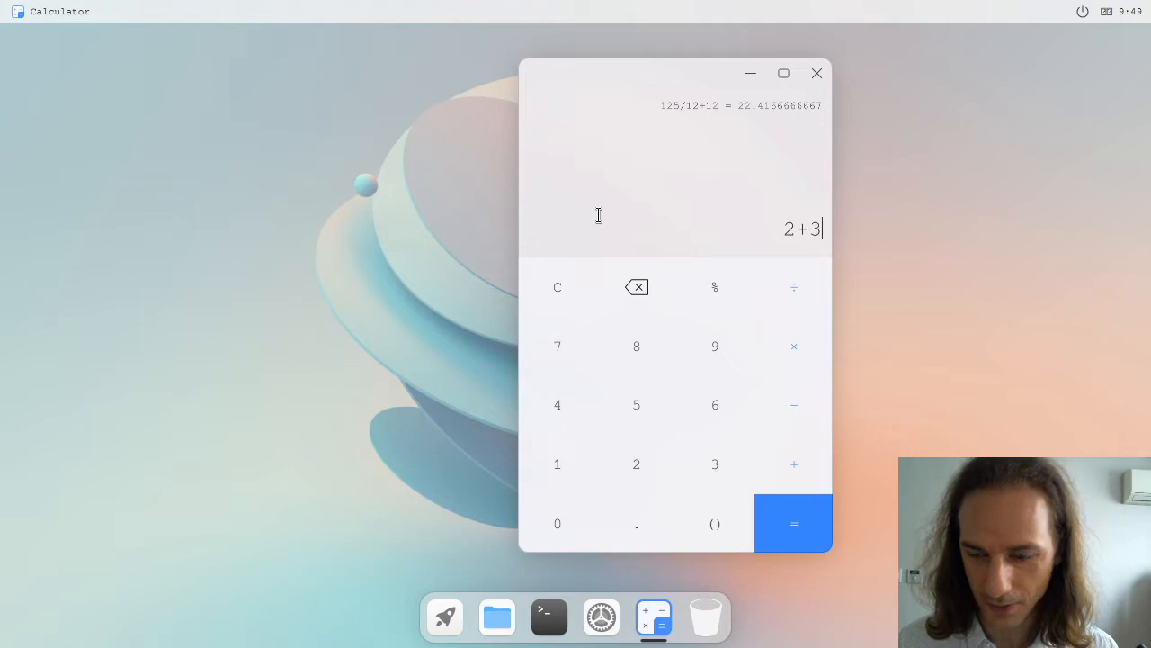
pyautogui.write('*2')
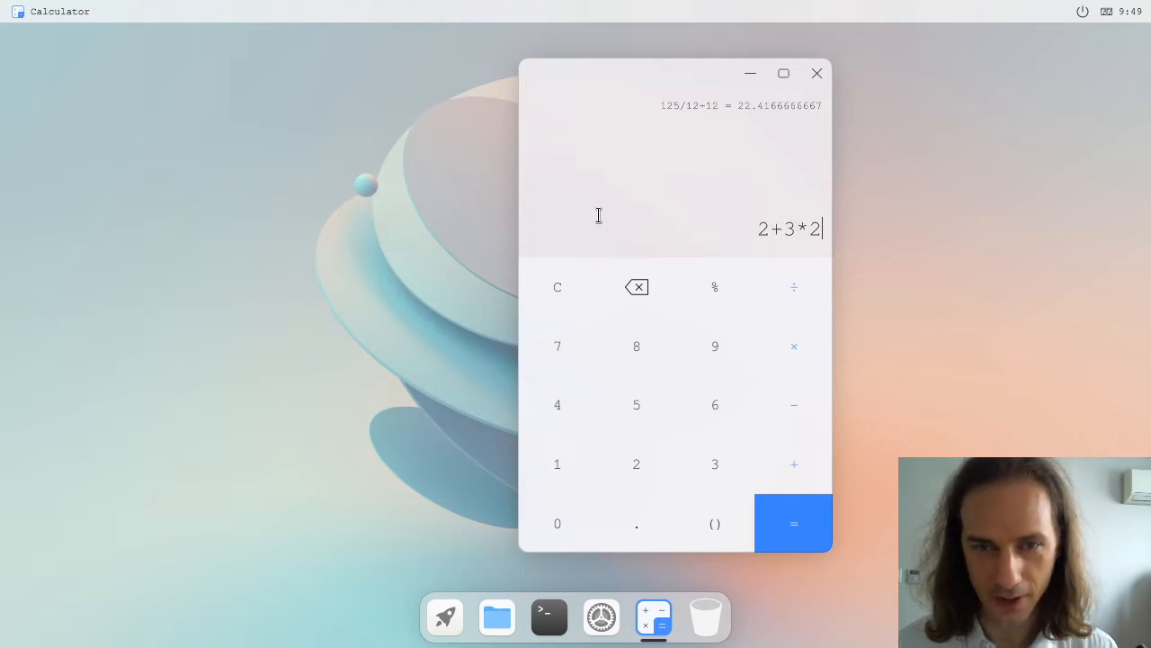
pyautogui.click(792, 524)
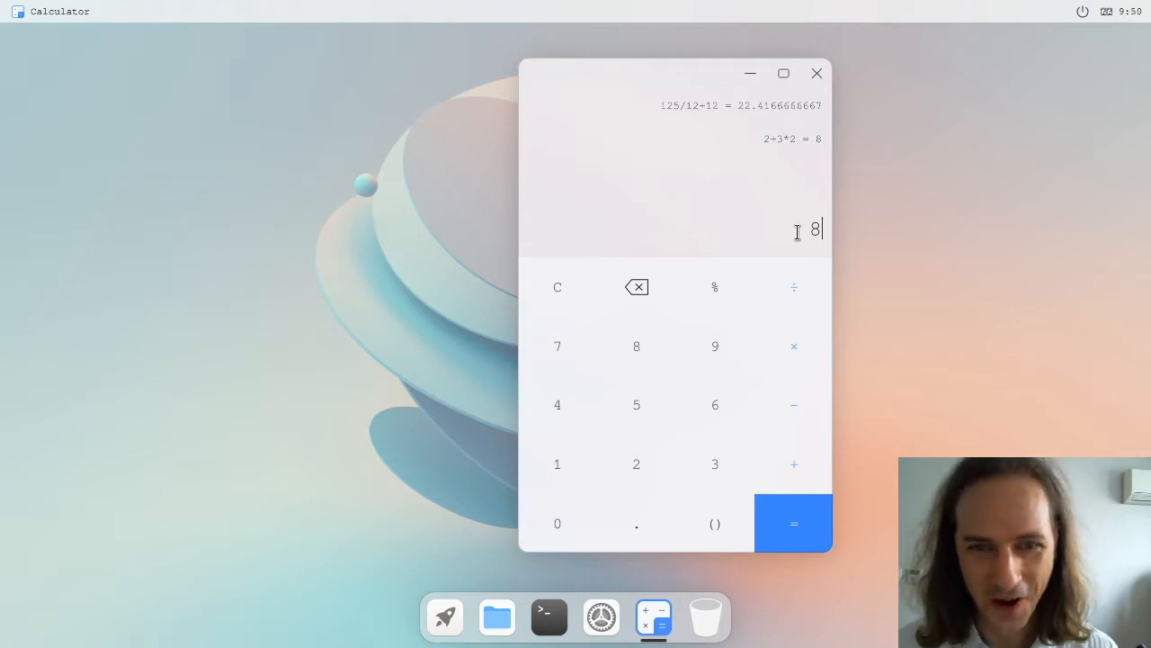
pyautogui.moveTo(779, 204)
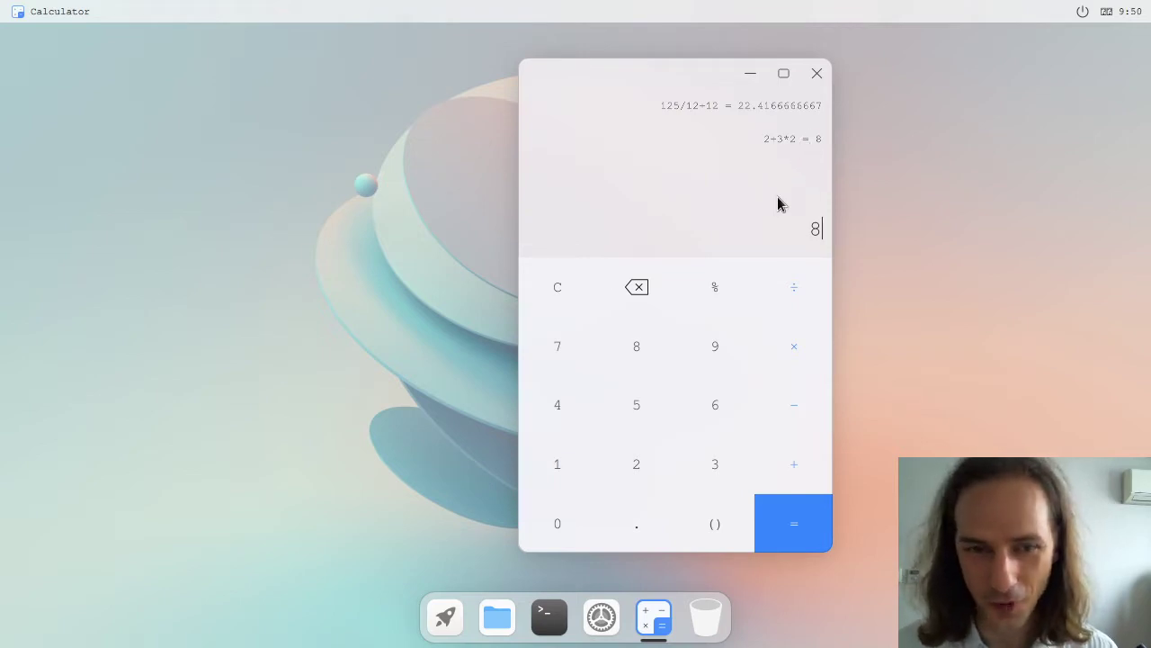
pyautogui.click(817, 73)
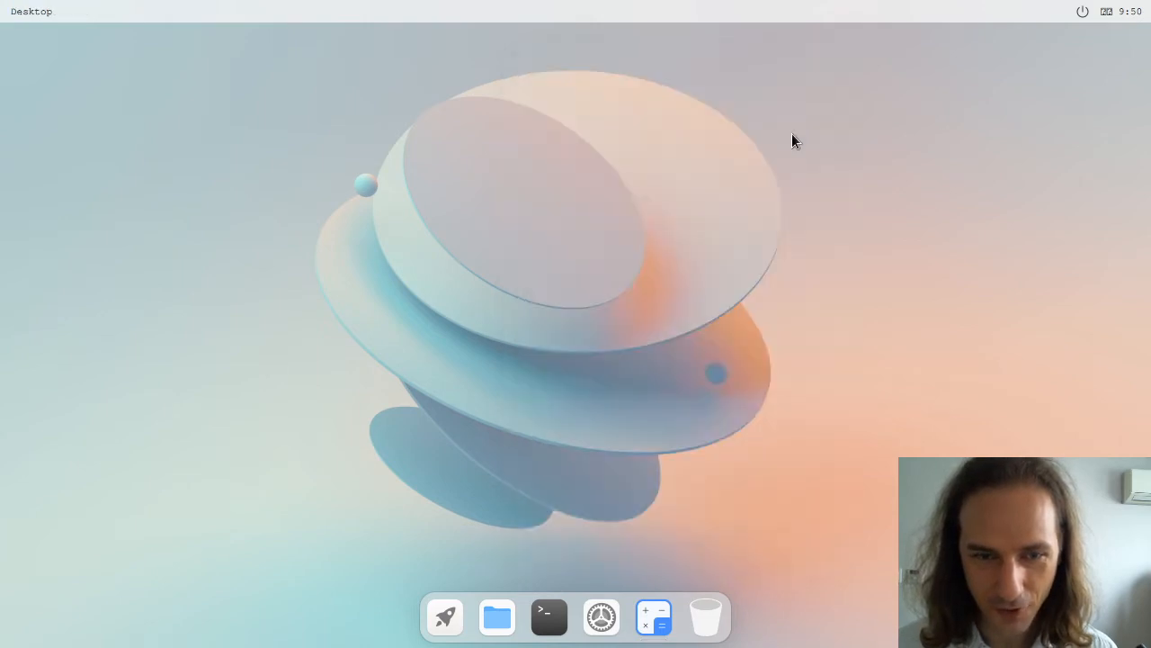
pyautogui.moveTo(1084, 13)
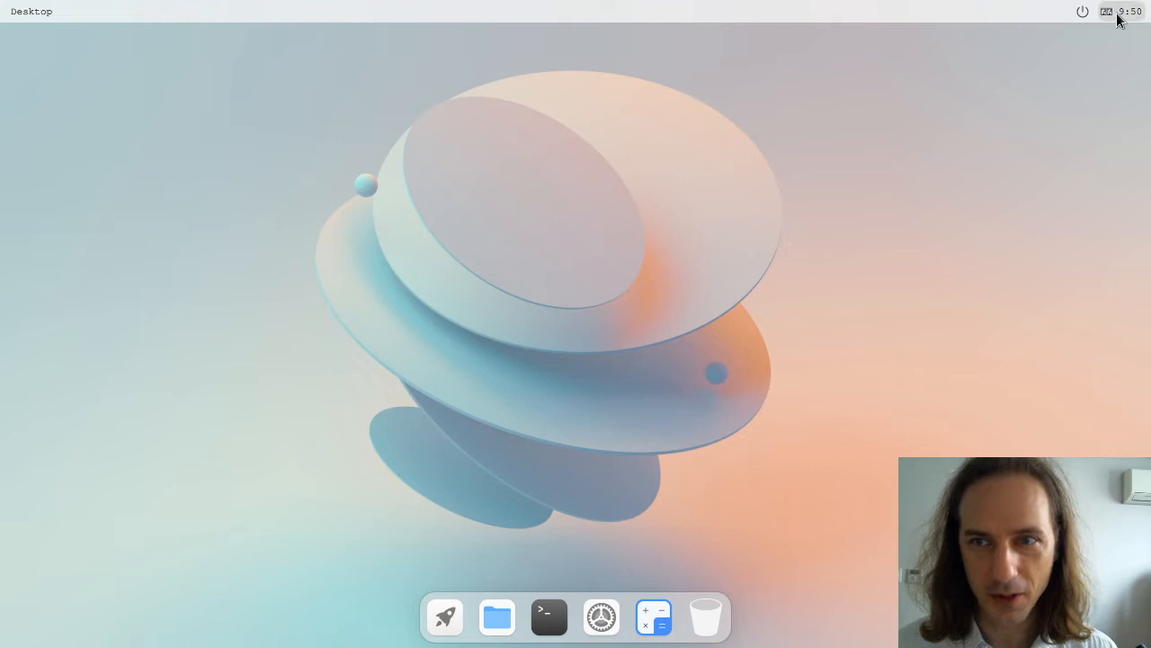
pyautogui.click(1121, 11)
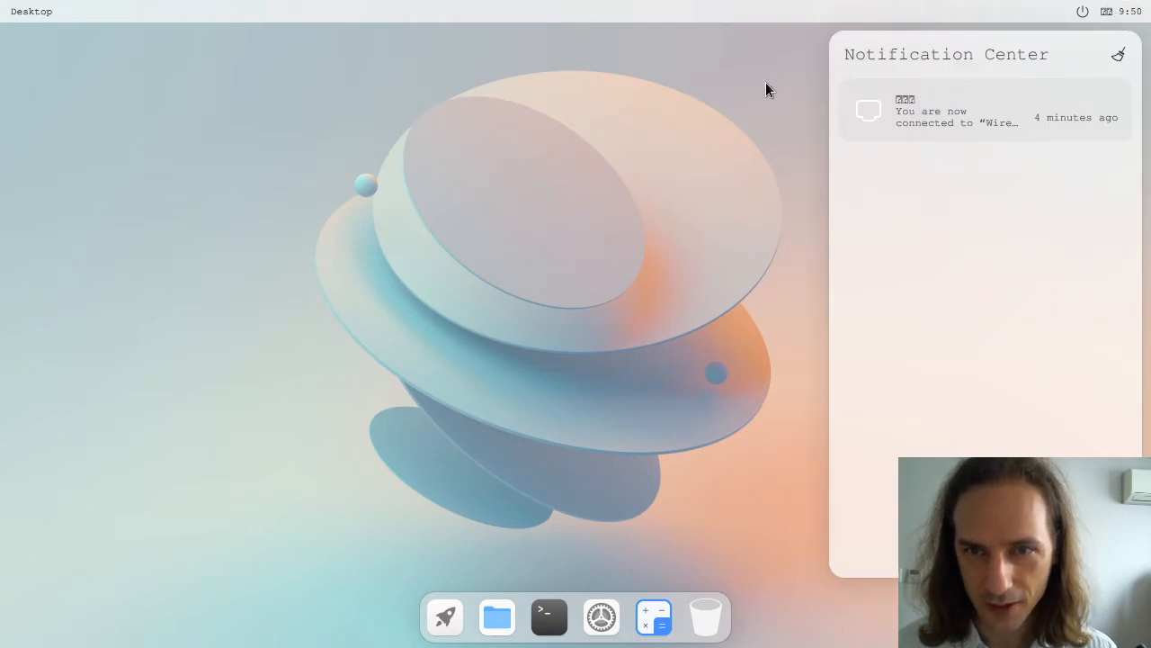
pyautogui.moveTo(600, 135)
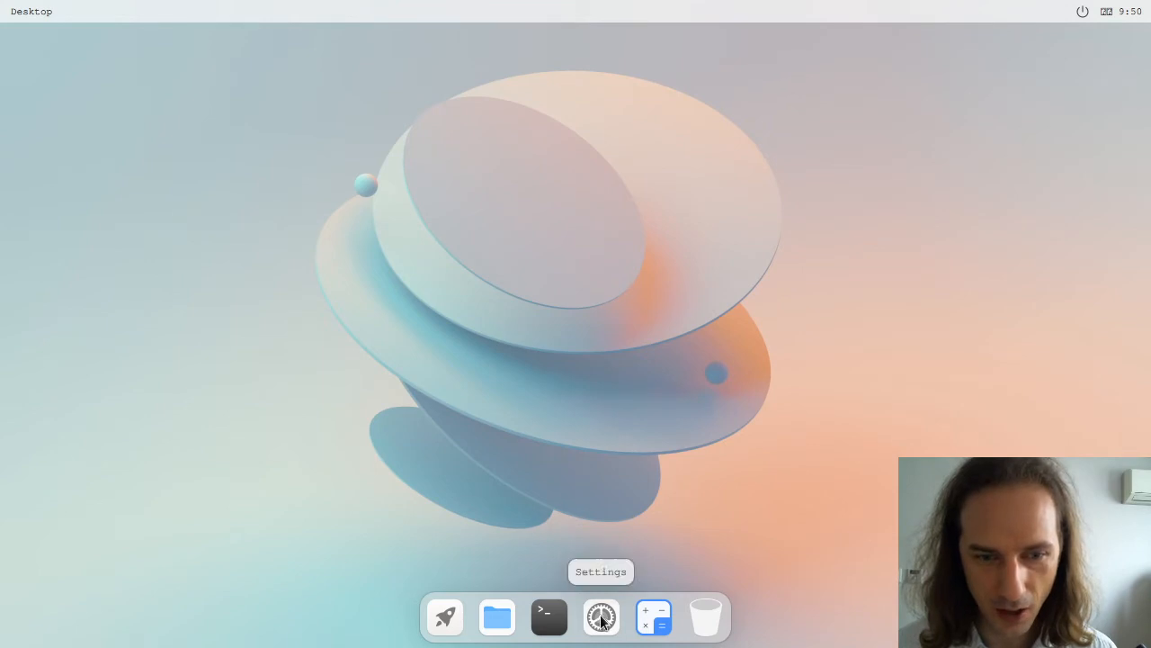
# Select the Dark theme on the Appearance page of Settings.
pyautogui.click(601, 616)
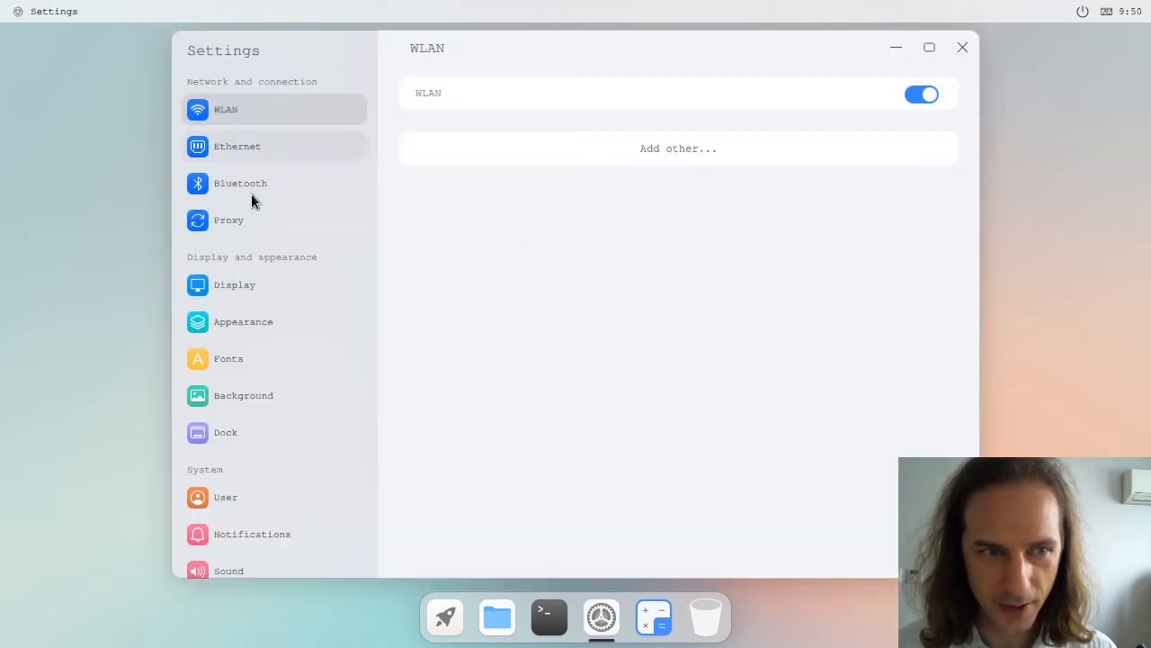
pyautogui.click(242, 322)
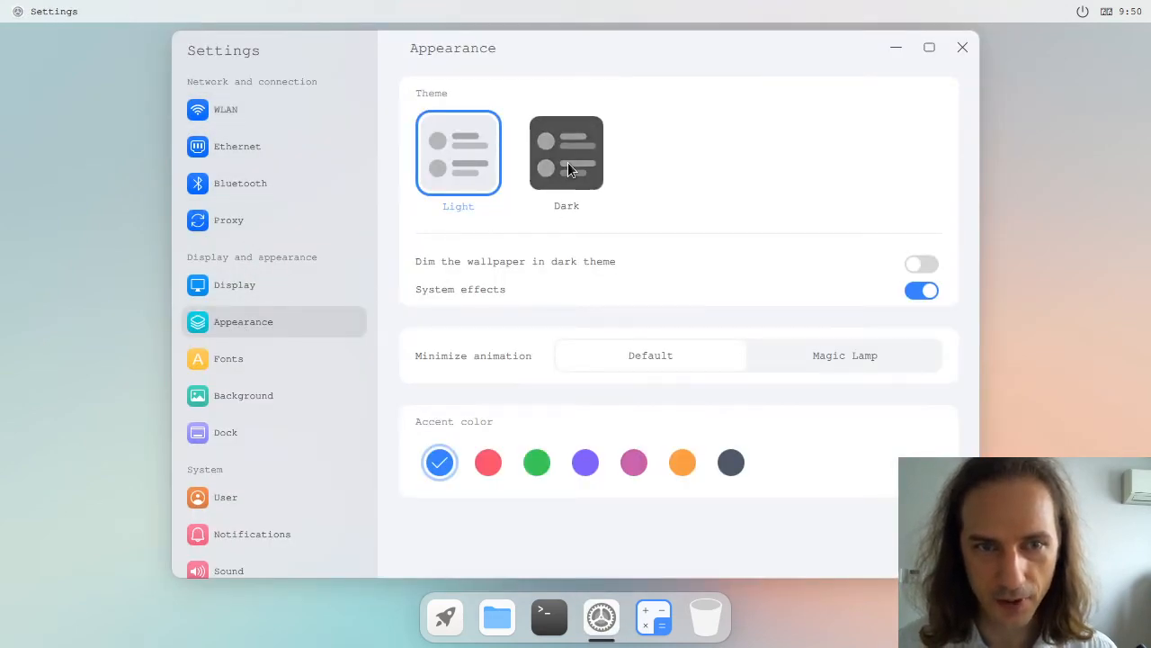
pyautogui.click(567, 153)
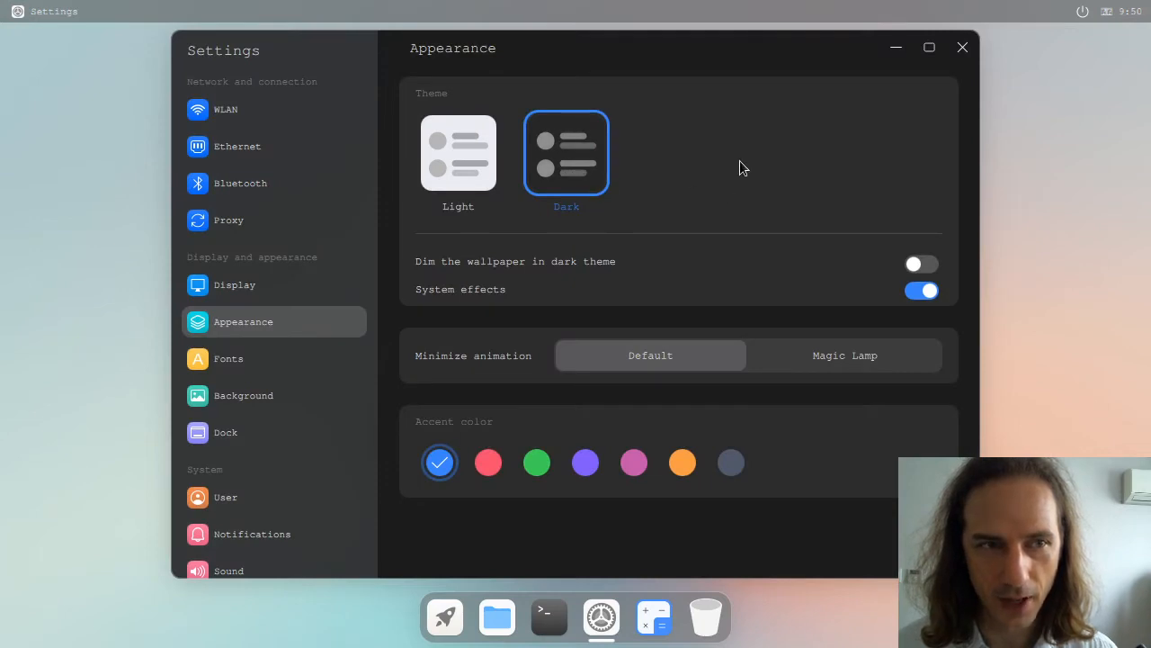
pyautogui.moveTo(736, 65)
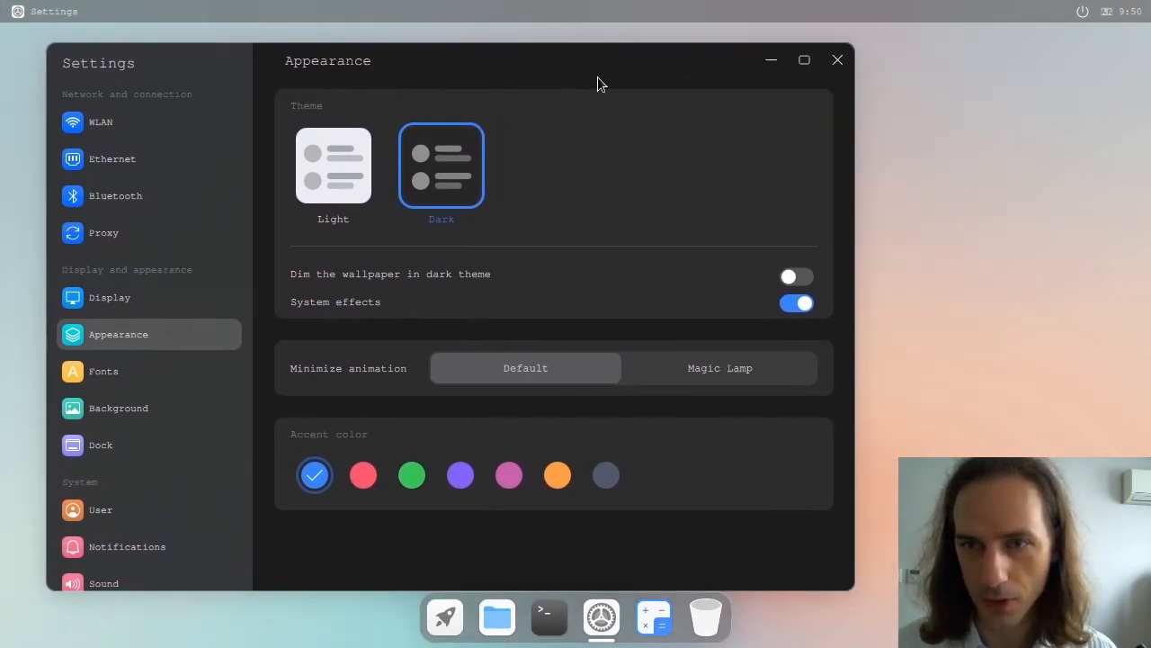
# Toggle Dark Mode off and back on in the top-bar control panel.
pyautogui.click(1083, 11)
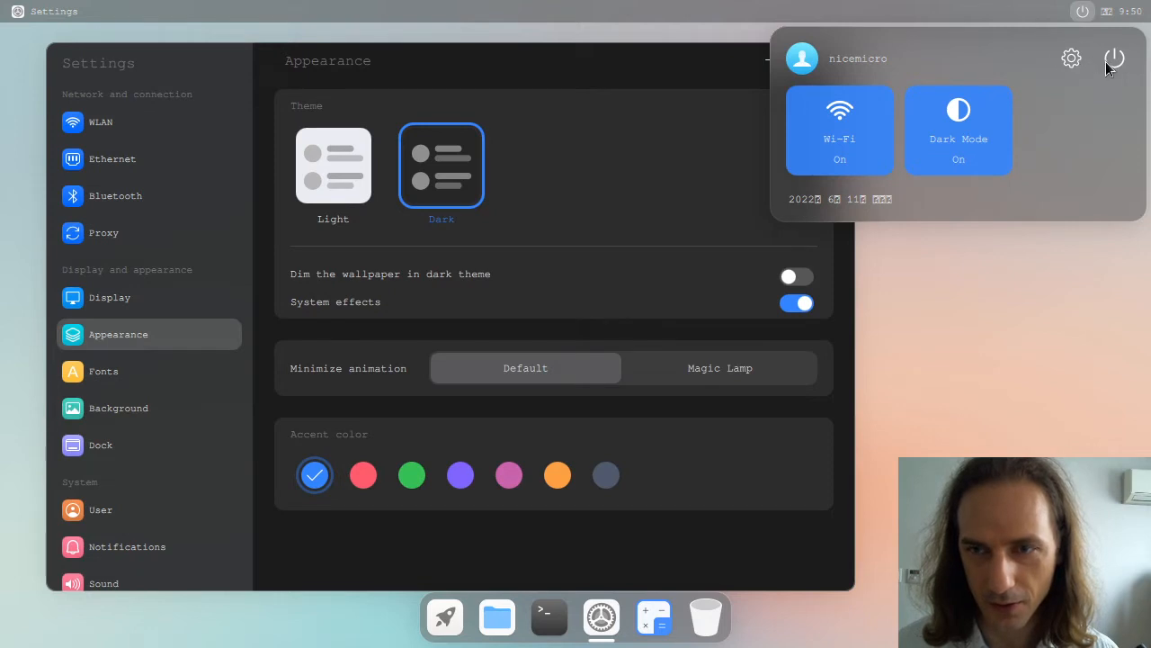
pyautogui.moveTo(1093, 20)
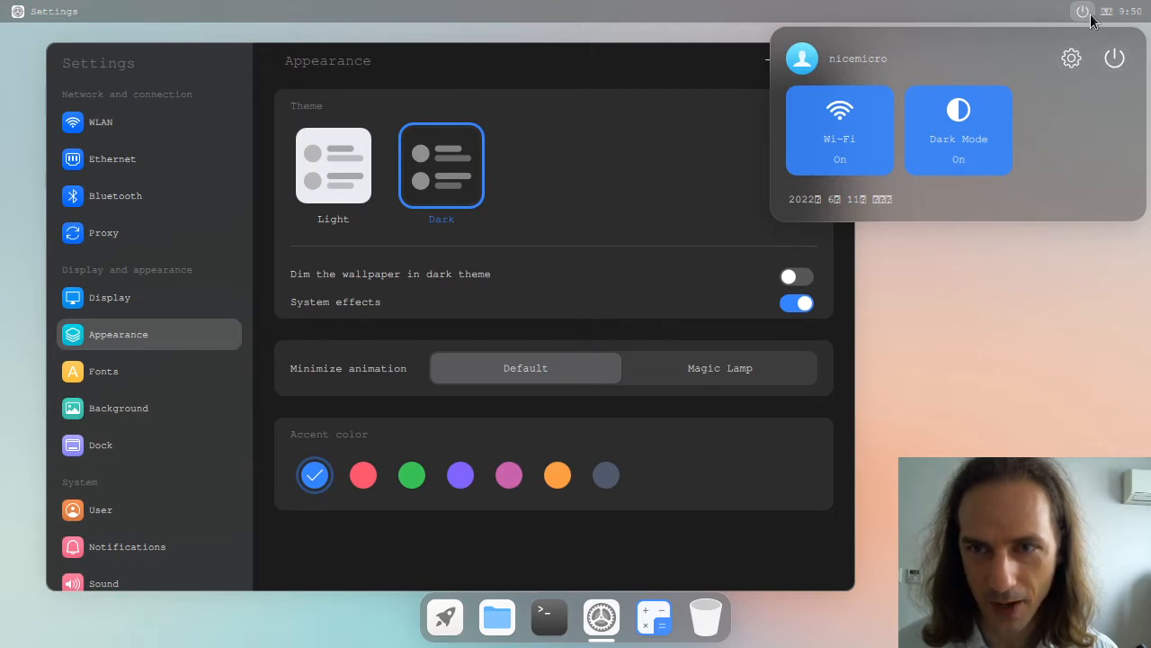
pyautogui.moveTo(890, 150)
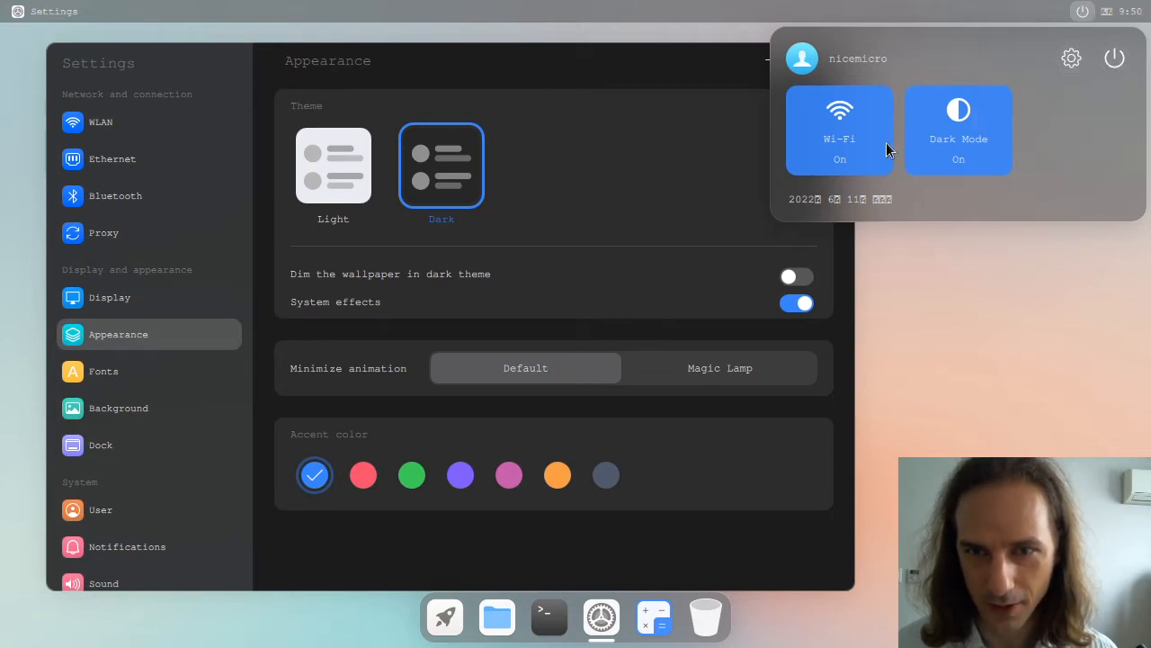
pyautogui.moveTo(1003, 146)
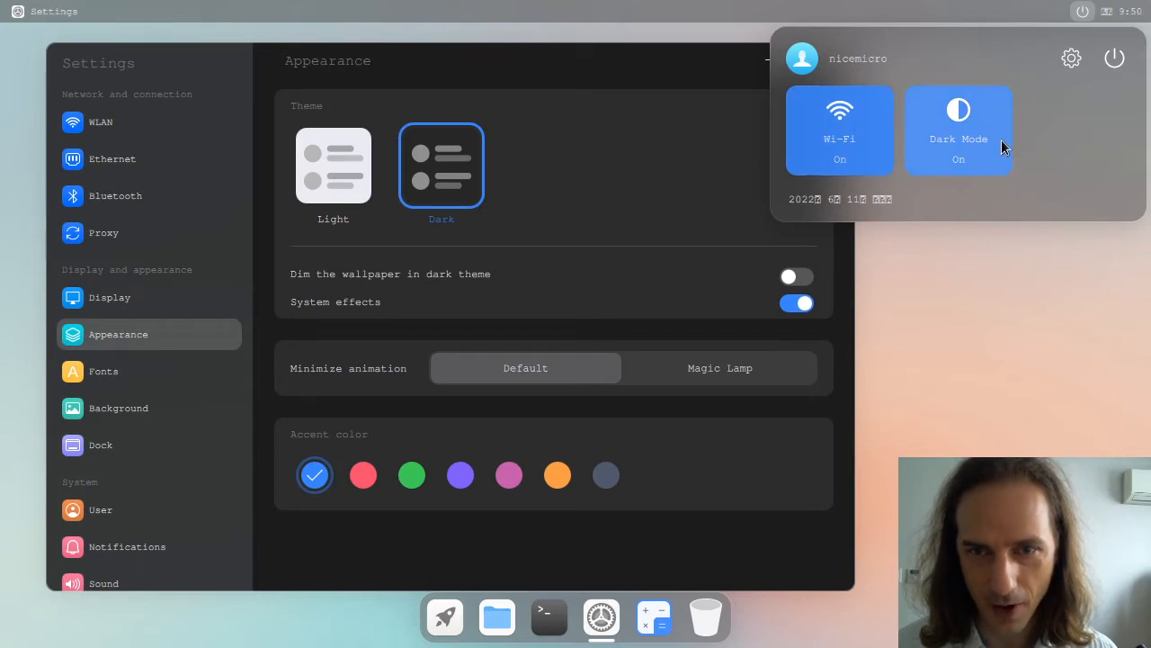
pyautogui.click(958, 129)
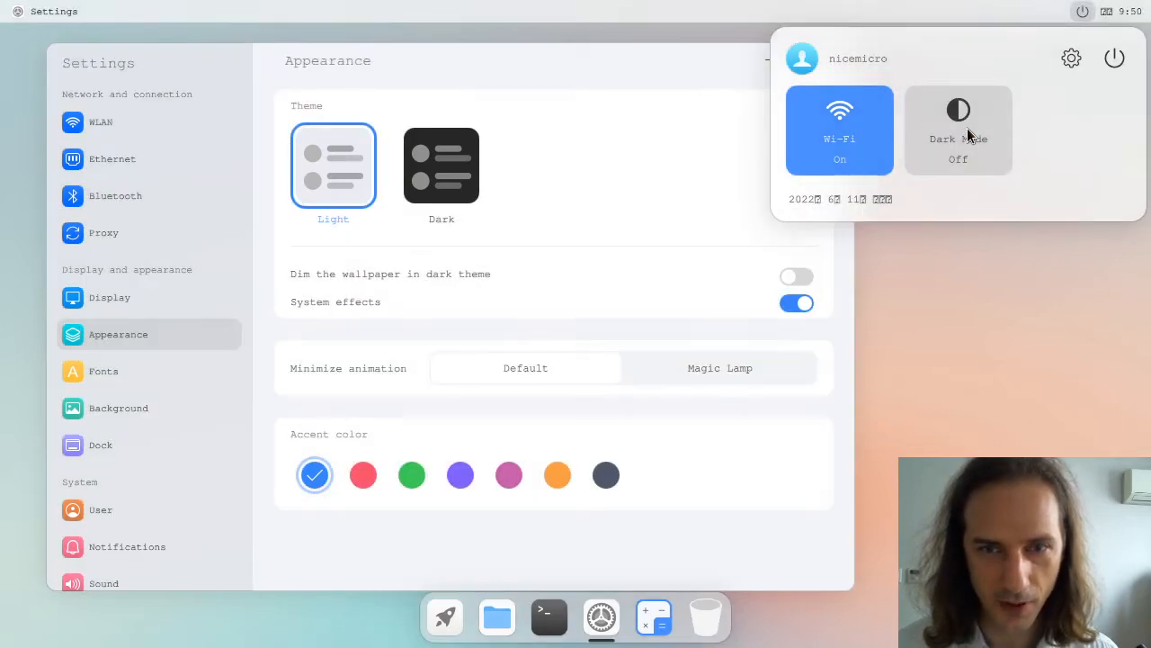
pyautogui.click(958, 129)
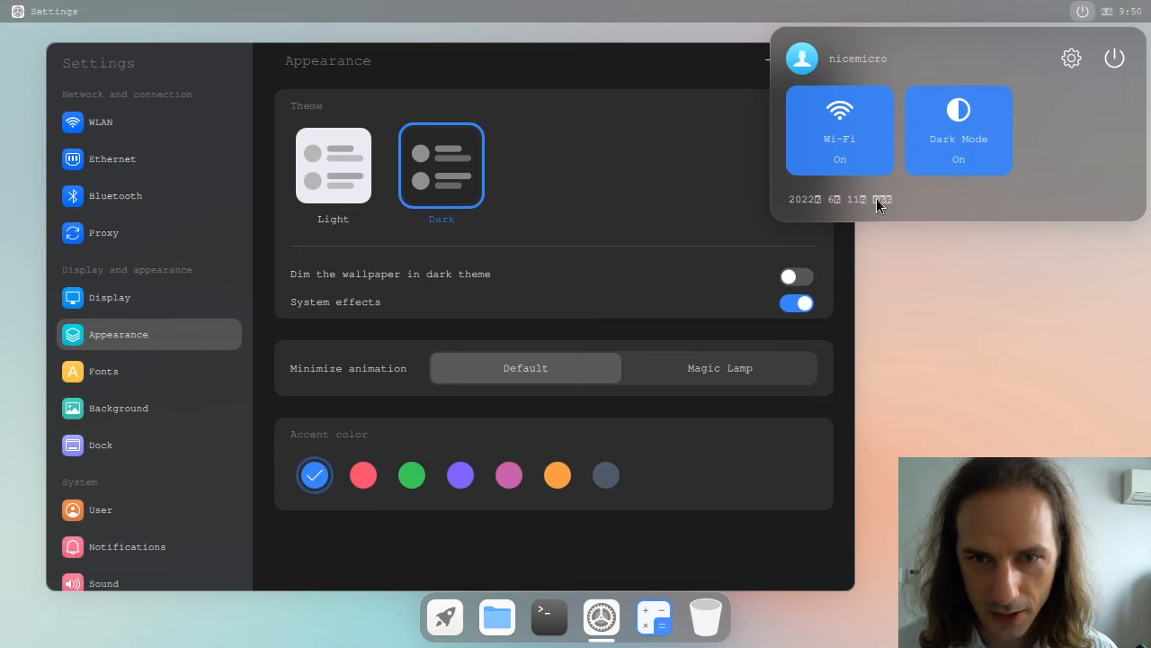
pyautogui.moveTo(893, 209)
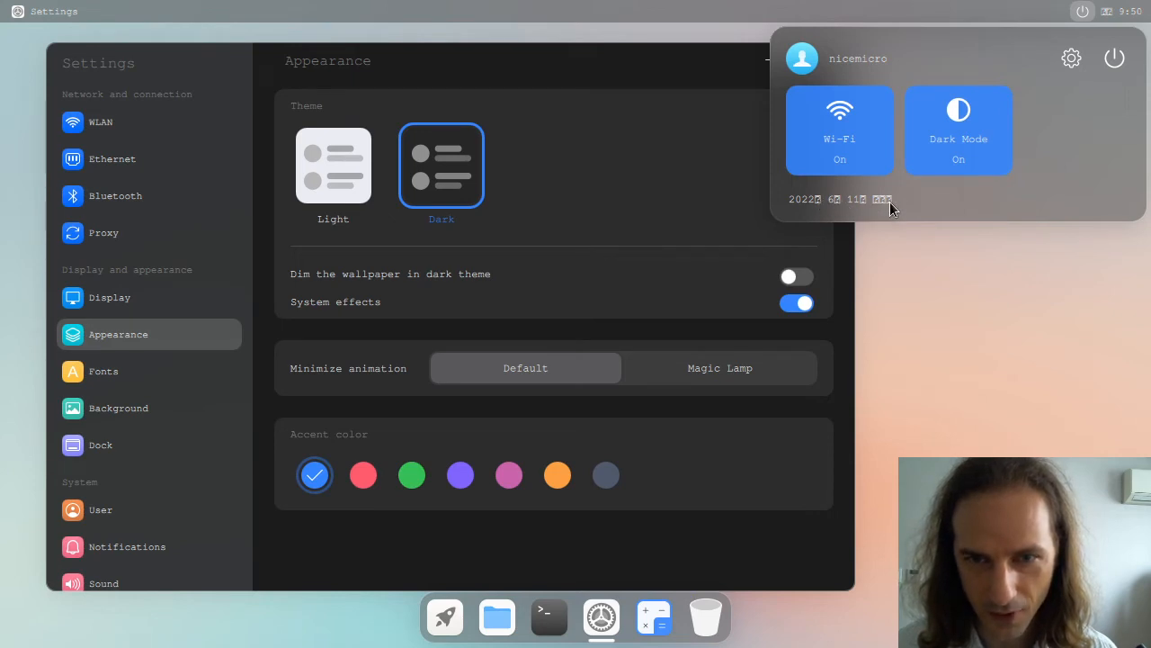
pyautogui.moveTo(805, 198)
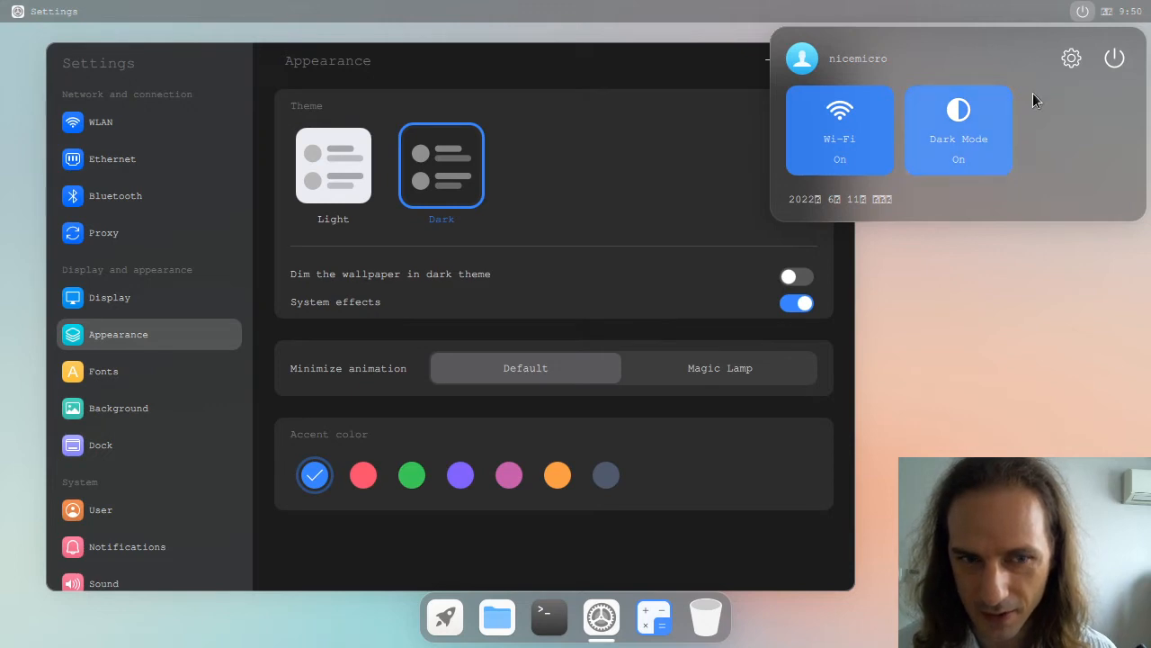
pyautogui.moveTo(828, 199)
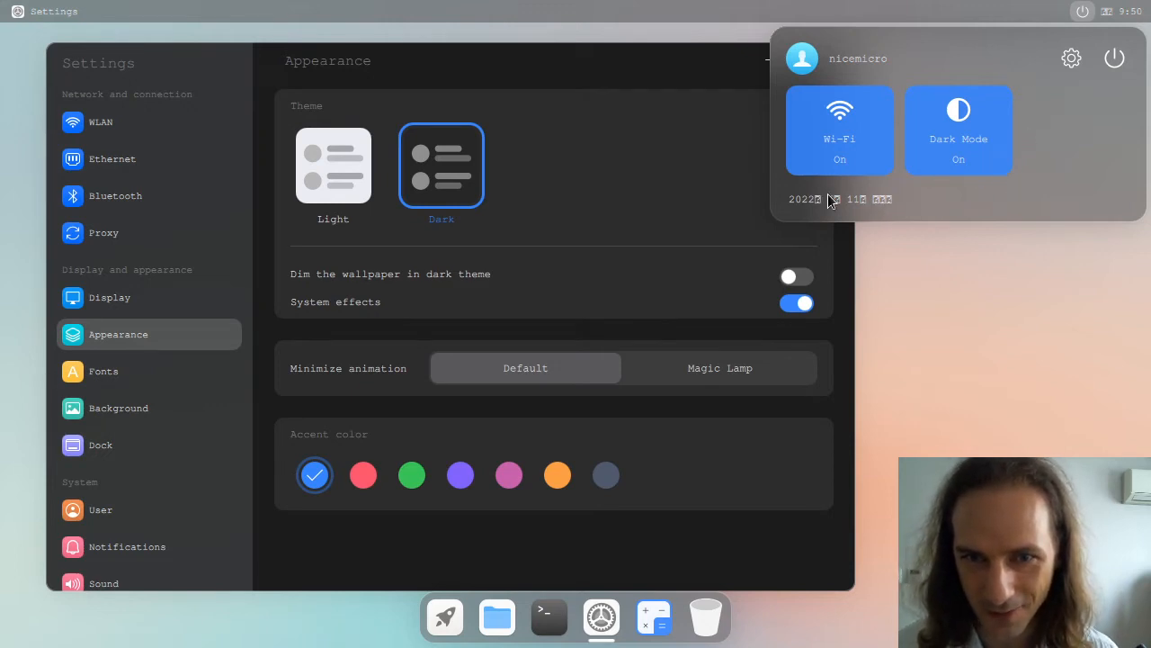
pyautogui.moveTo(845, 200)
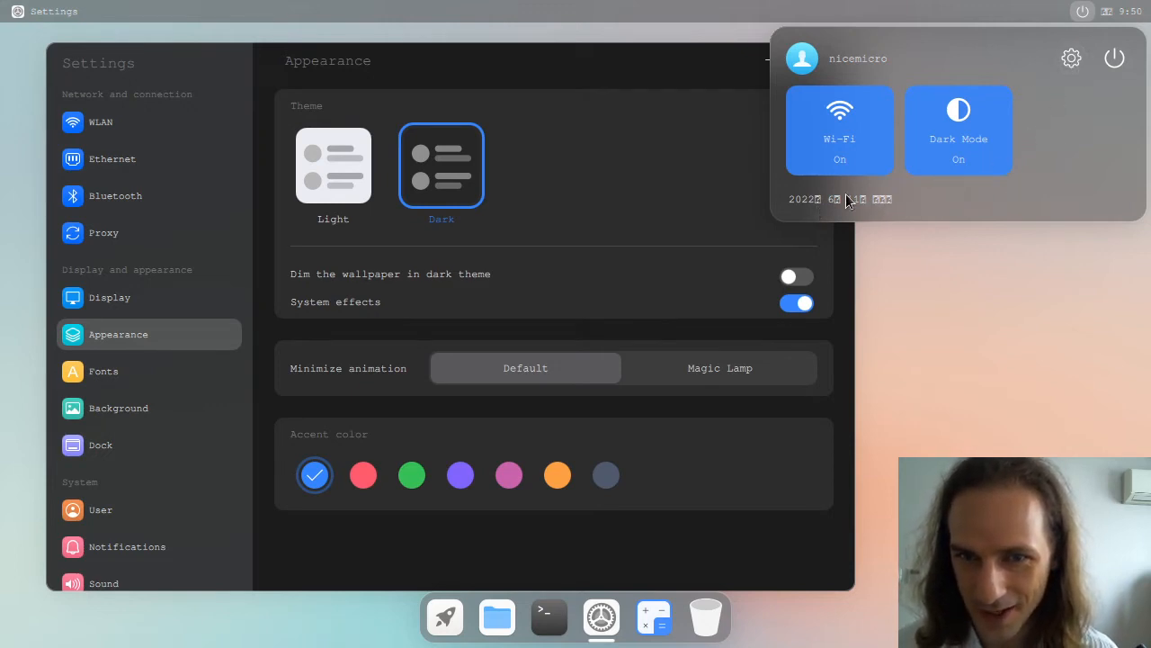
pyautogui.moveTo(931, 209)
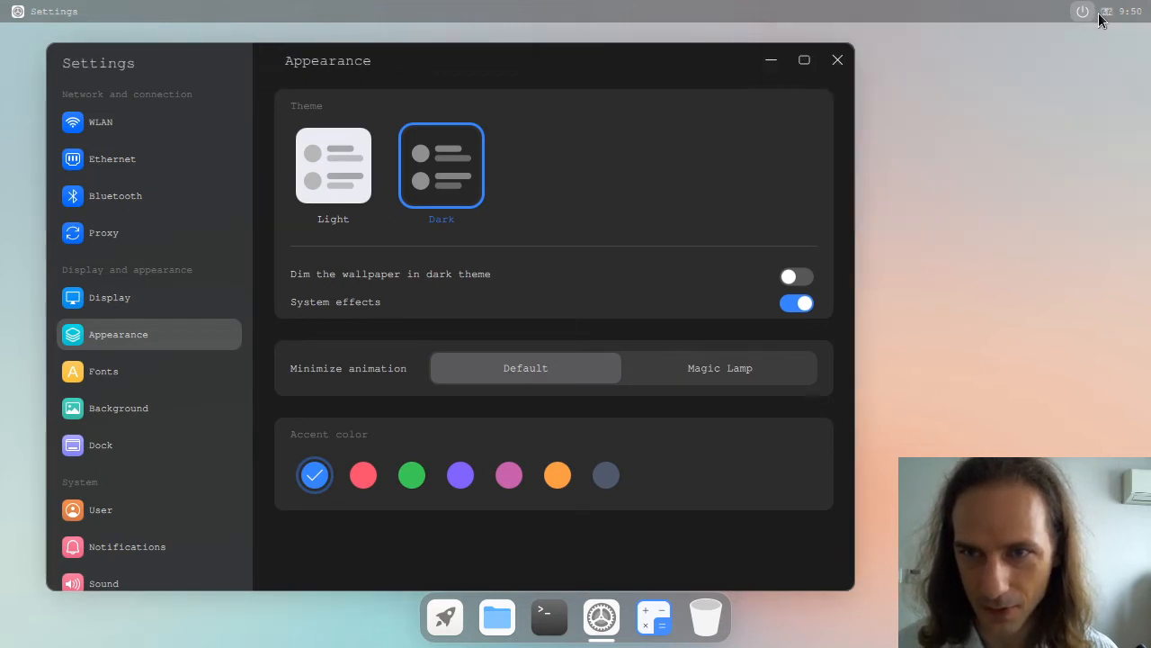
# Preview the Magic Lamp minimize animation on Settings, then set the accent color to green.
pyautogui.click(1107, 10)
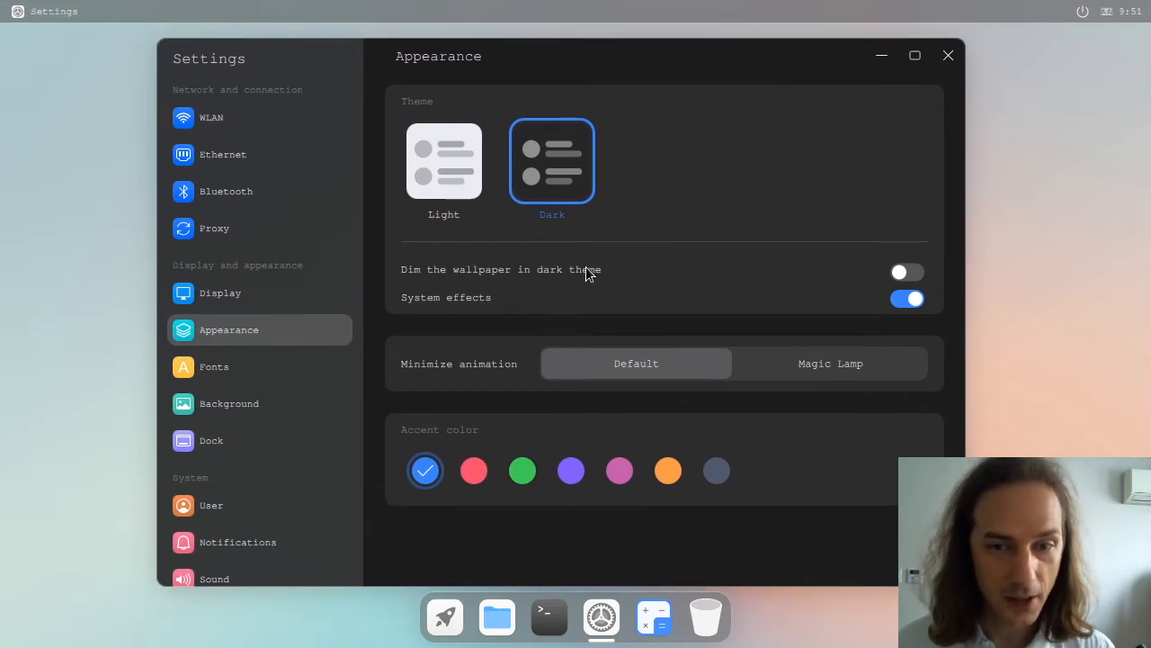
pyautogui.moveTo(794, 373)
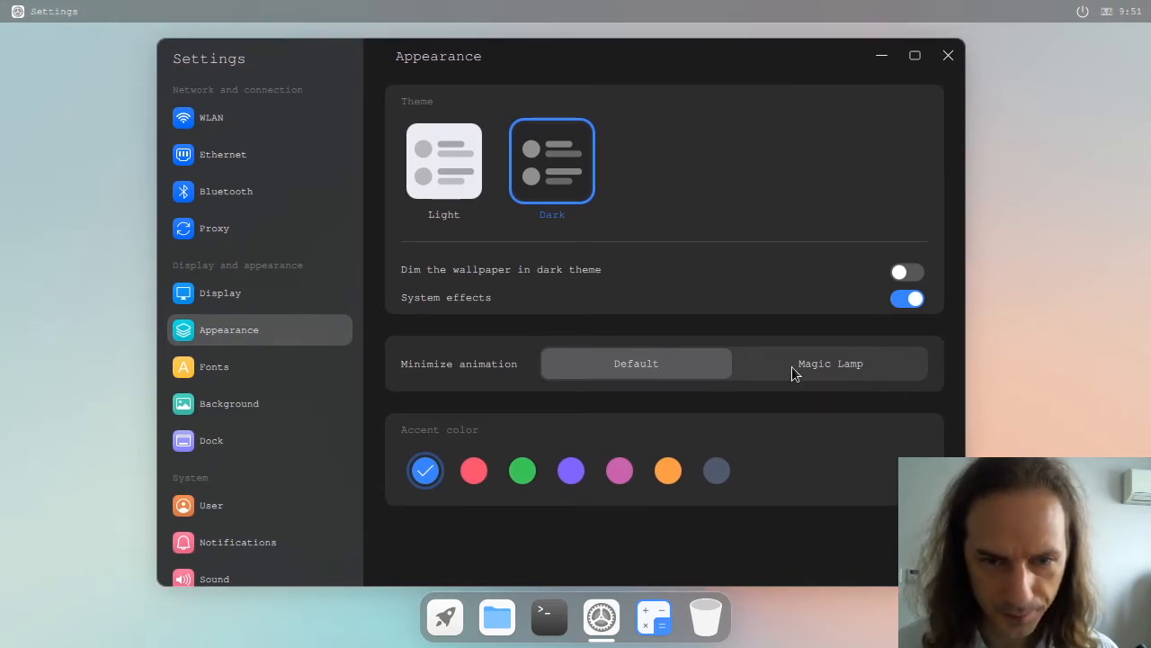
pyautogui.click(830, 363)
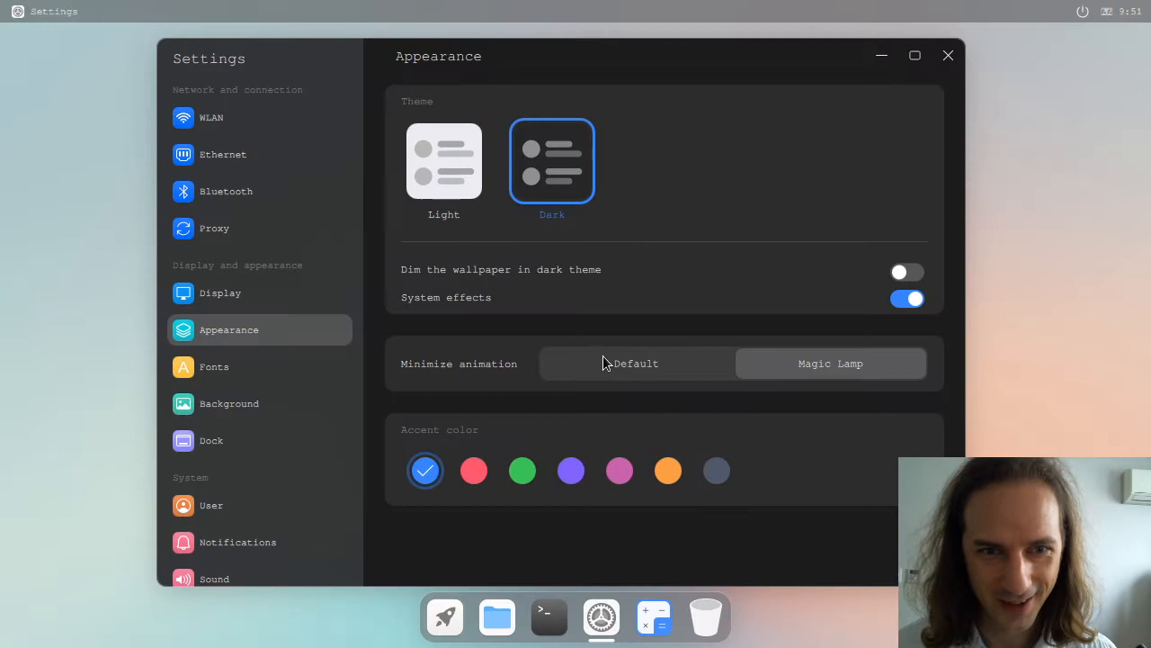
pyautogui.moveTo(846, 51)
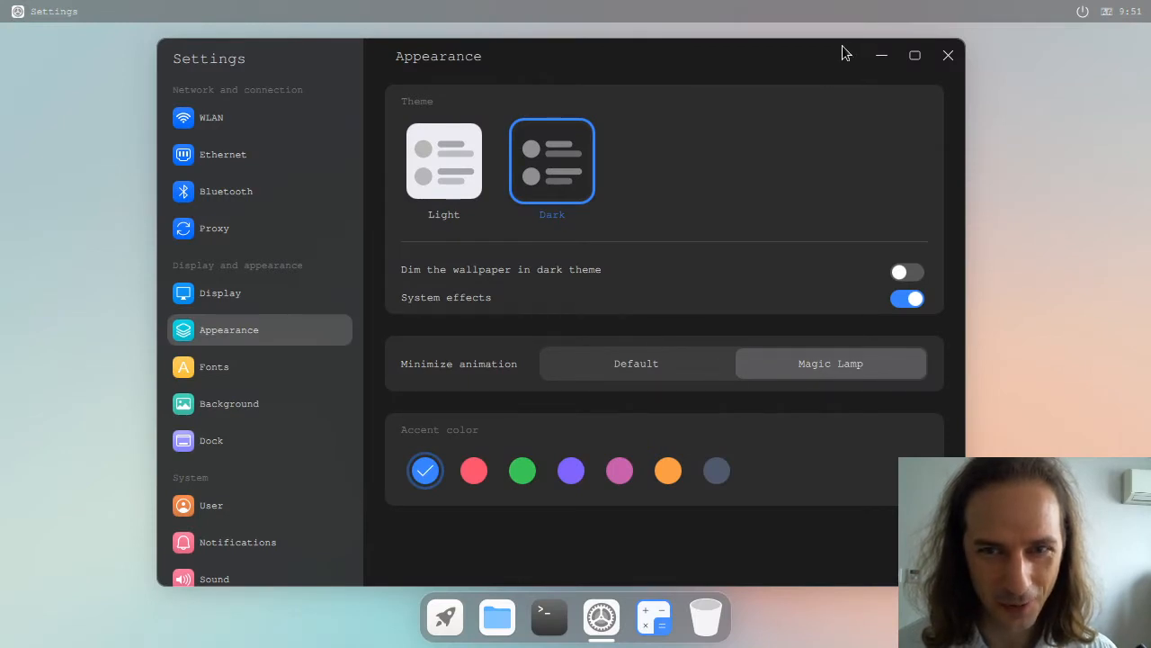
pyautogui.click(947, 55)
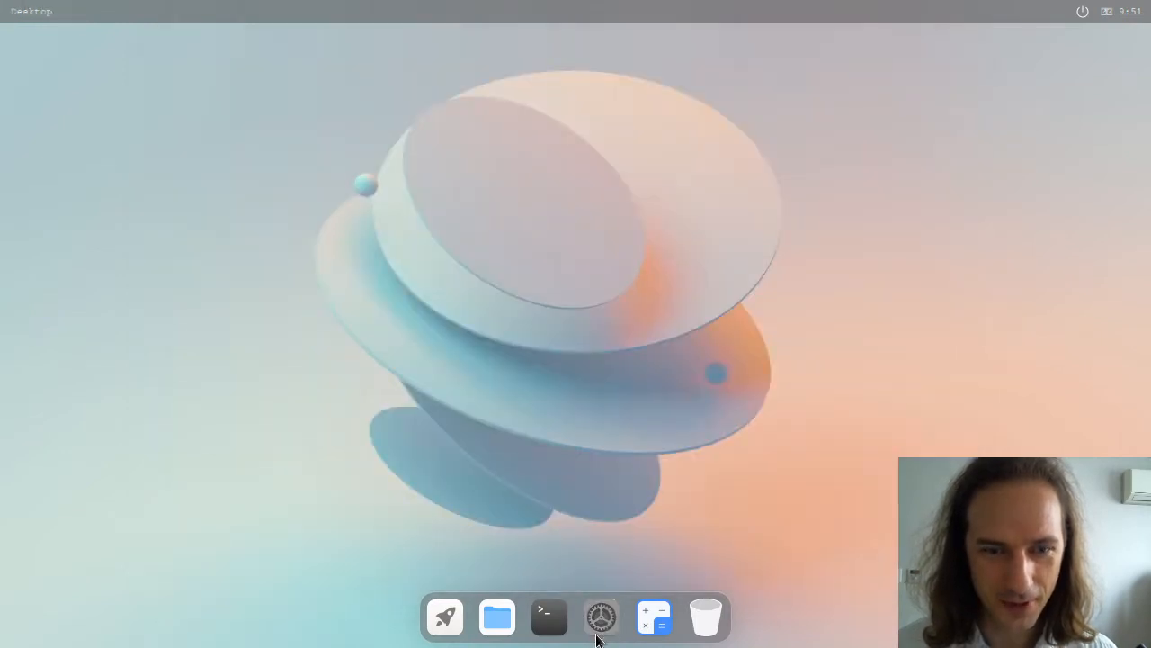
pyautogui.click(601, 617)
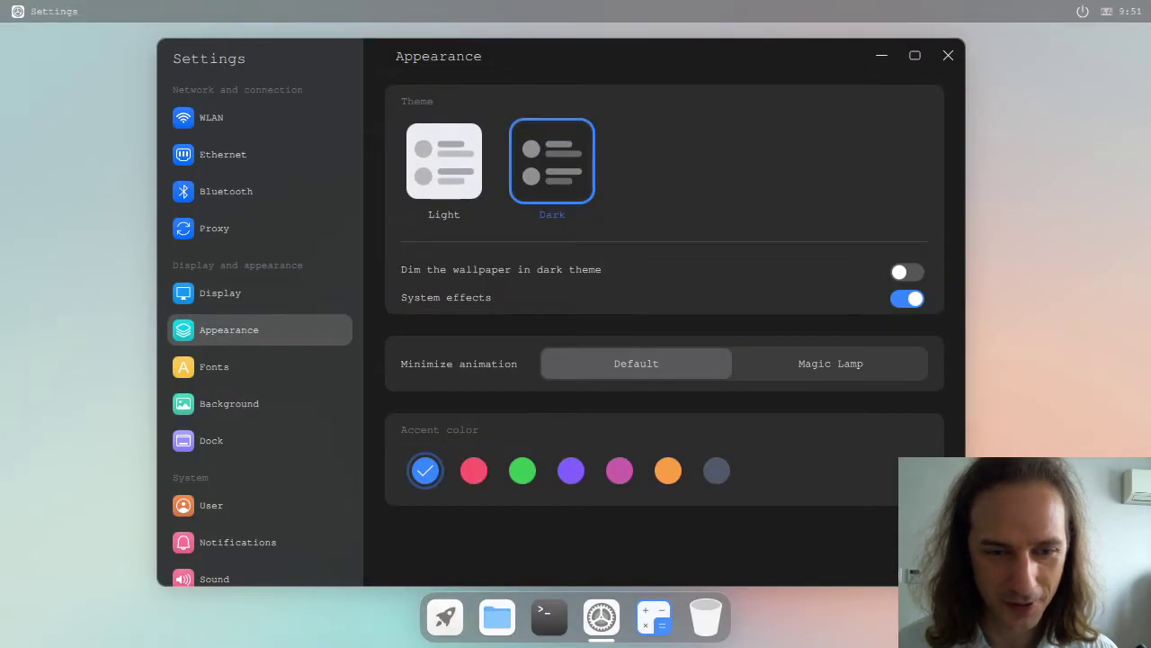
pyautogui.moveTo(634, 217)
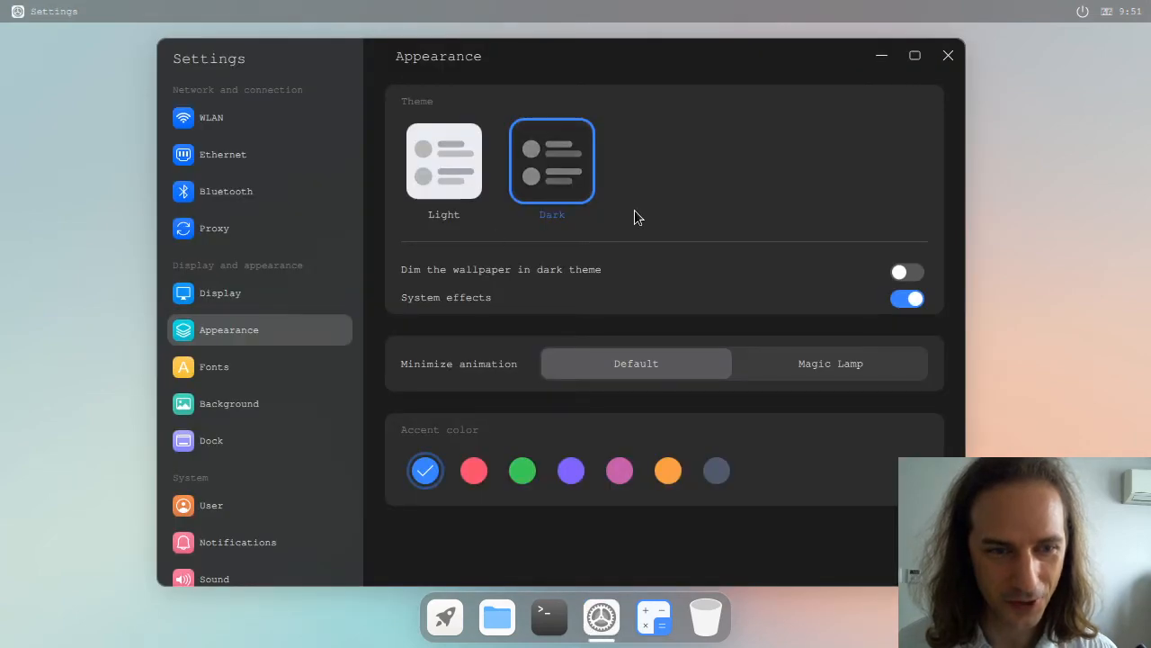
pyautogui.click(522, 469)
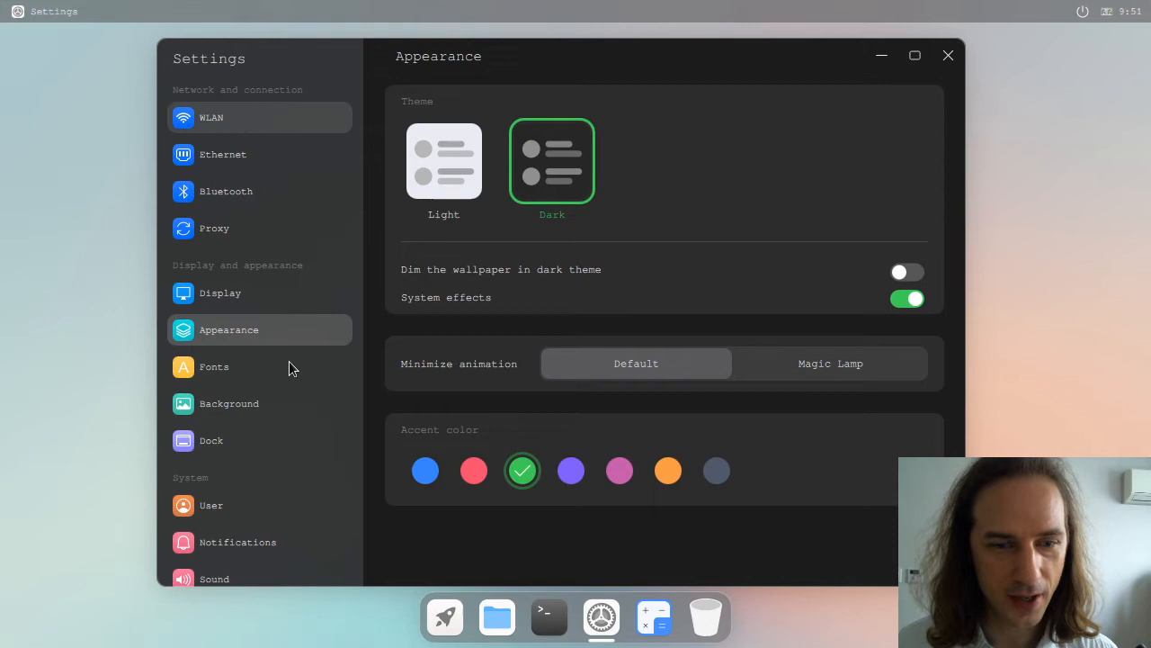
pyautogui.moveTo(342, 247)
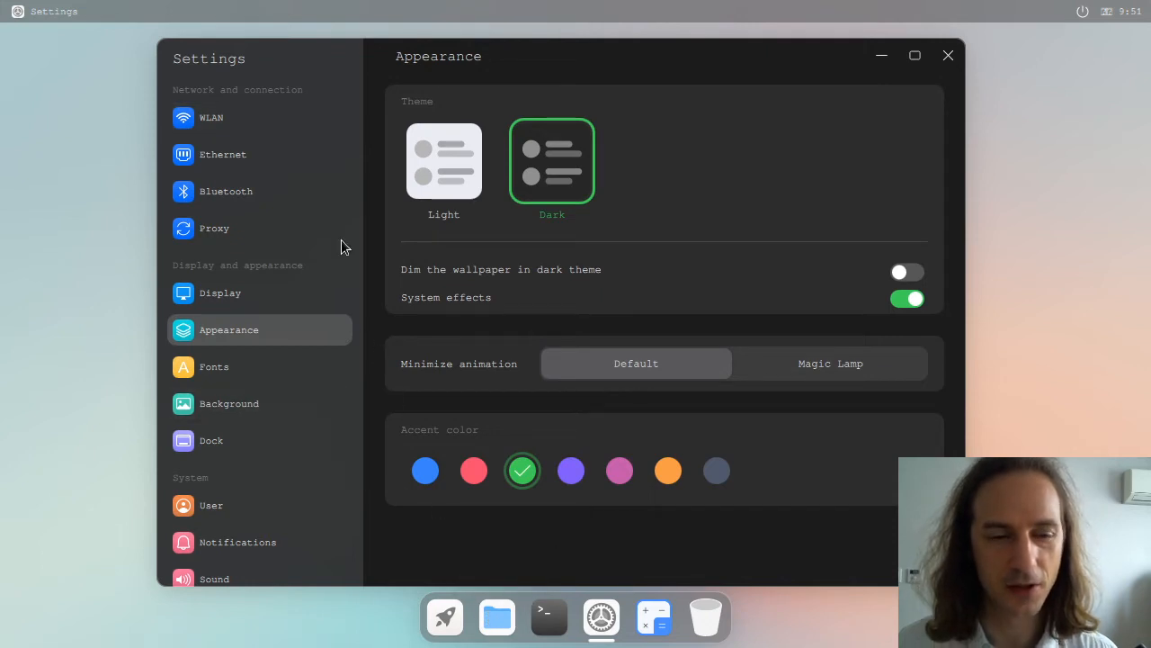
pyautogui.moveTo(261, 171)
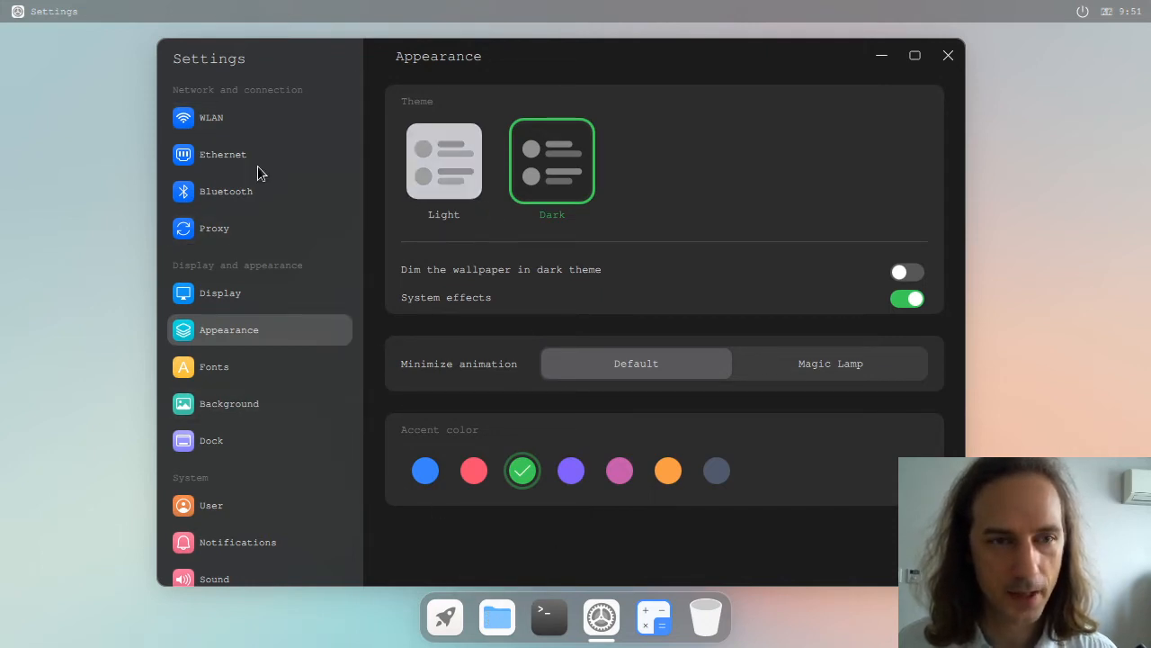
# Browse from home into bin, up to /home and root, then back to nicemicro's home.
pyautogui.click(497, 617)
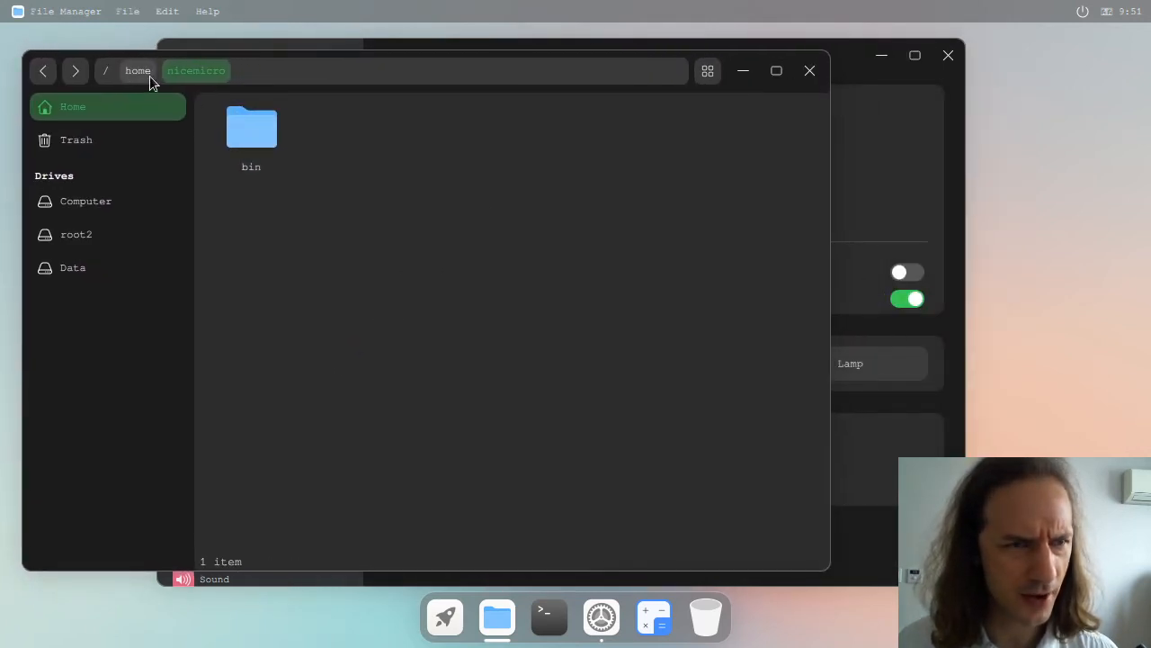
pyautogui.doubleClick(251, 131)
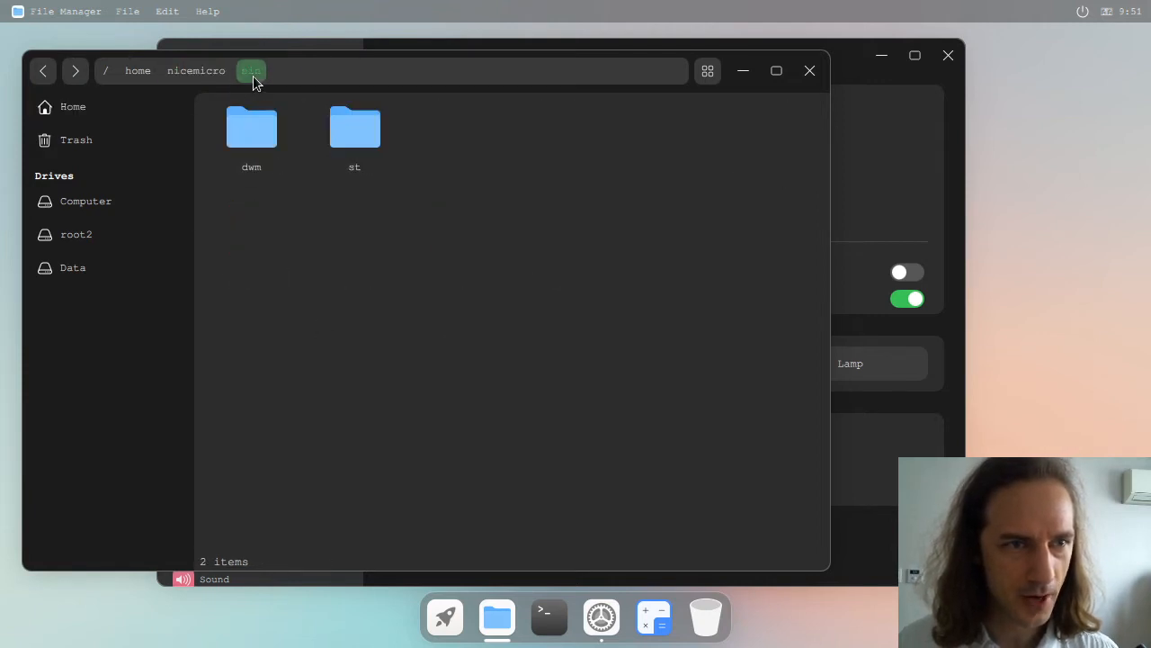
pyautogui.click(196, 70)
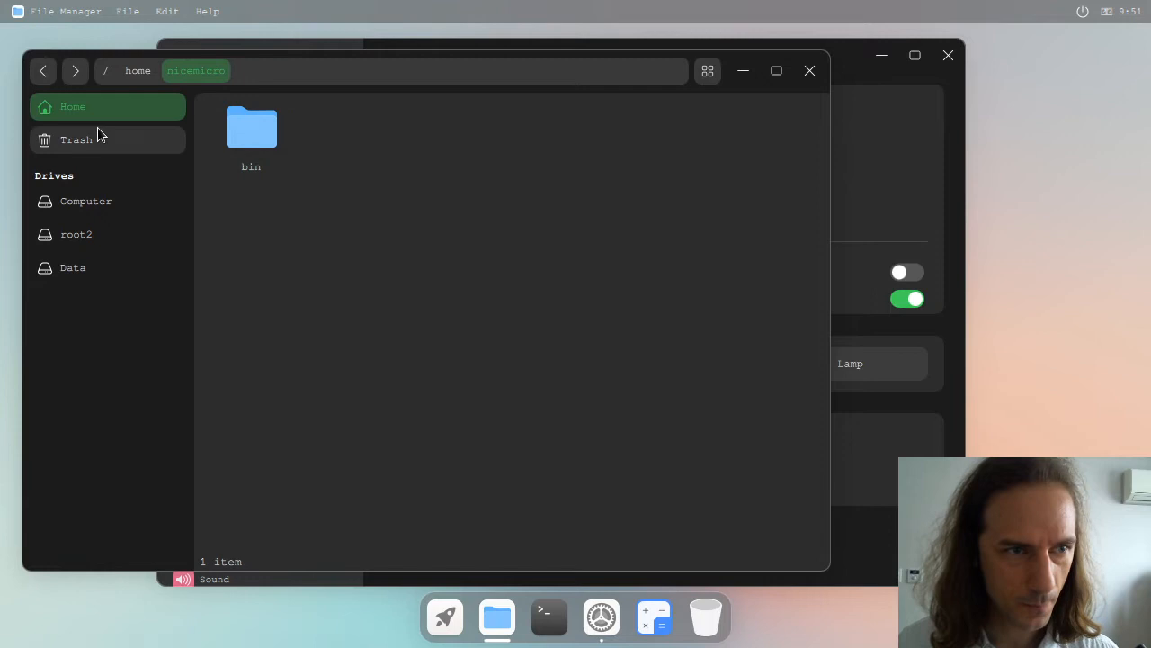
pyautogui.moveTo(456, 74)
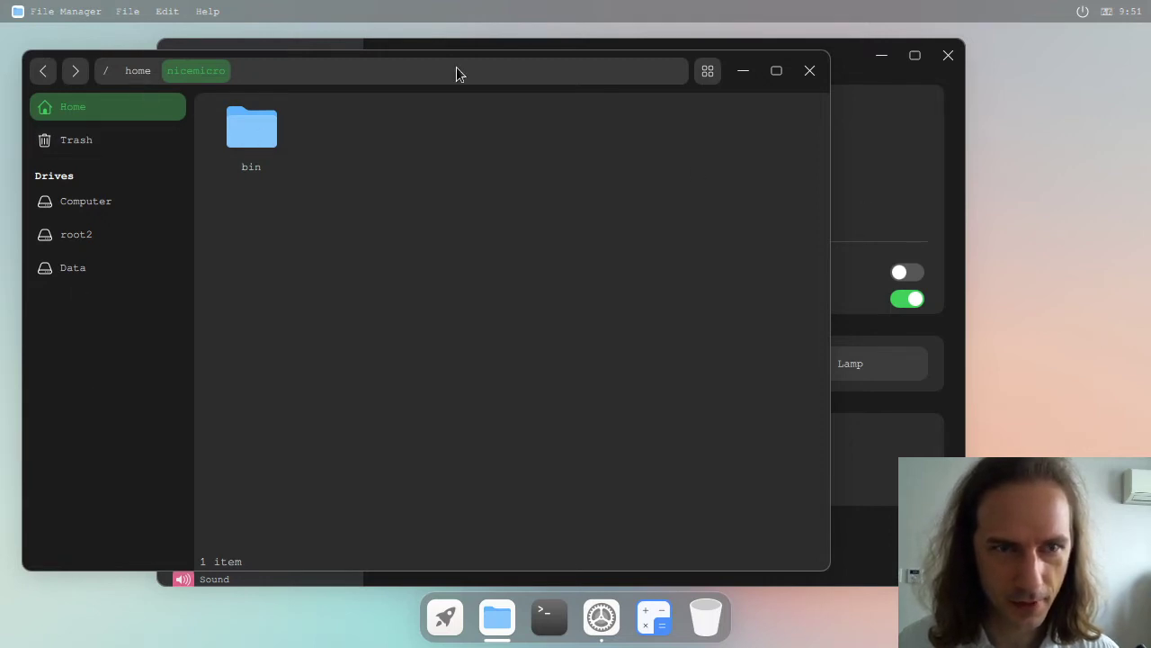
pyautogui.moveTo(402, 164)
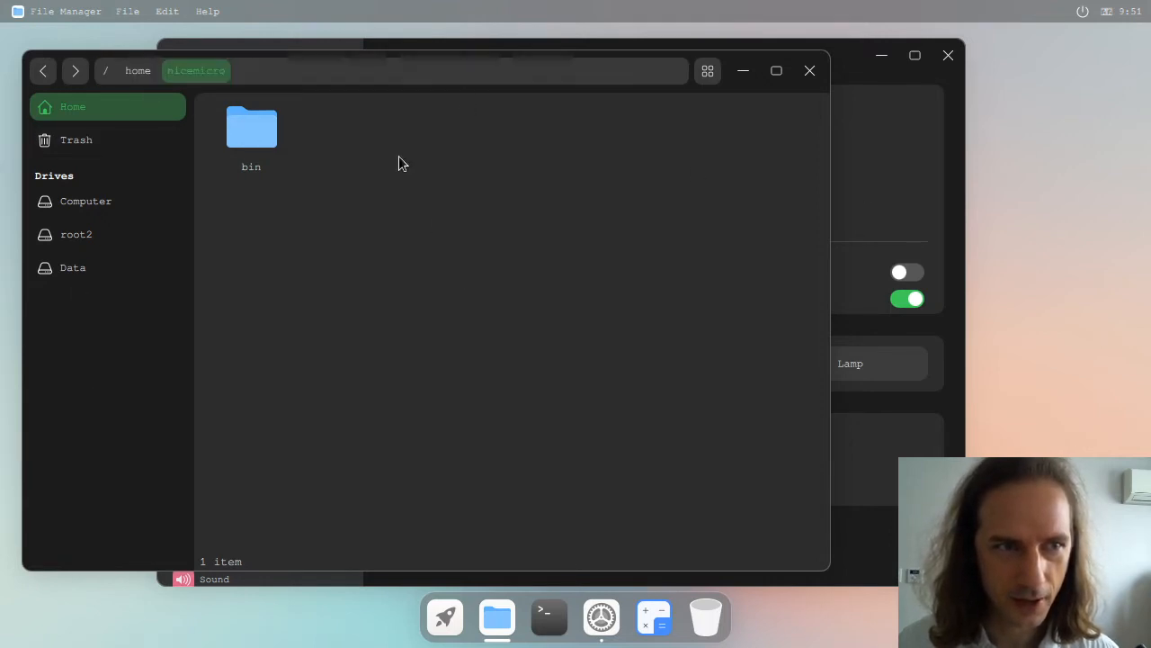
pyautogui.moveTo(414, 99)
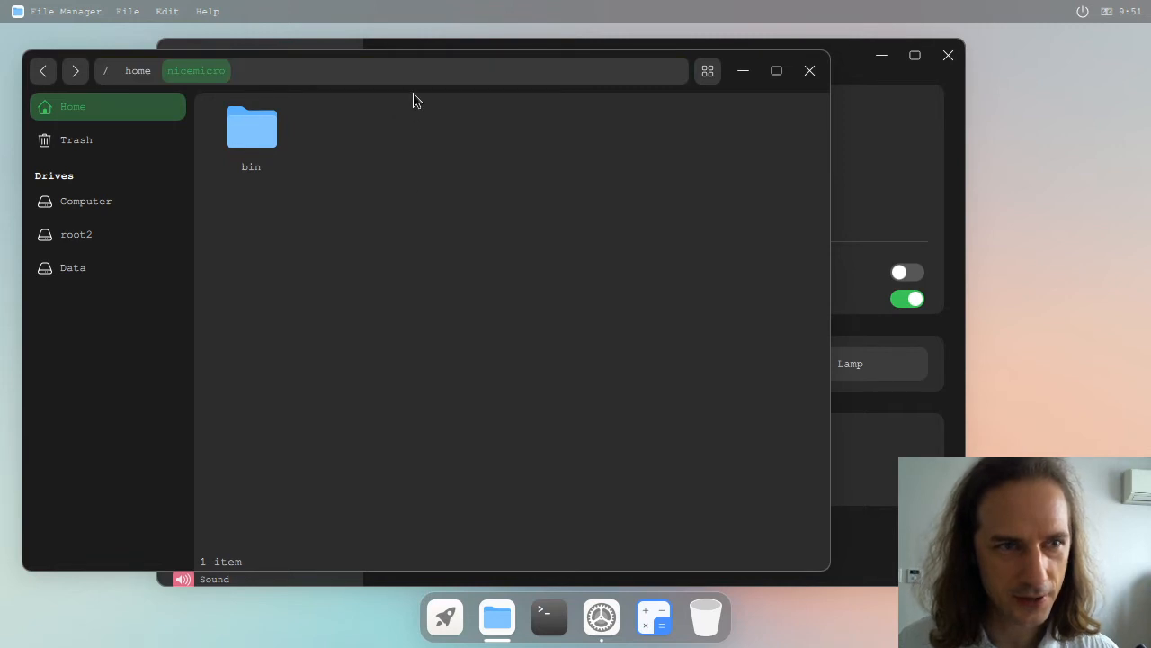
pyautogui.click(396, 70)
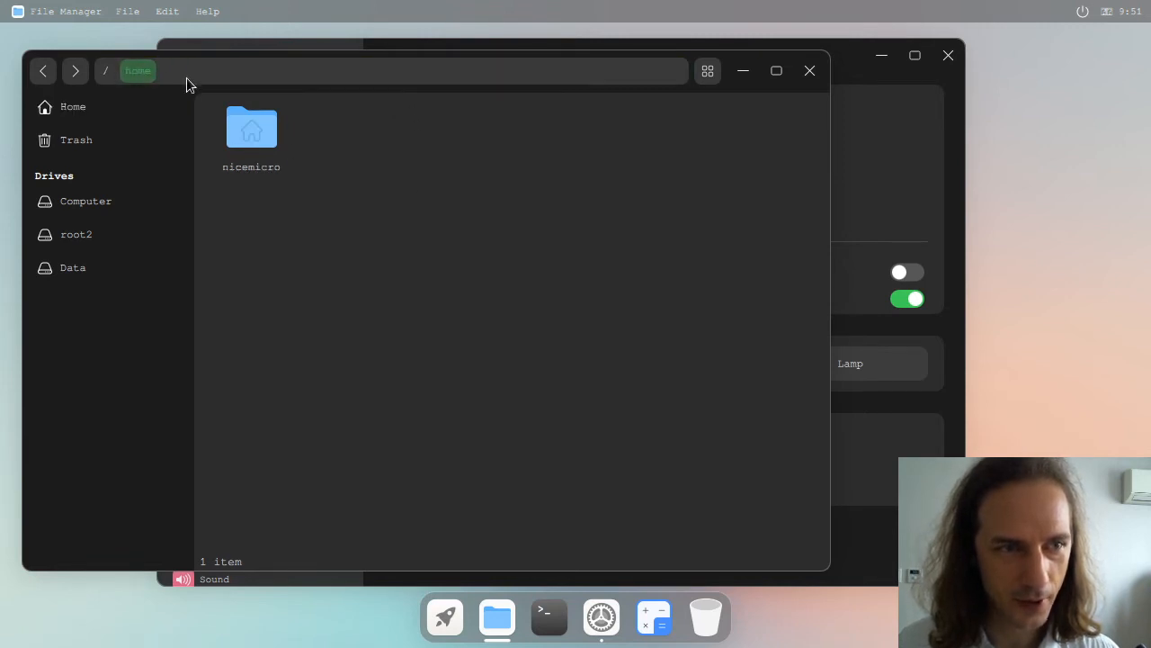
pyautogui.doubleClick(251, 128)
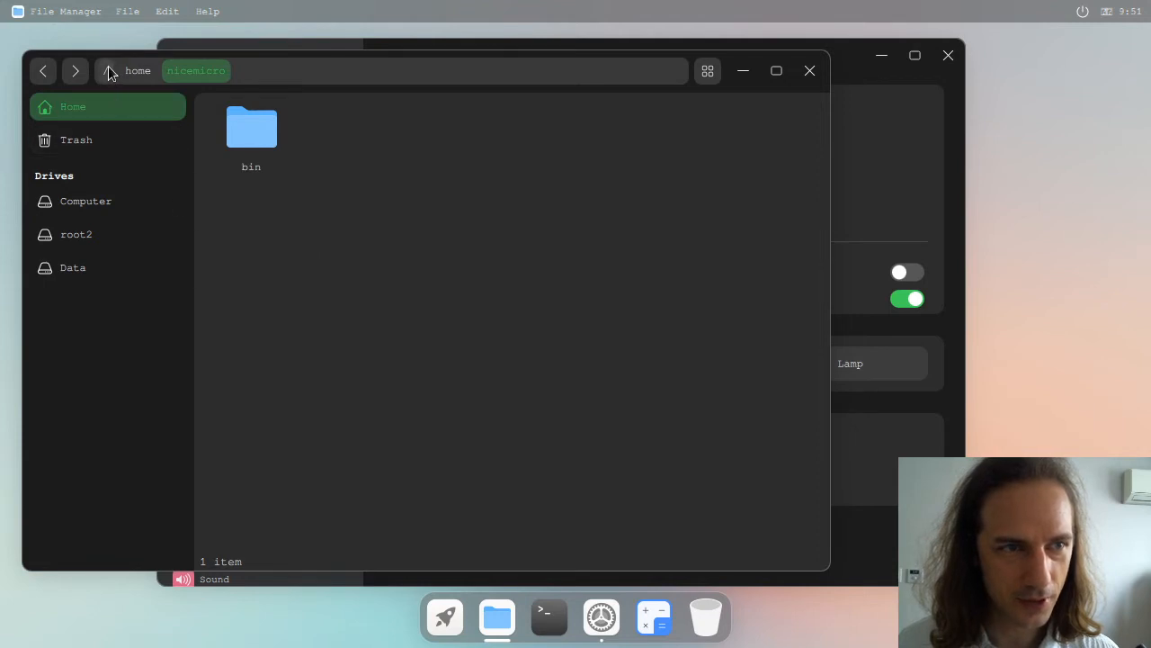
pyautogui.click(85, 201)
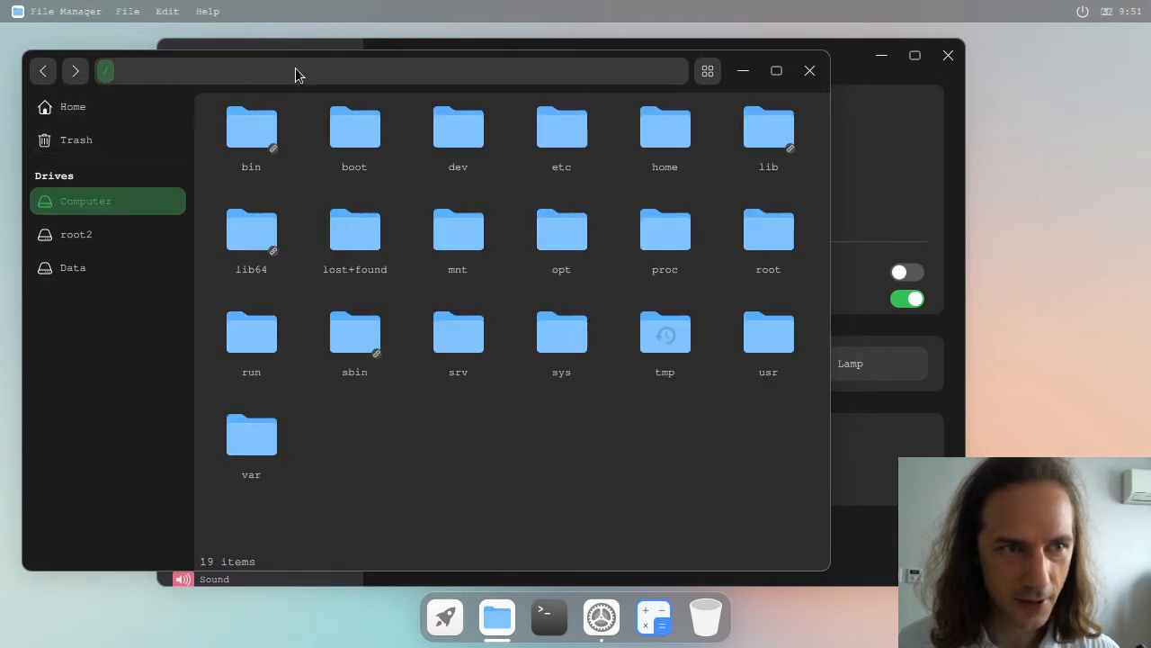
pyautogui.click(387, 71)
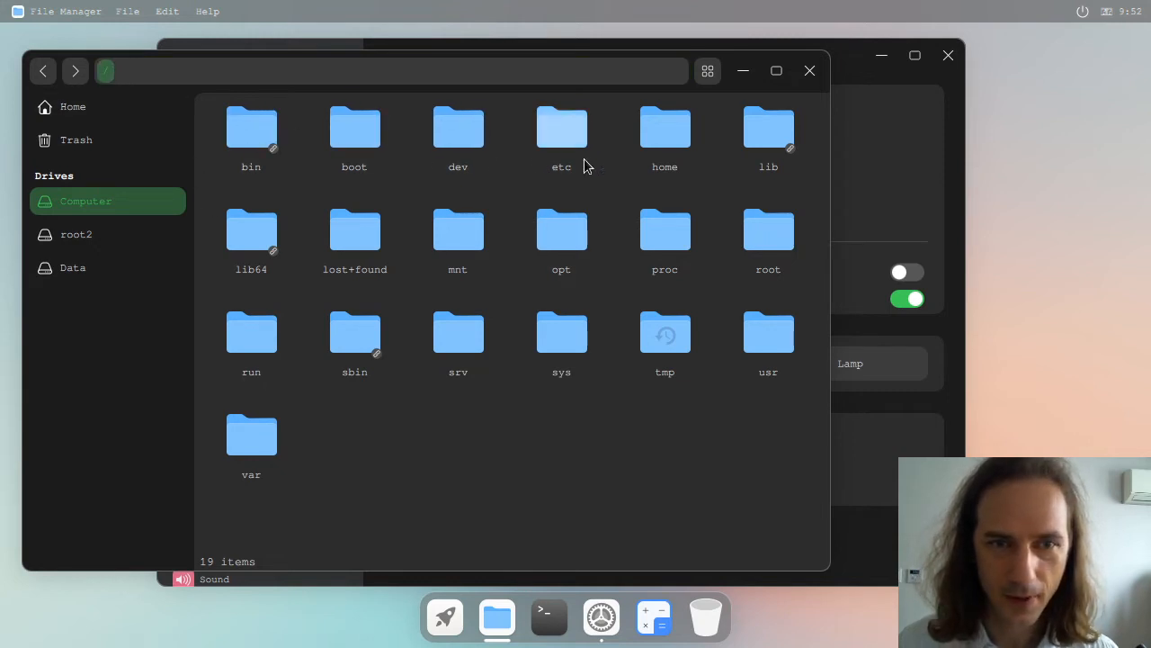
pyautogui.doubleClick(665, 128)
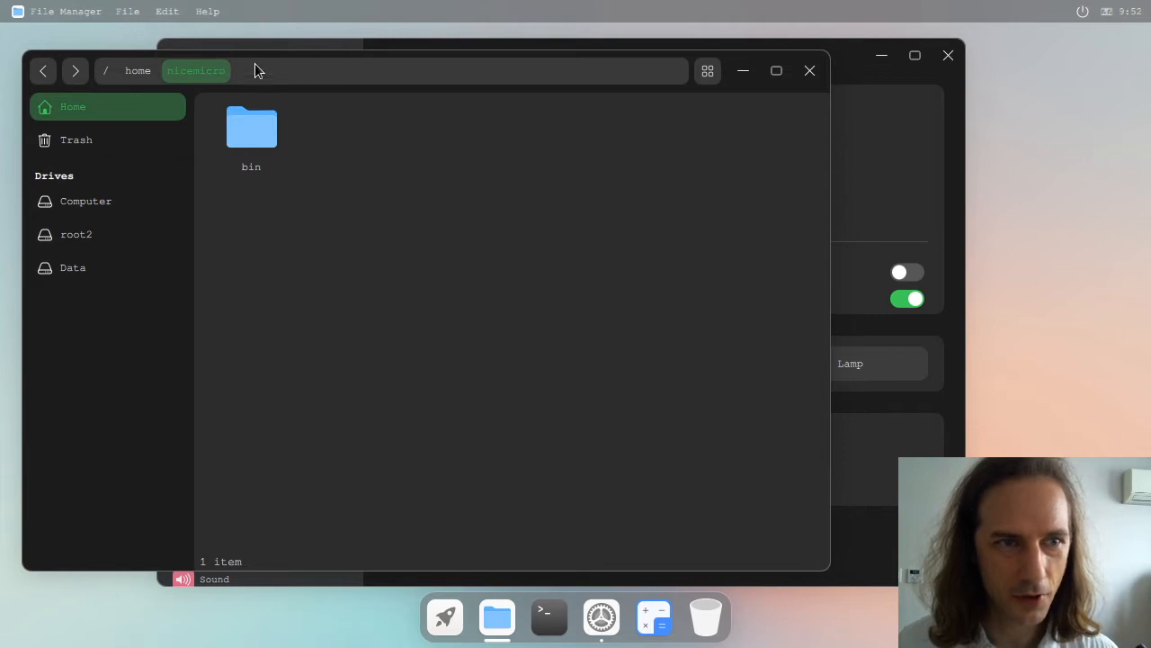
pyautogui.moveTo(252, 68)
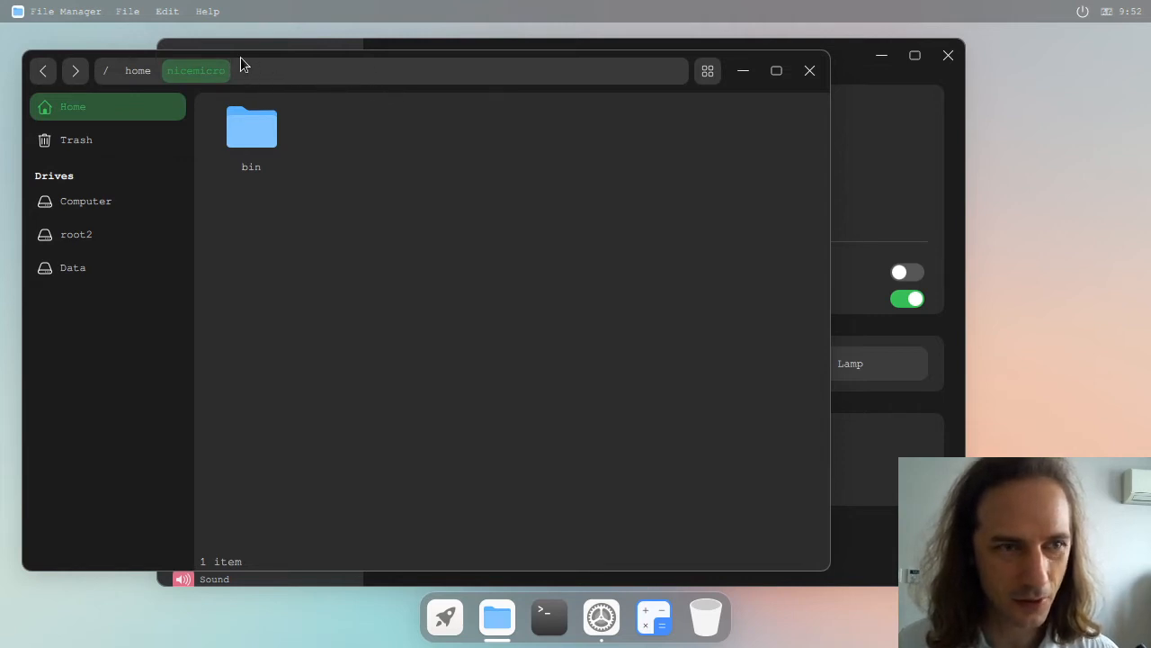
pyautogui.moveTo(342, 81)
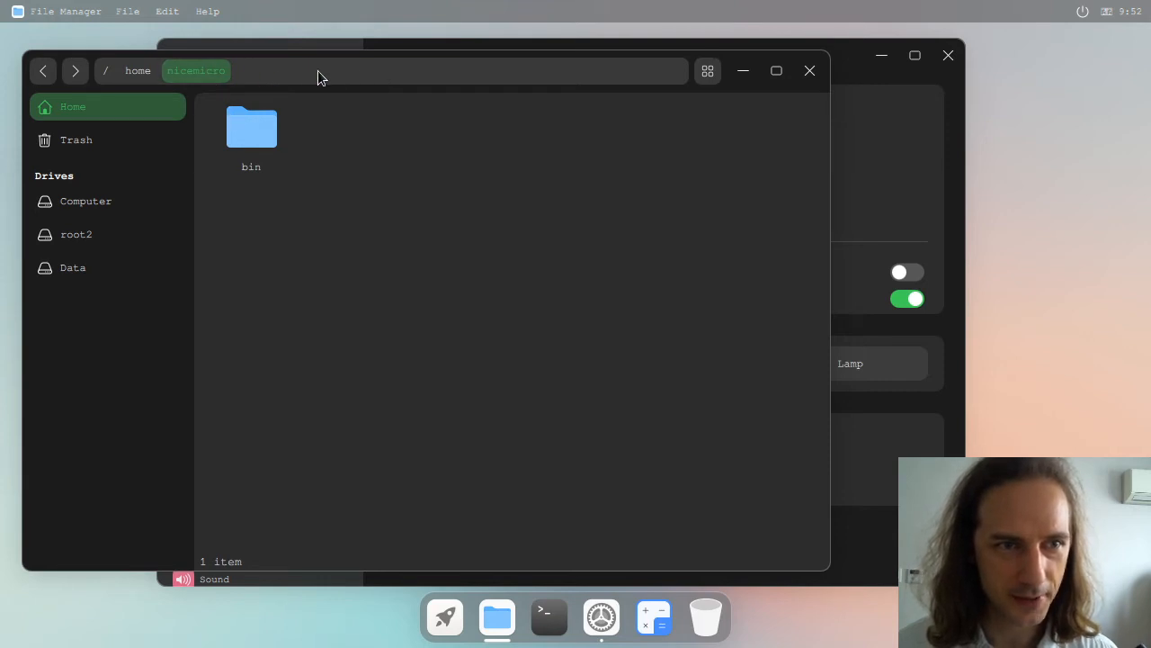
pyautogui.moveTo(258, 79)
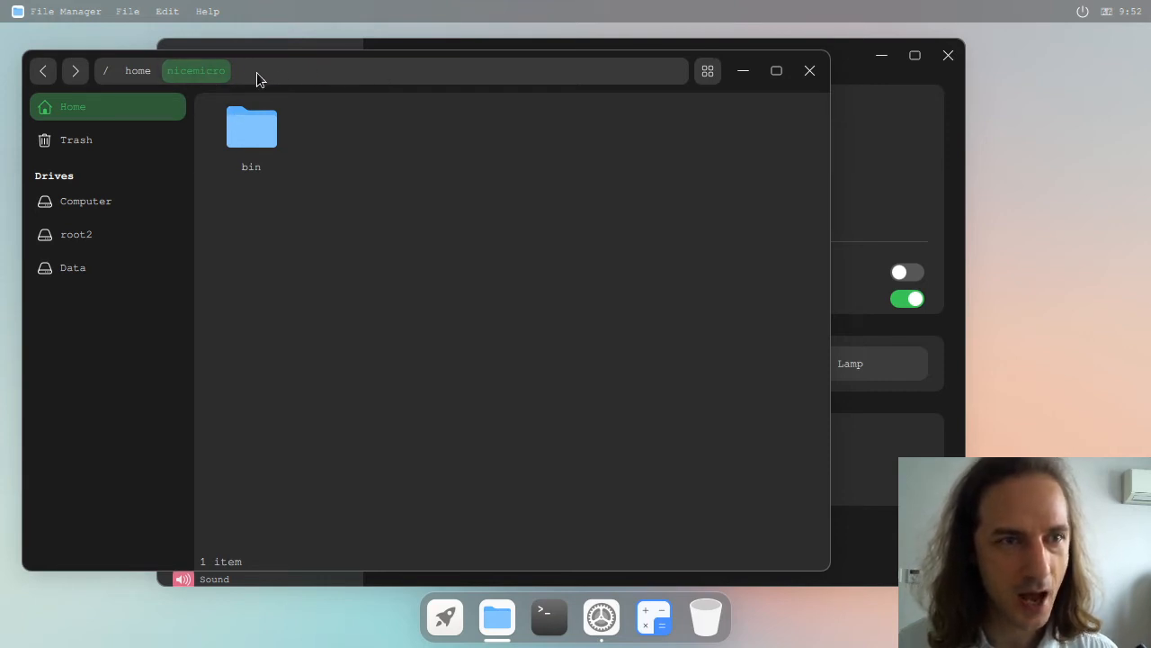
pyautogui.moveTo(271, 108)
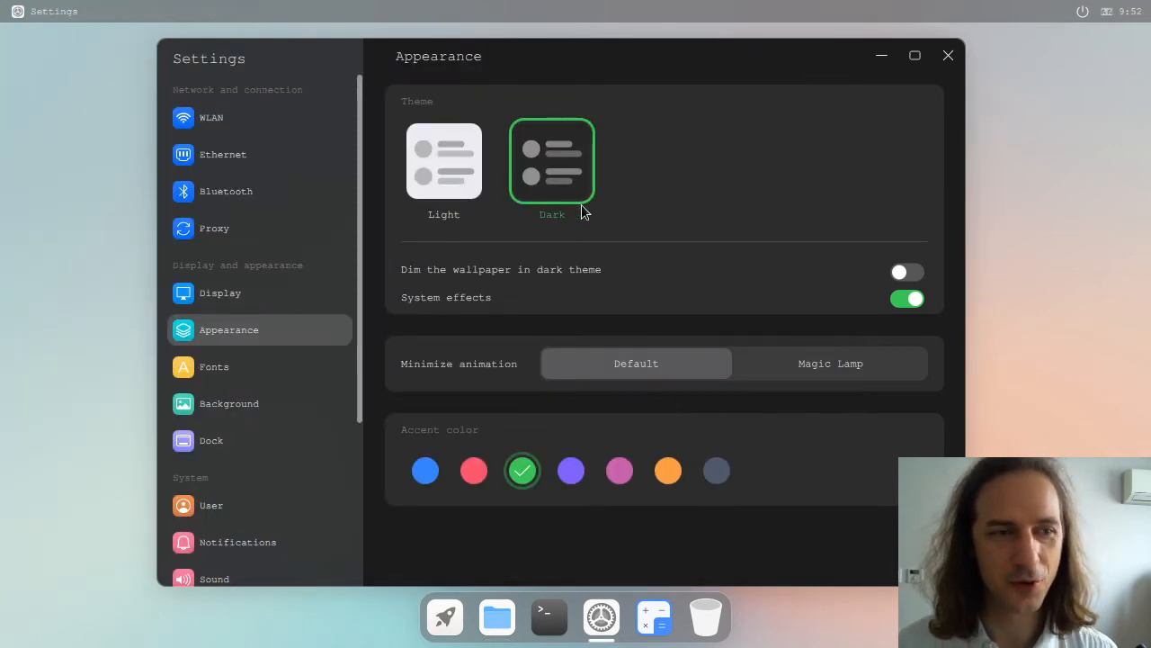
# Browse the Display, Ethernet and WLAN settings pages, then launch a terminal from the dock.
pyautogui.scroll(-3)
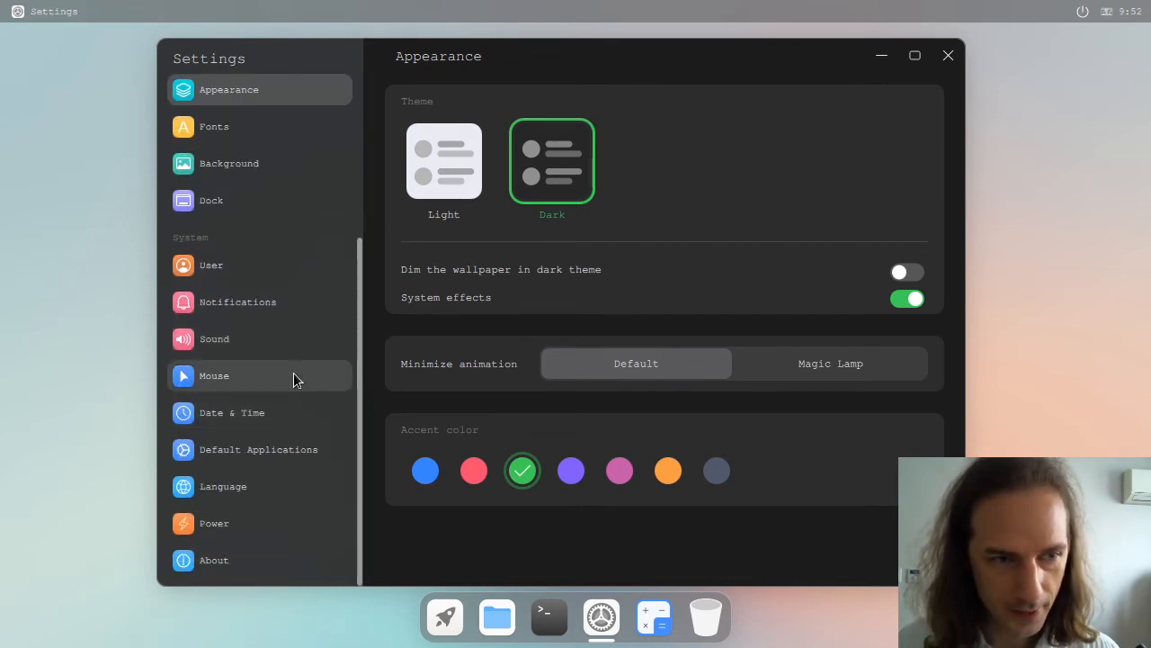
pyautogui.scroll(3)
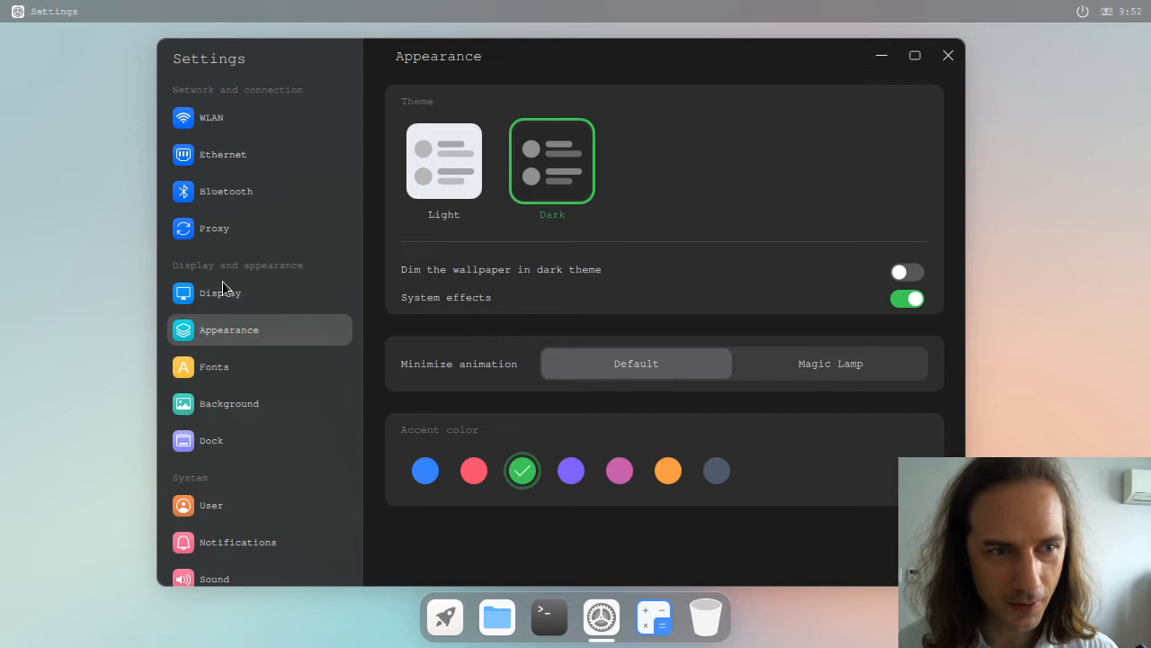
pyautogui.click(210, 117)
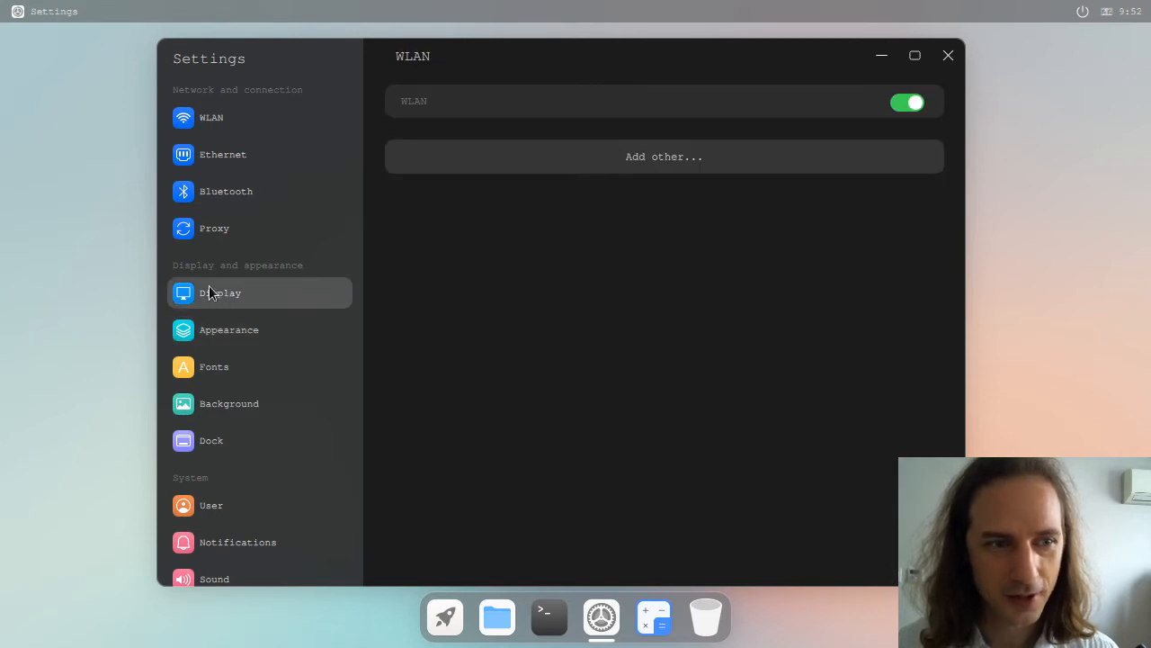
pyautogui.moveTo(212, 117)
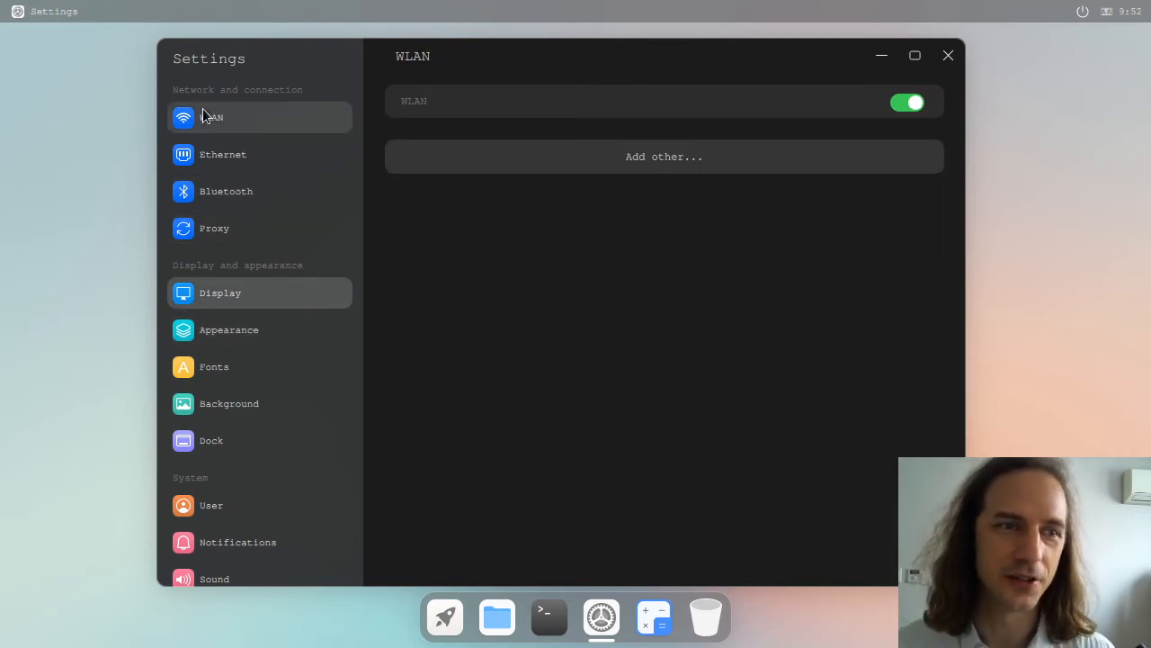
pyautogui.click(223, 153)
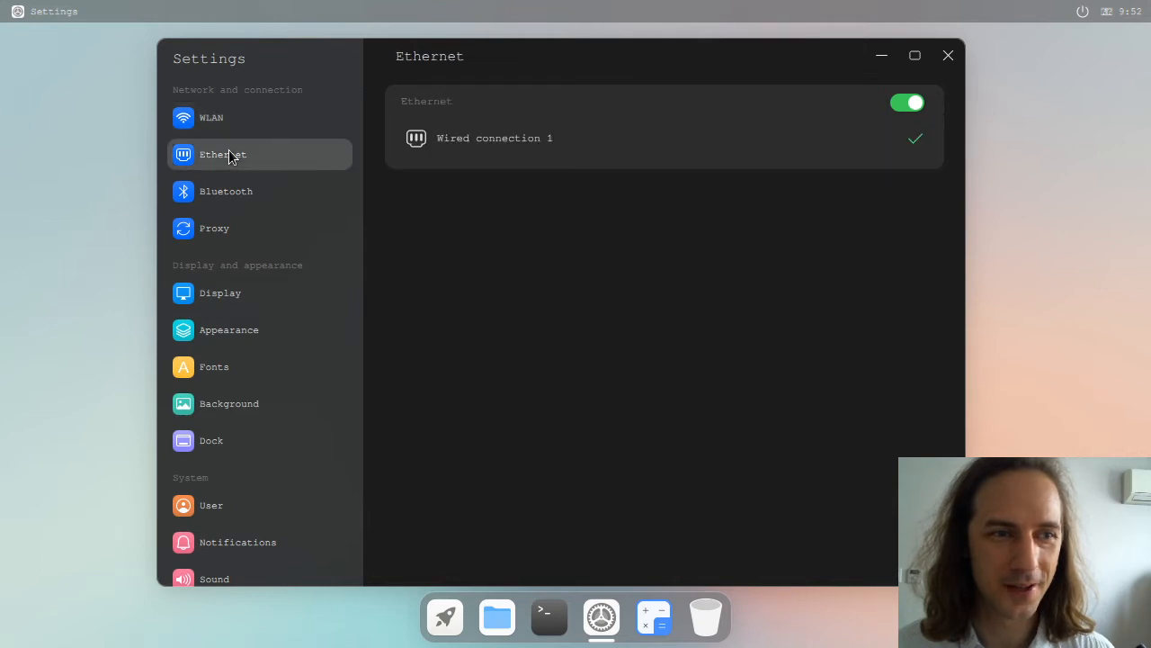
pyautogui.click(211, 118)
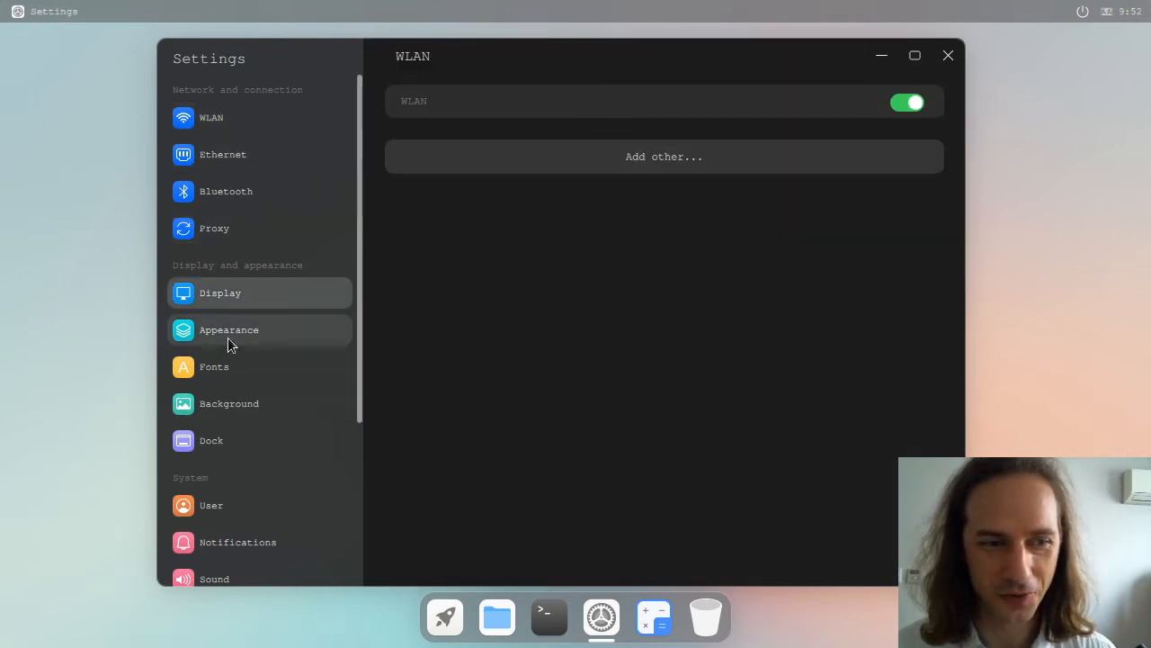
pyautogui.click(549, 617)
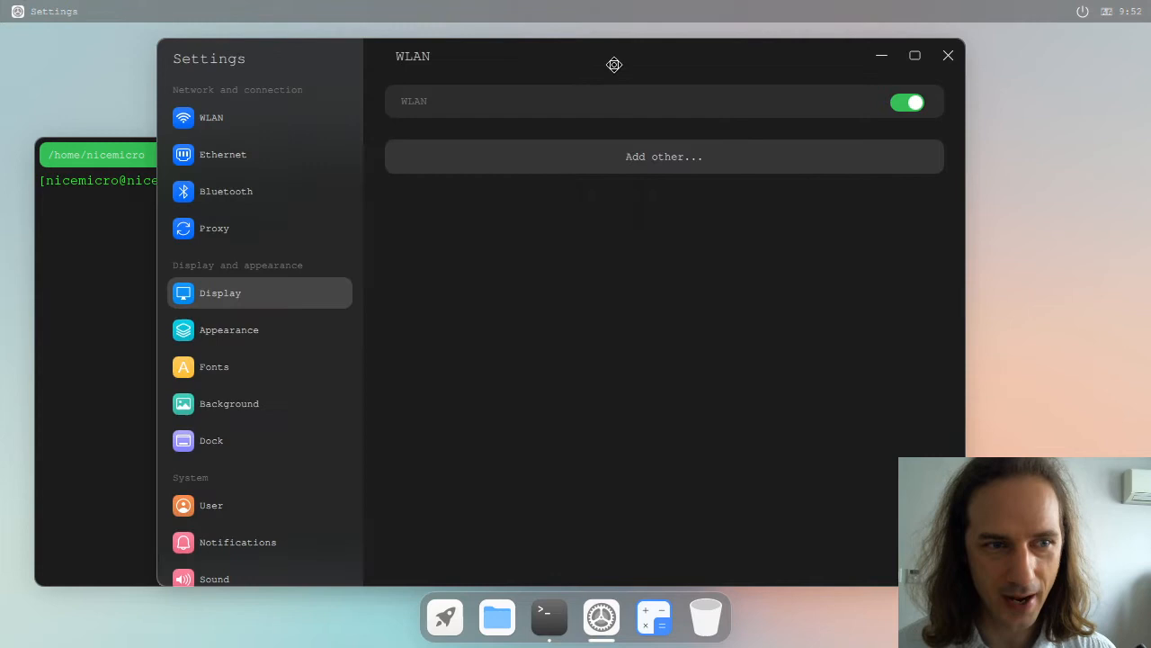
# With Settings on Appearance, run neofetch in the terminal, which fails as not found, then close it.
pyautogui.click(229, 329)
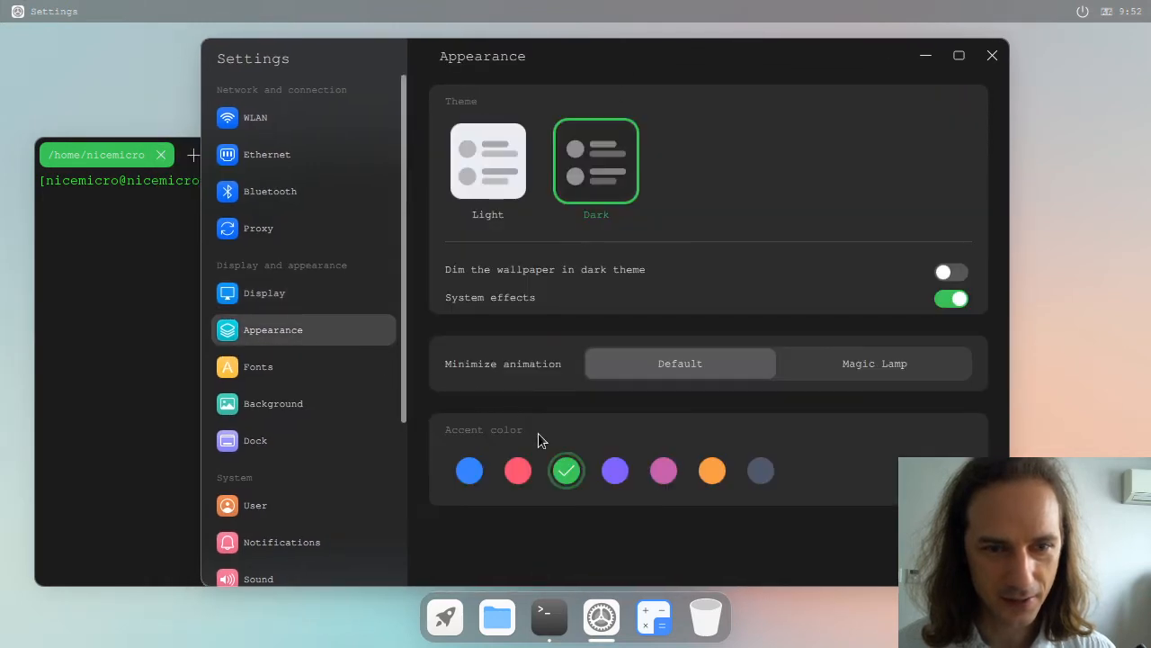
pyautogui.click(663, 471)
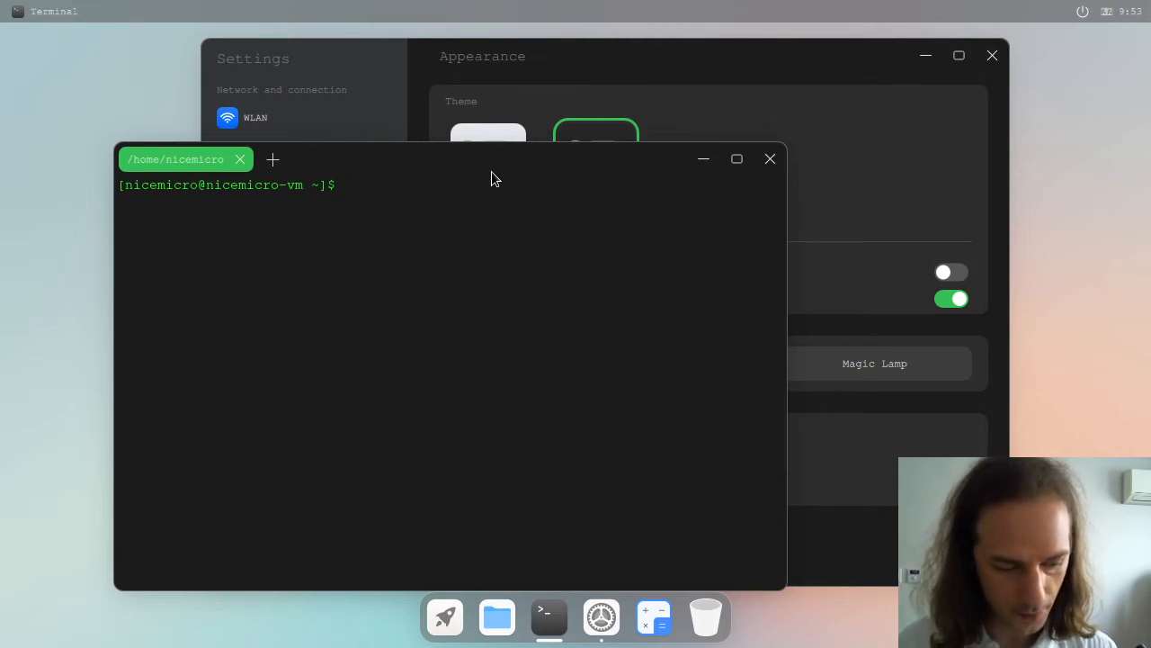
pyautogui.write('ne')
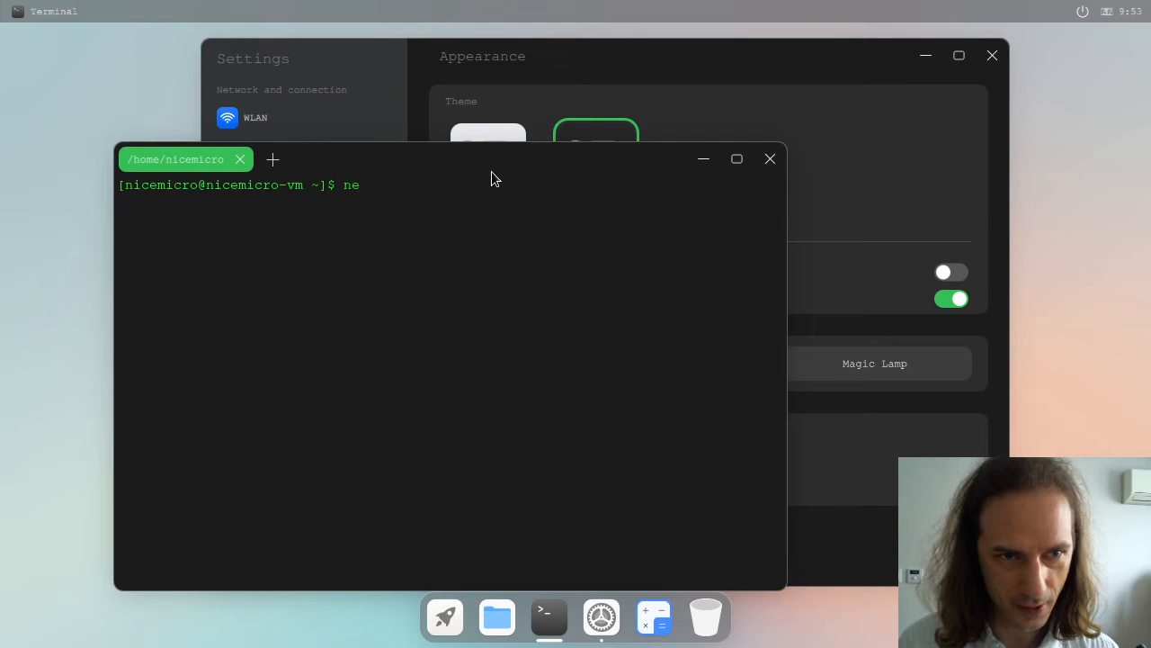
pyautogui.write('ofe')
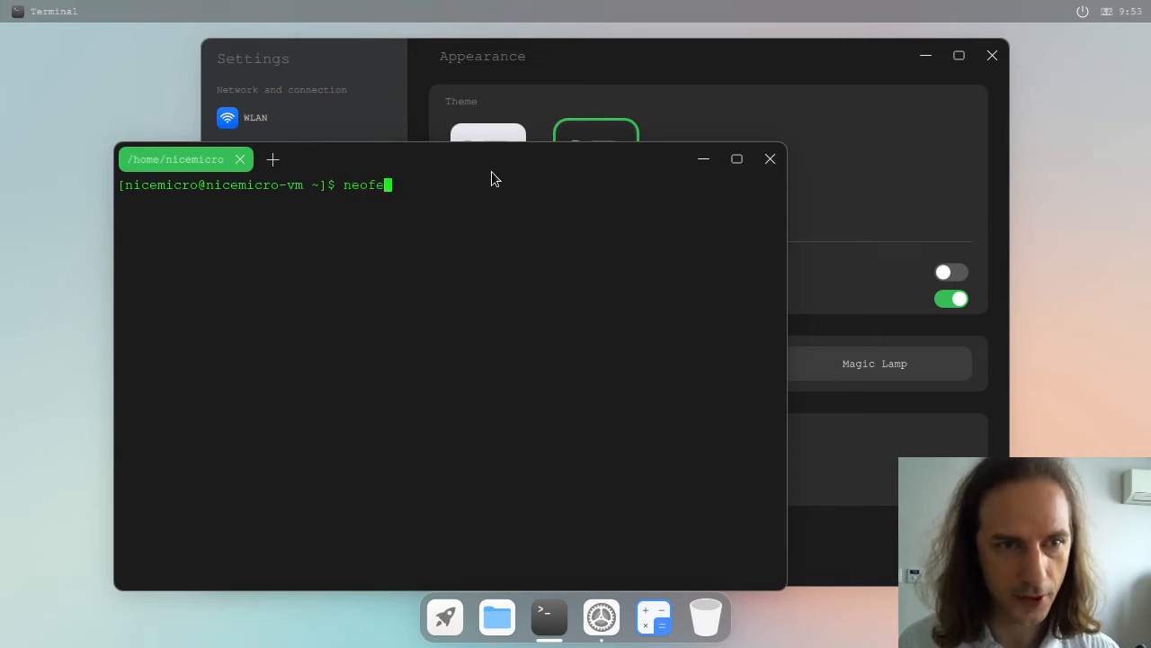
pyautogui.press('Return')
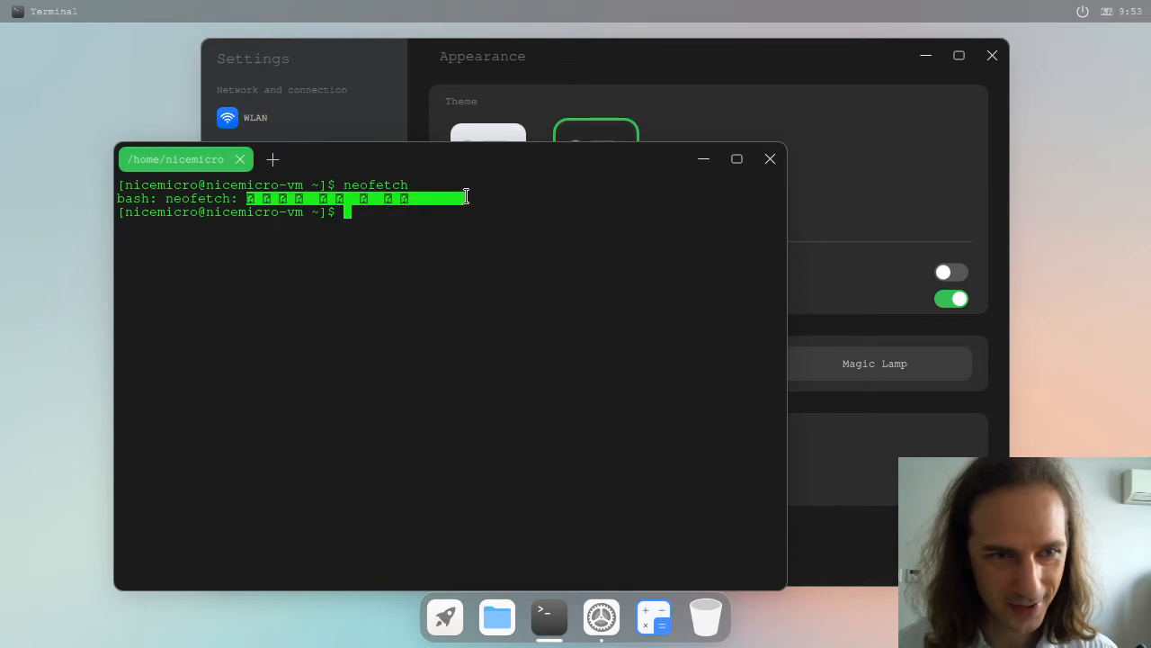
pyautogui.click(770, 158)
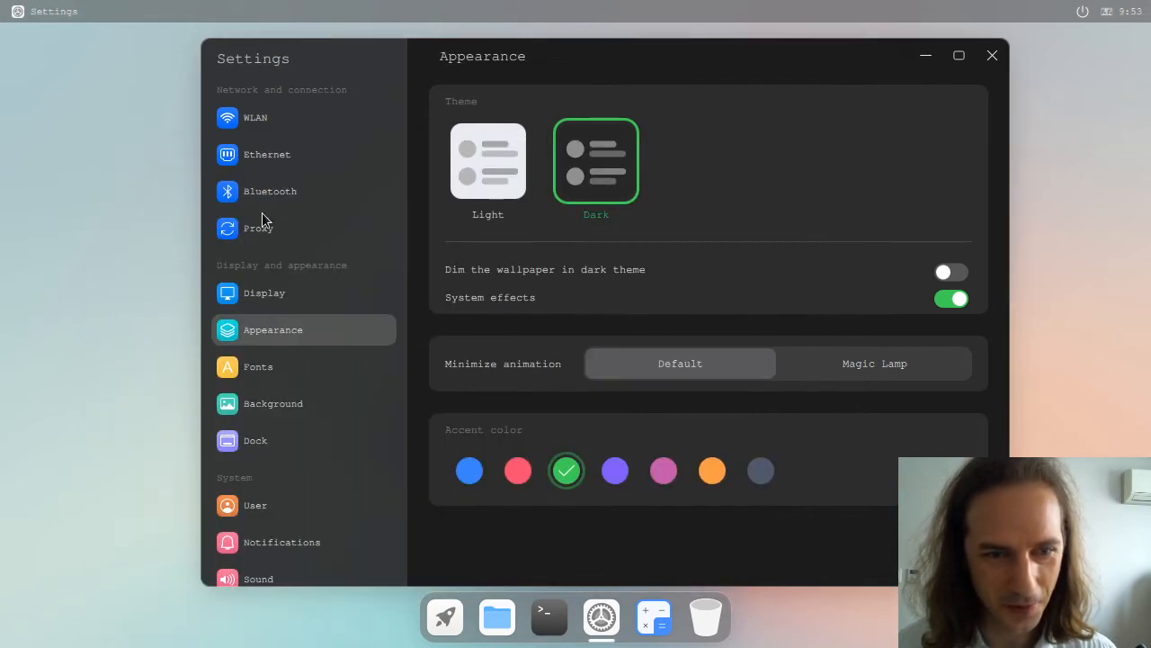
# Browse the User page and scroll the Language list, ending on the Dock settings page.
pyautogui.click(255, 504)
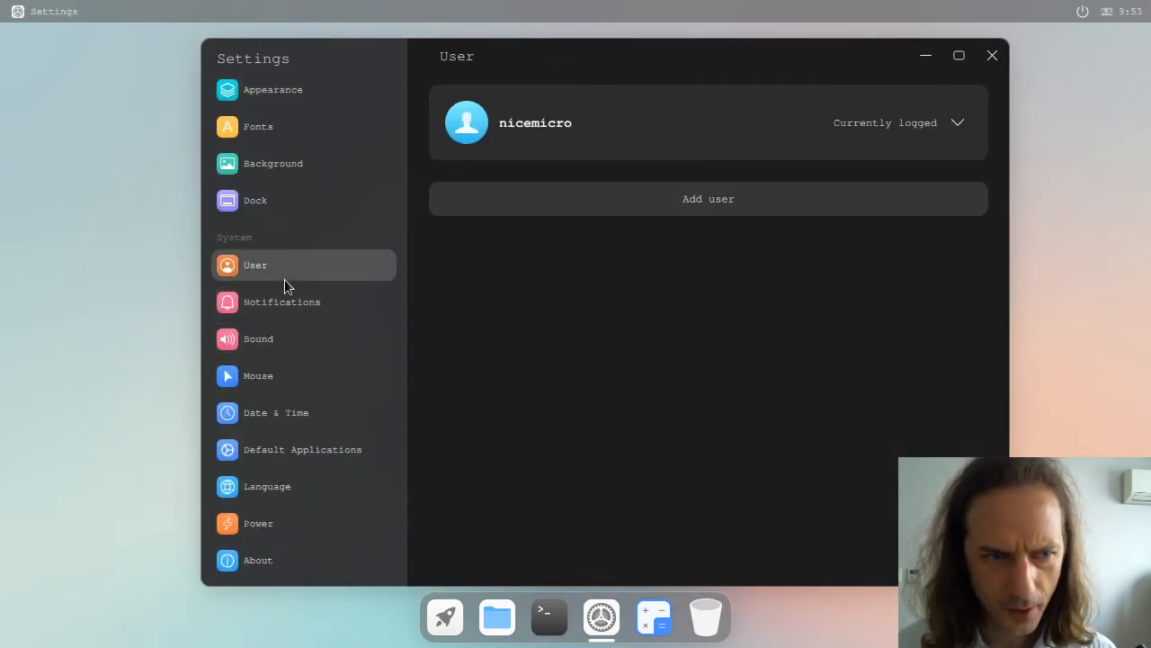
pyautogui.moveTo(958, 124)
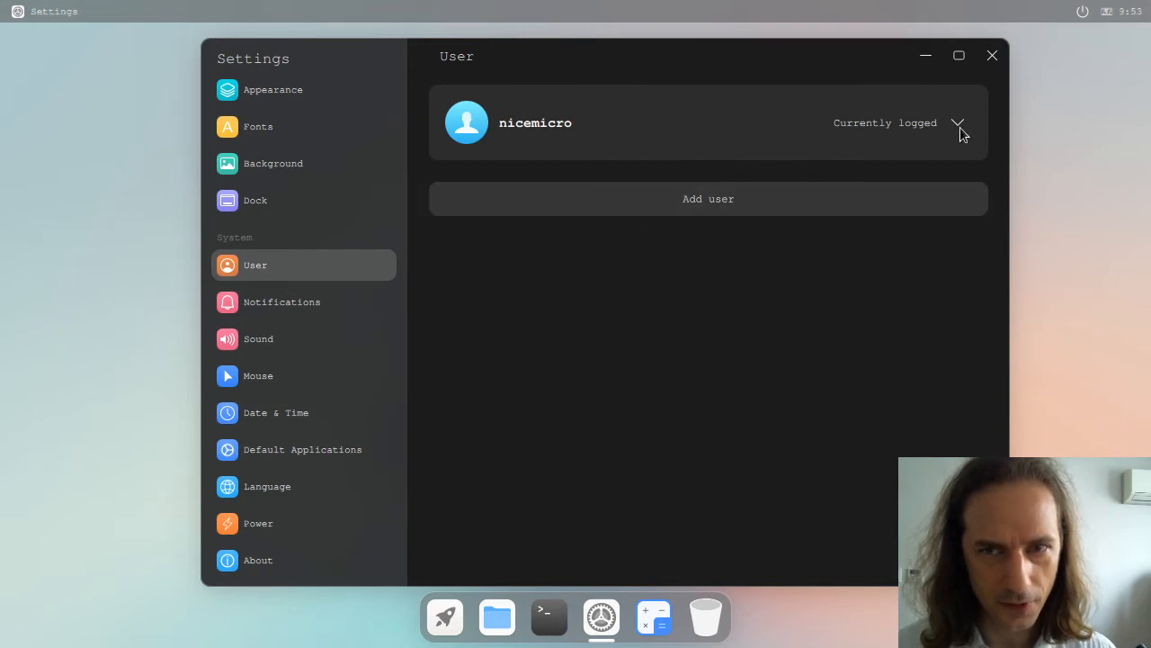
pyautogui.moveTo(561, 311)
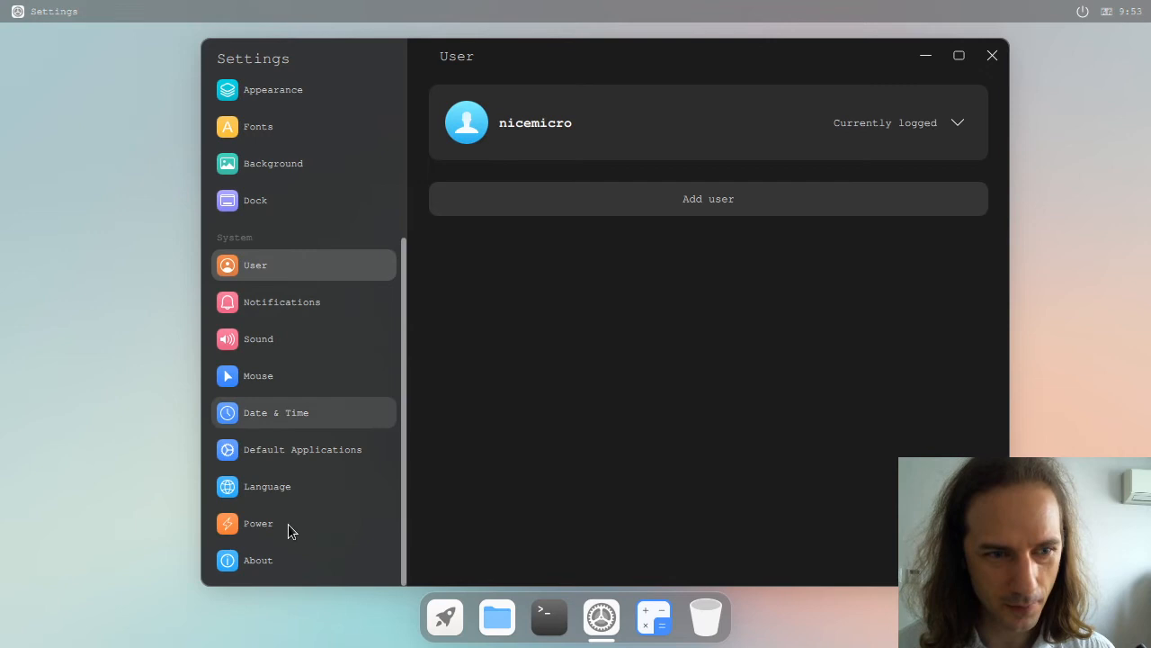
pyautogui.moveTo(286, 523)
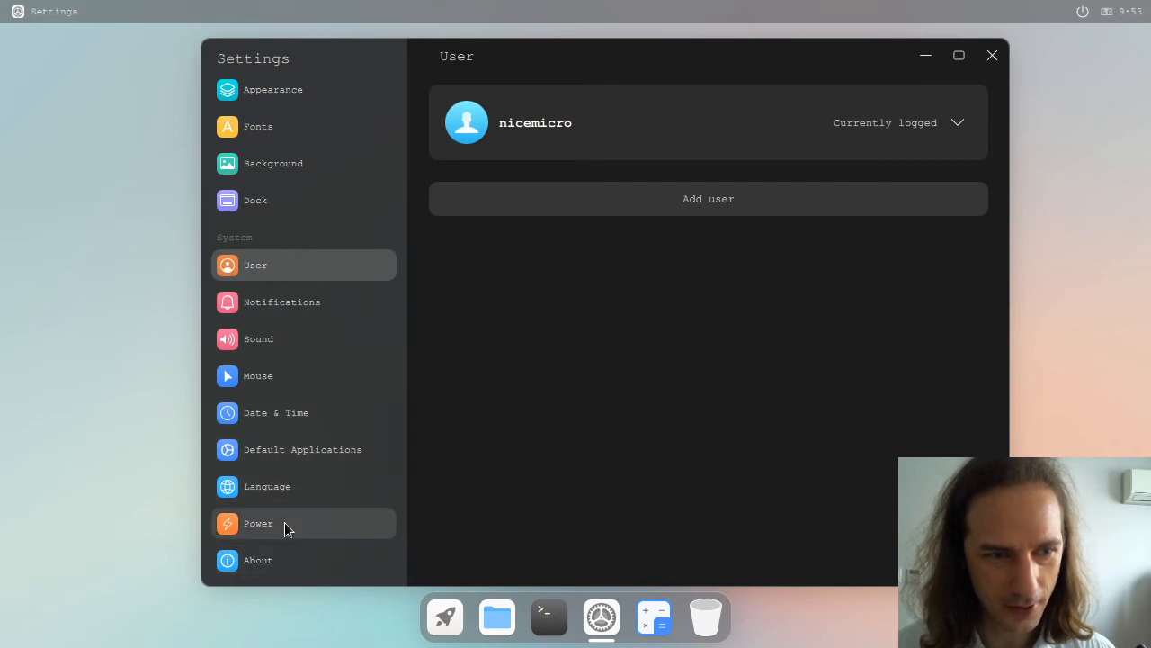
pyautogui.click(267, 486)
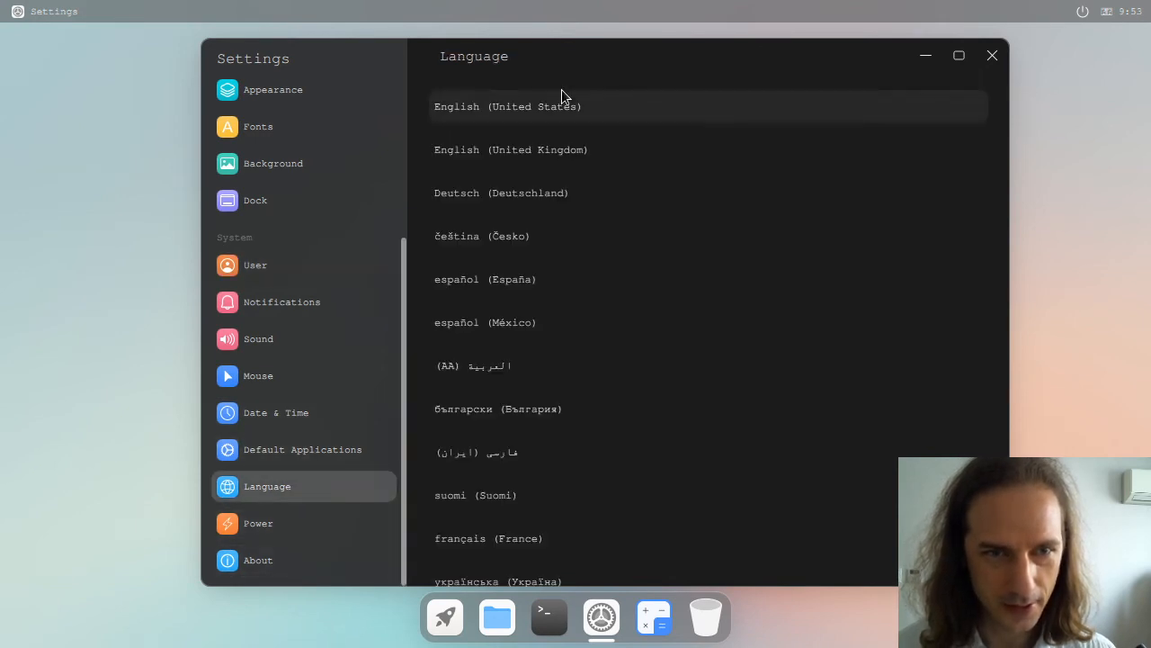
pyautogui.scroll(-3)
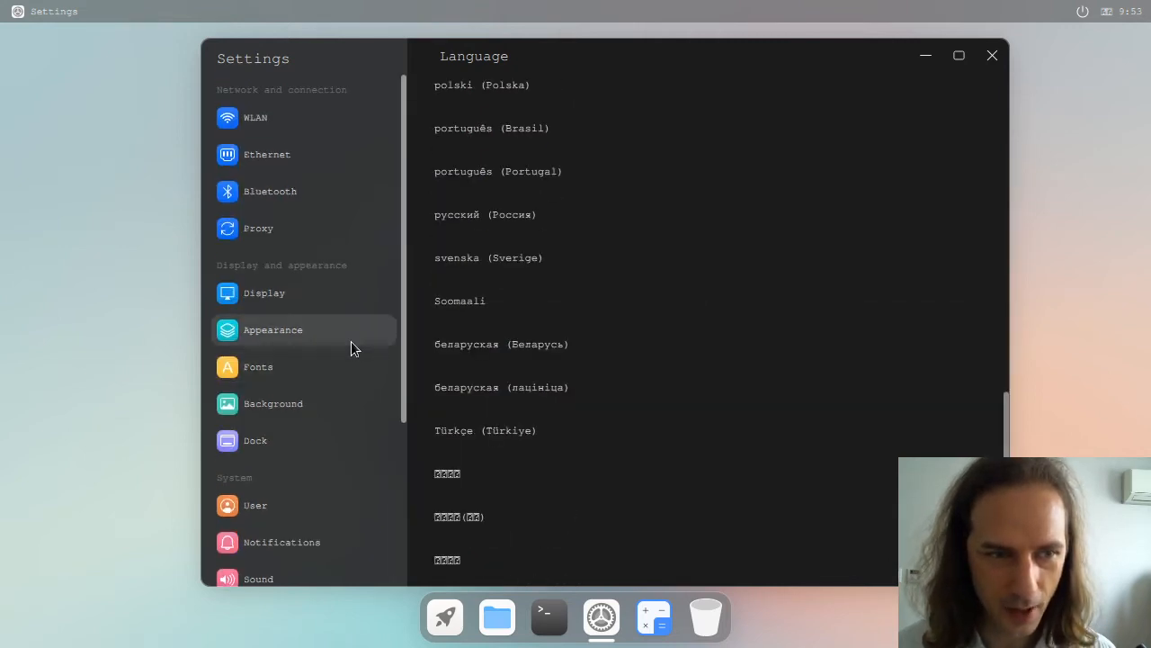
pyautogui.click(255, 440)
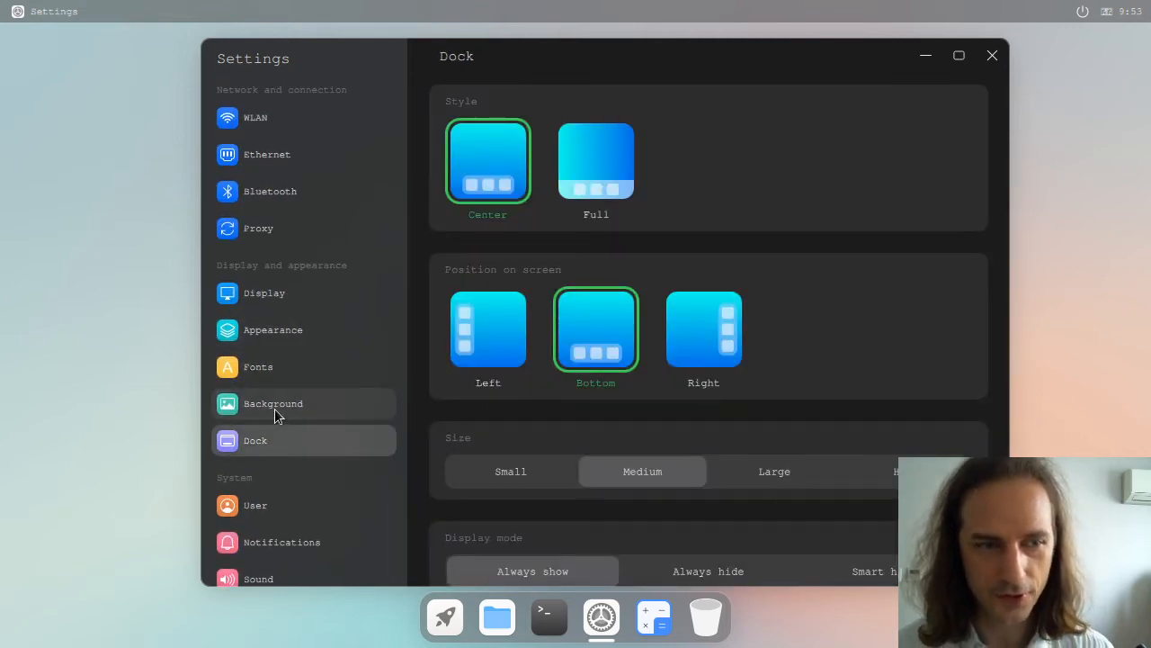
# On the Fonts page set hinting None, fixed font Source Code Pro, general font FreeSerif.
pyautogui.click(258, 366)
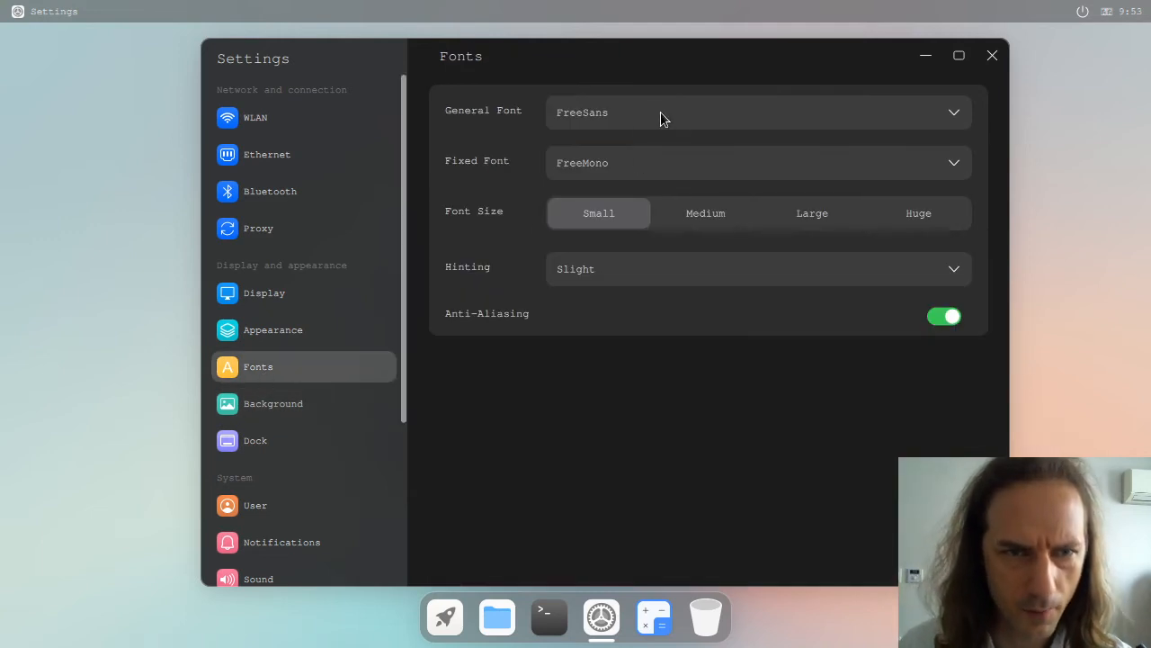
pyautogui.moveTo(961, 273)
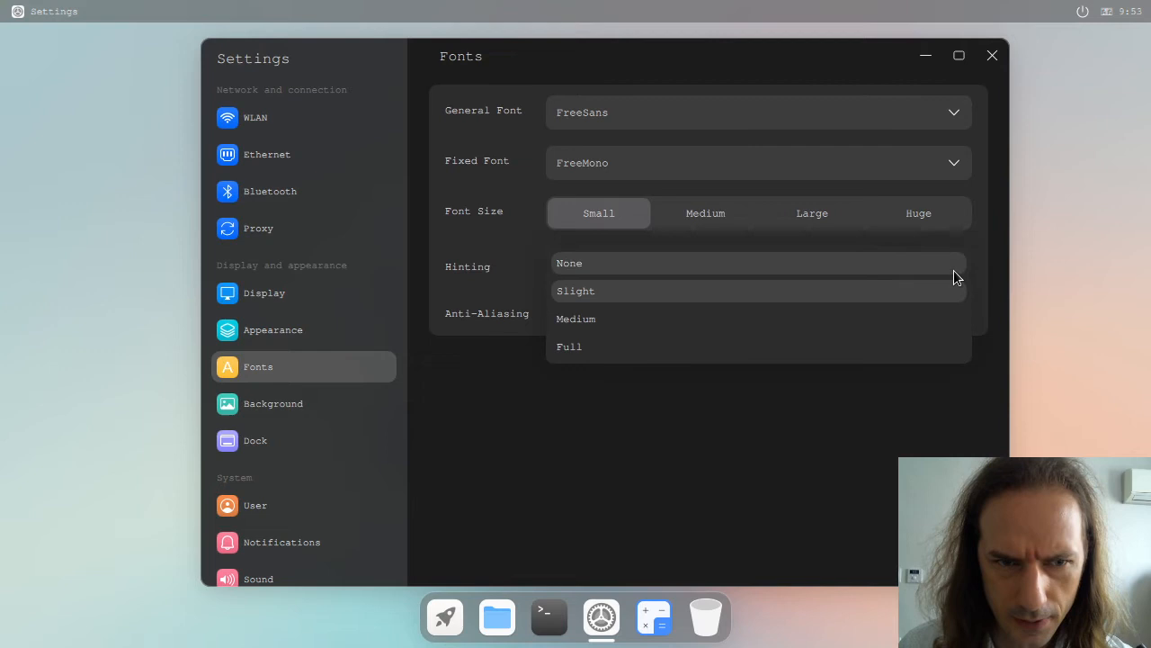
pyautogui.click(570, 263)
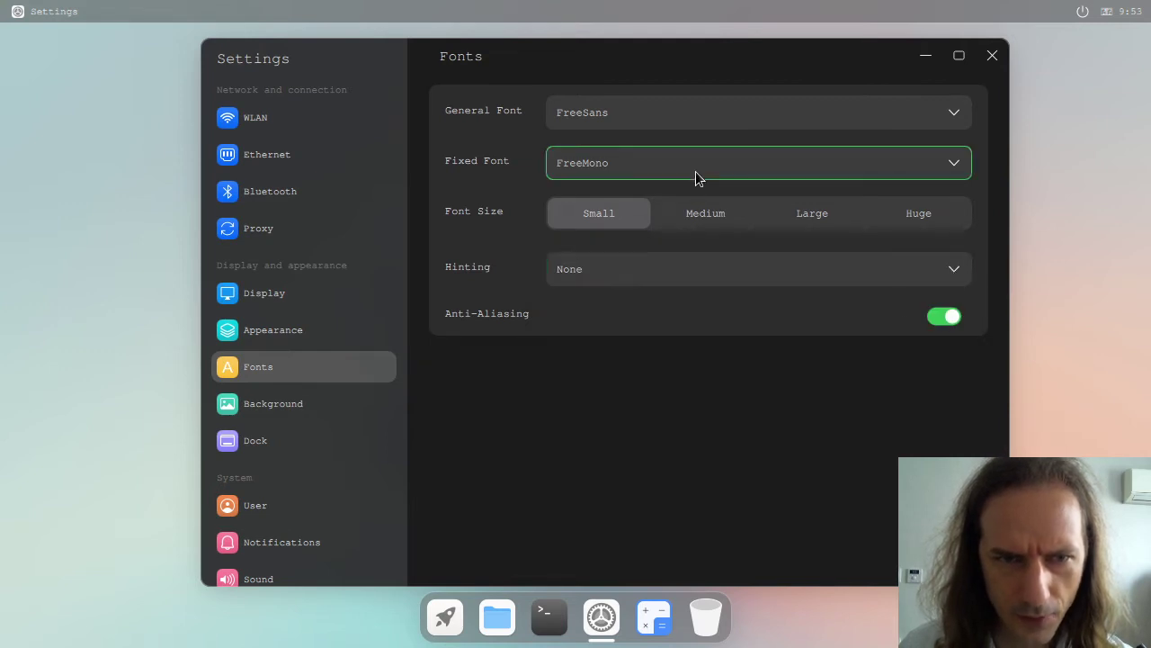
pyautogui.click(758, 162)
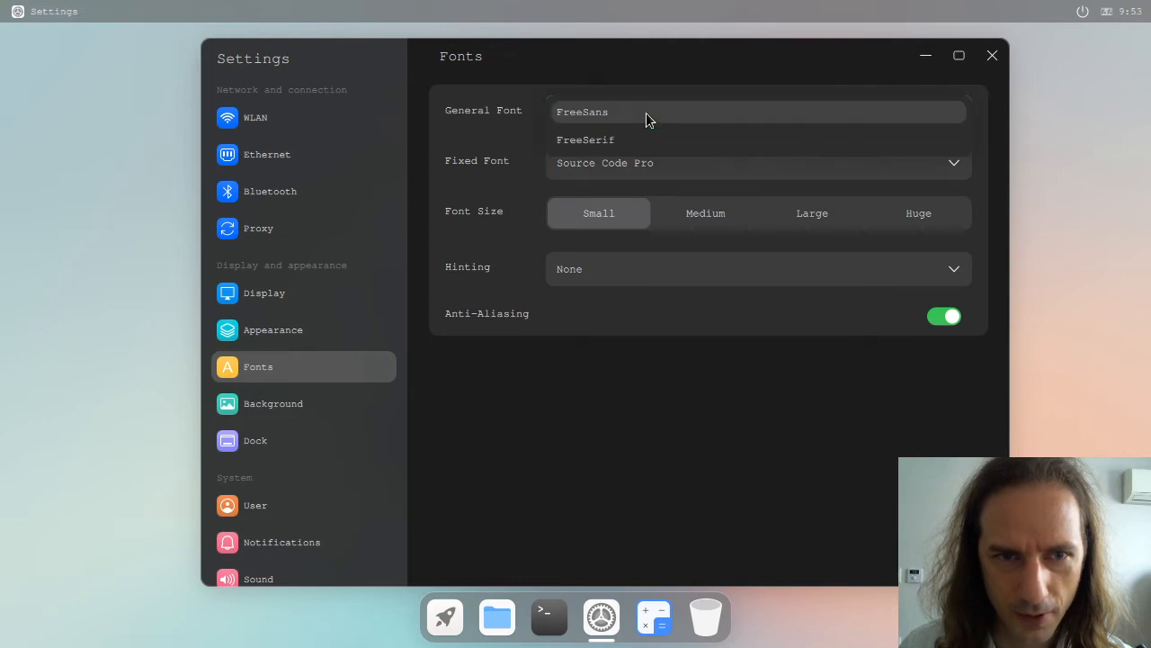
pyautogui.click(585, 139)
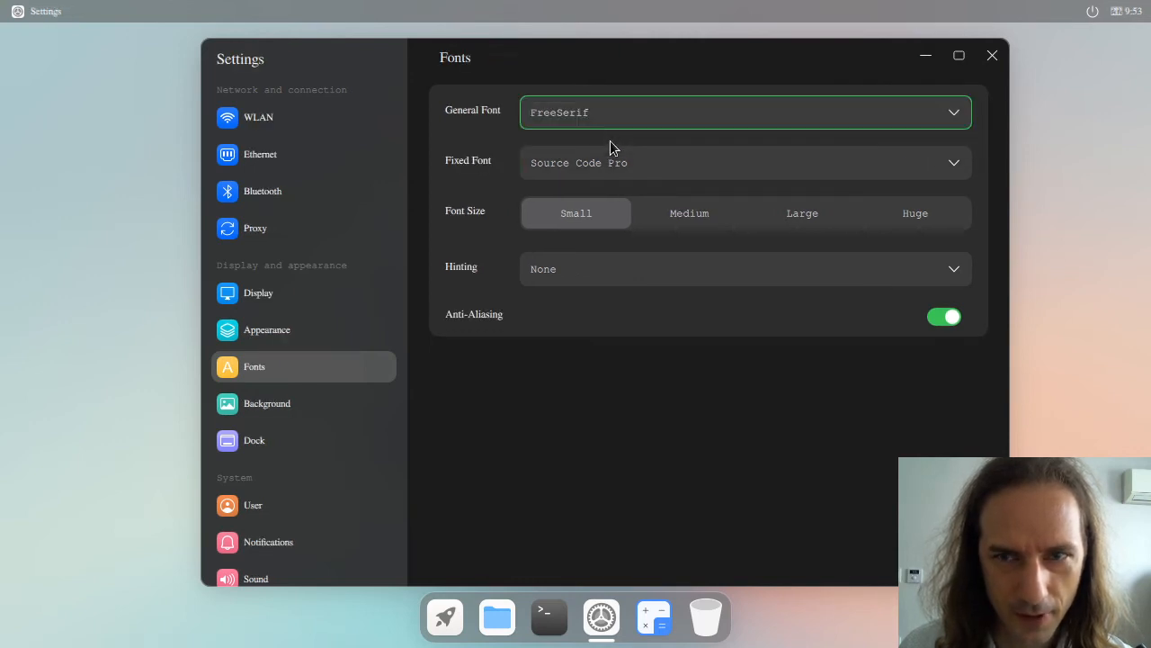
# Check the notification center, then go through Appearance to the Background page.
pyautogui.click(1122, 11)
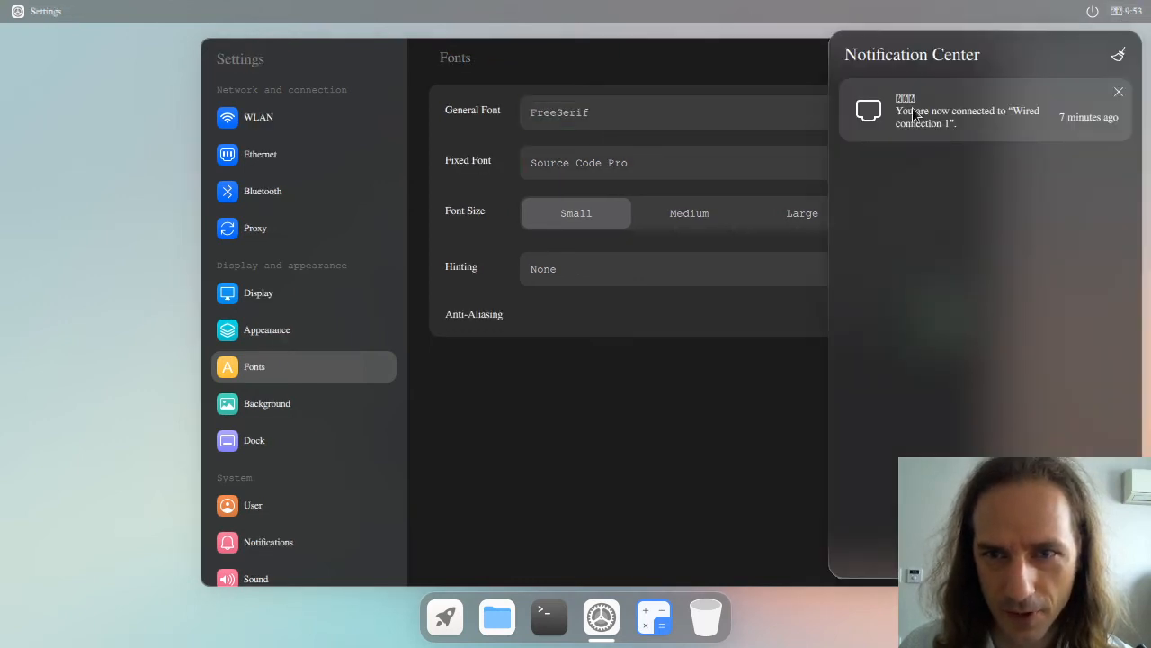
pyautogui.moveTo(742, 79)
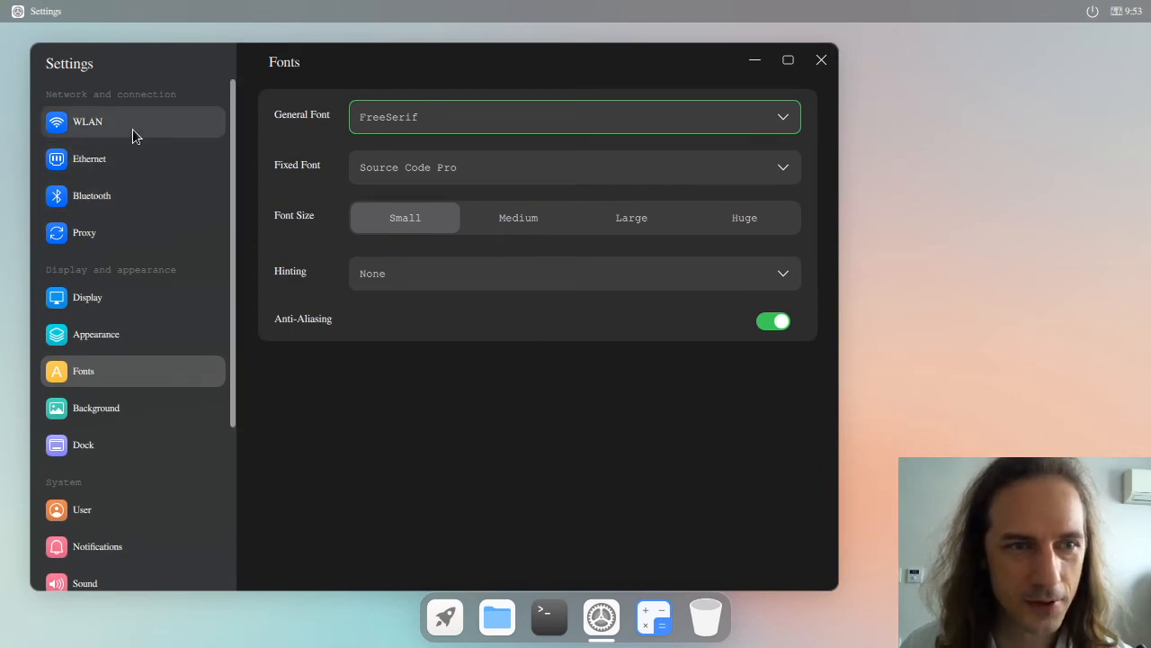
pyautogui.moveTo(766, 81)
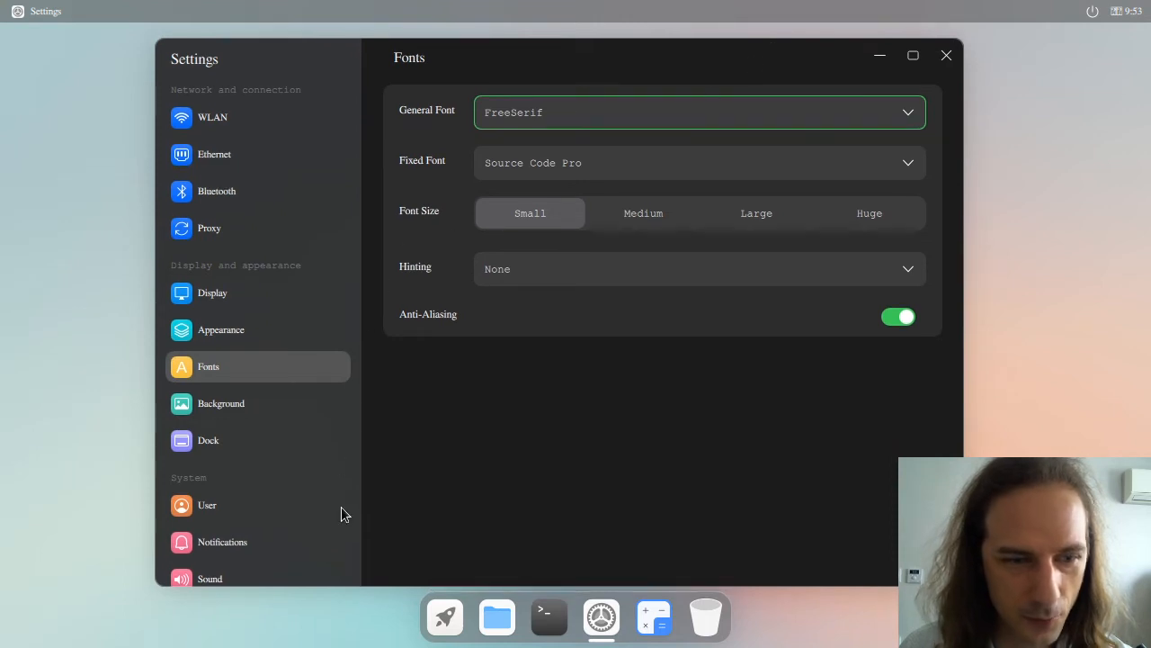
pyautogui.scroll(-3)
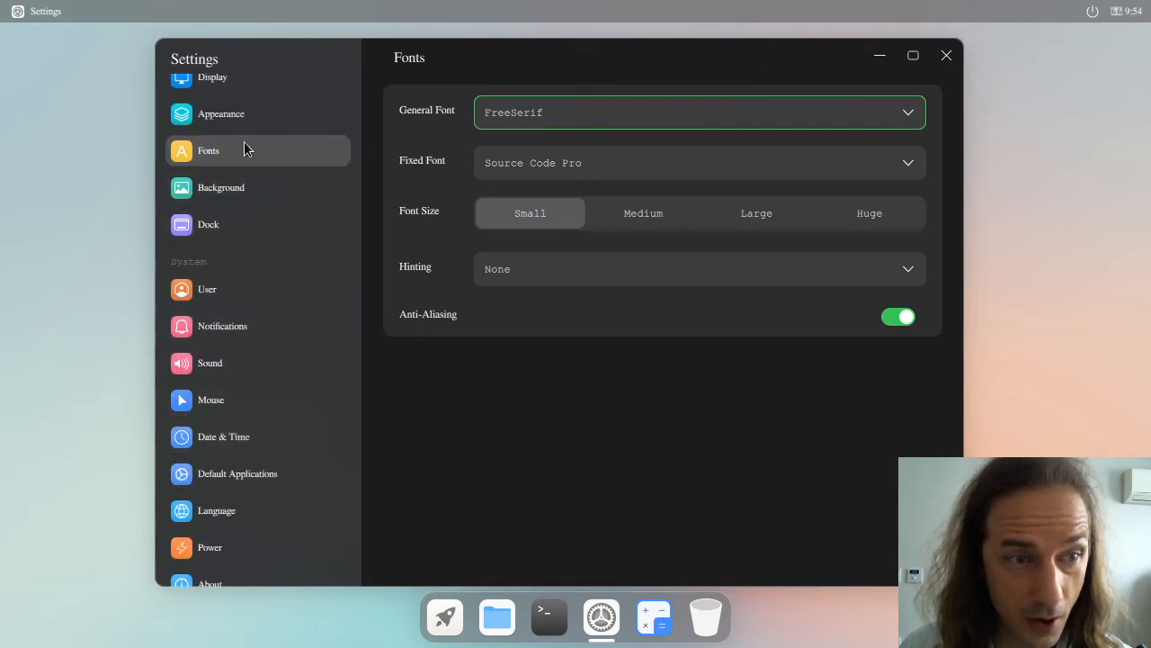
pyautogui.click(220, 113)
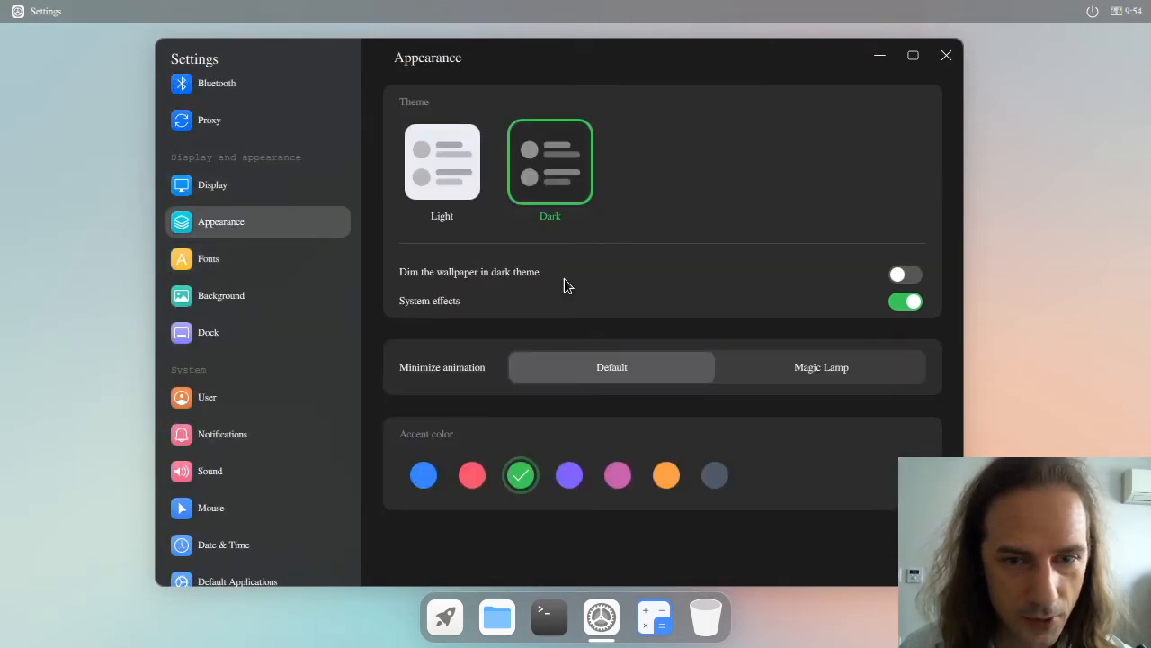
pyautogui.click(220, 295)
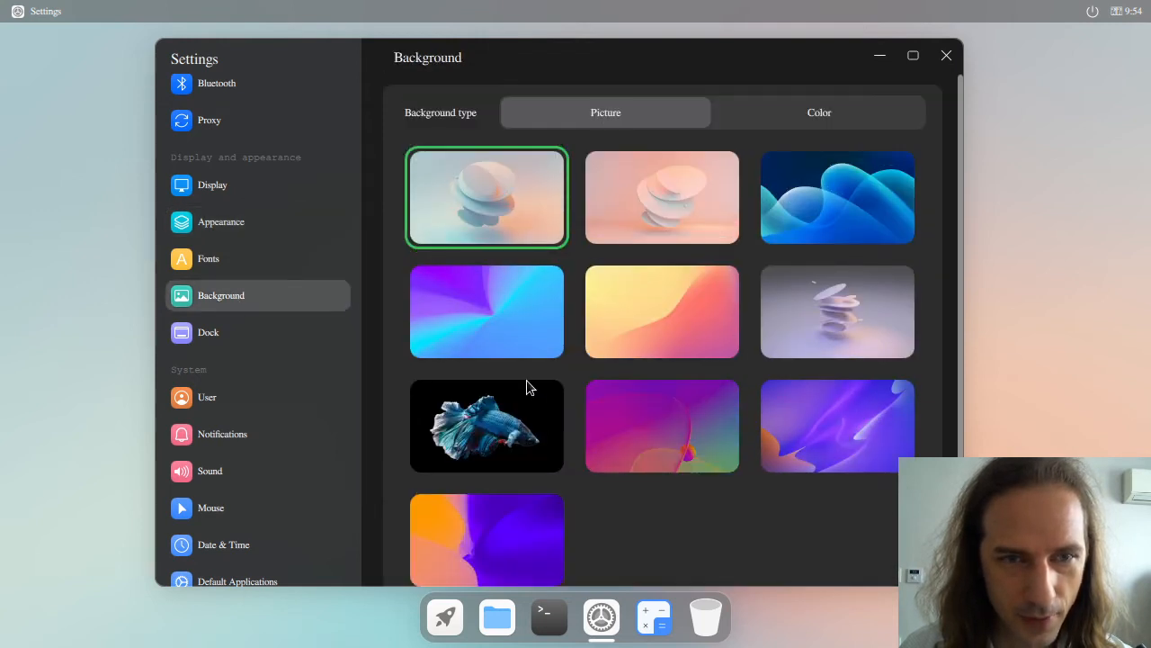
# Try solid-colour backgrounds, restore the window, and set the blue waves picture as wallpaper.
pyautogui.click(819, 112)
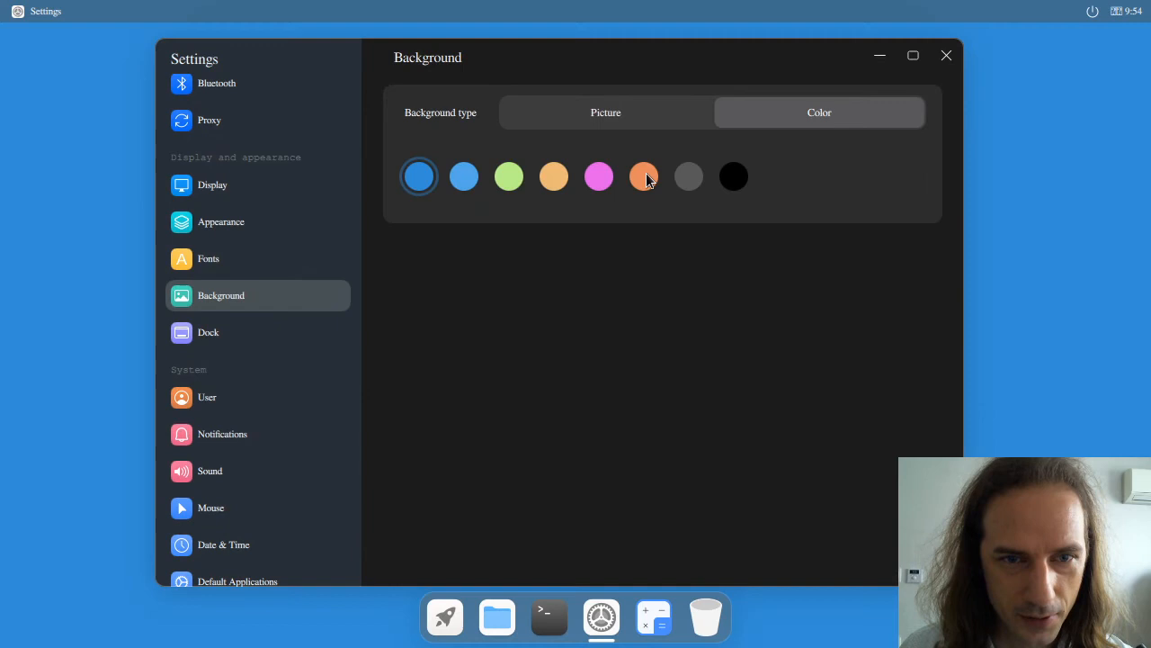
pyautogui.click(554, 175)
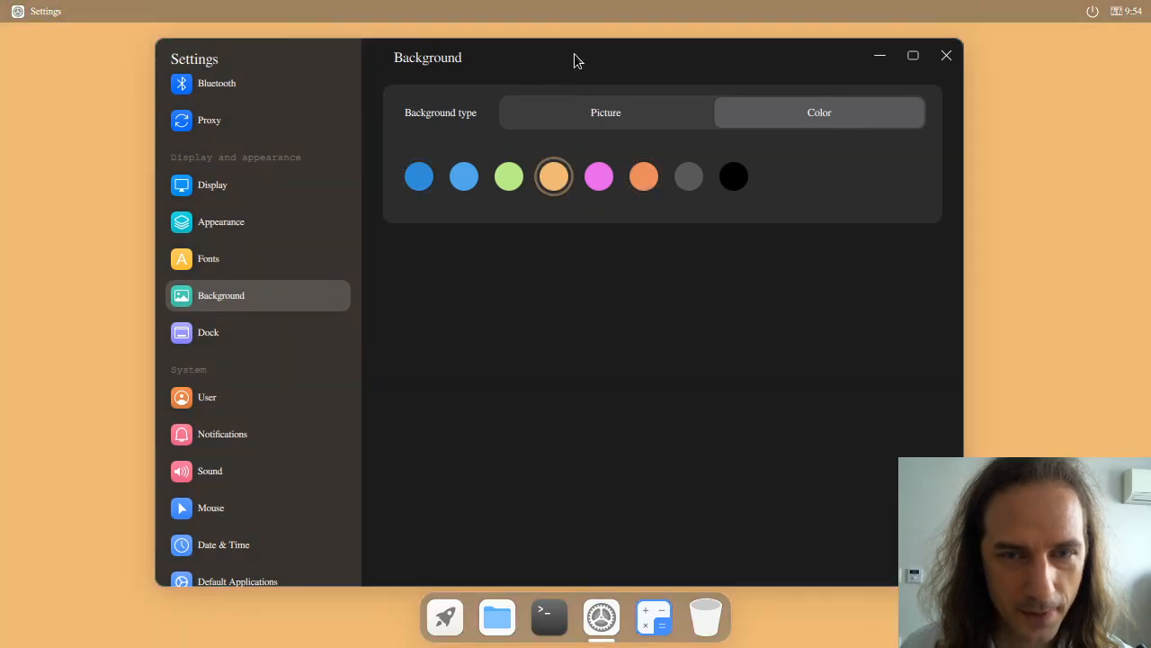
pyautogui.moveTo(575, 57); pyautogui.dragTo(454, 134)
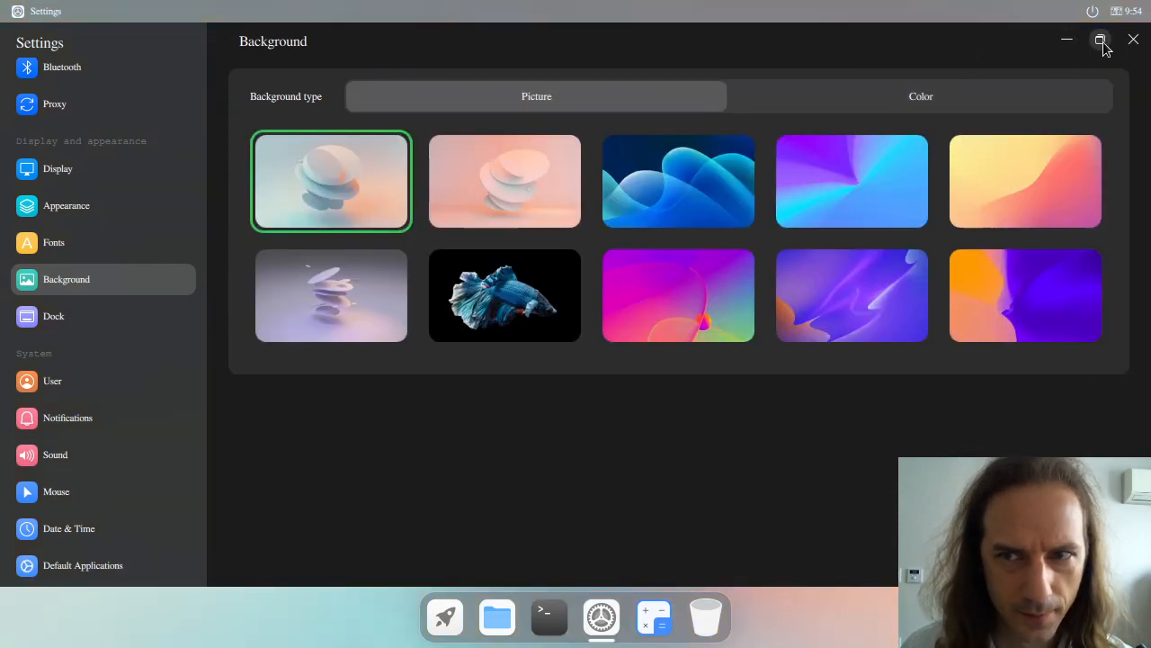
pyautogui.click(1100, 40)
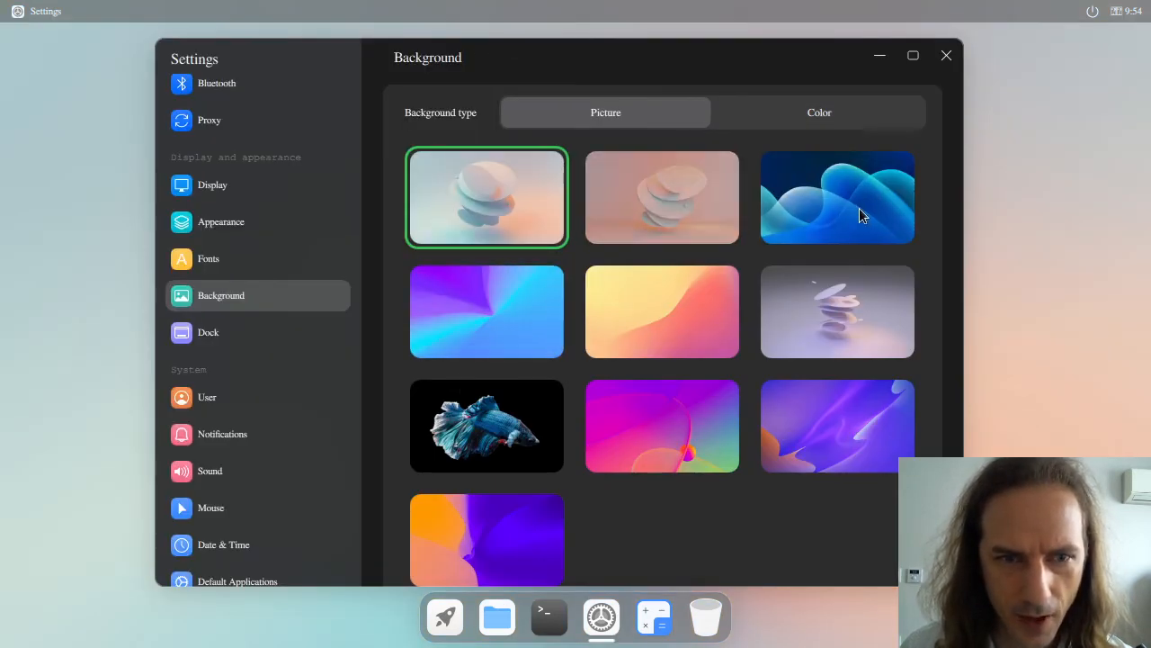
pyautogui.click(836, 197)
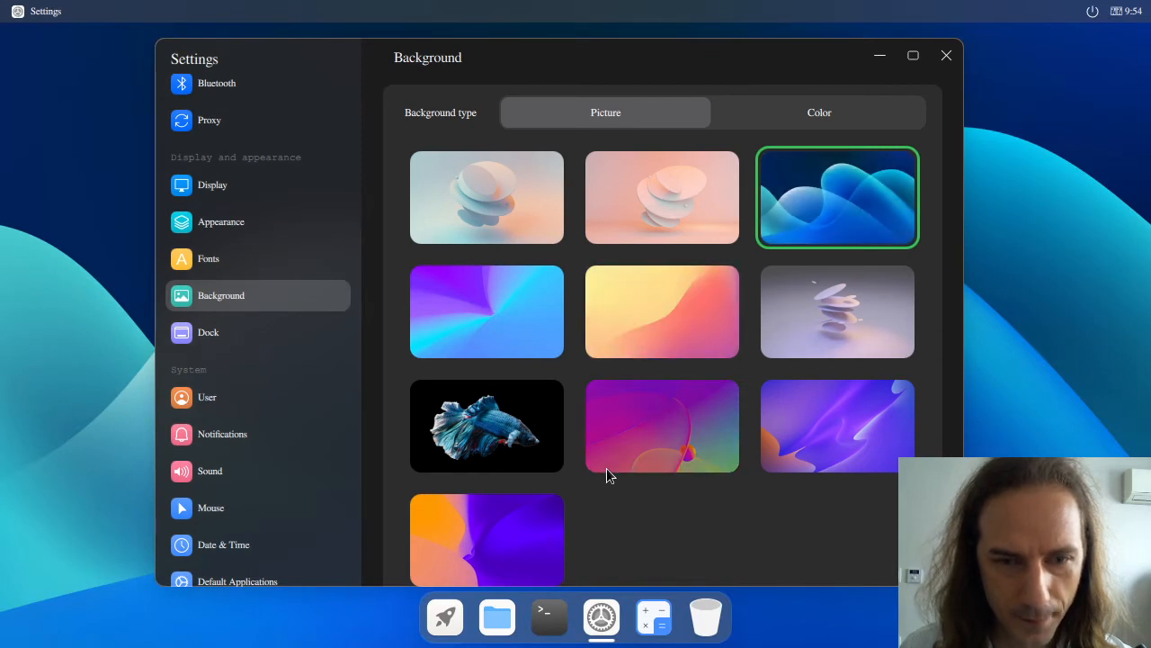
pyautogui.moveTo(498, 617)
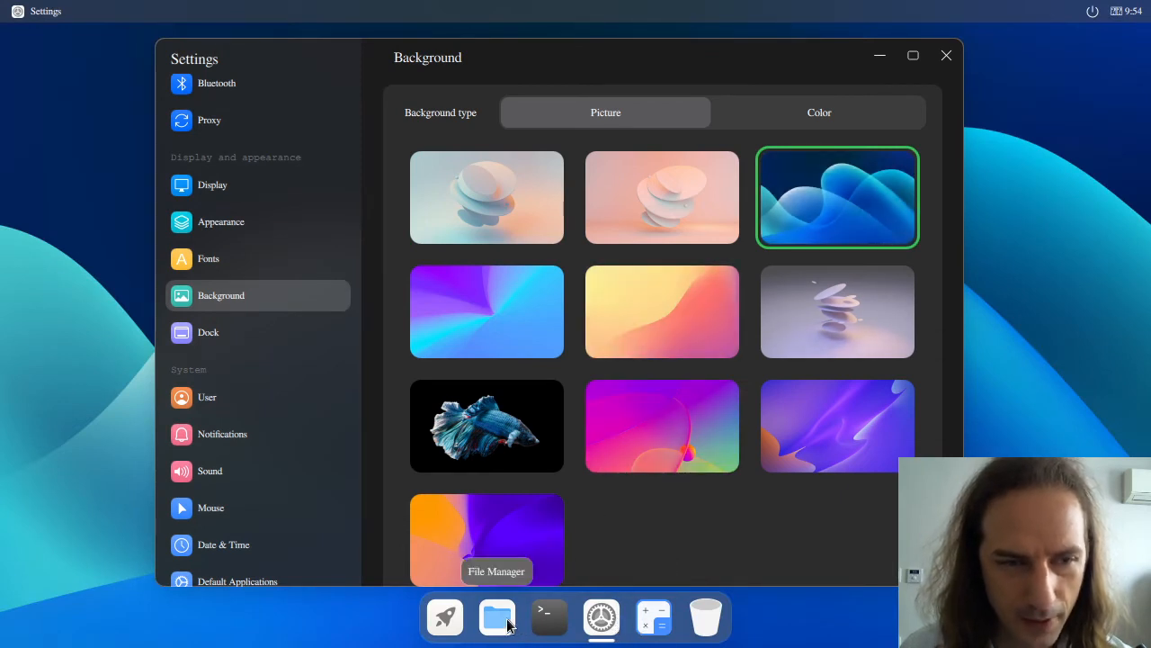
# Switch the File Manager home folder to list view and back to icons, then minimize it.
pyautogui.click(496, 617)
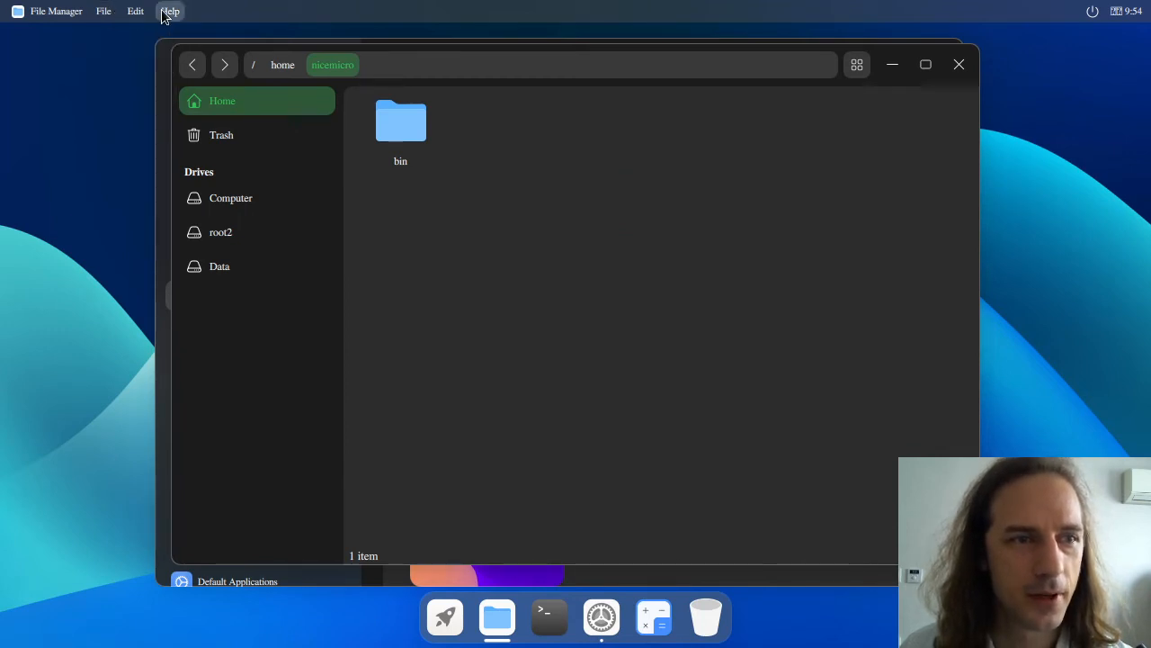
pyautogui.moveTo(618, 213)
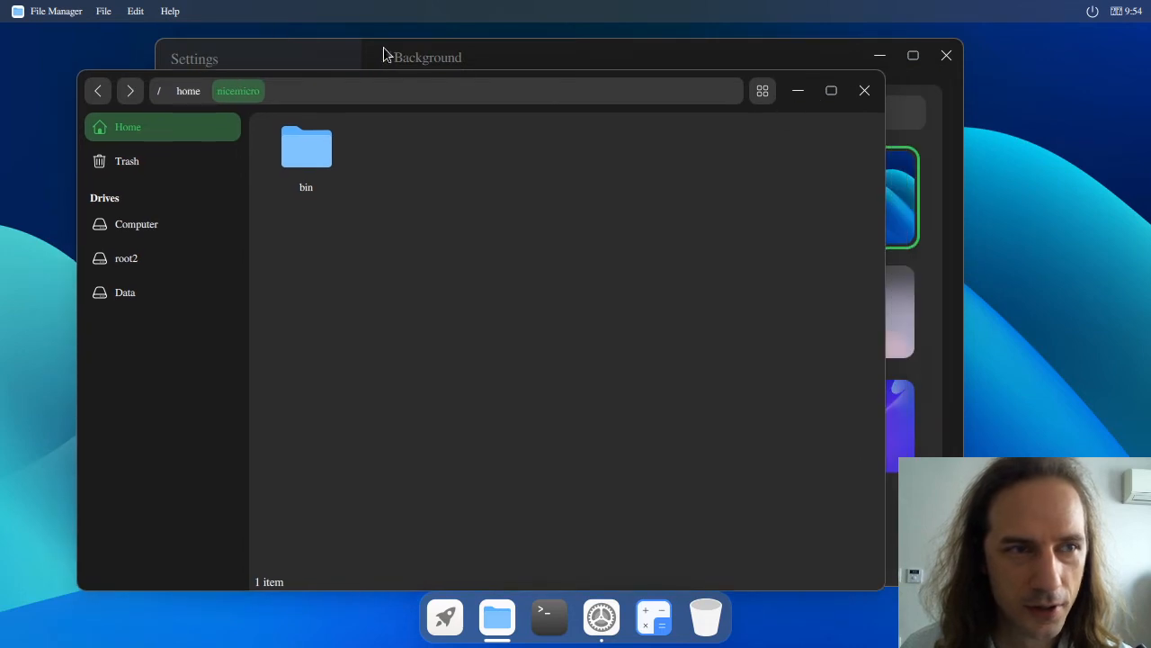
pyautogui.click(135, 11)
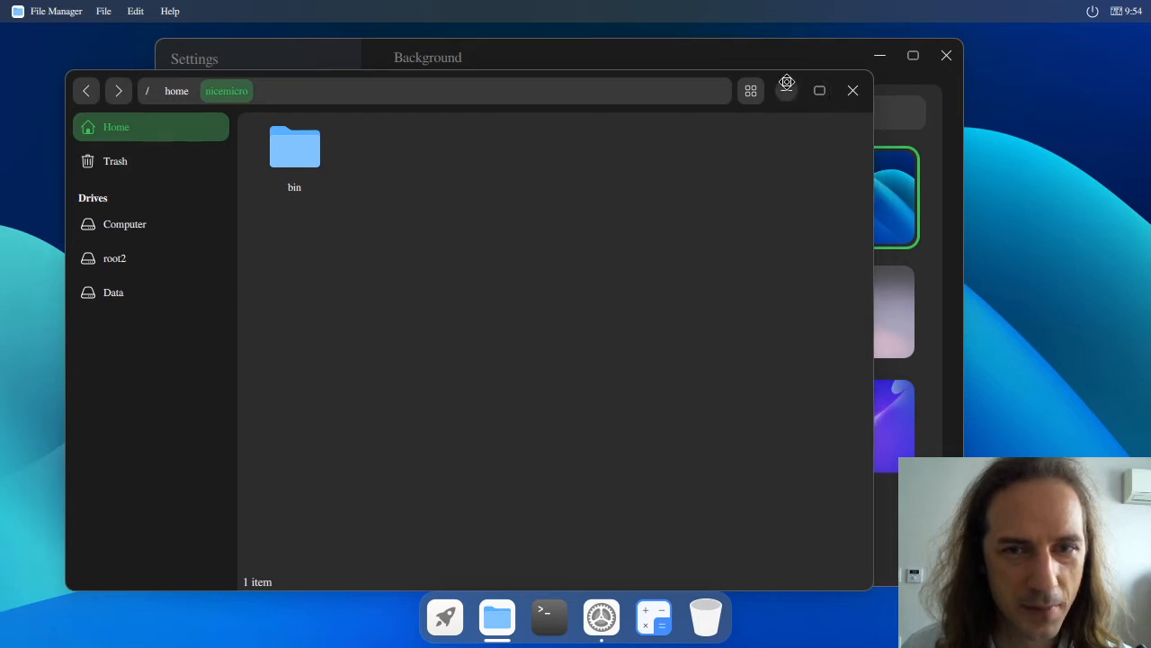
pyautogui.click(751, 90)
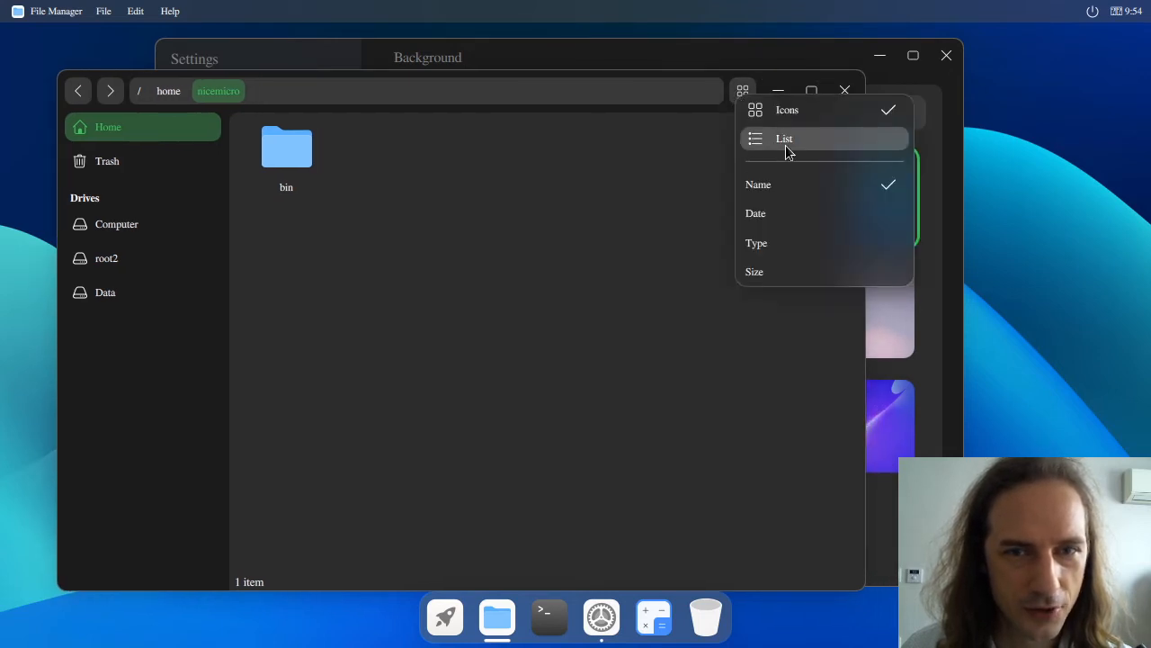
pyautogui.click(784, 138)
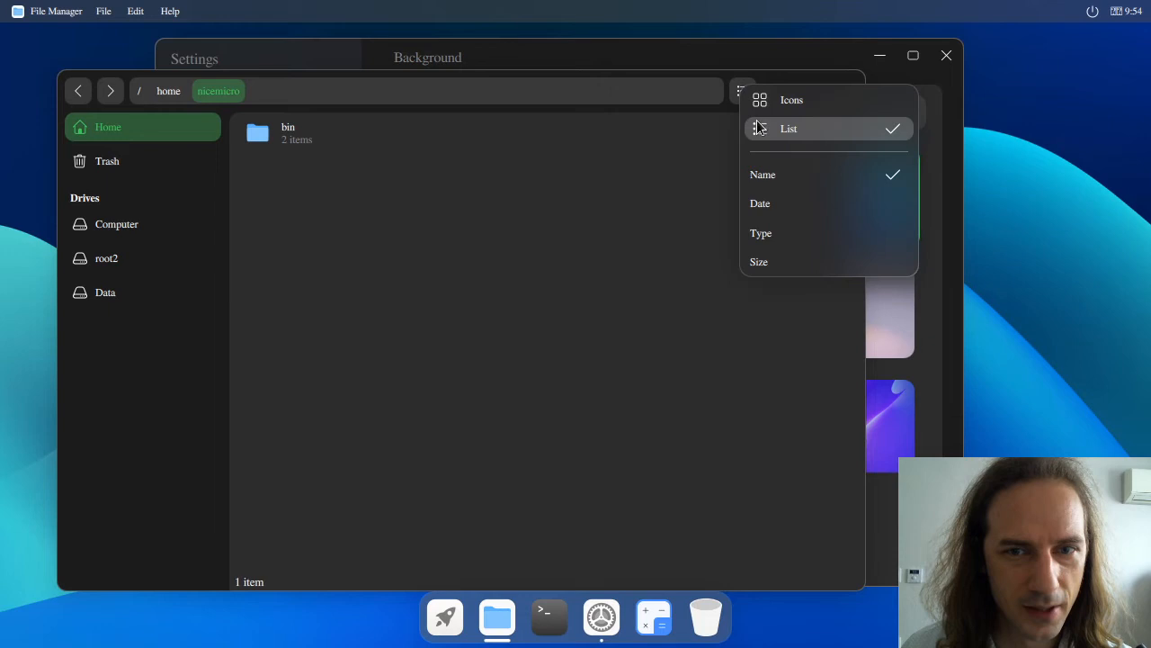
pyautogui.click(791, 99)
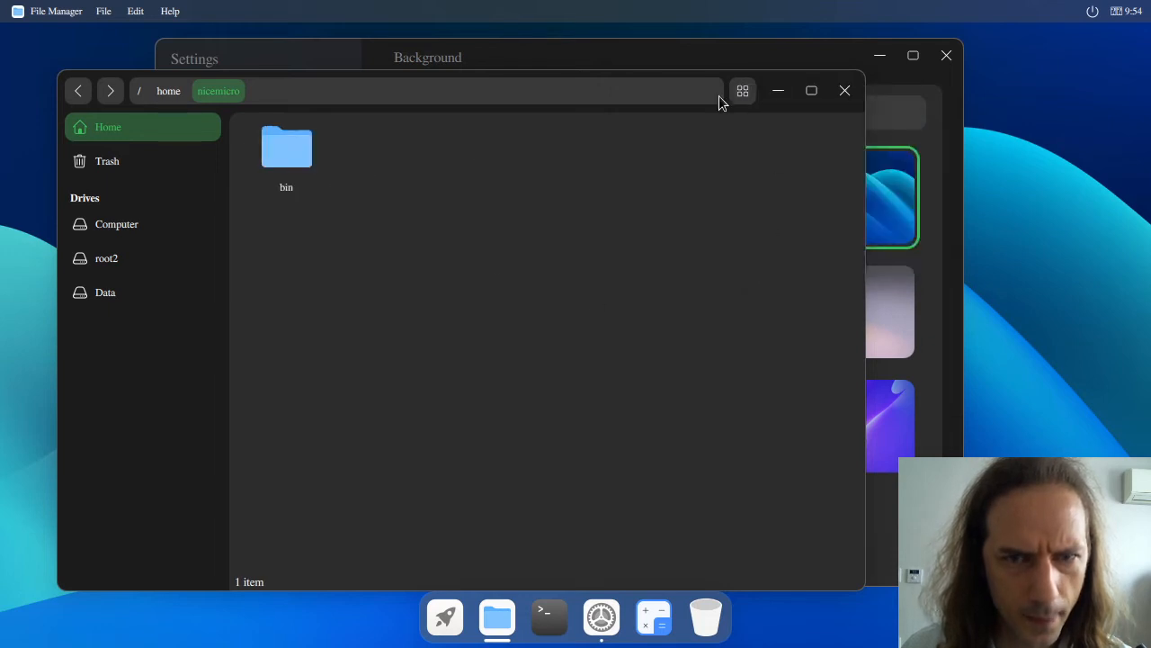
pyautogui.click(844, 90)
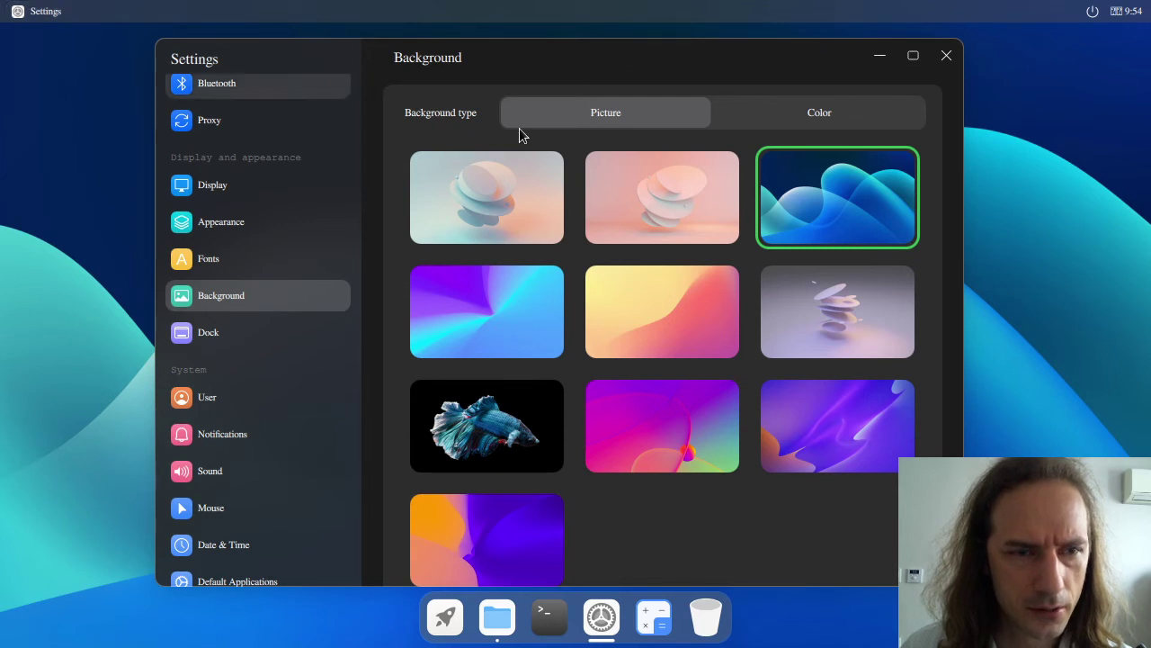
pyautogui.moveTo(610, 640)
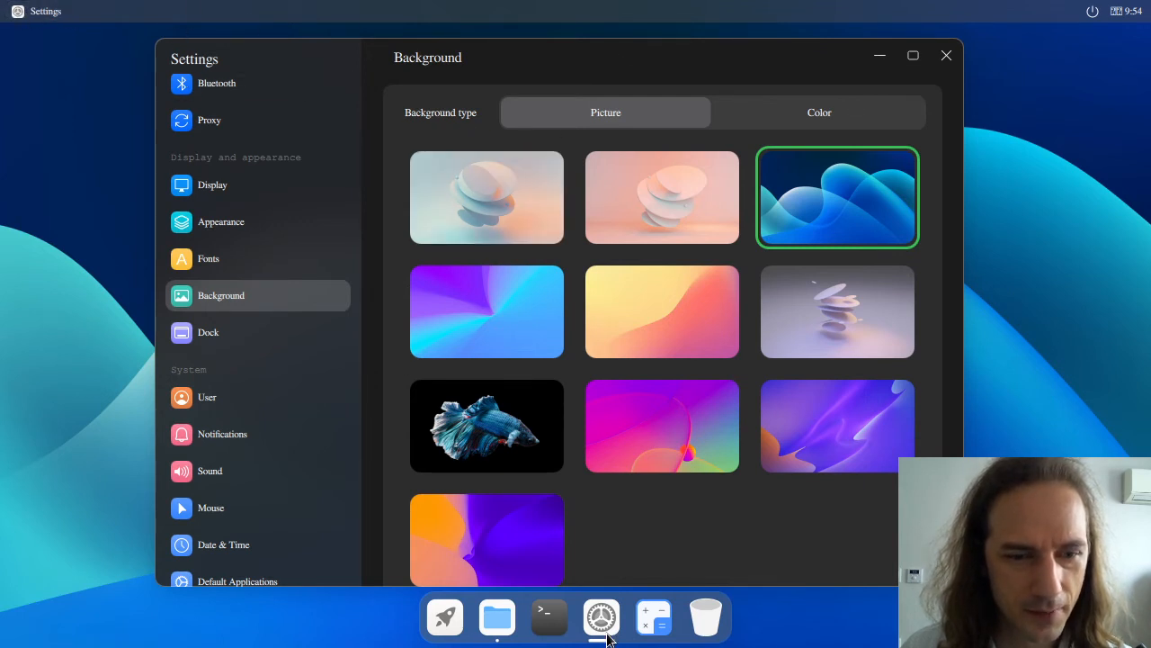
# Bring up a terminal at /home/nicemicro, minimize it, and show the Dock settings page.
pyautogui.click(548, 617)
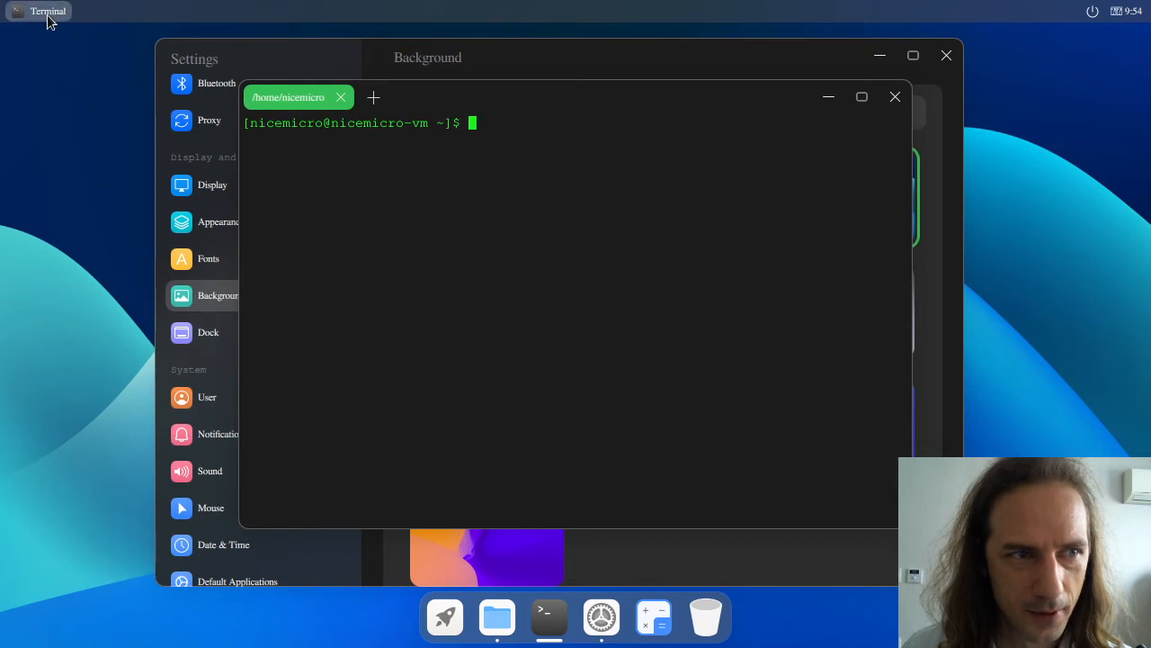
pyautogui.click(895, 96)
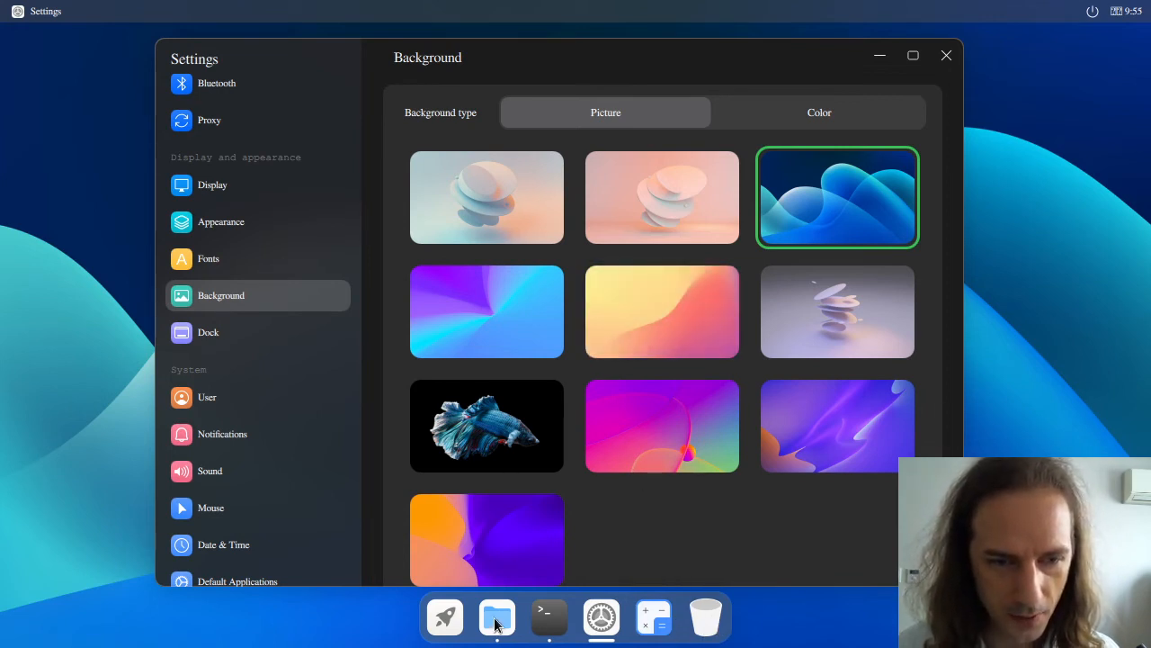
pyautogui.click(208, 332)
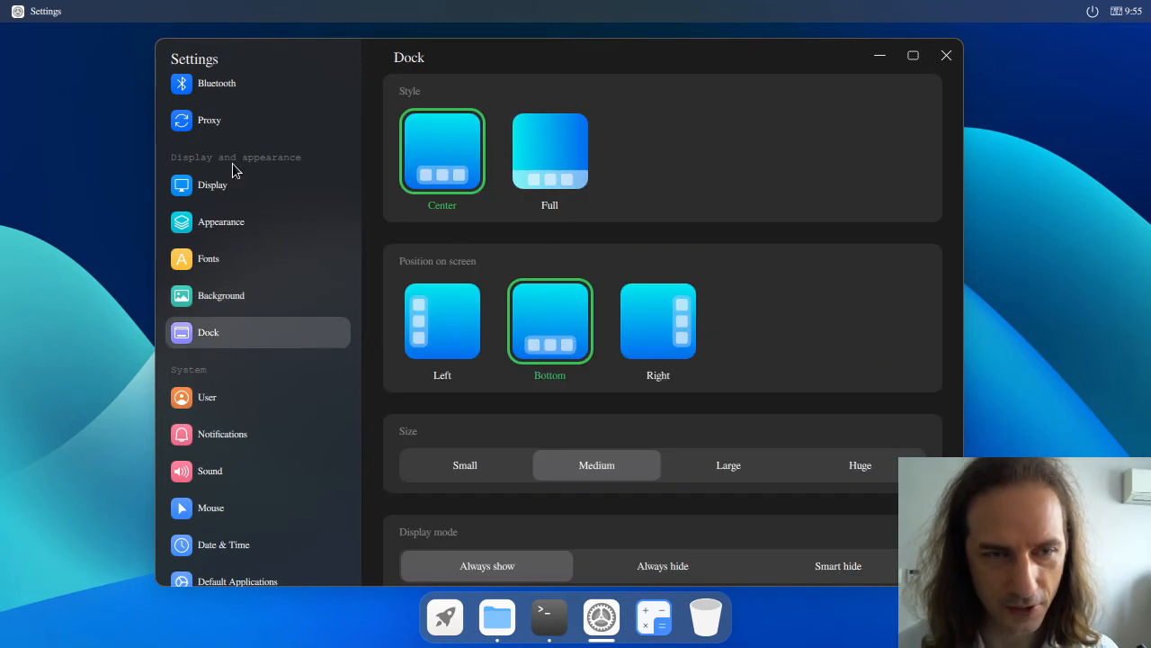
# Try Full dock style, then place the dock on the left in Center style and maximize Settings.
pyautogui.click(549, 150)
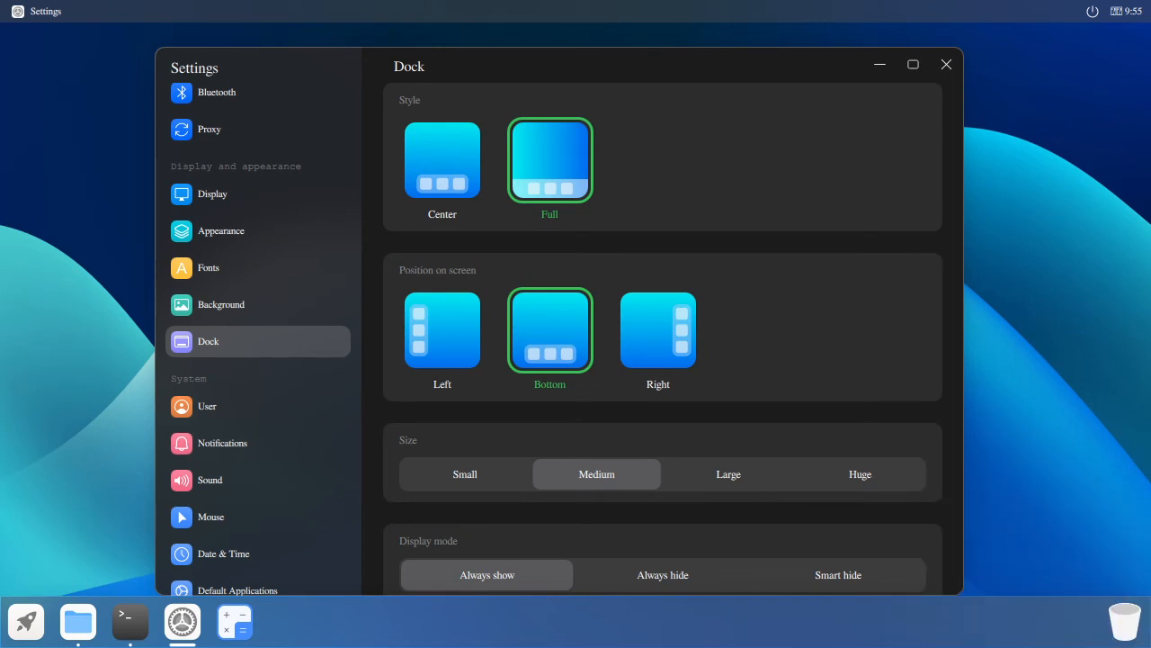
pyautogui.moveTo(1124, 621)
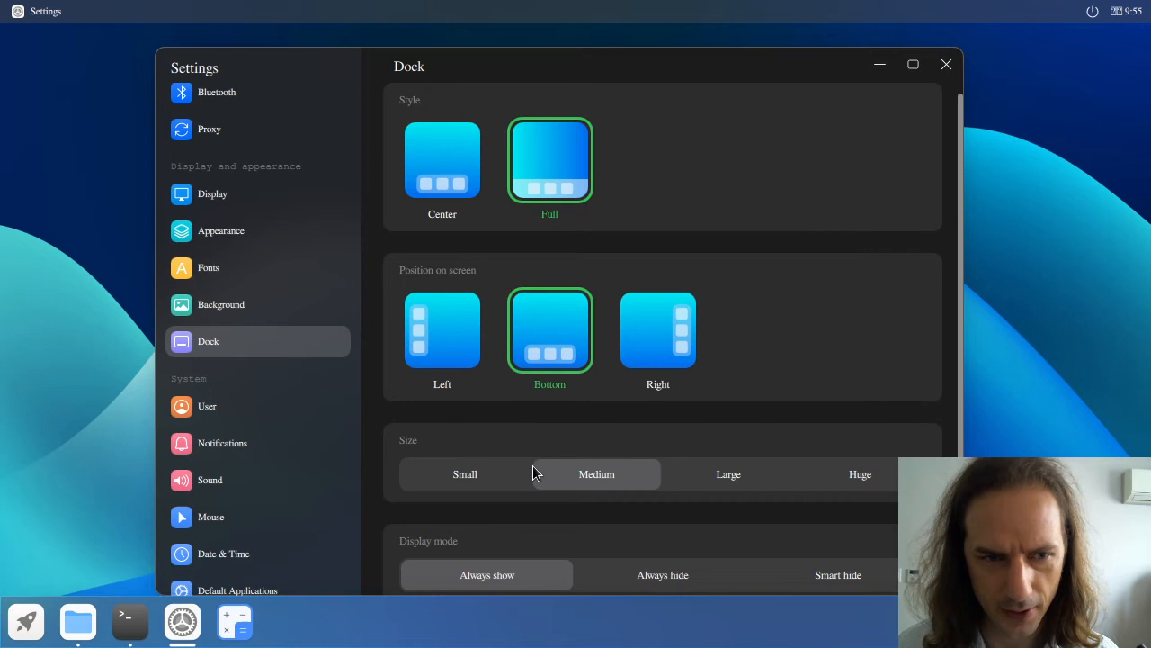
pyautogui.click(441, 330)
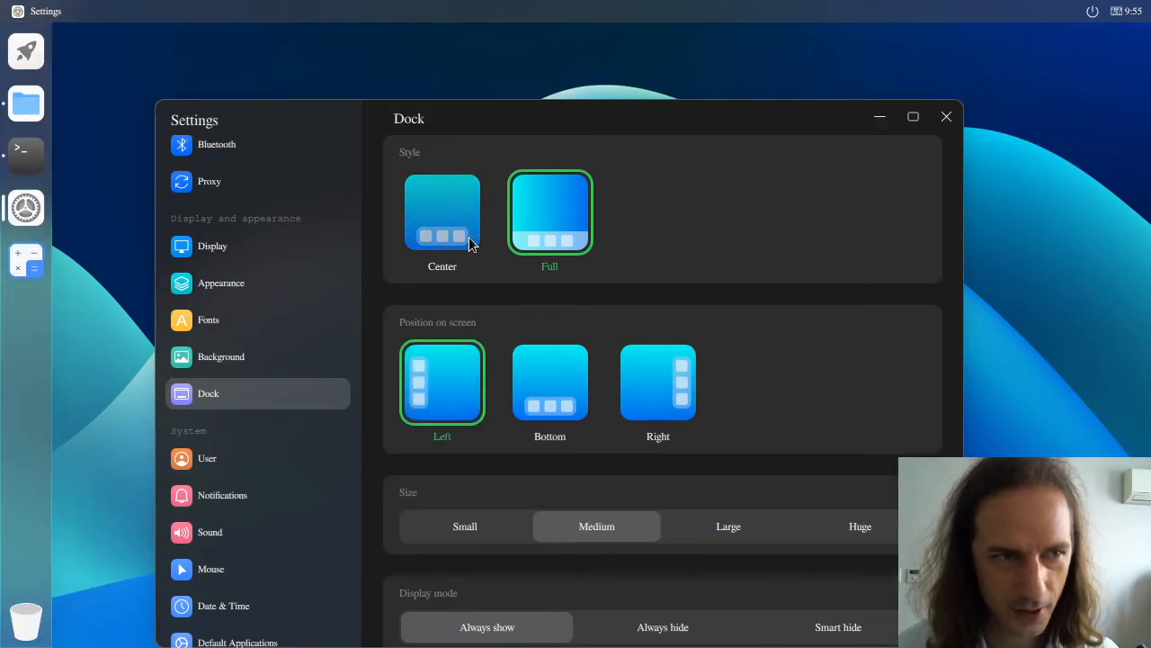
pyautogui.click(442, 212)
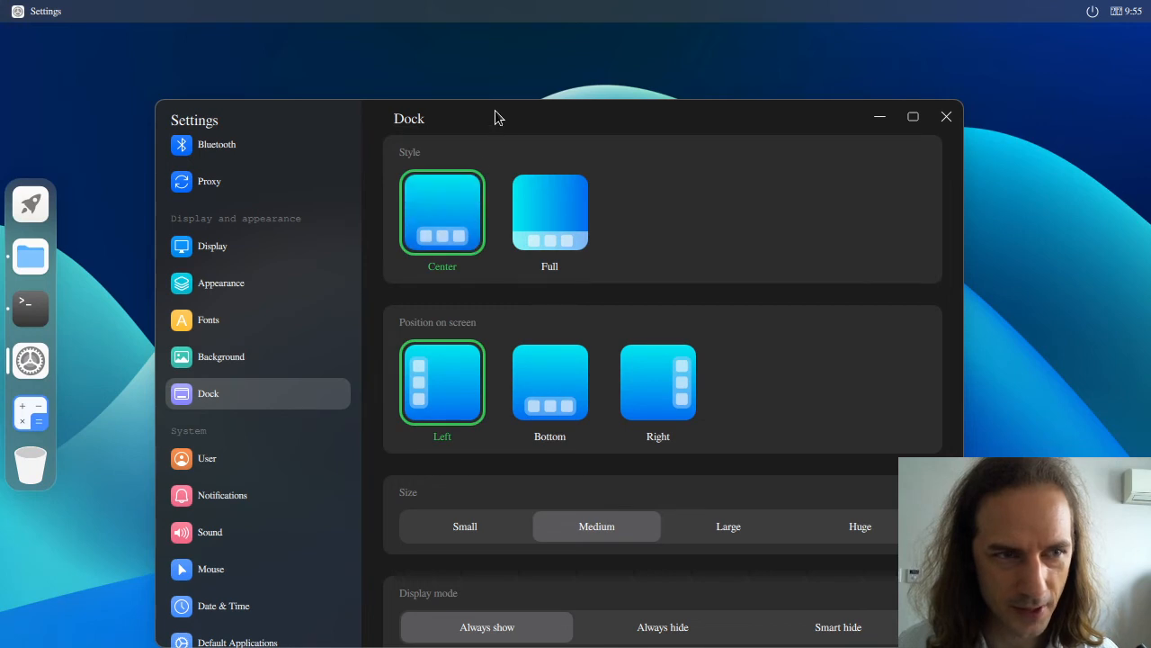
pyautogui.click(913, 116)
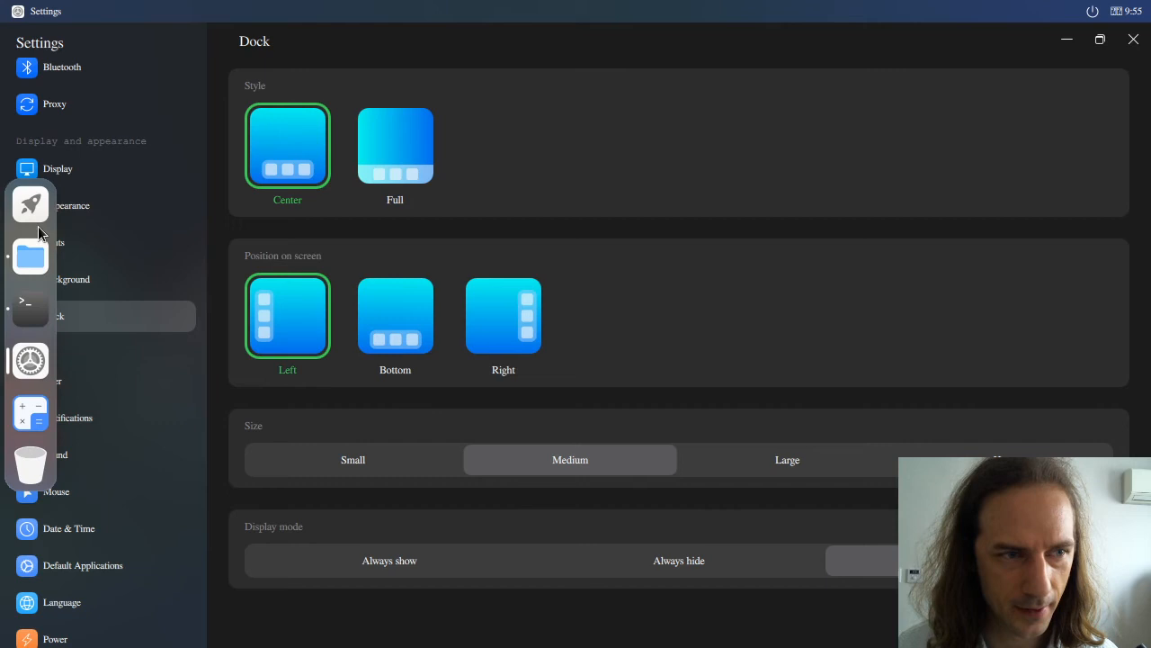
# Restore the window and set the dock to the right edge, Huge size, with Smart hide.
pyautogui.click(1100, 38)
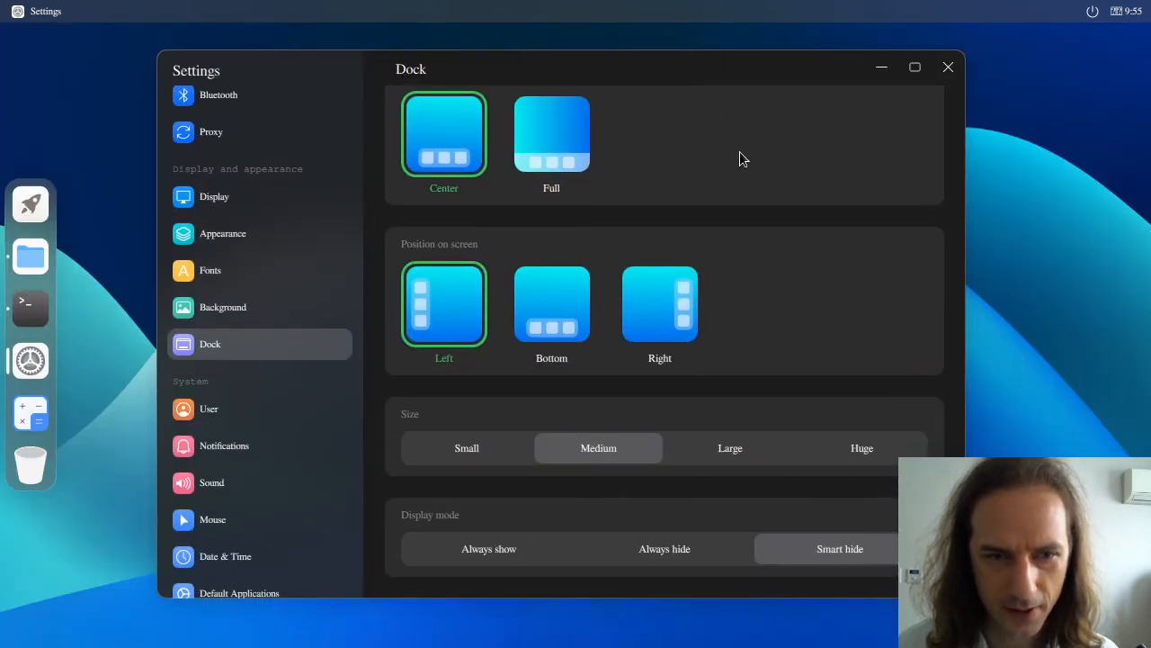
pyautogui.moveTo(660, 304)
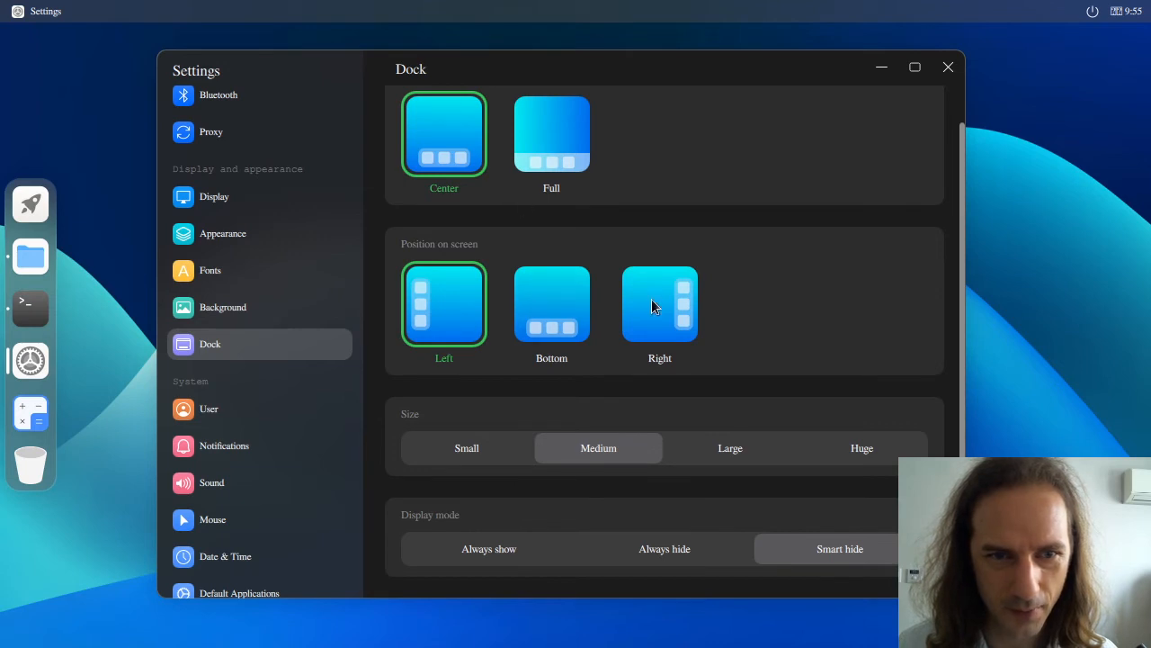
pyautogui.click(660, 304)
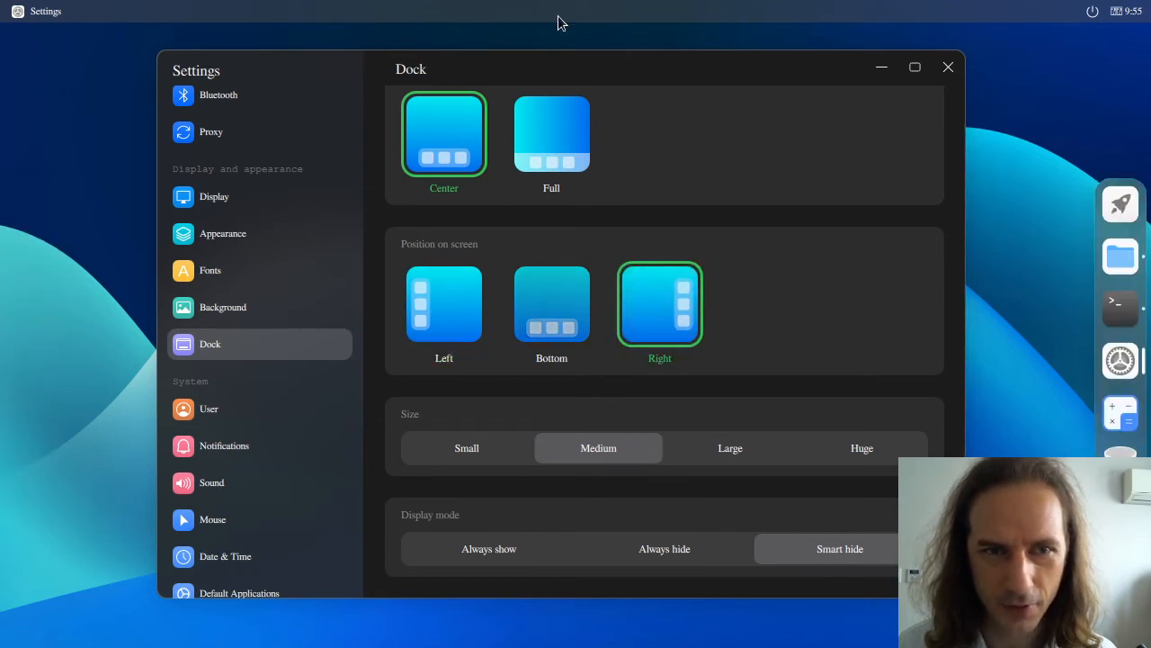
pyautogui.moveTo(976, 16)
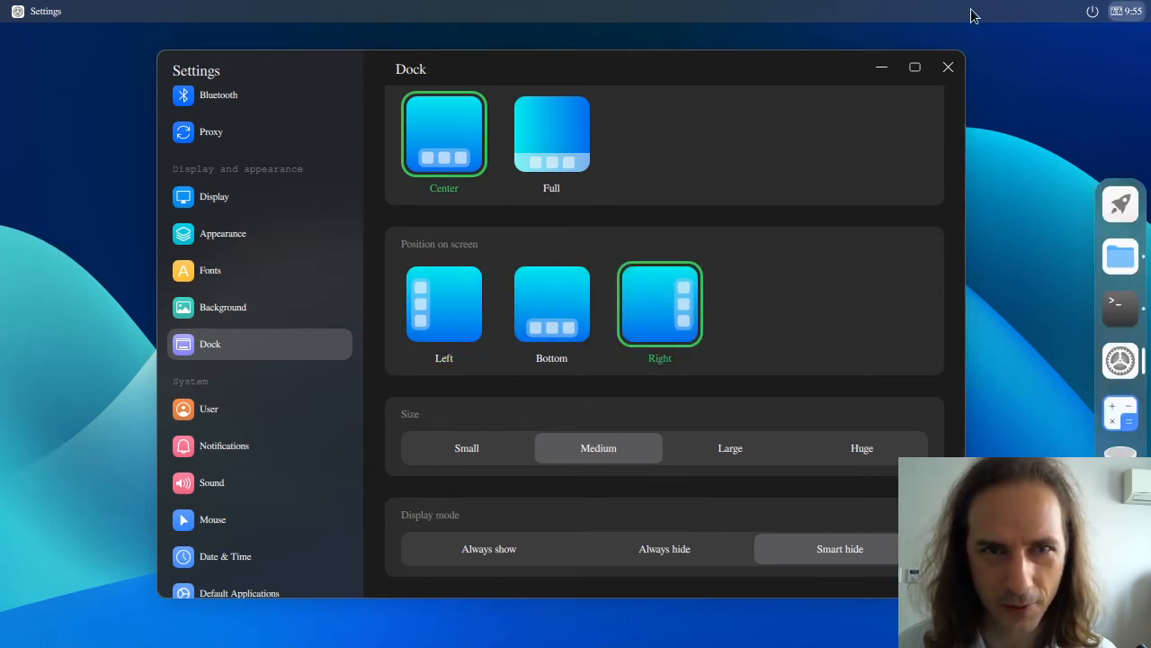
pyautogui.moveTo(738, 378)
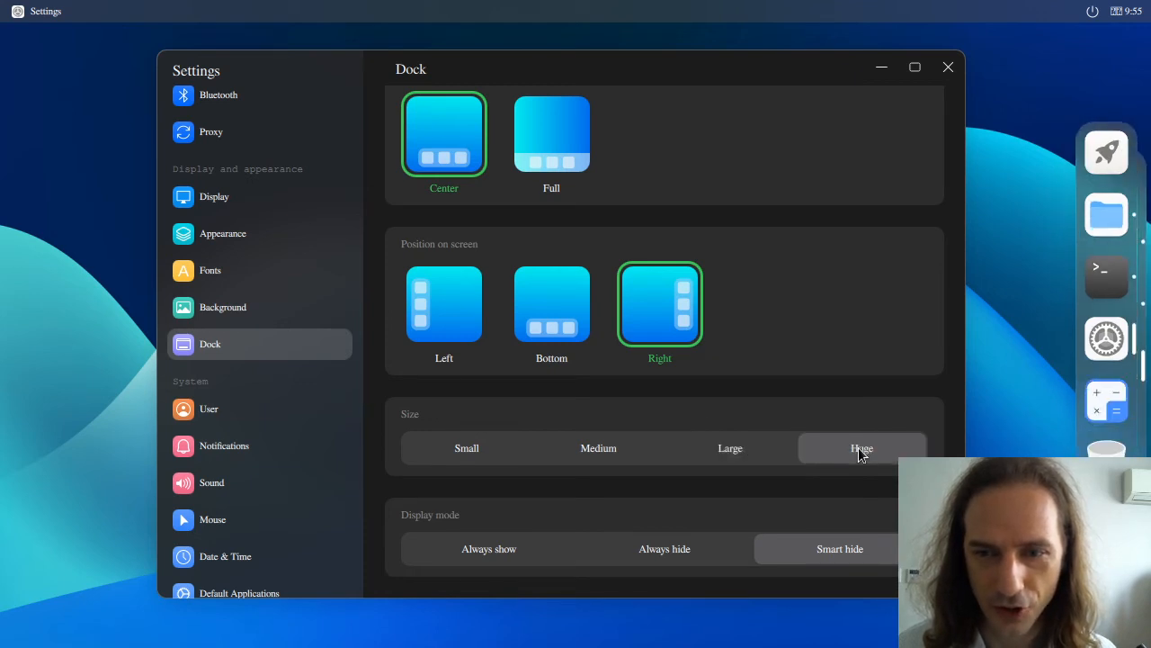
pyautogui.click(467, 448)
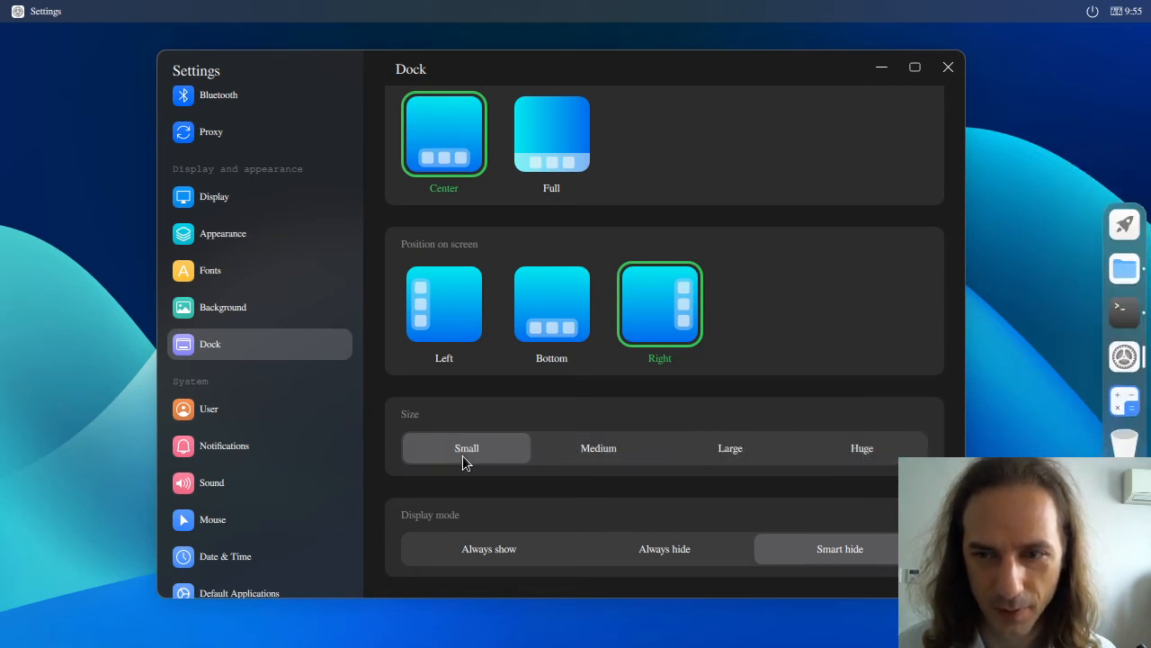
pyautogui.moveTo(852, 450)
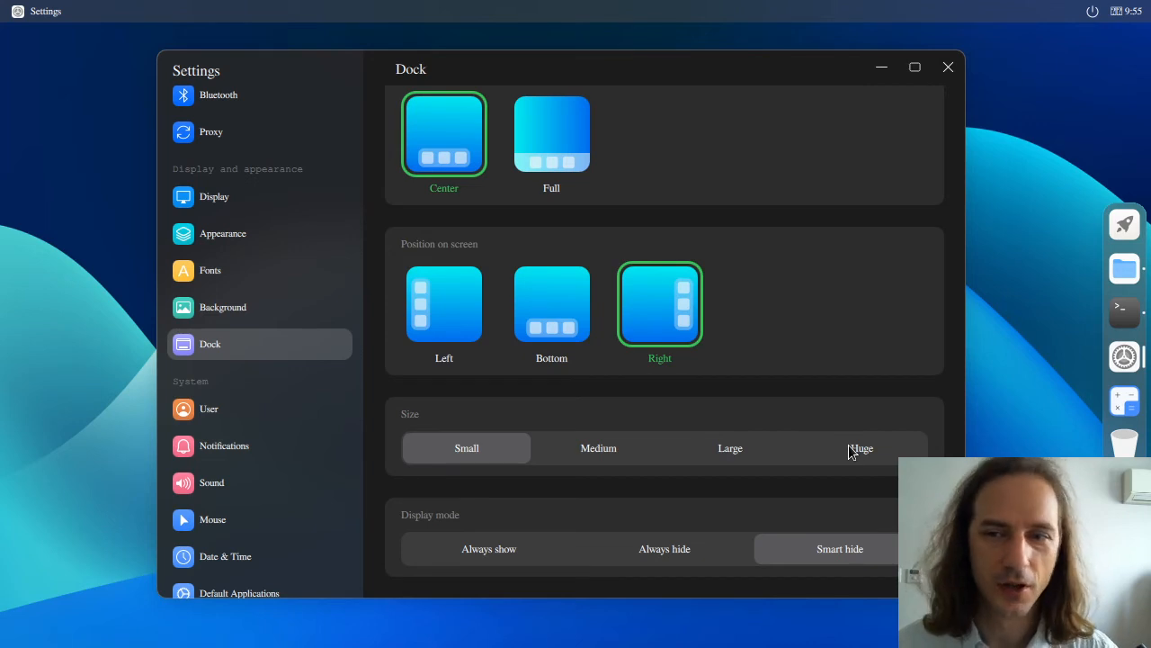
pyautogui.click(862, 448)
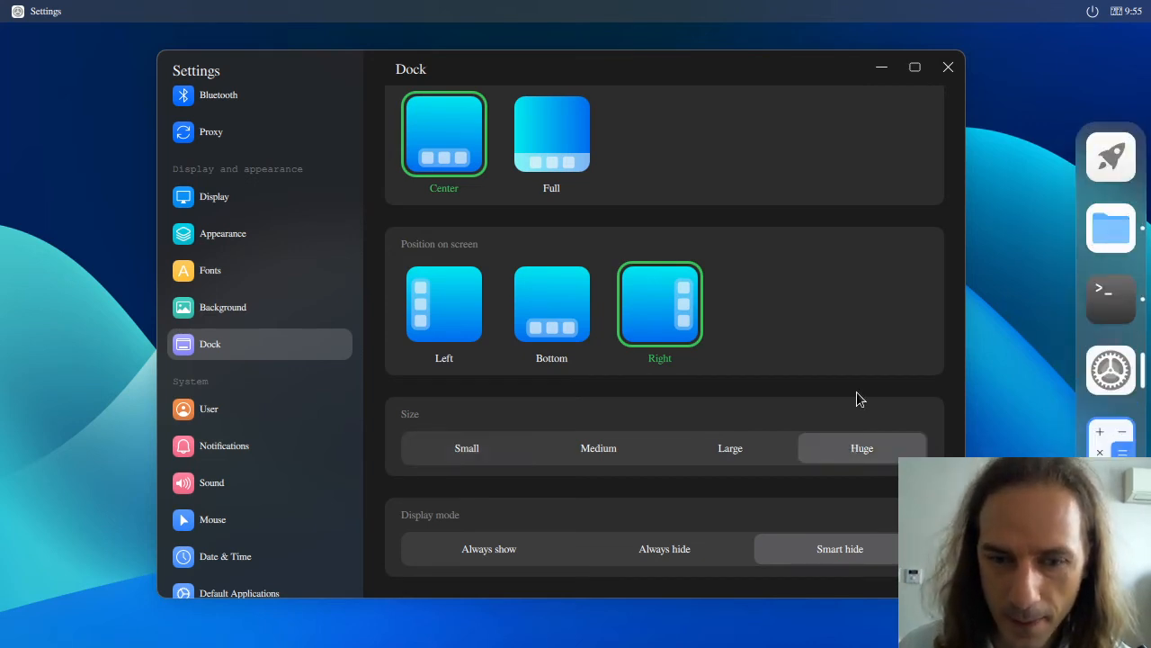
pyautogui.moveTo(679, 559)
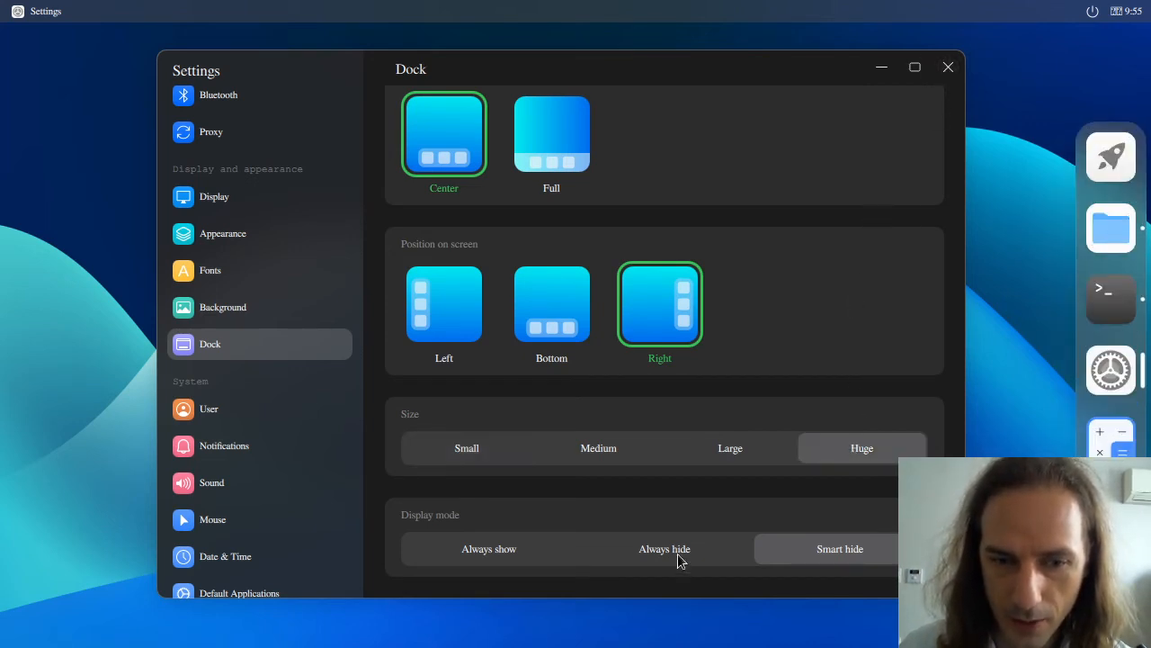
pyautogui.click(664, 549)
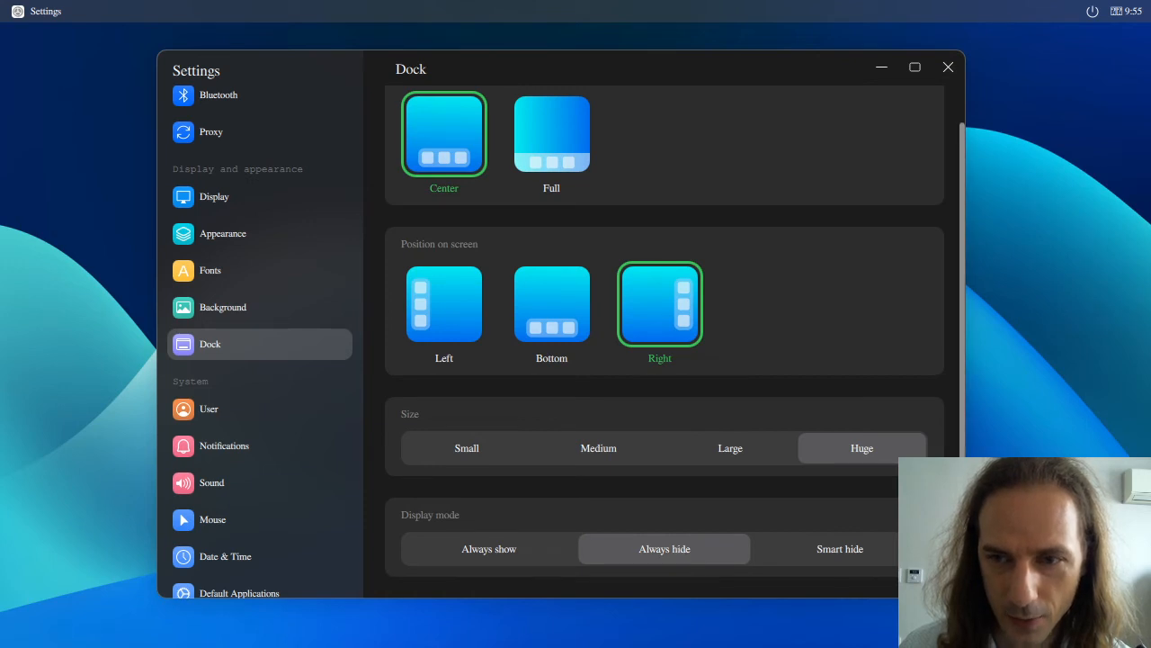
pyautogui.click(839, 549)
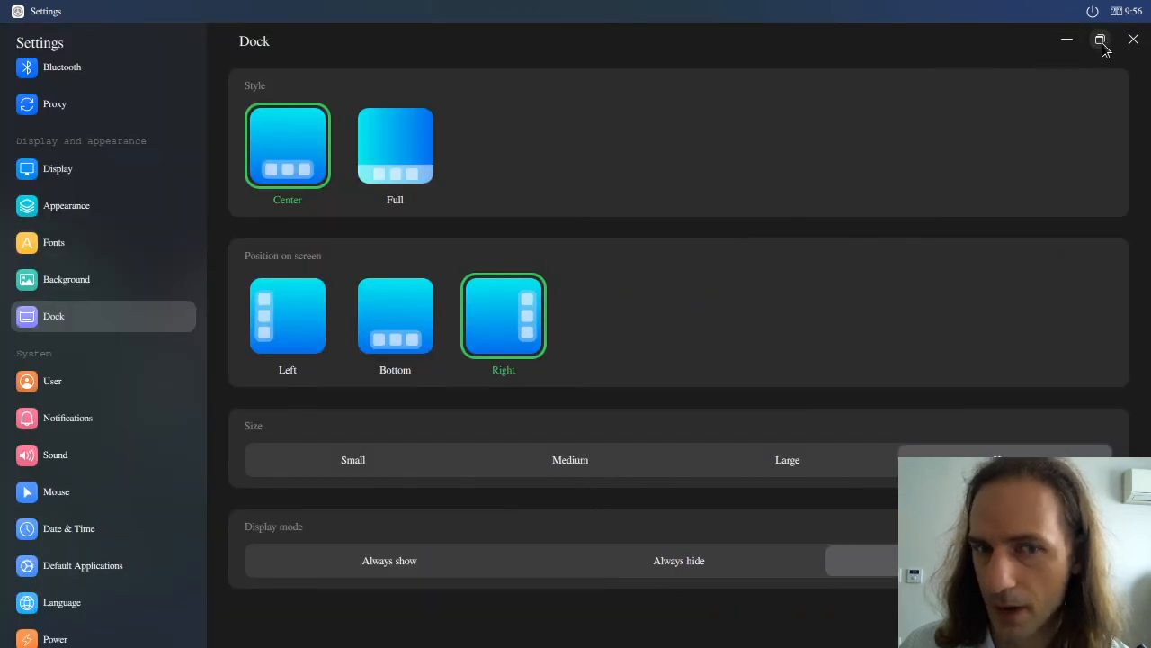
# Restore the Settings window, move the dock to Bottom, and nudge the window higher.
pyautogui.click(1100, 40)
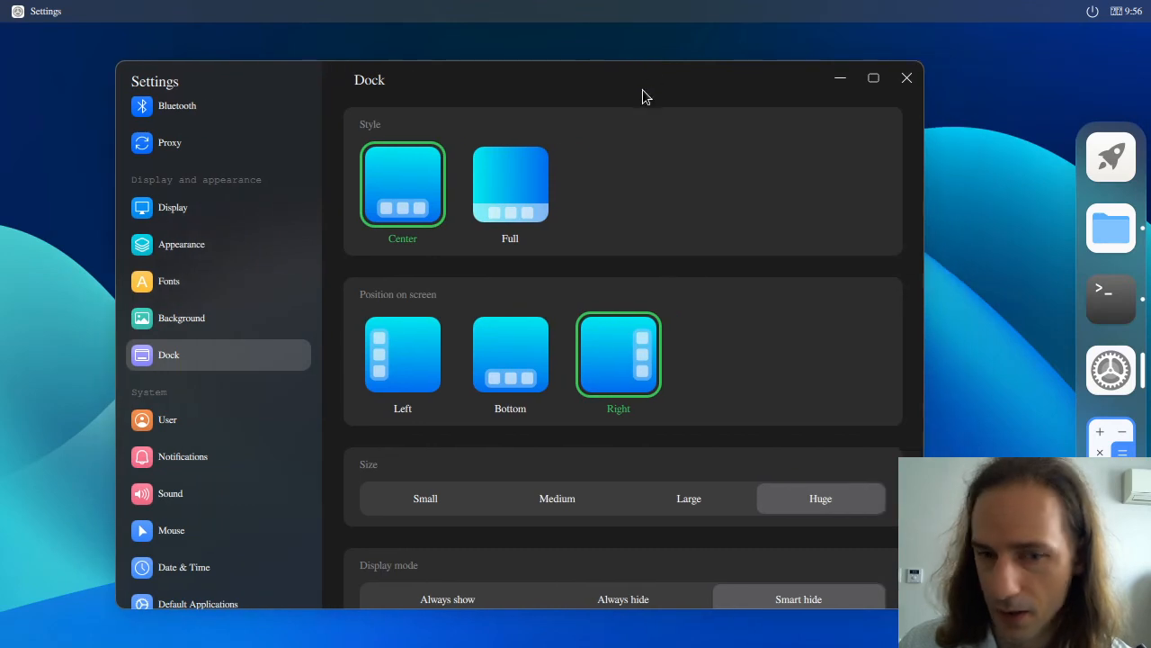
pyautogui.click(510, 354)
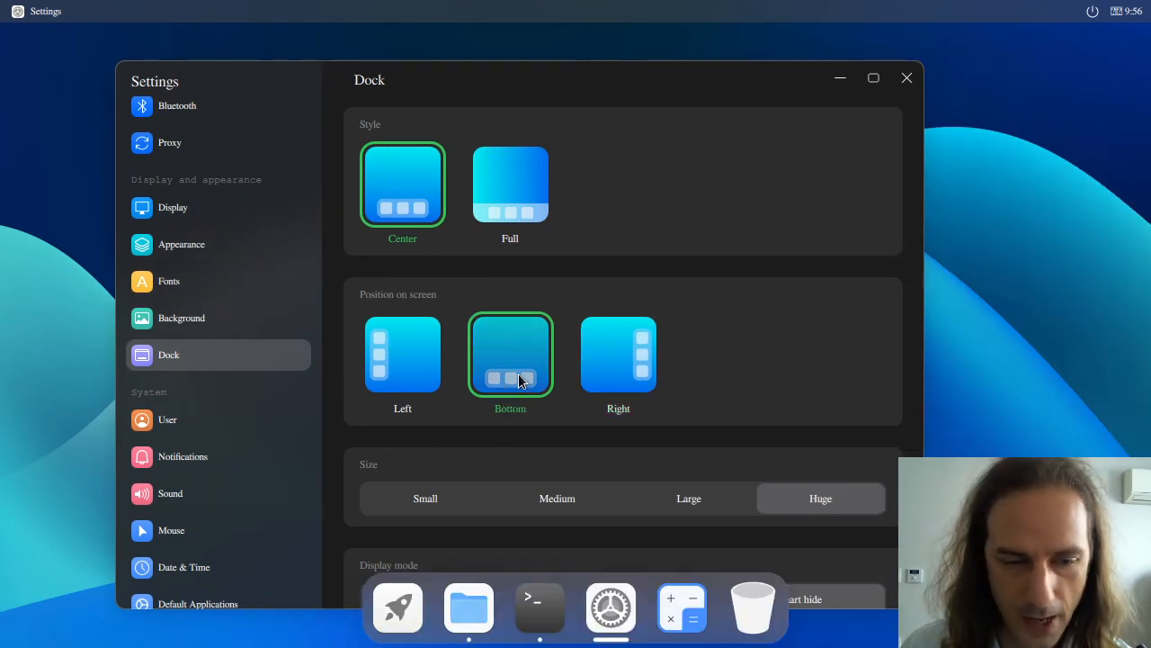
pyautogui.moveTo(549, 366)
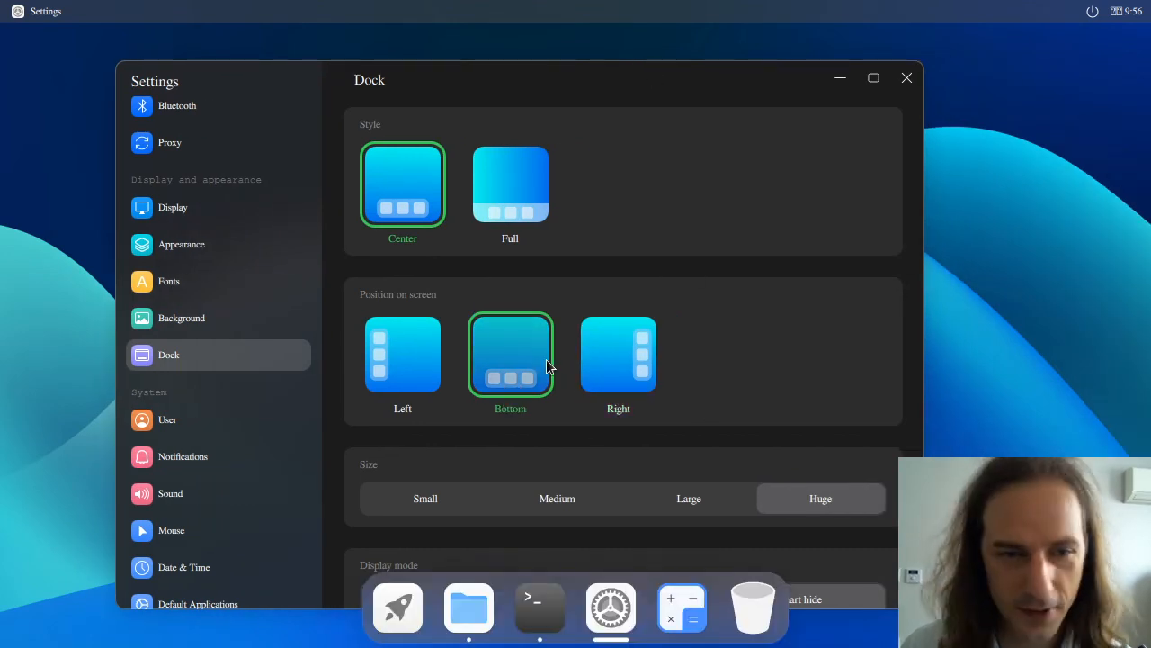
pyautogui.moveTo(602, 77); pyautogui.dragTo(603, 50)
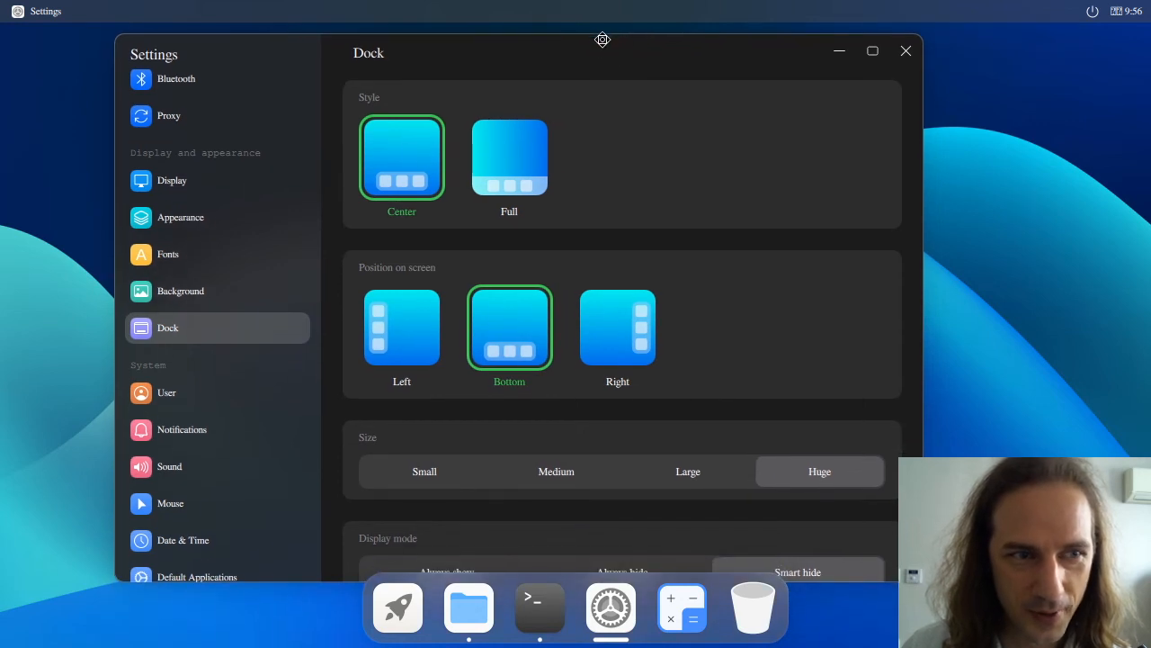
pyautogui.scroll(-3)
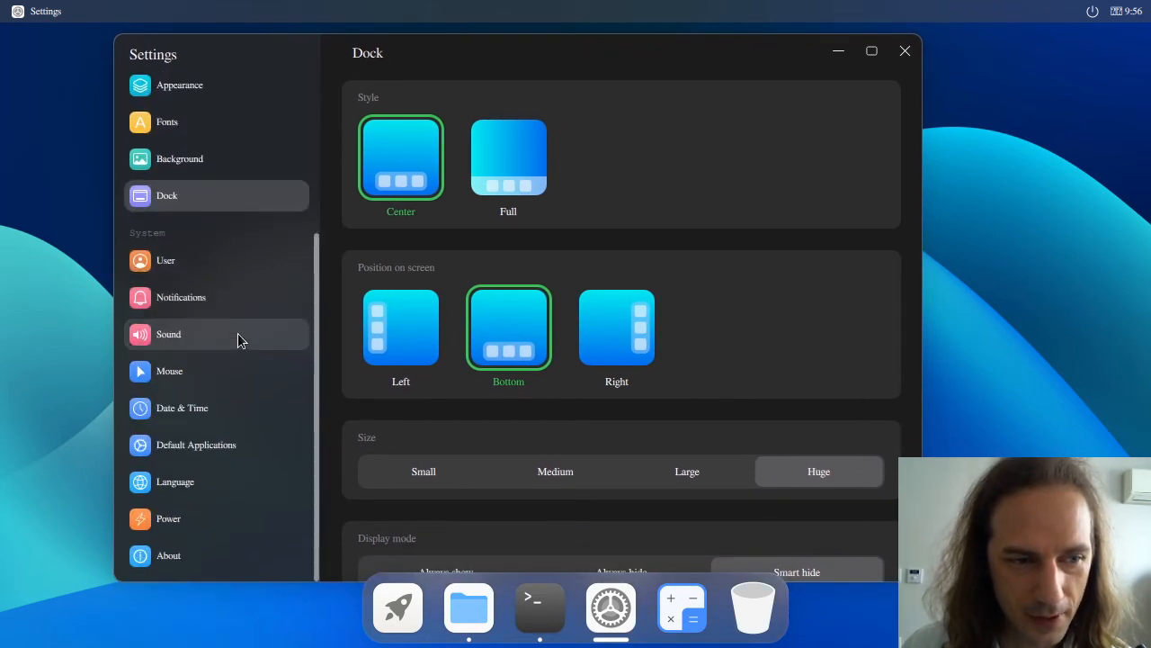
pyautogui.moveTo(175, 481)
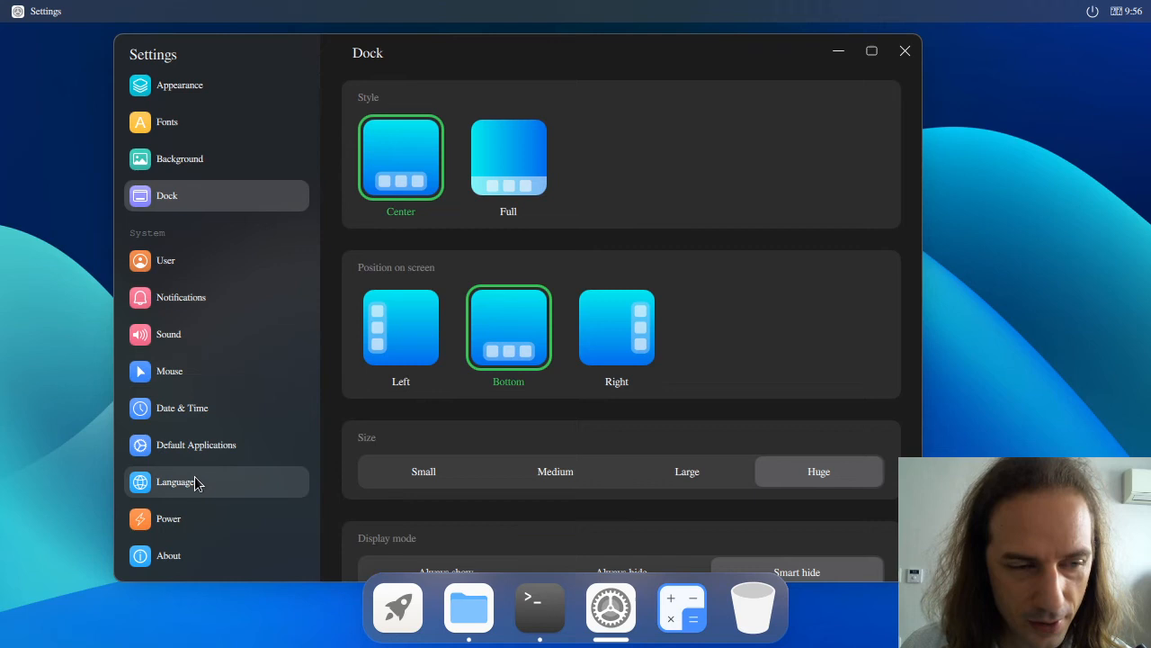
pyautogui.moveTo(369, 604)
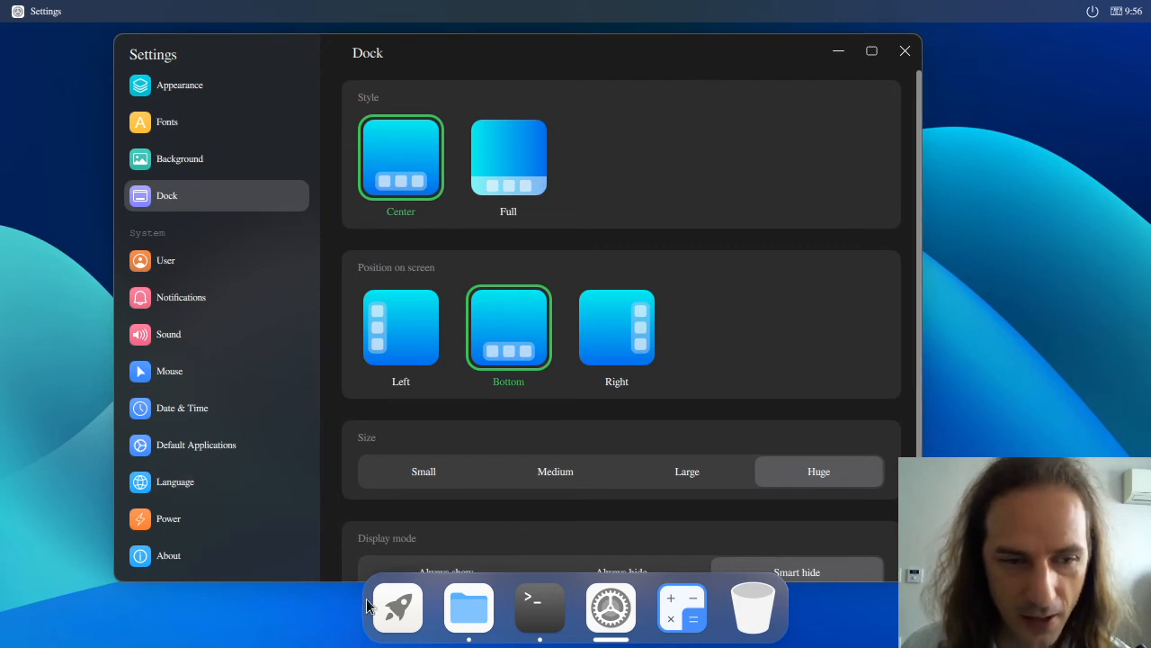
pyautogui.moveTo(614, 492)
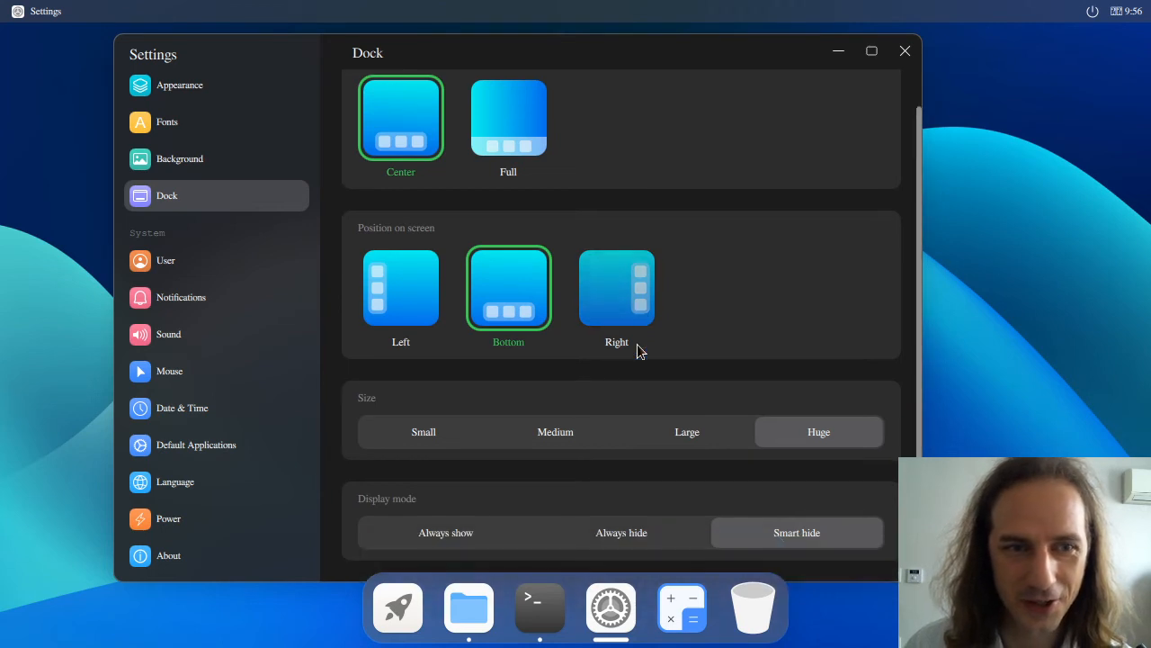
pyautogui.moveTo(783, 418)
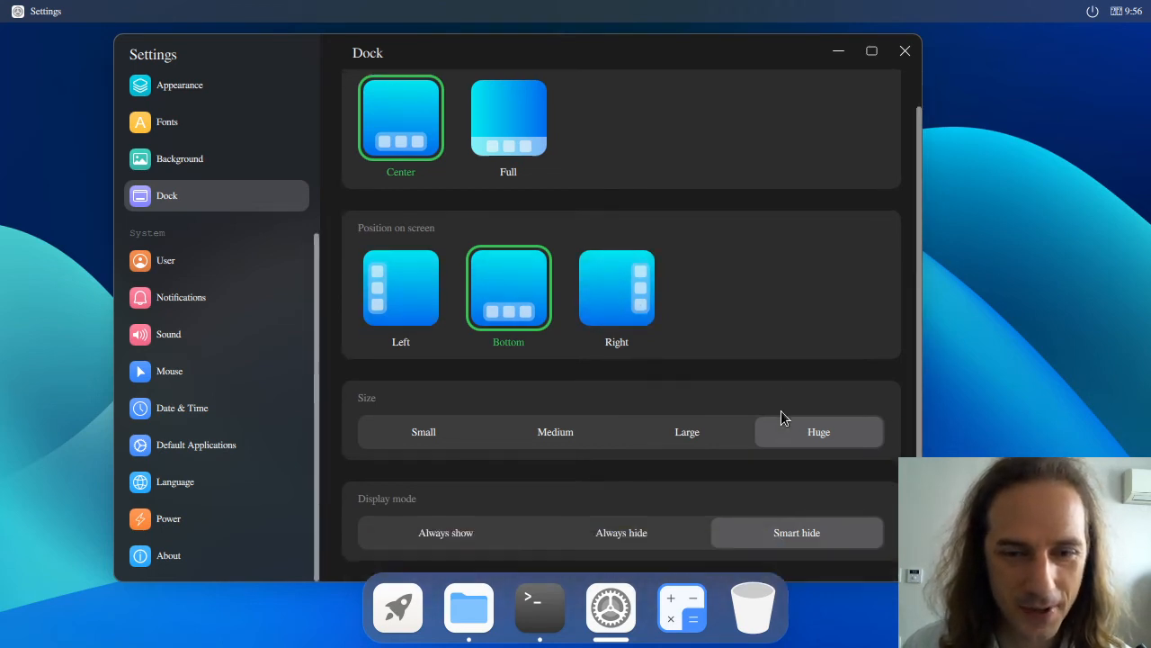
pyautogui.scroll(3)
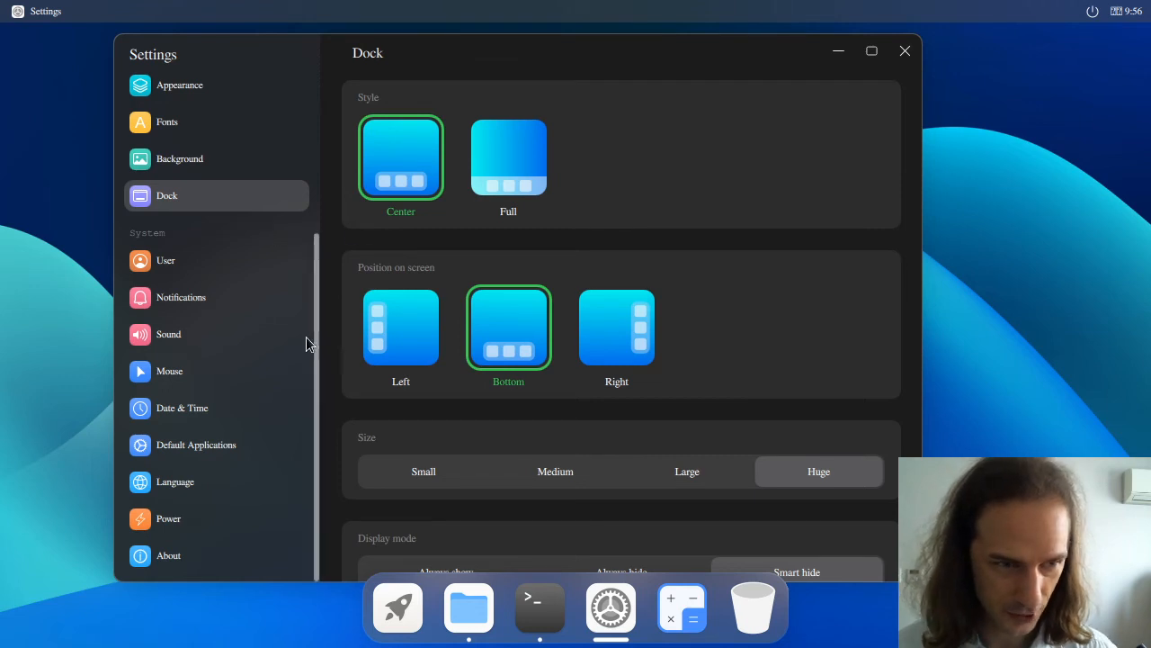
pyautogui.scroll(3)
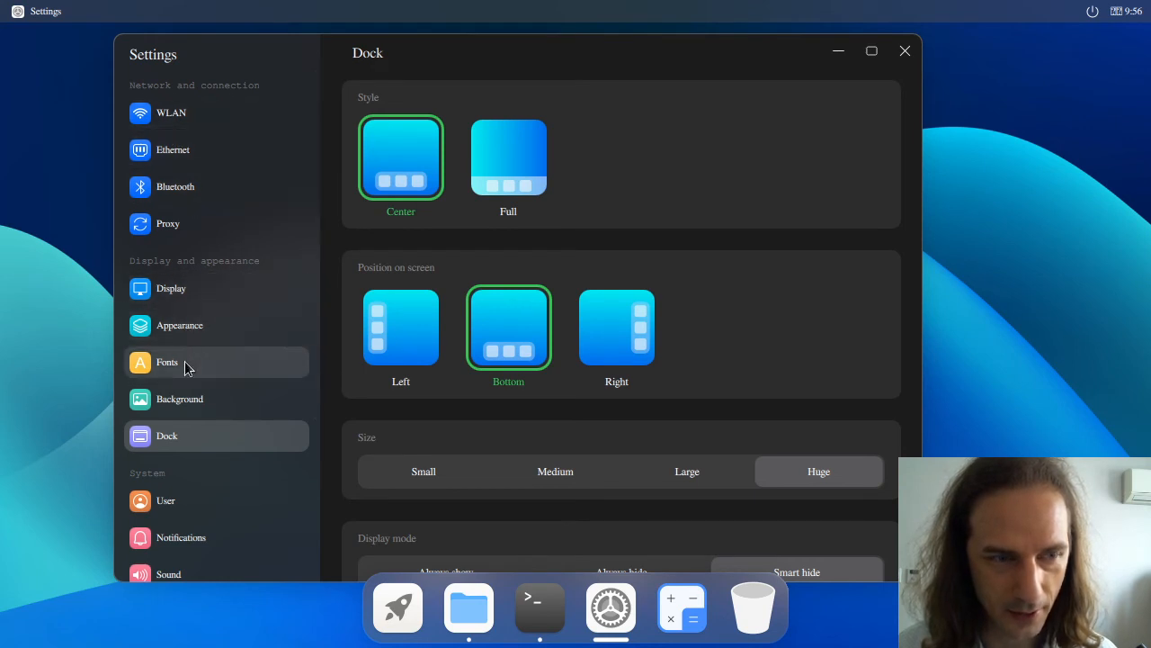
pyautogui.moveTo(180, 325)
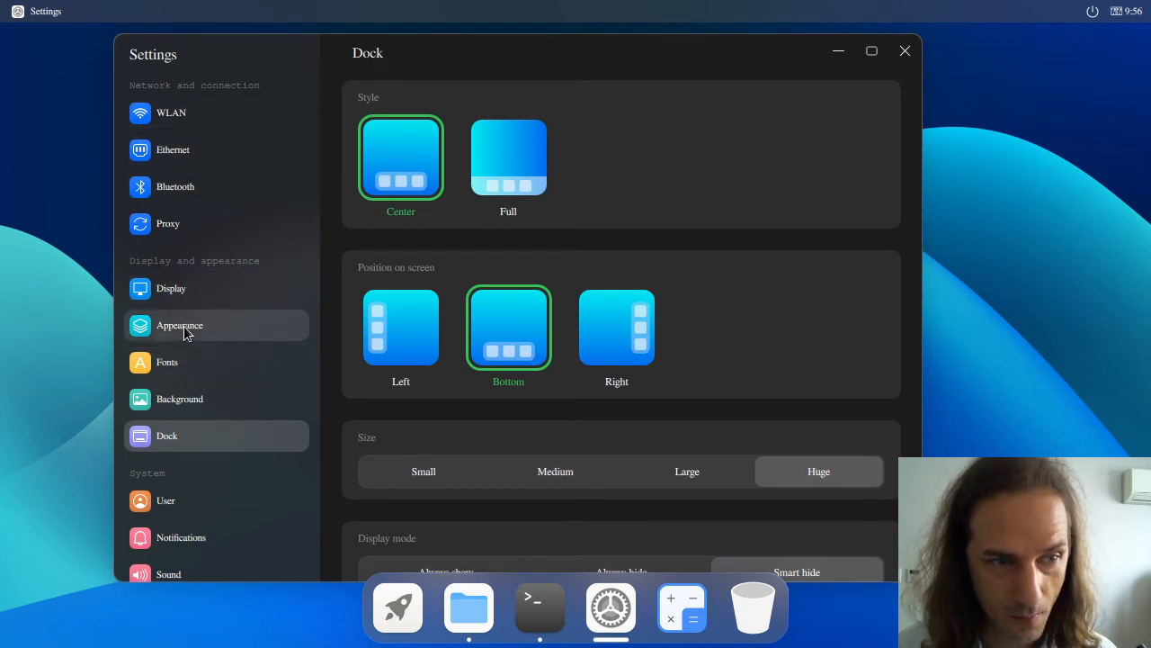
# On Appearance, toggle Dim wallpaper and System effects, leaving dimming off and effects on.
pyautogui.click(179, 324)
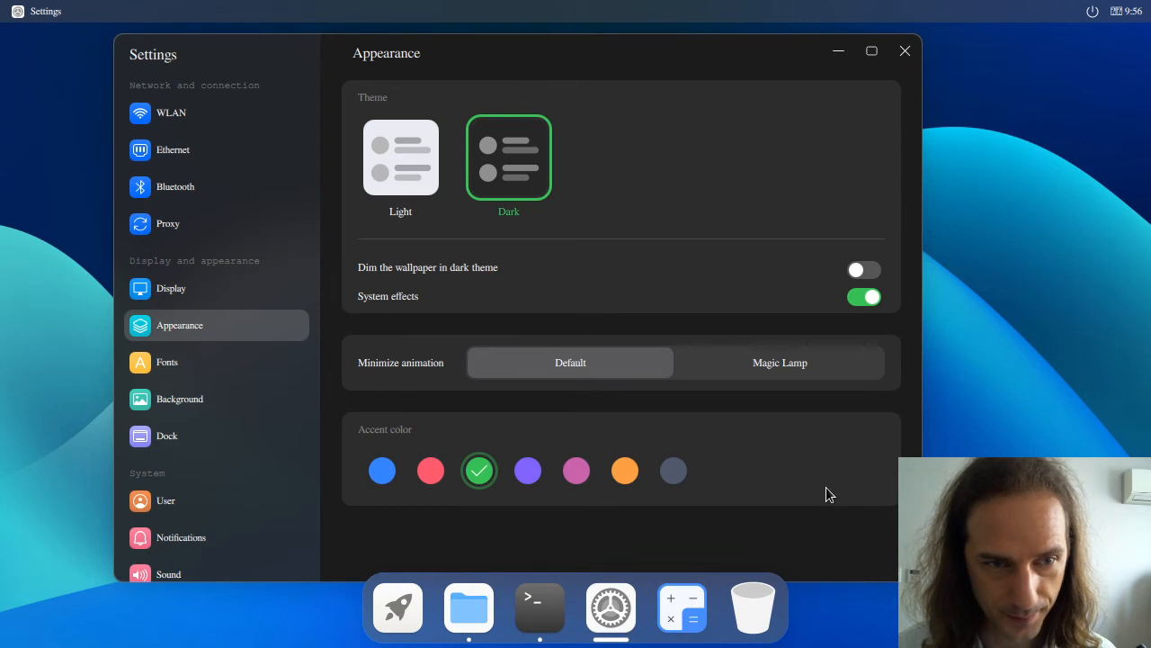
pyautogui.moveTo(859, 269)
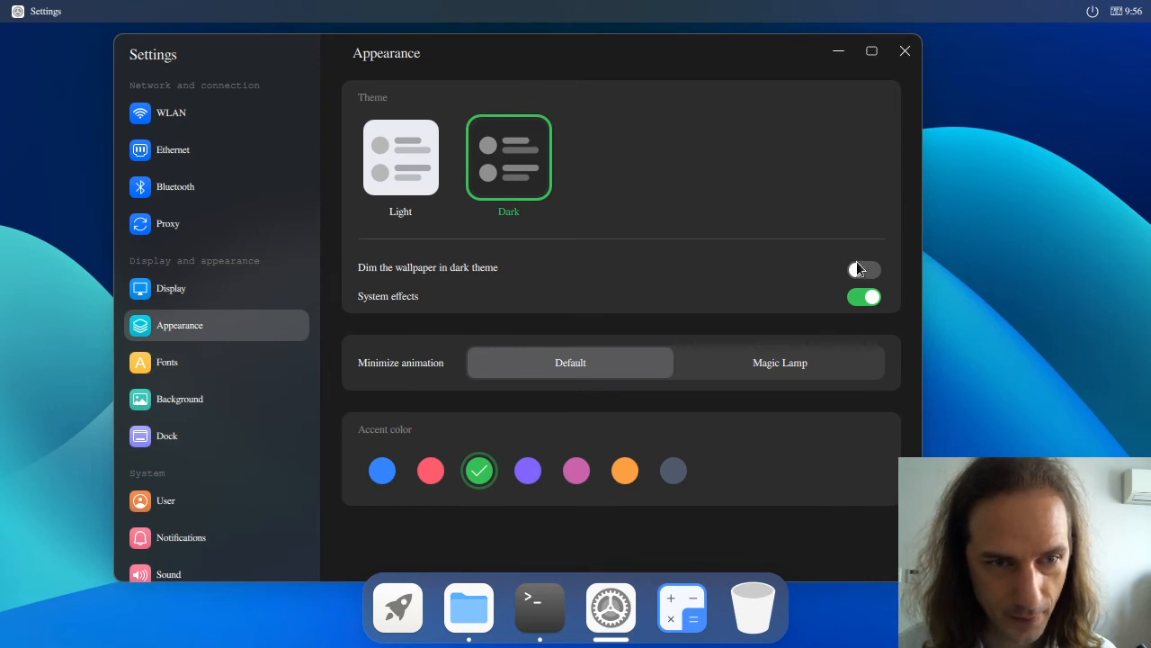
pyautogui.click(863, 269)
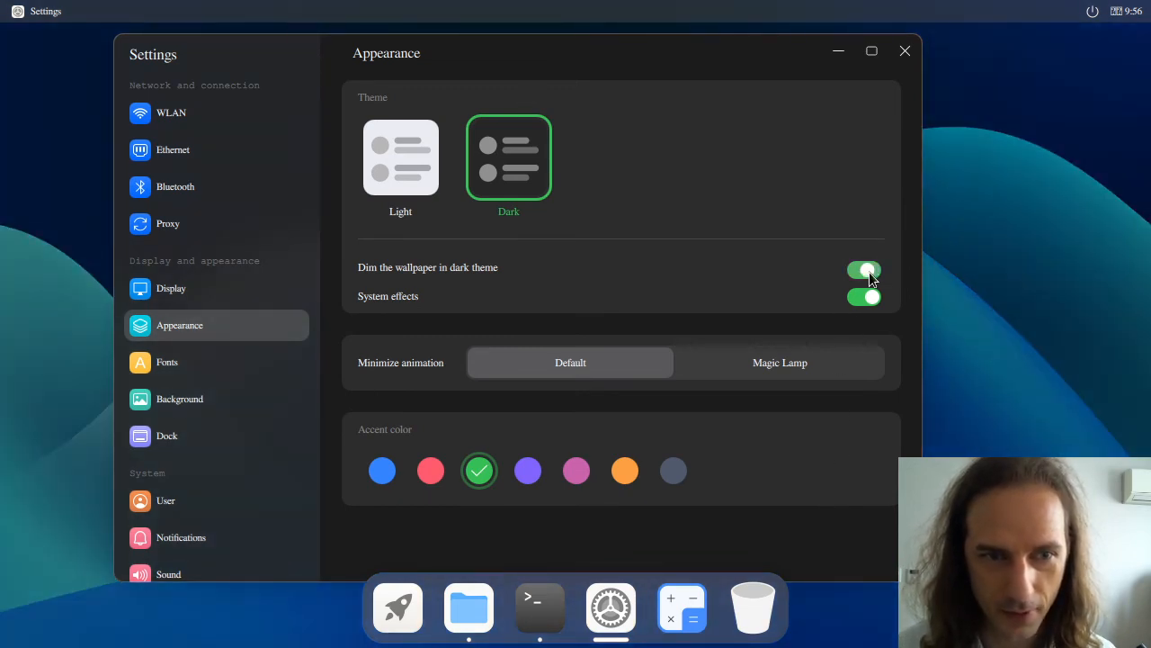
pyautogui.click(864, 270)
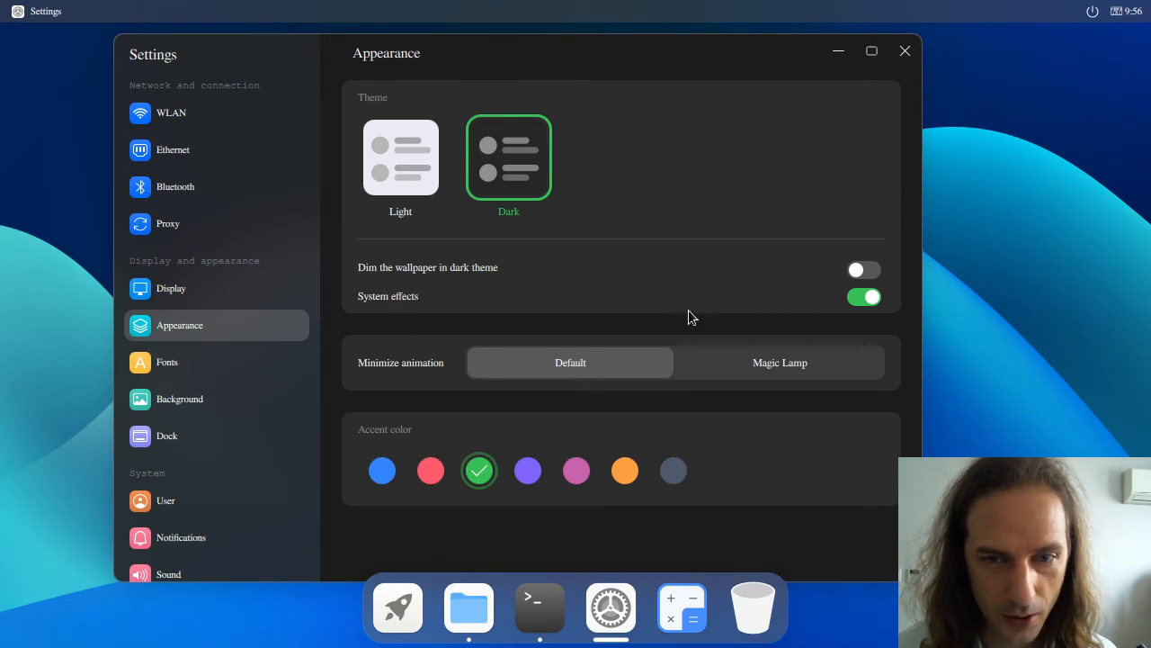
pyautogui.click(863, 296)
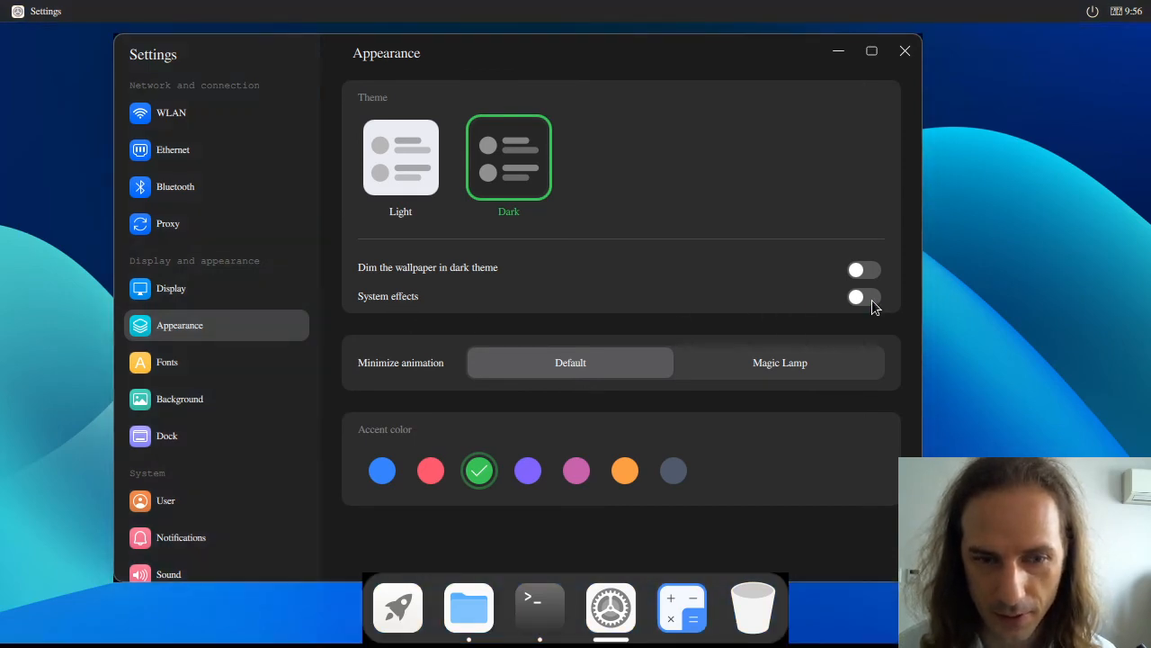
pyautogui.click(863, 297)
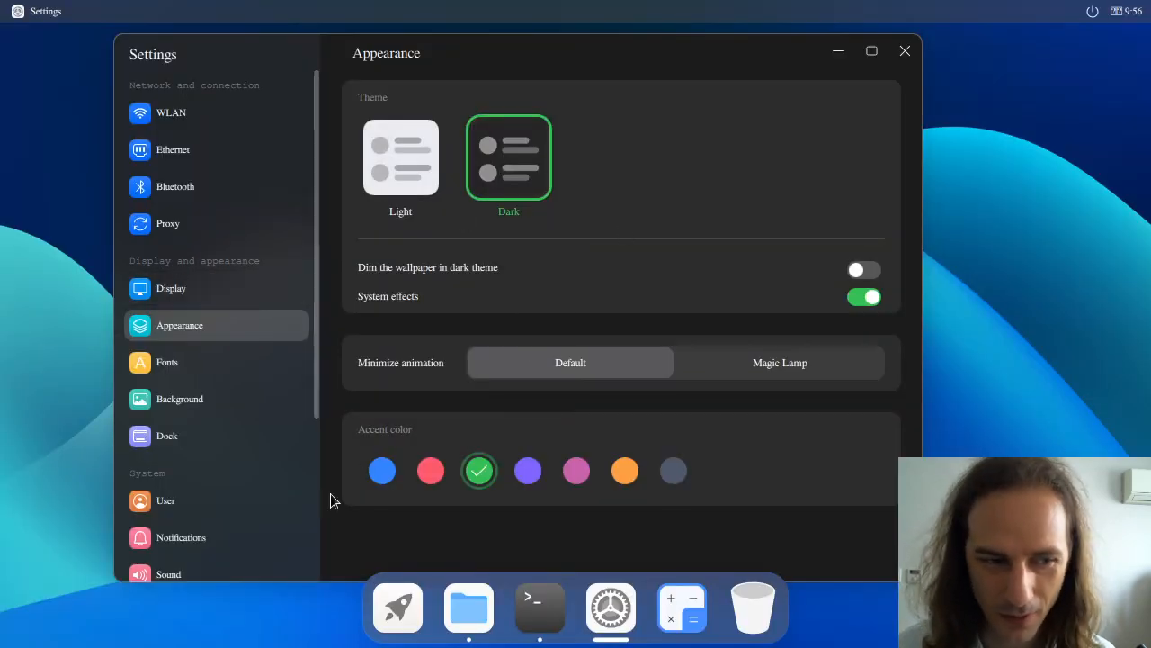
# Drag the Settings window to a new spot and return to the Dock page.
pyautogui.moveTo(601, 50); pyautogui.dragTo(601, 29)
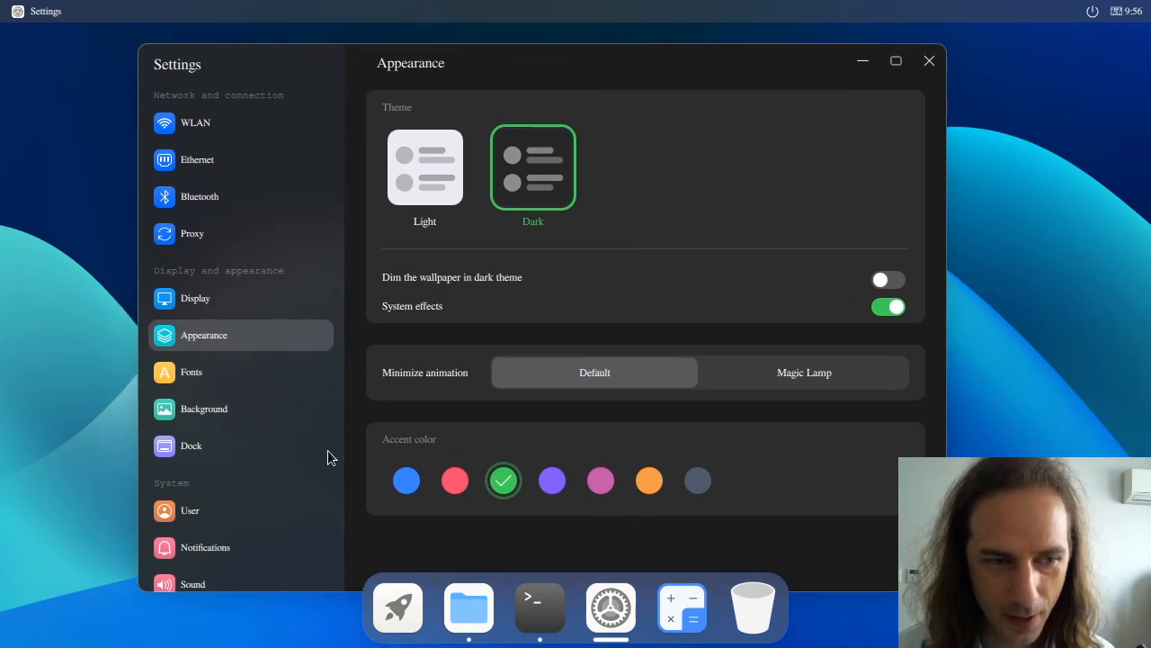
pyautogui.click(190, 445)
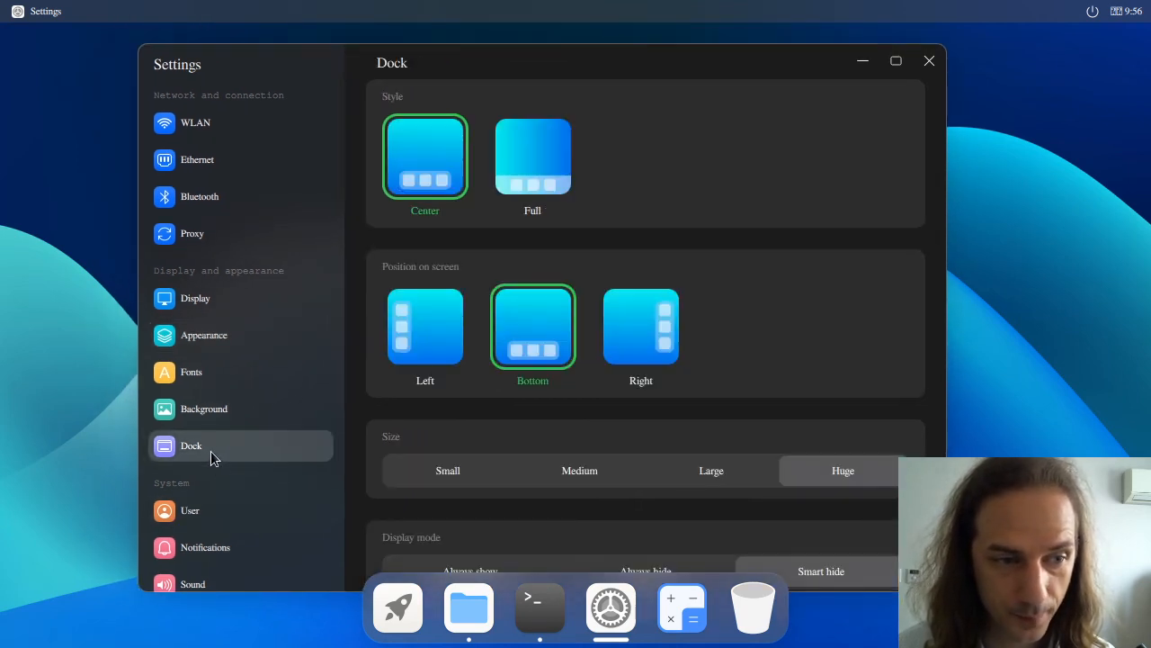
pyautogui.scroll(-3)
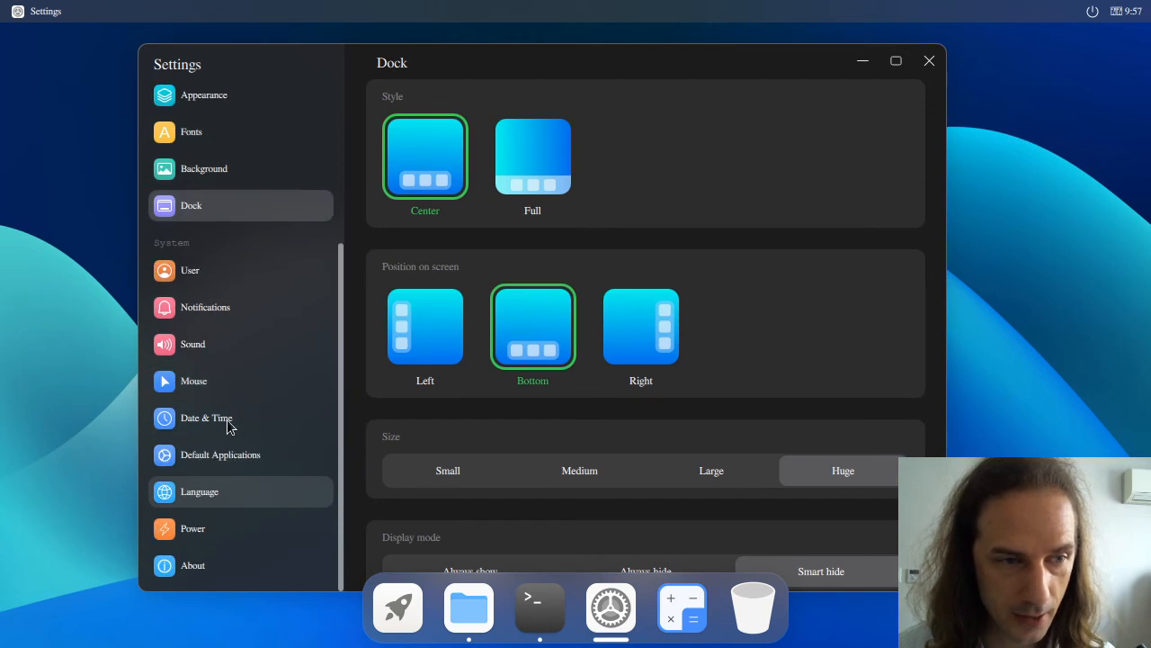
# Preview the Breeze cursor theme in Mouse settings, revert to Adwaita, then view Power settings.
pyautogui.click(194, 381)
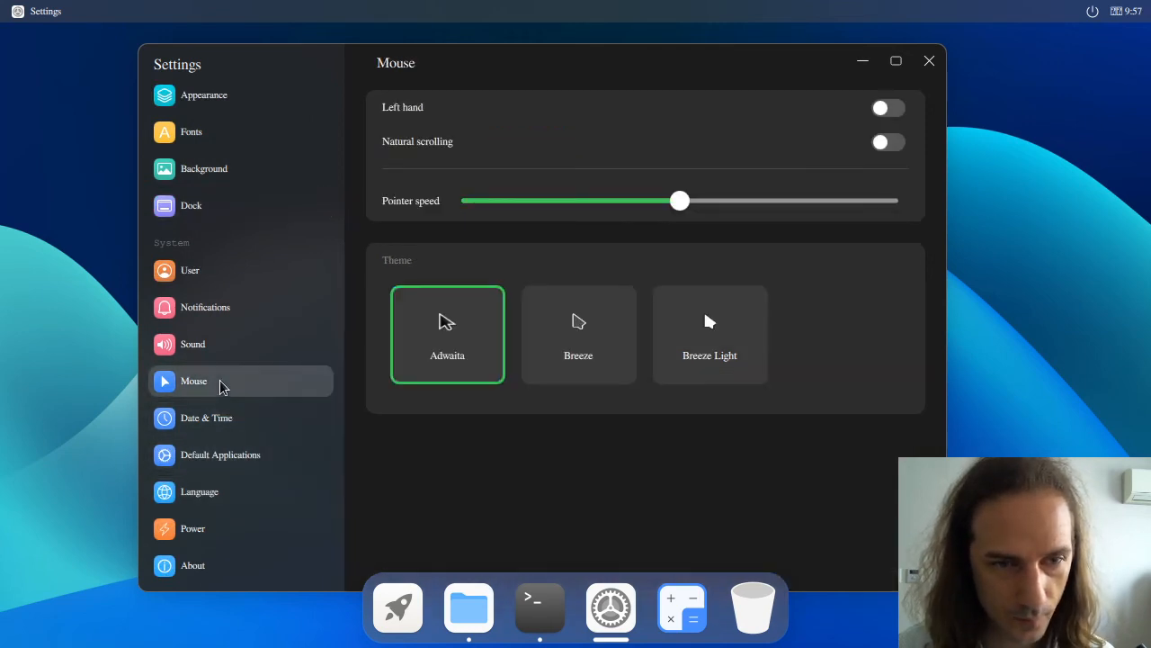
pyautogui.moveTo(651, 228)
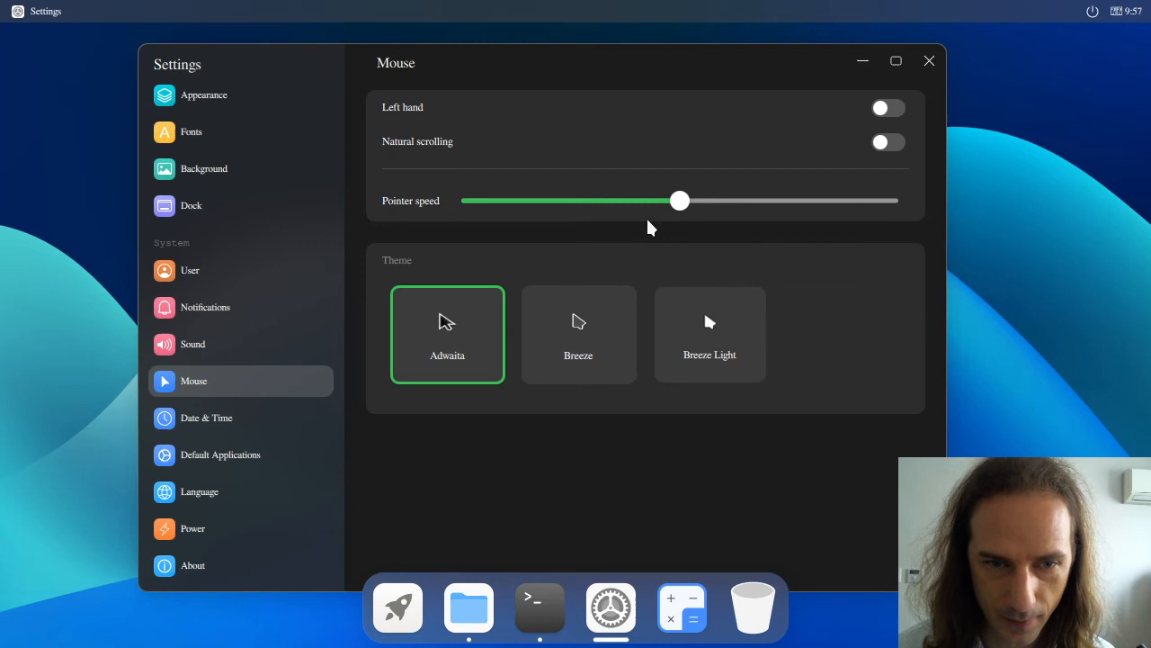
pyautogui.click(579, 333)
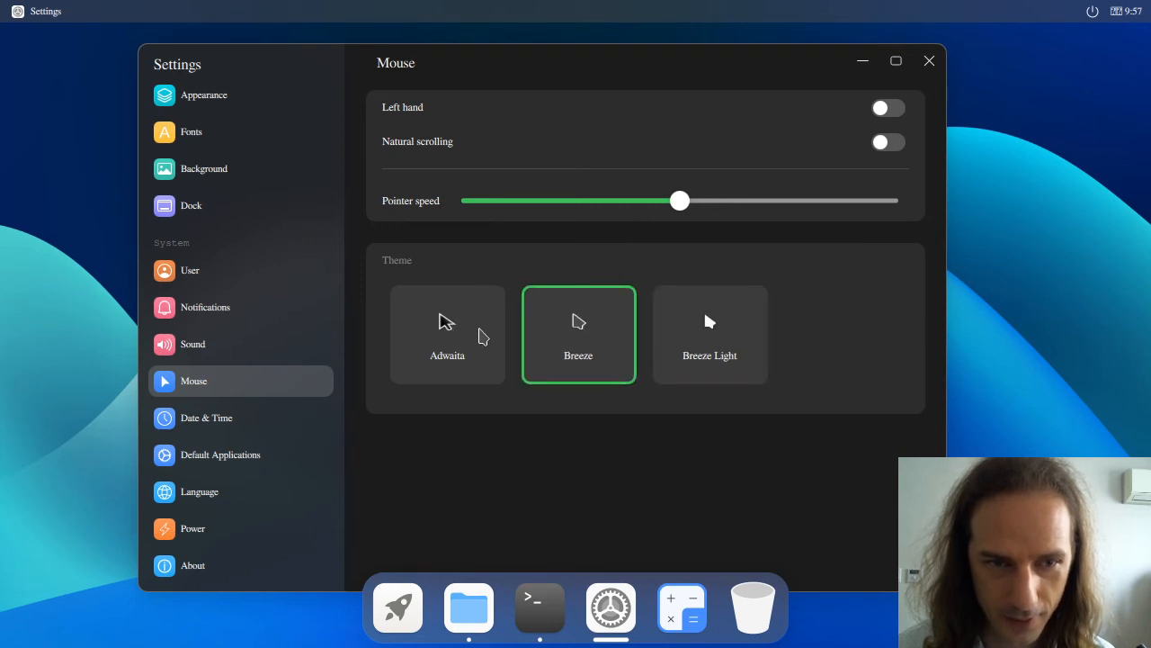
pyautogui.click(447, 334)
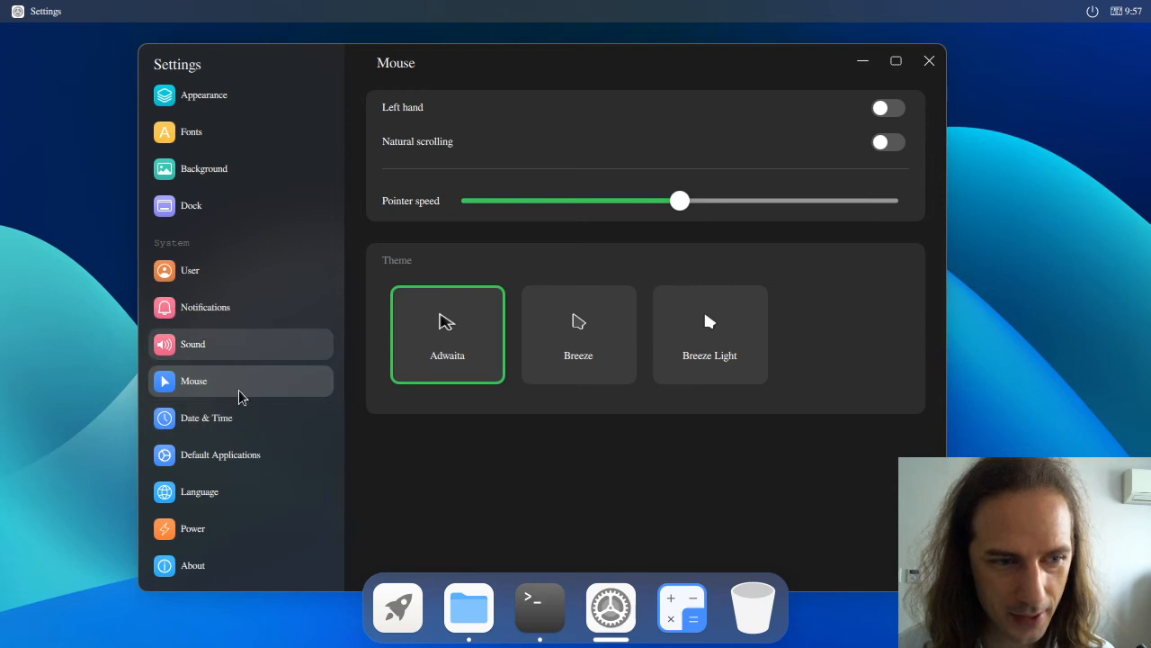
pyautogui.click(193, 528)
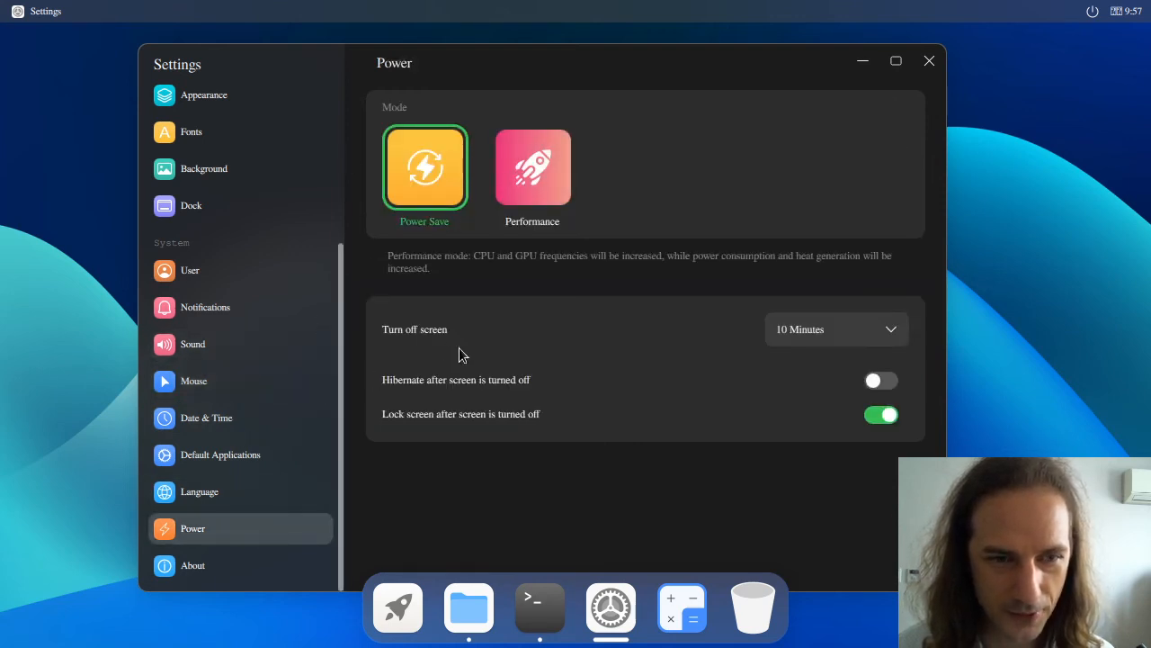
pyautogui.moveTo(931, 124)
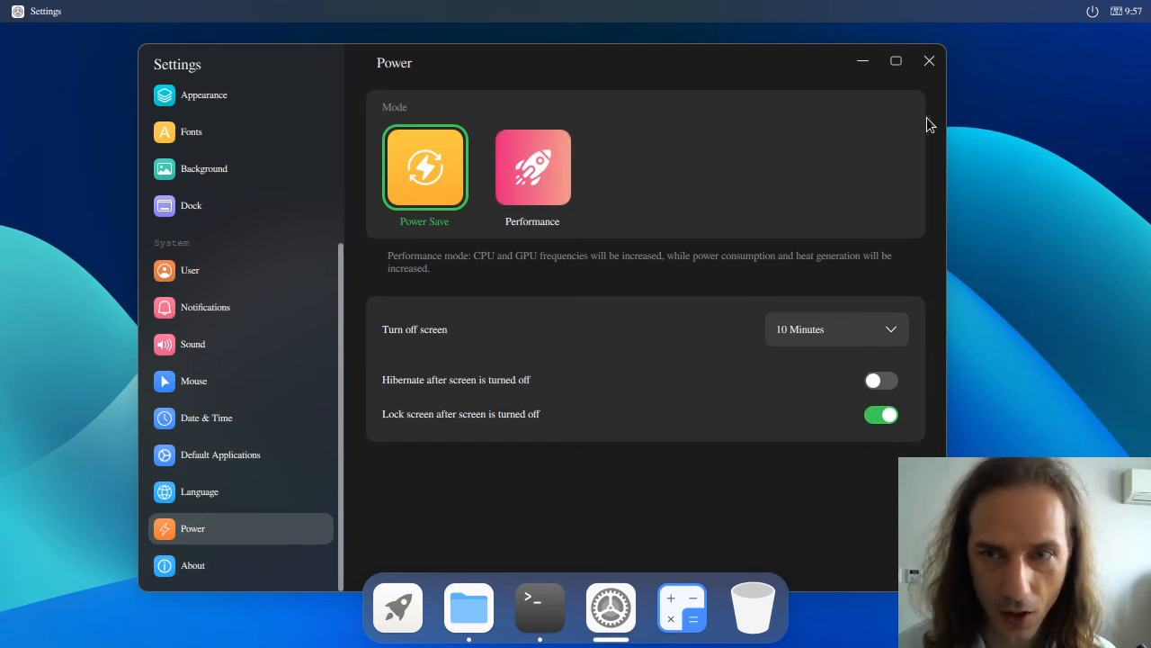
# Close the quick settings panel and open the power menu with Shutdown, Reboot, Logout, Lock and Suspend.
pyautogui.click(1092, 11)
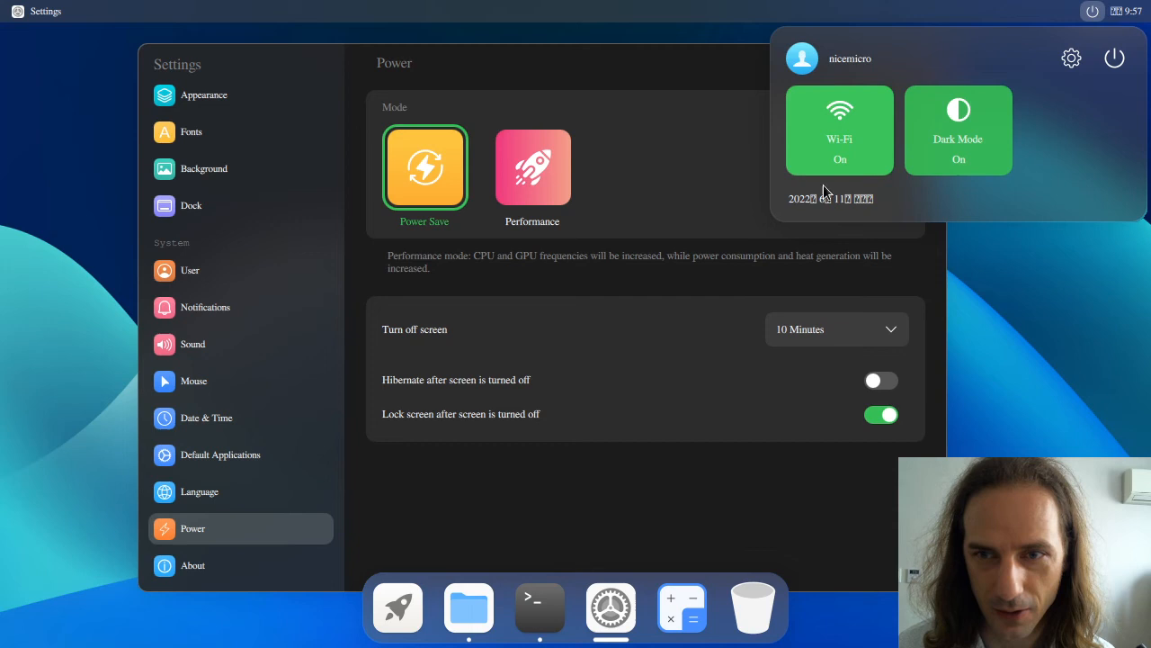
pyautogui.click(1127, 11)
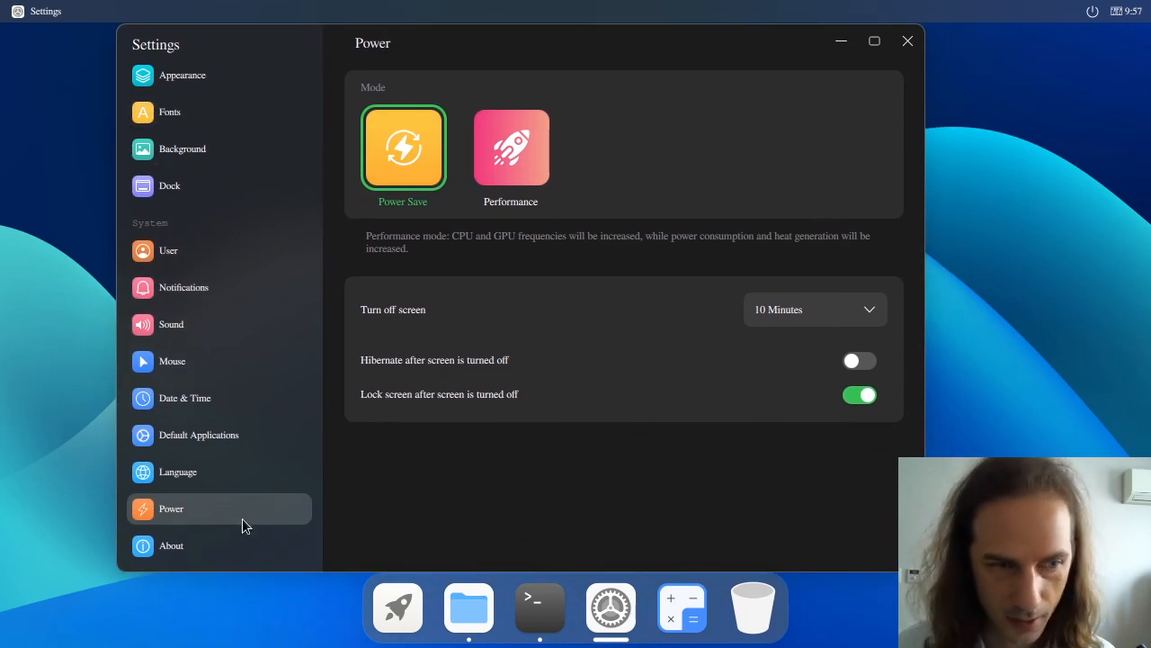
pyautogui.moveTo(1098, 54)
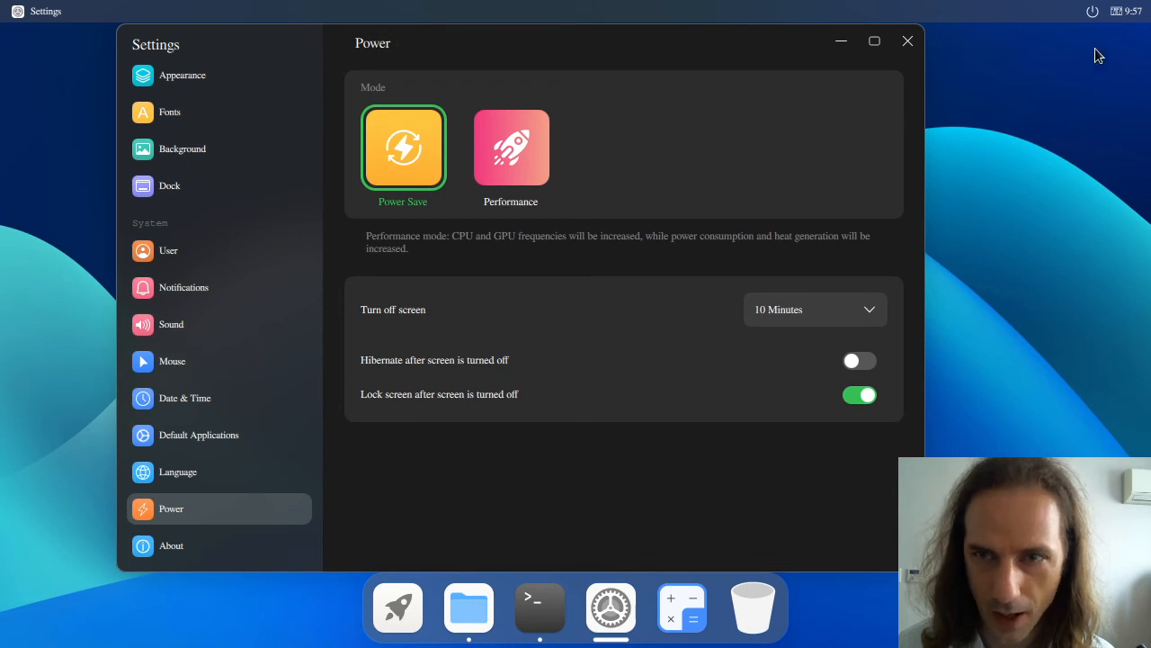
pyautogui.click(1092, 11)
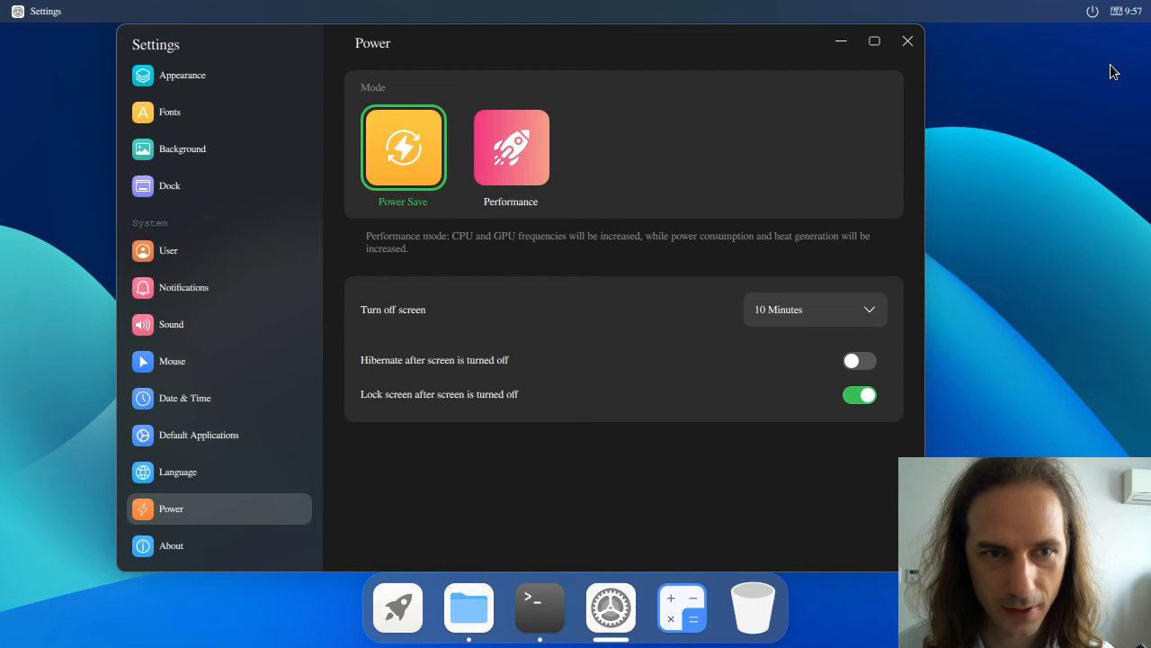
pyautogui.click(1092, 11)
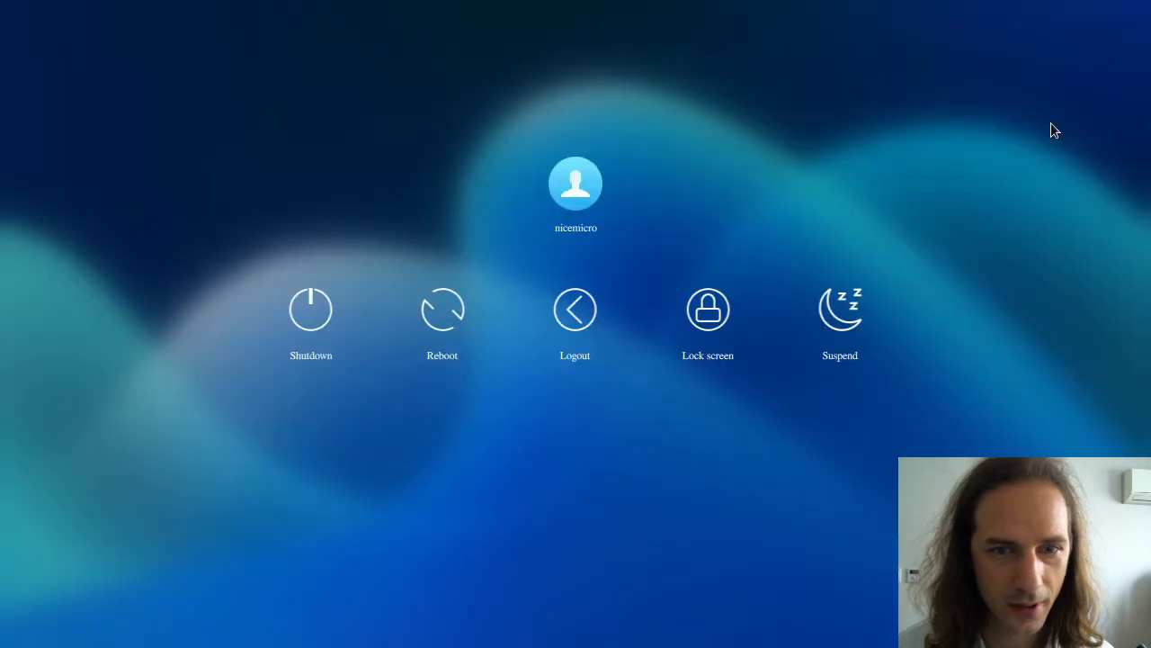
pyautogui.moveTo(311, 310)
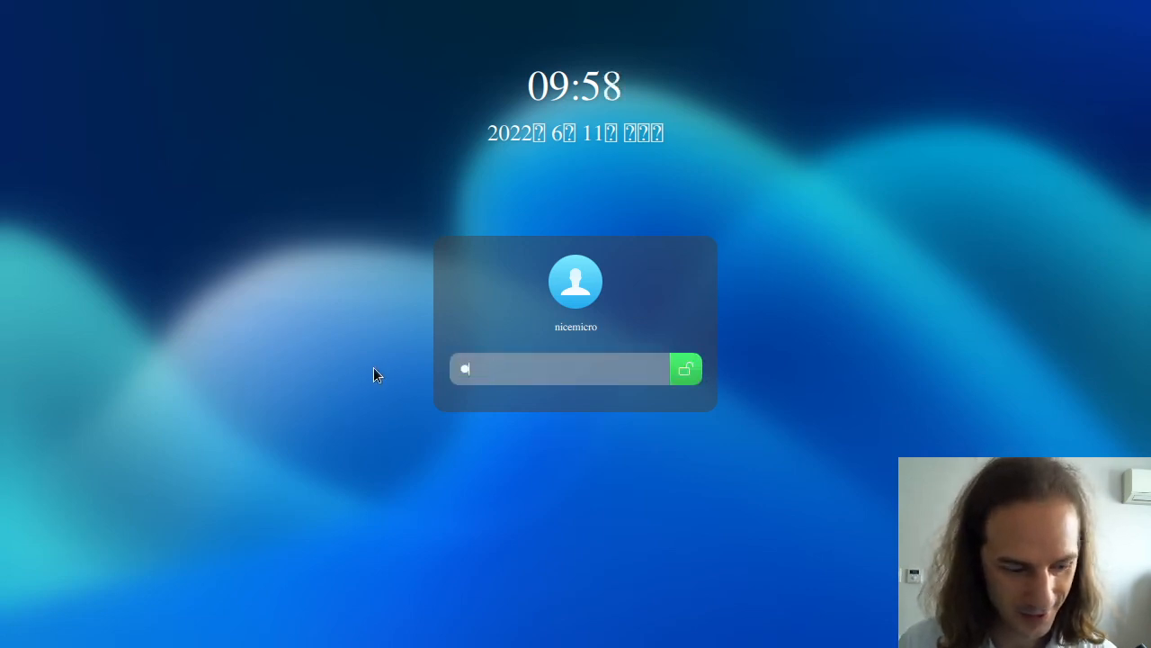
# Try unlocking the lock screen with the password, retyping it after each 'Unlocking failed' message.
pyautogui.click(685, 369)
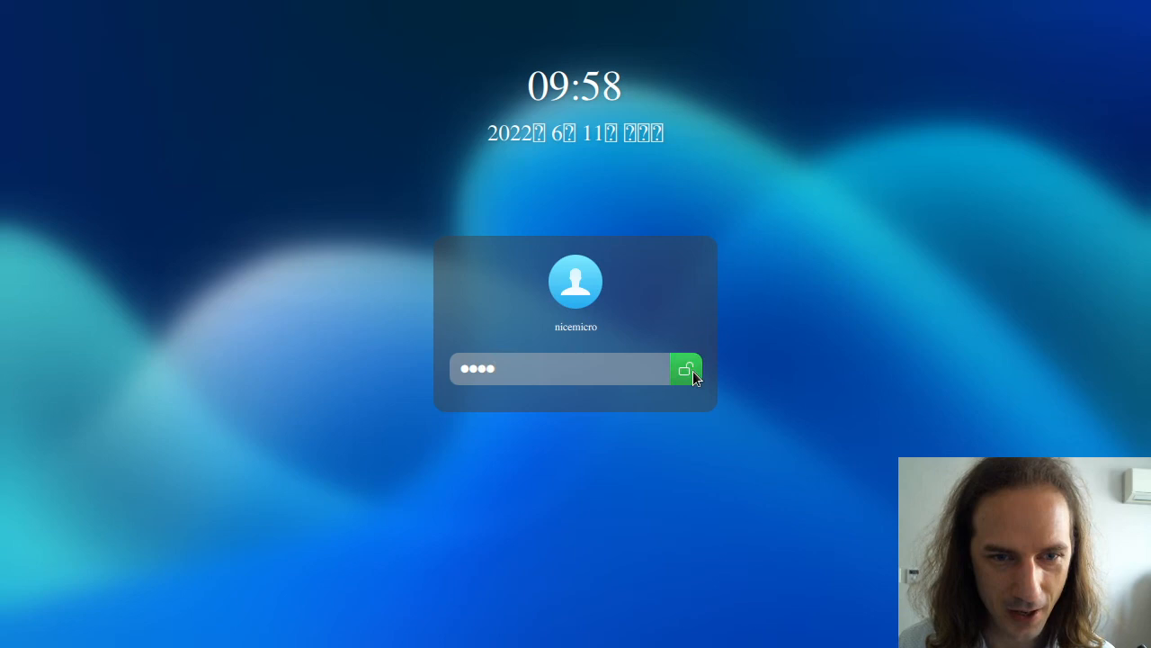
pyautogui.moveTo(812, 303)
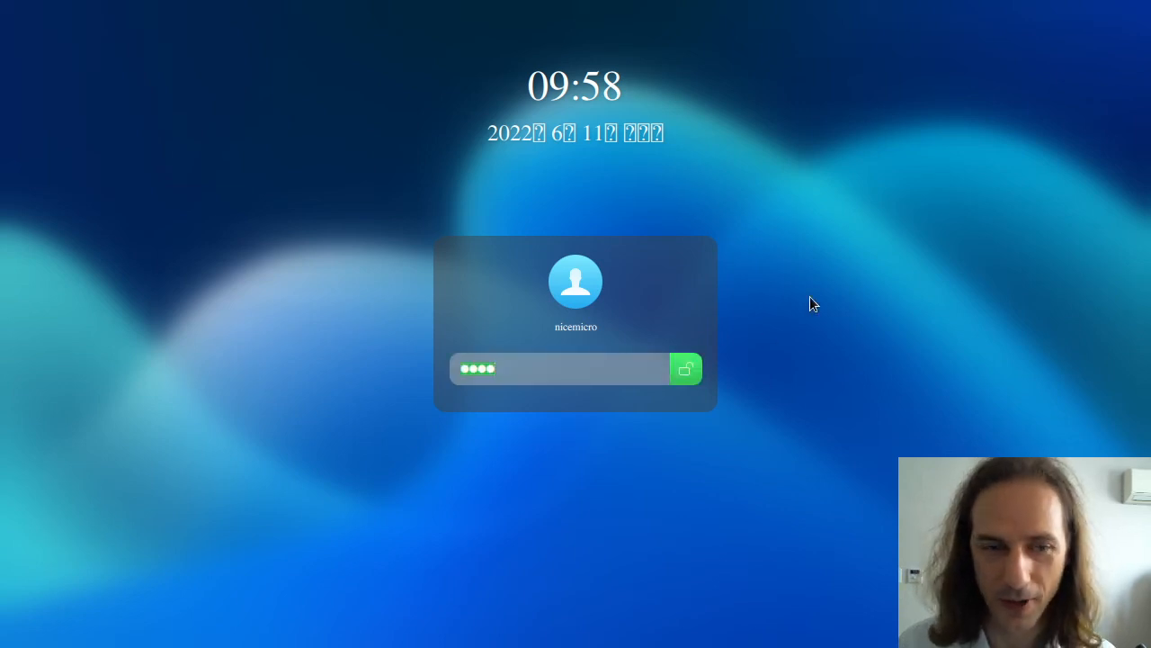
pyautogui.moveTo(576, 90)
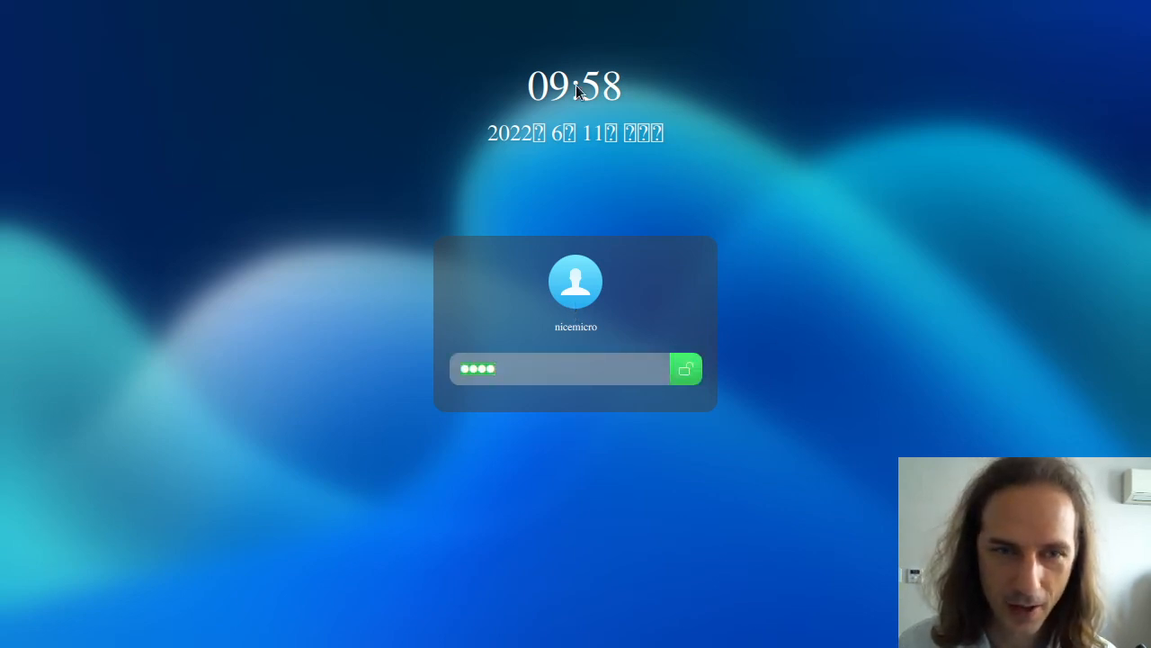
pyautogui.click(685, 369)
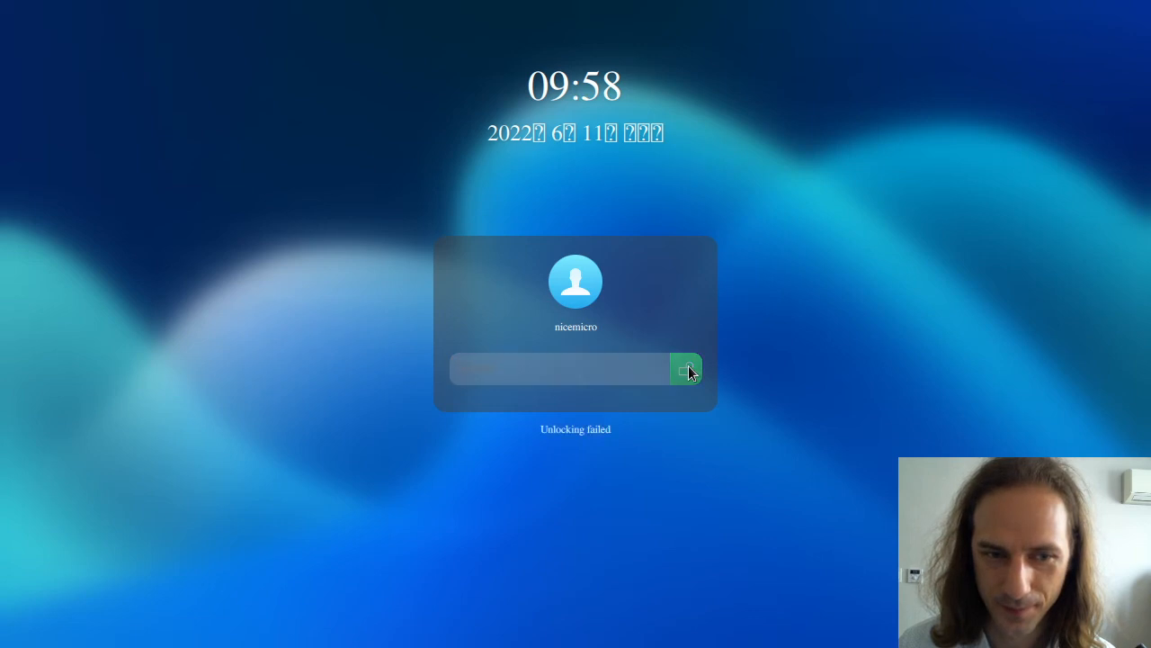
pyautogui.write('••••')
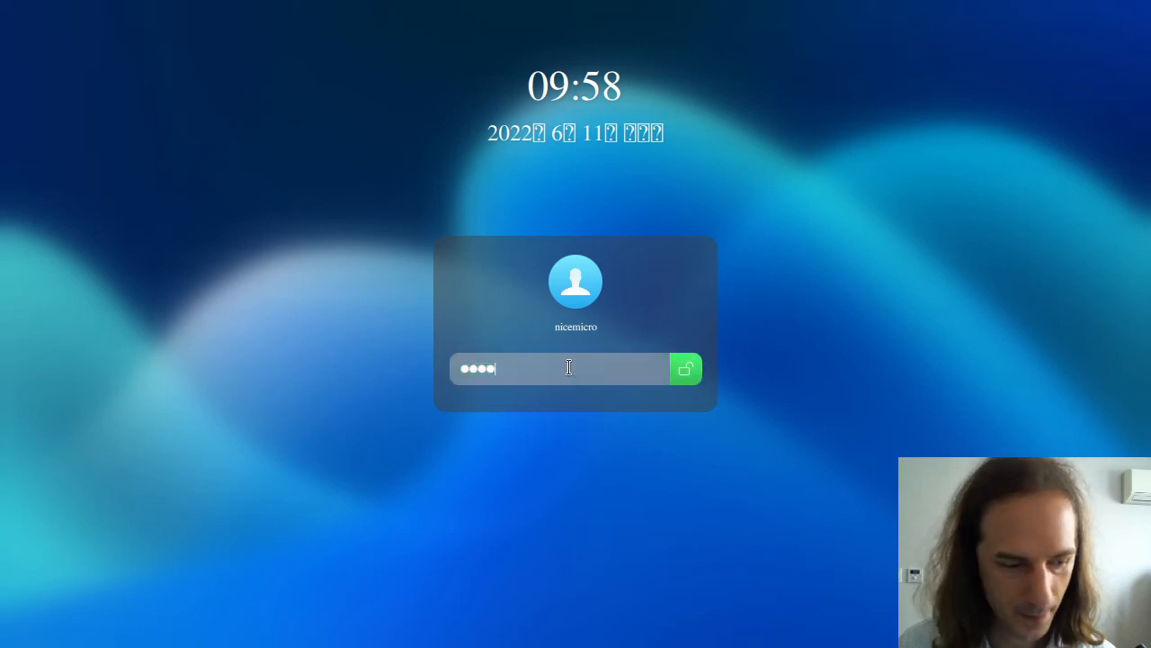
pyautogui.moveTo(681, 394)
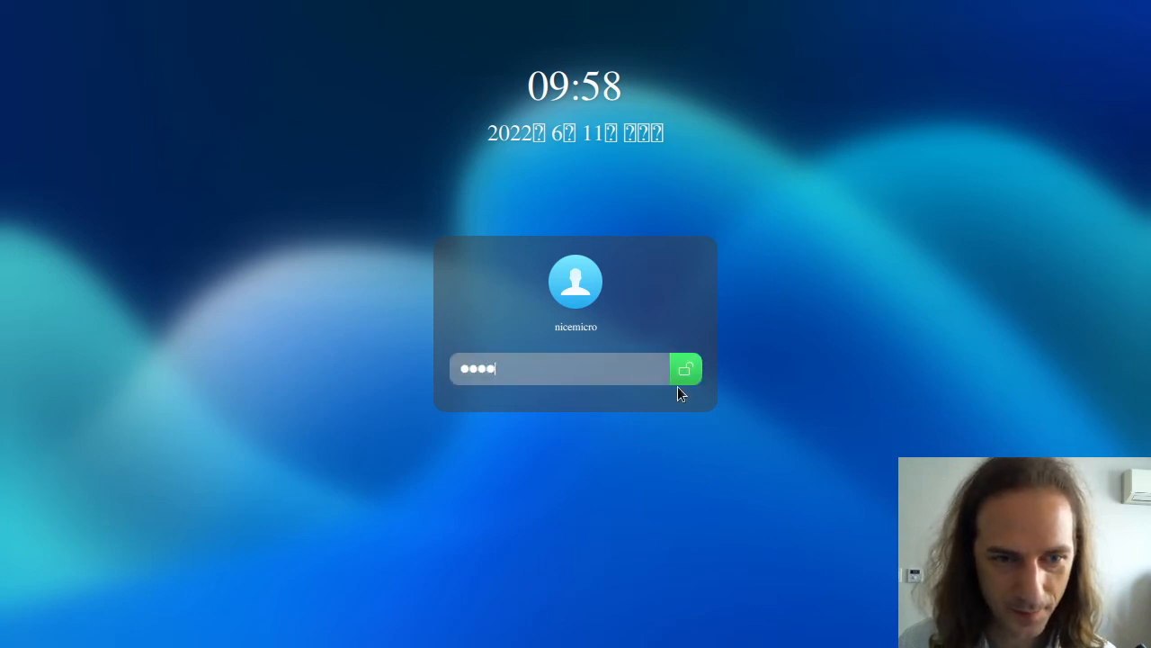
pyautogui.click(685, 369)
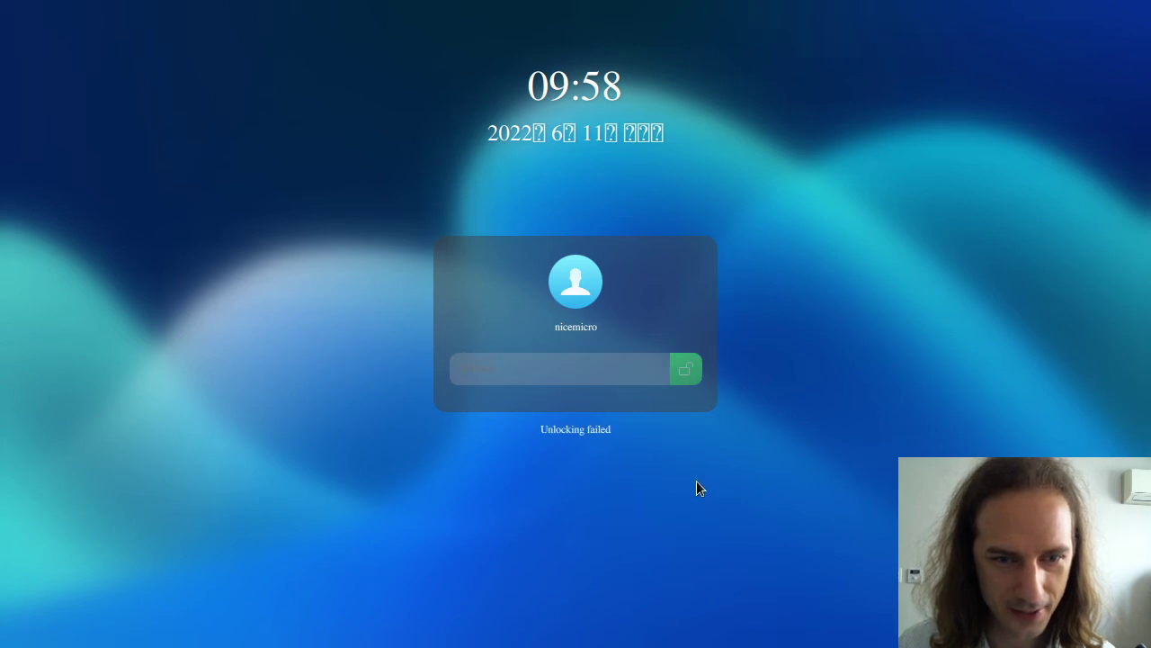
pyautogui.write('••••')
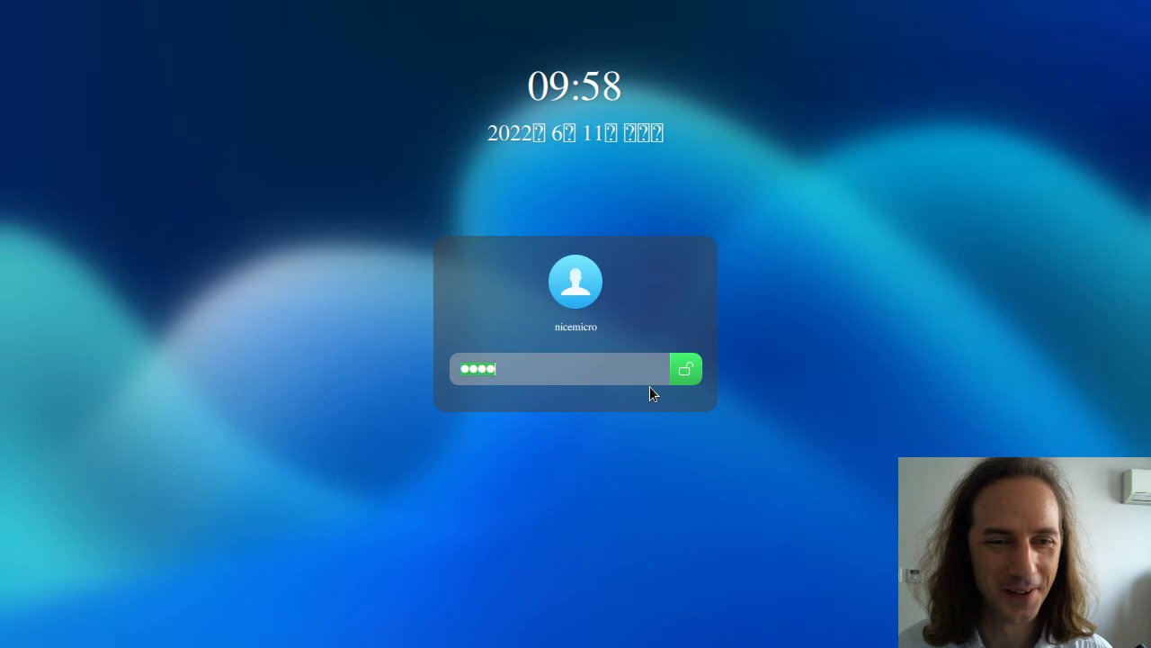
pyautogui.moveTo(711, 360)
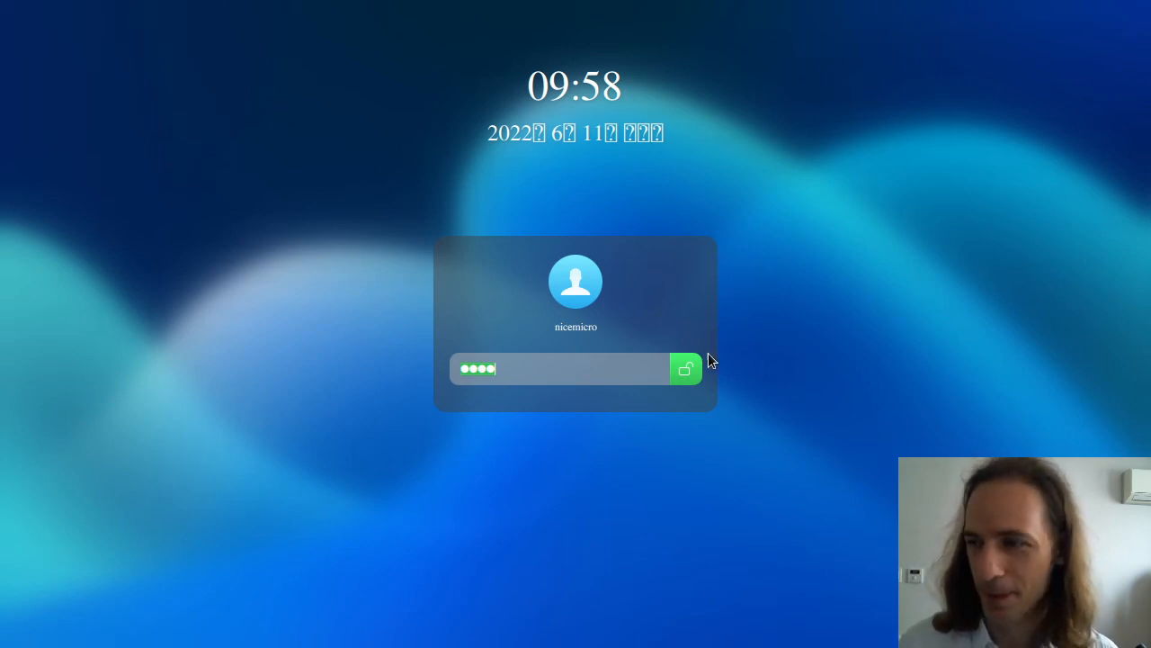
pyautogui.moveTo(456, 232)
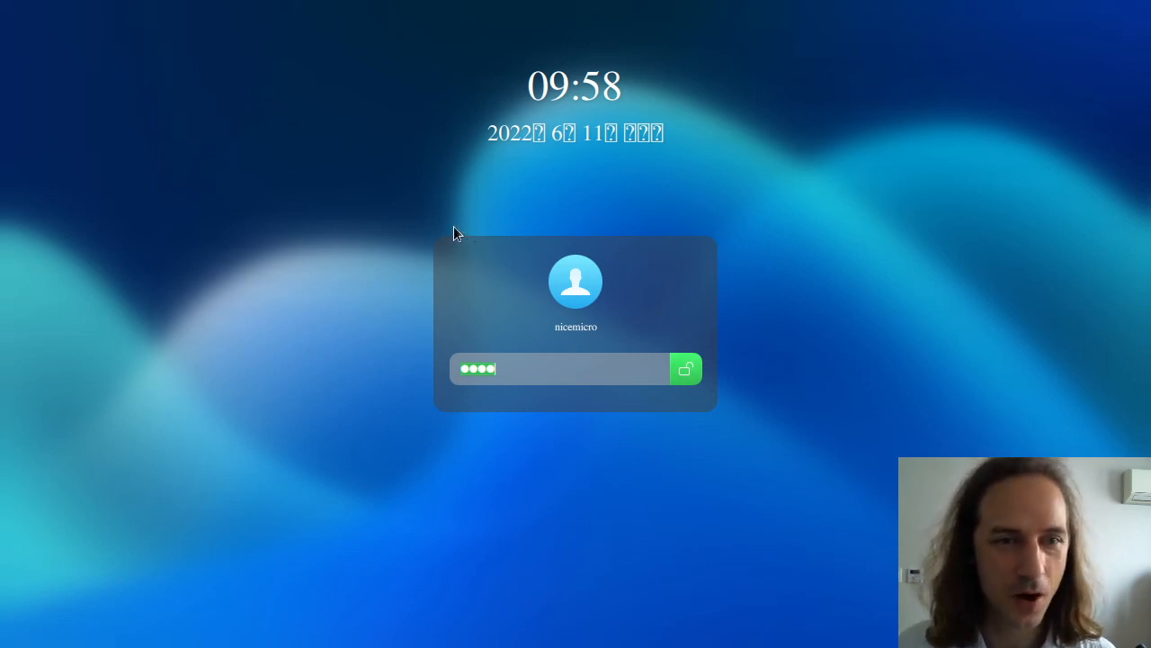
pyautogui.moveTo(452, 230)
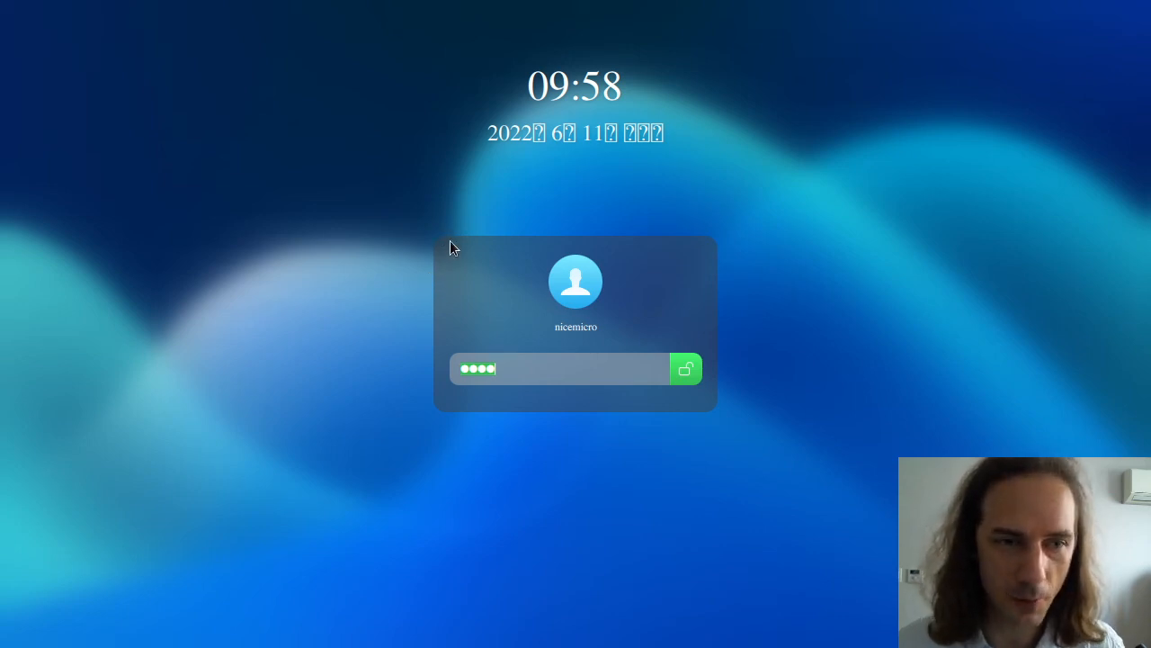
pyautogui.moveTo(739, 267)
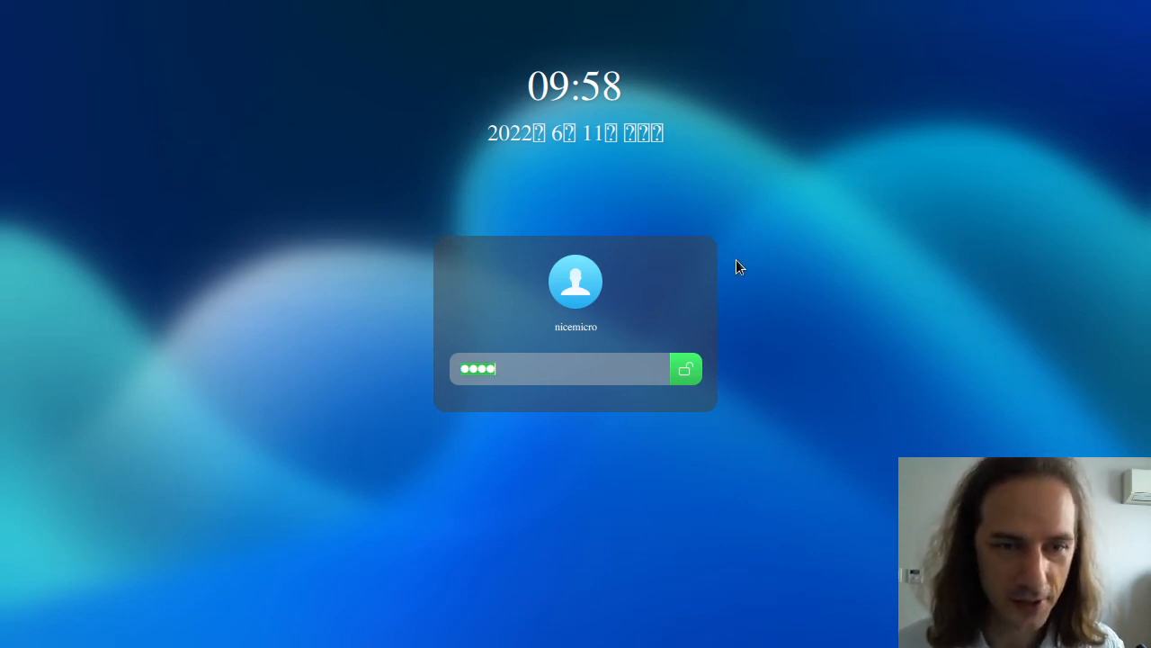
pyautogui.moveTo(441, 251)
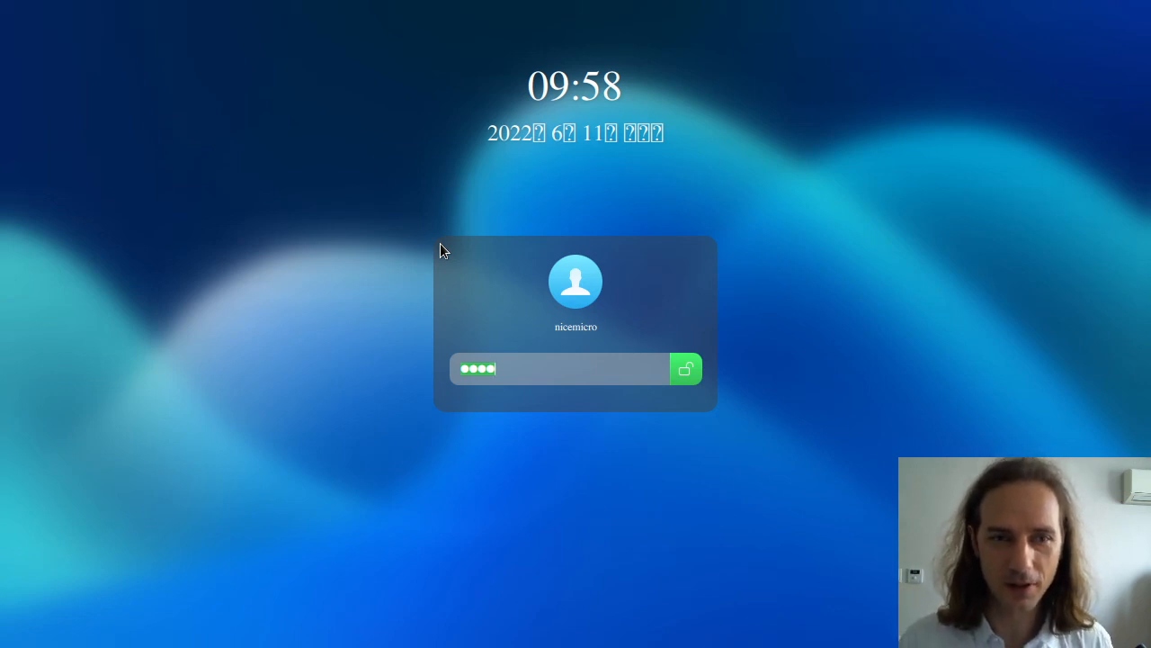
pyautogui.moveTo(517, 57)
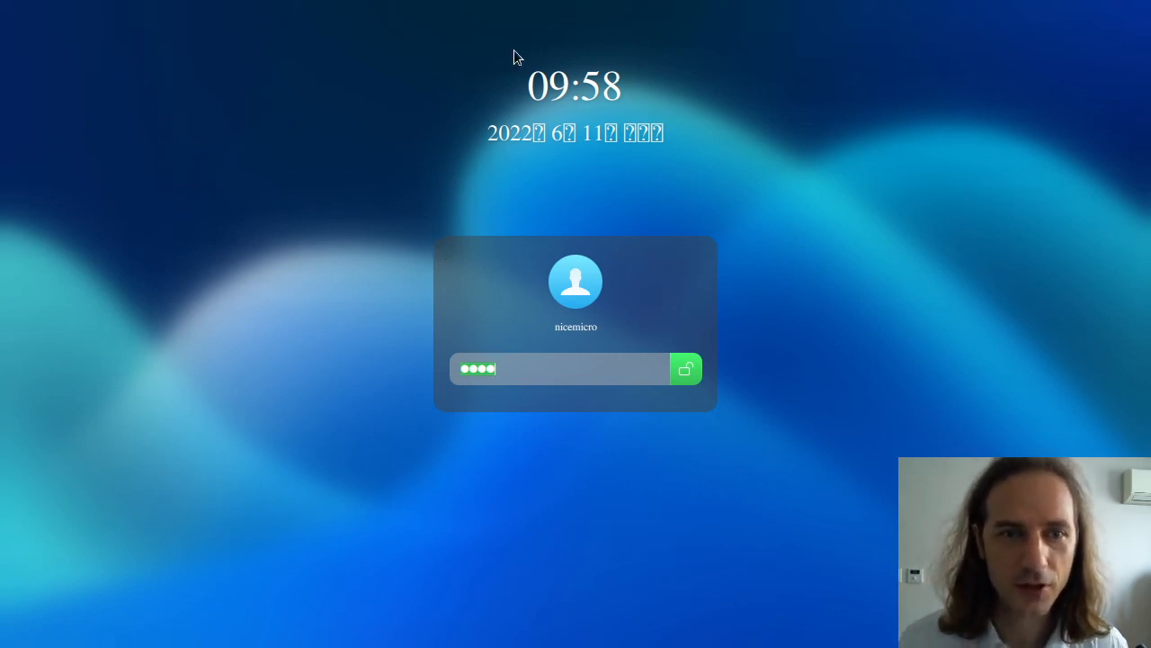
pyautogui.moveTo(493, 368)
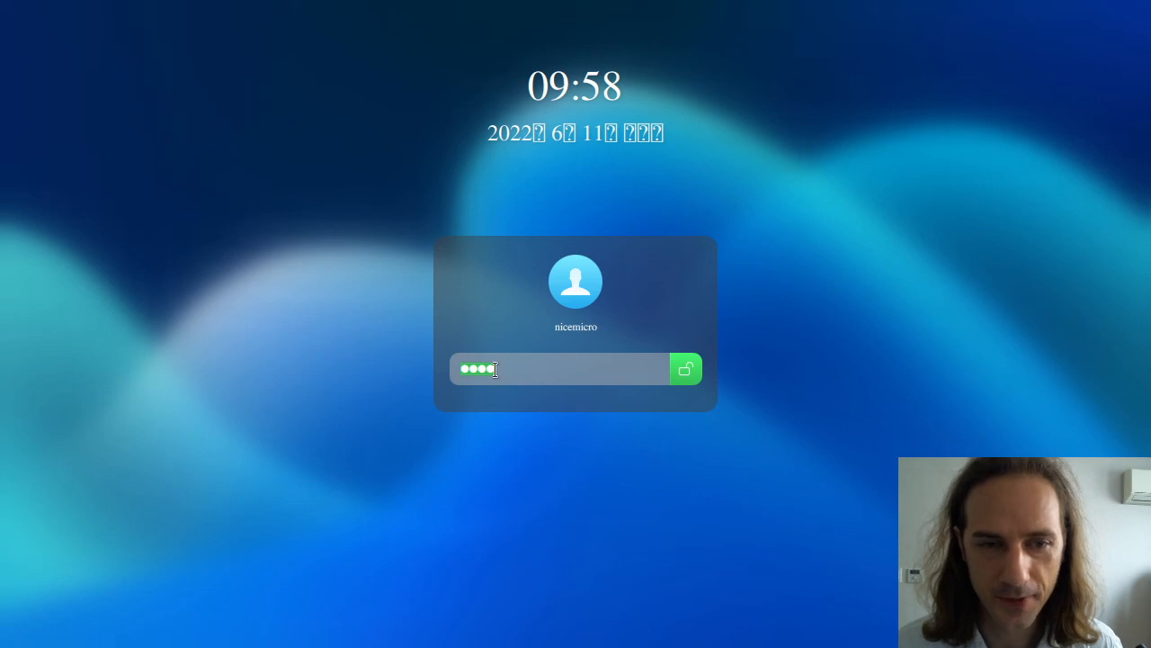
pyautogui.moveTo(432, 396)
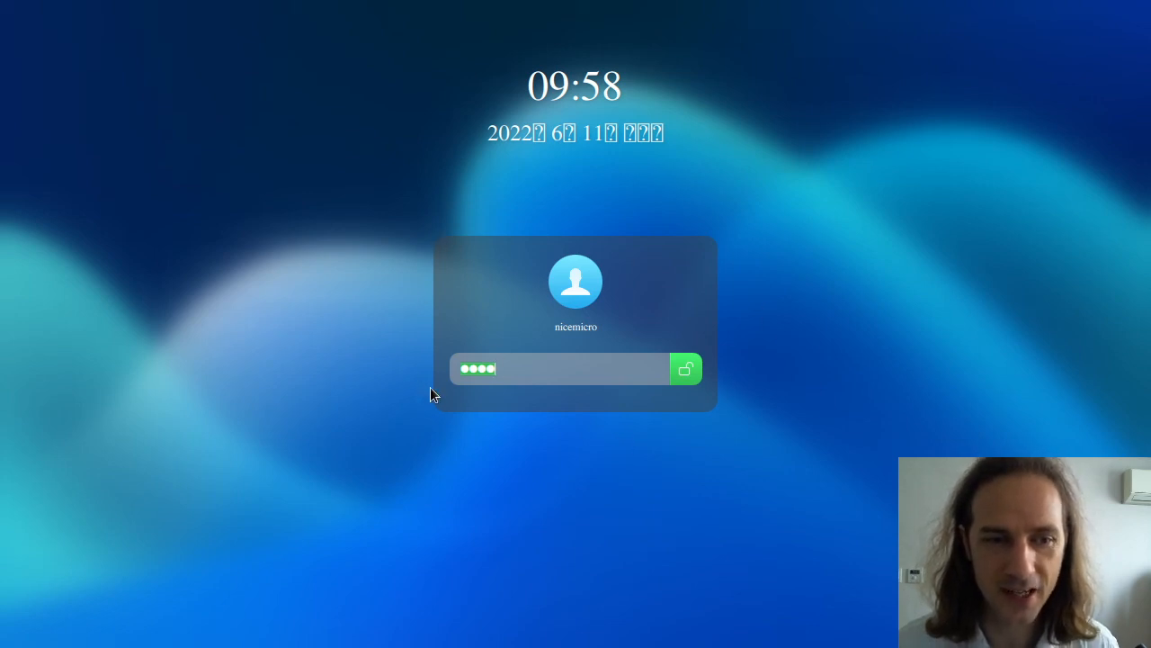
pyautogui.moveTo(727, 260)
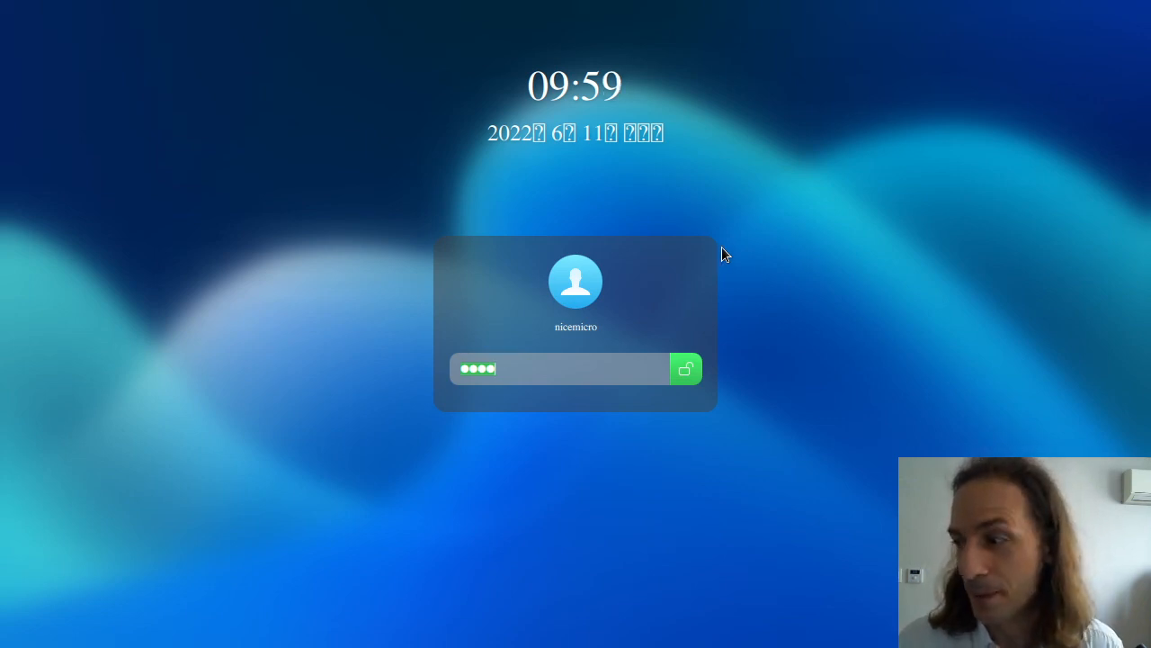
pyautogui.moveTo(623, 218)
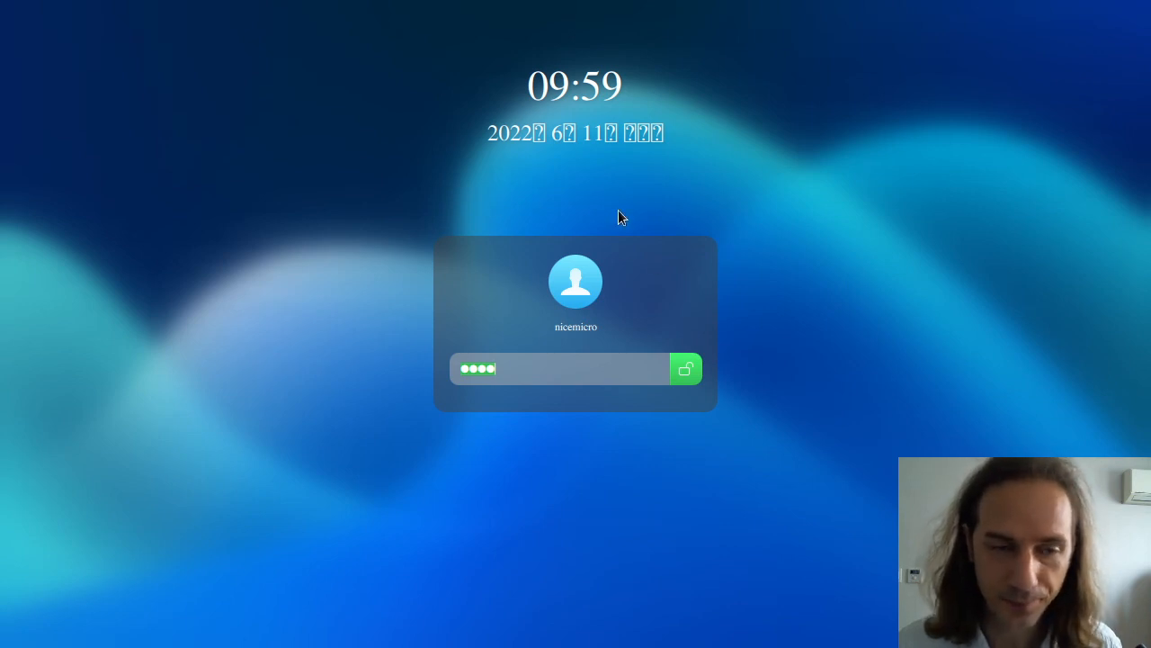
pyautogui.moveTo(704, 222)
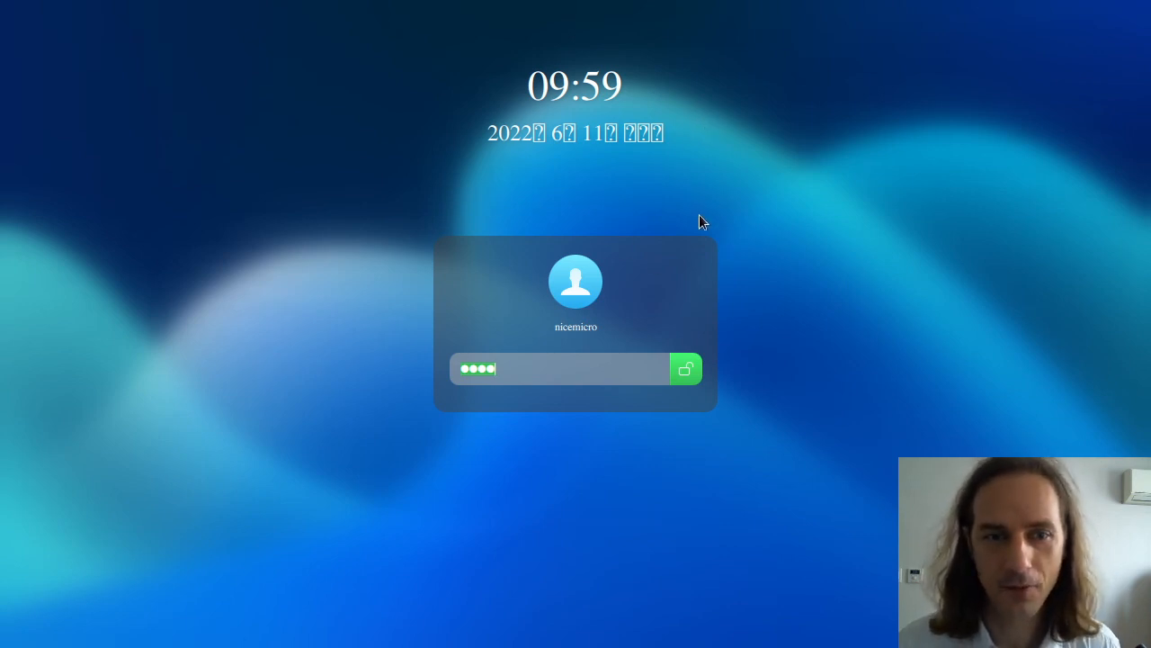
pyautogui.moveTo(704, 256)
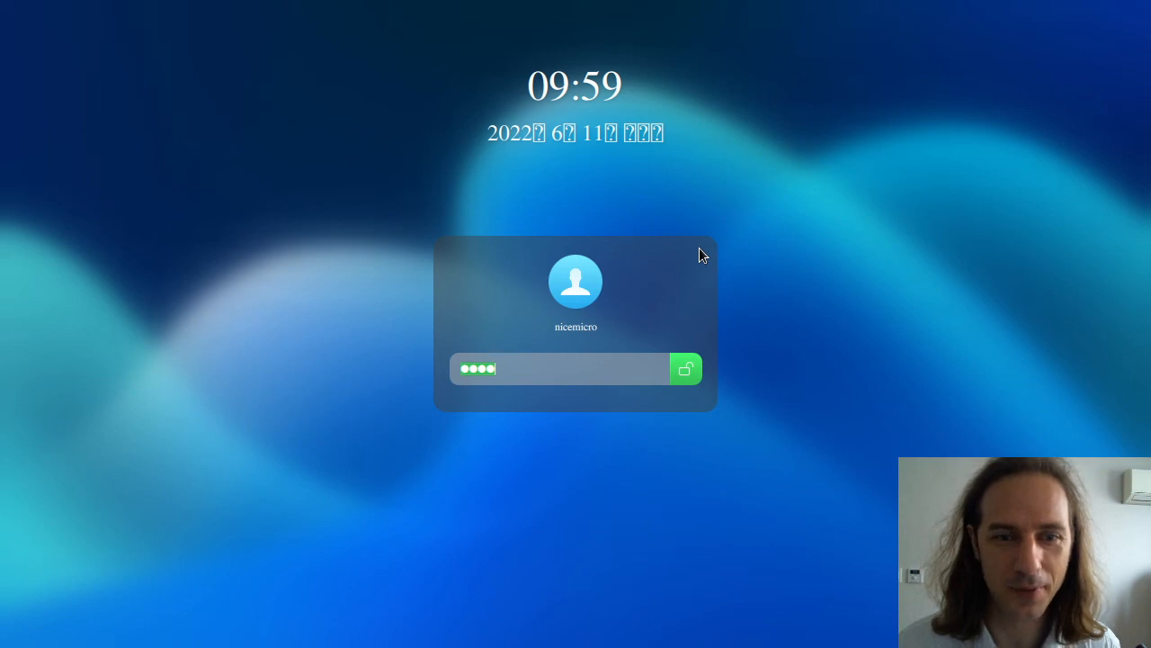